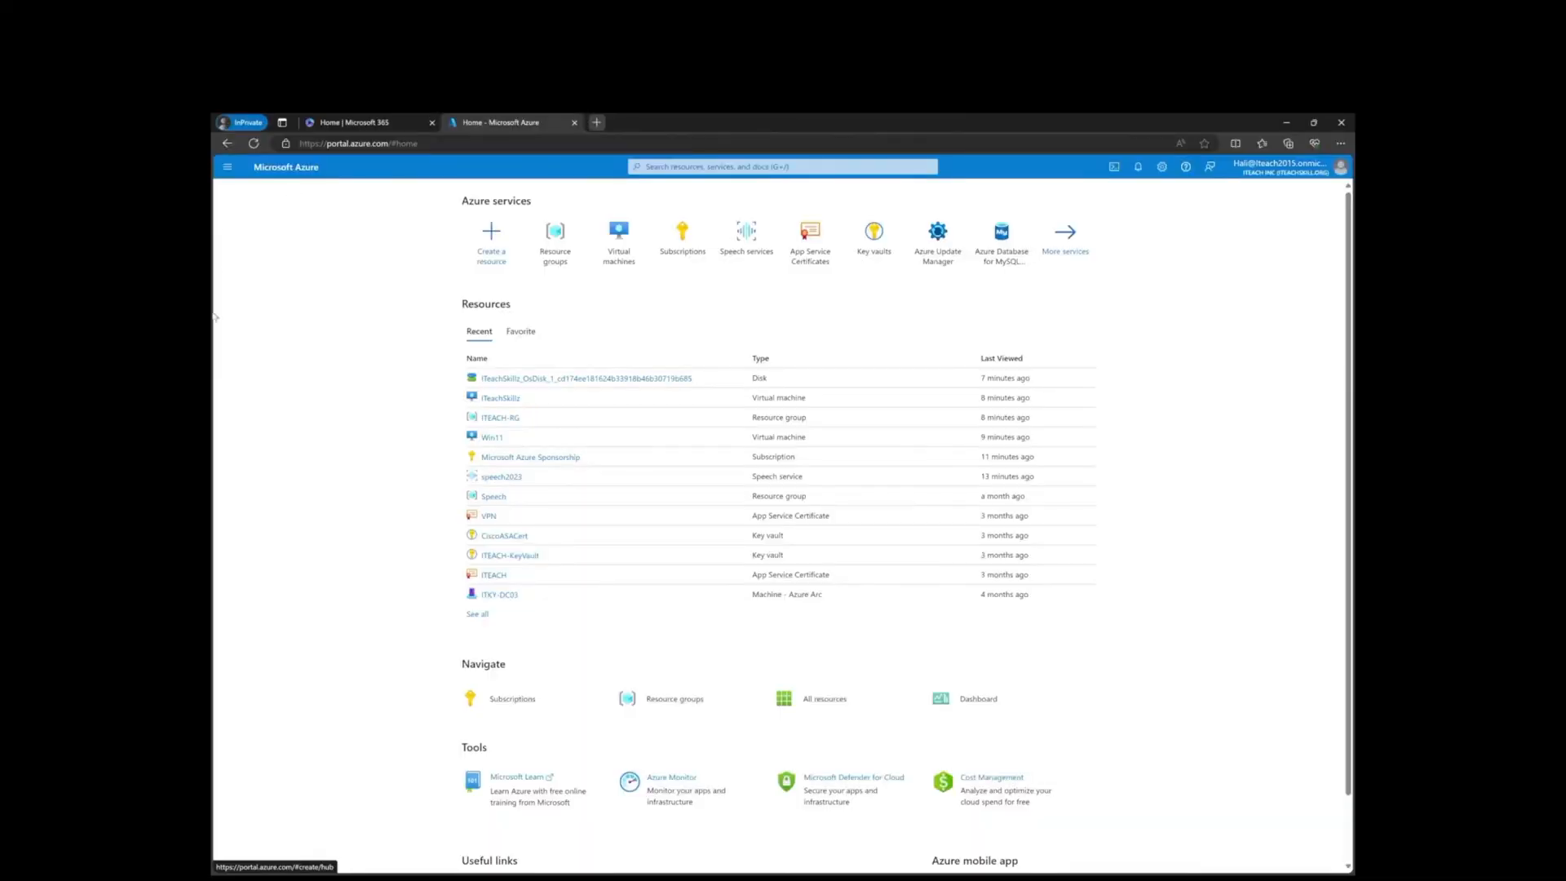
mouse_move(646, 338)
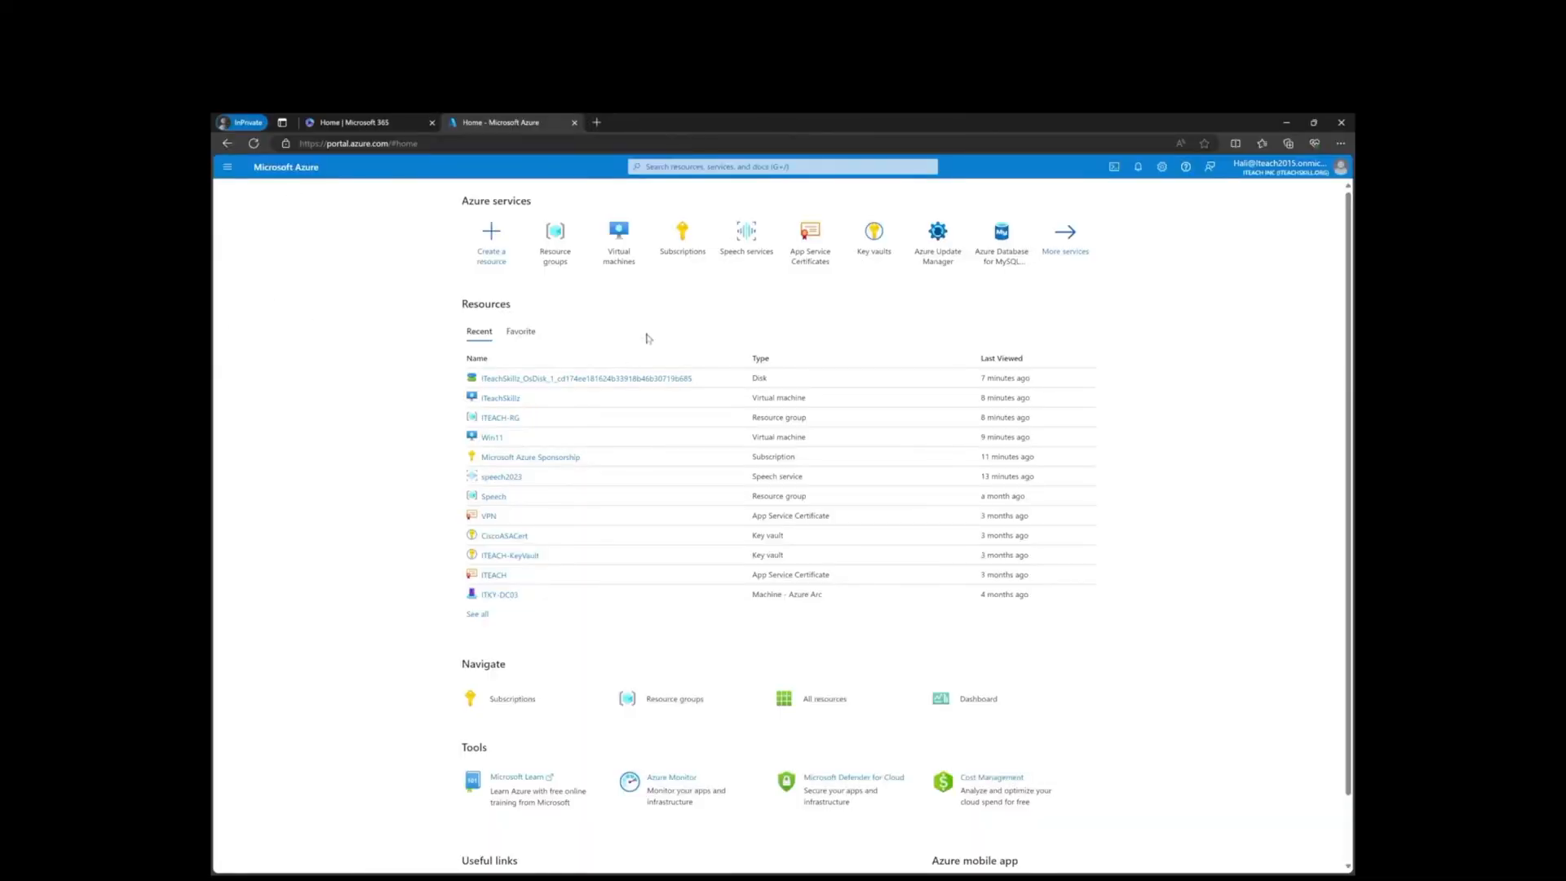
mouse_move(659, 320)
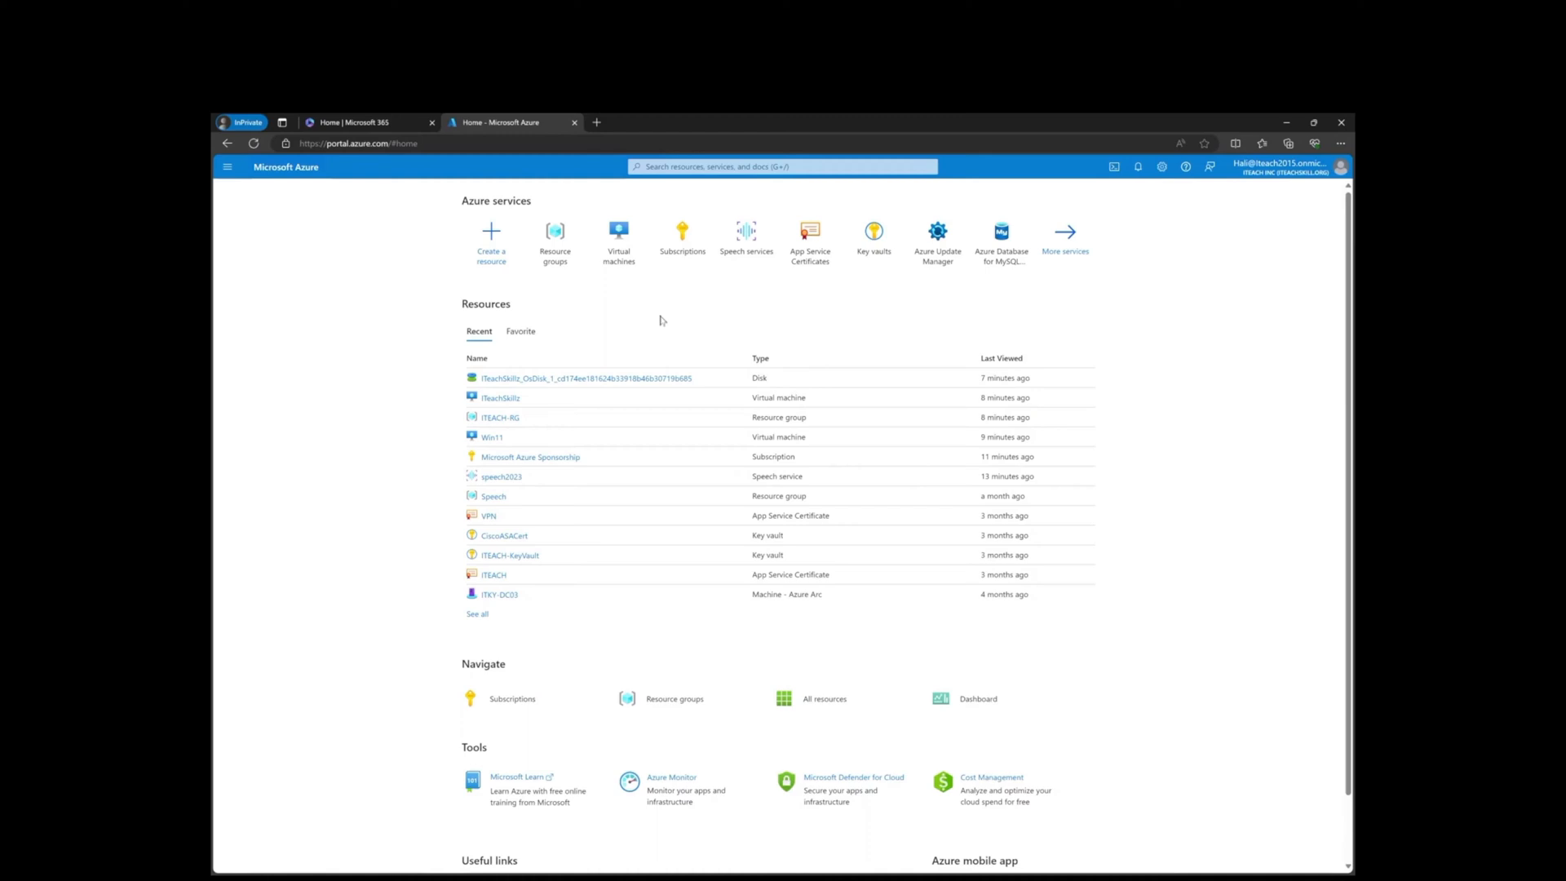
mouse_move(642, 277)
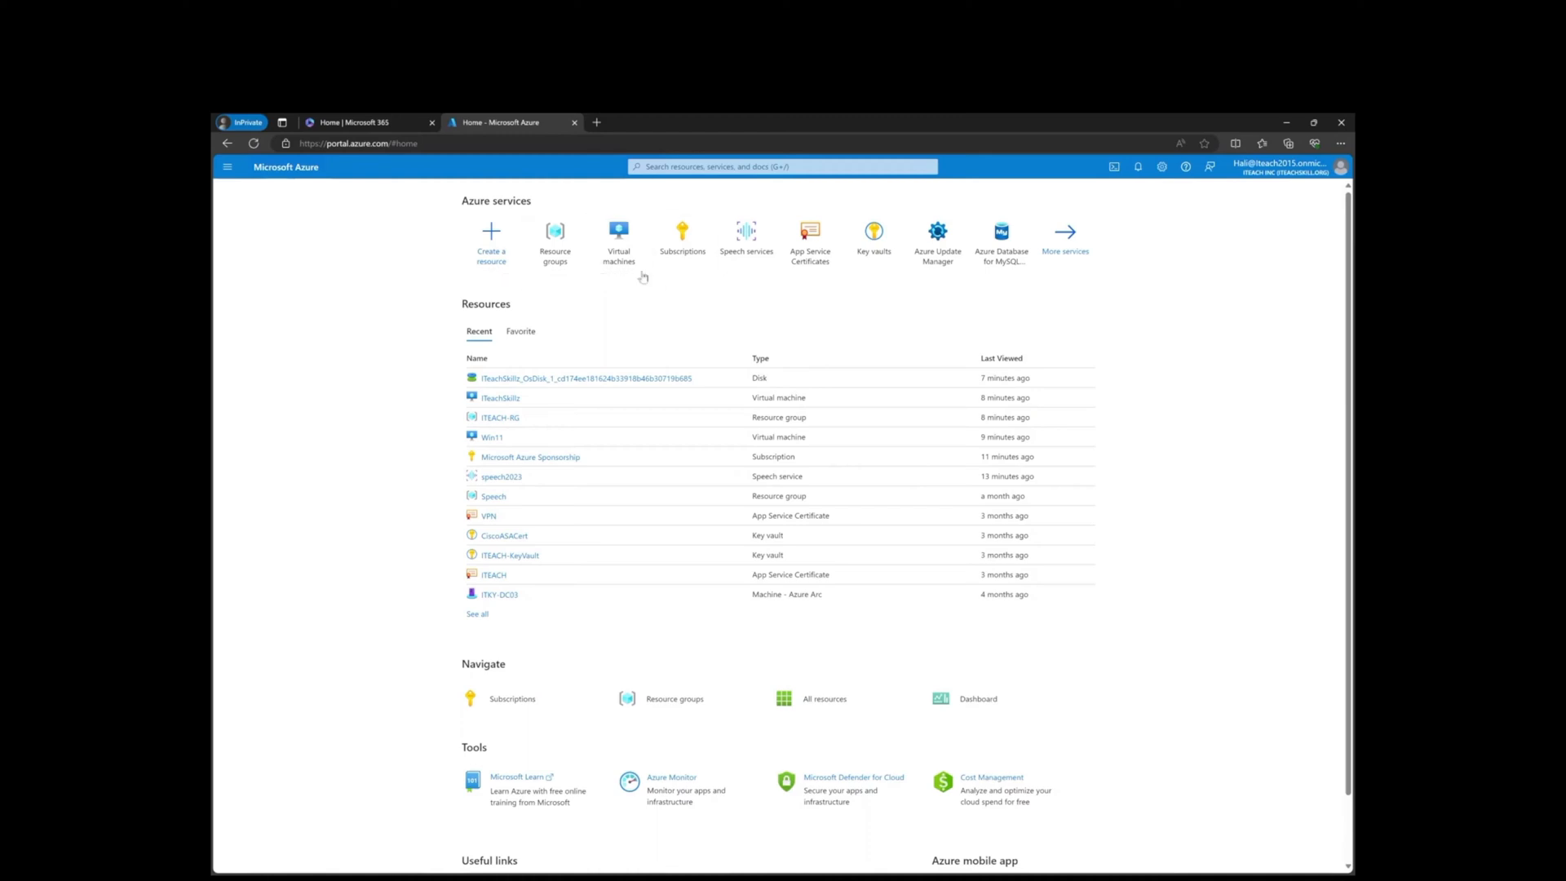
mouse_move(618, 240)
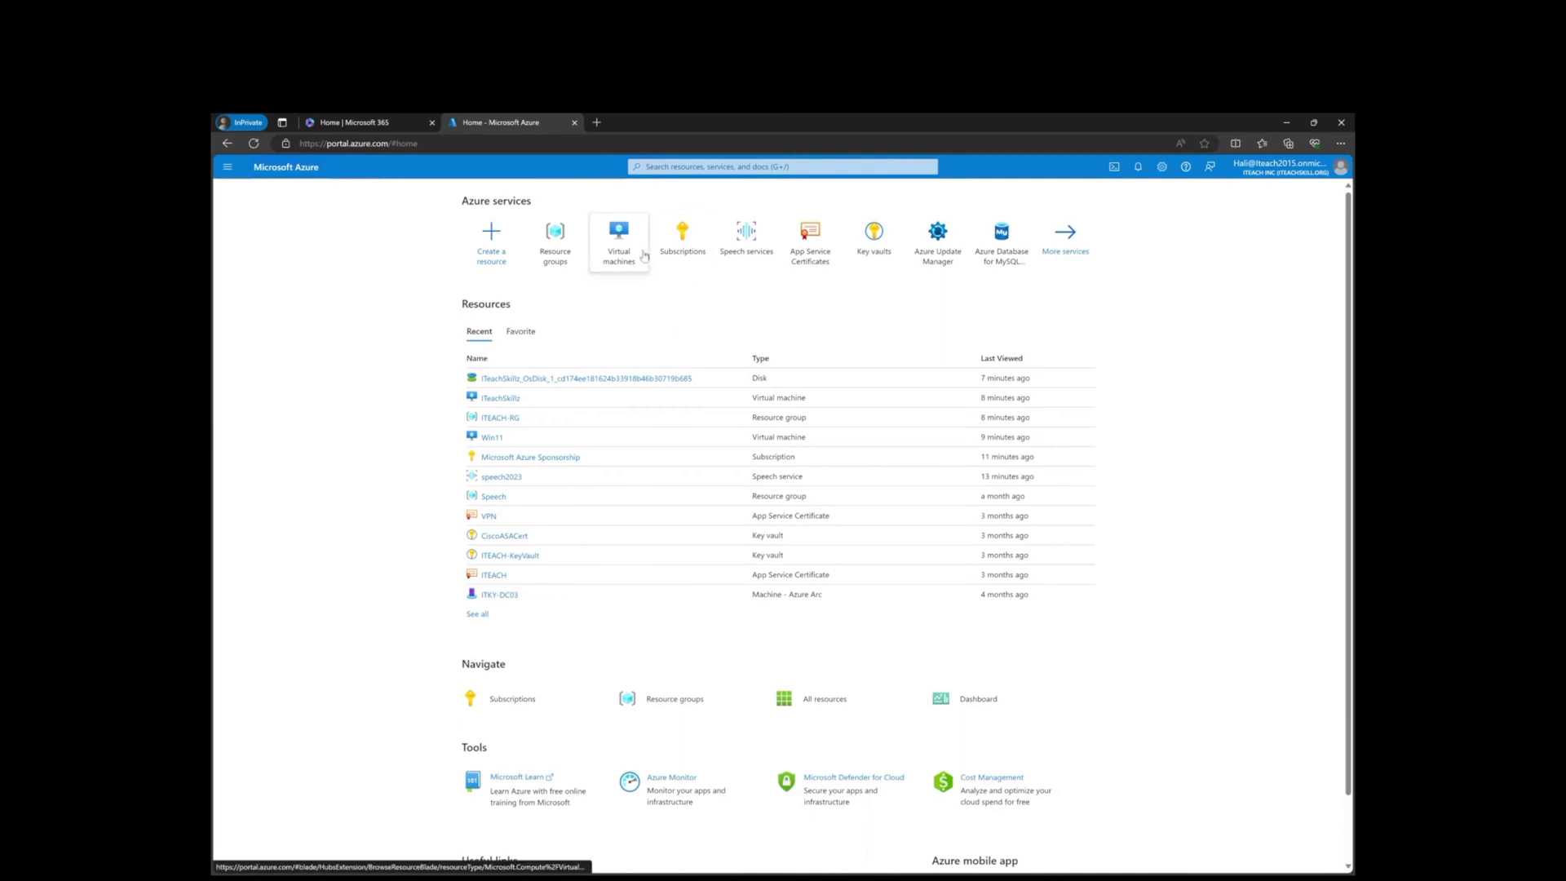
Step: Open the Virtual machines list and open the 192.168.1.120:9440 address in a new tab
click(617, 235)
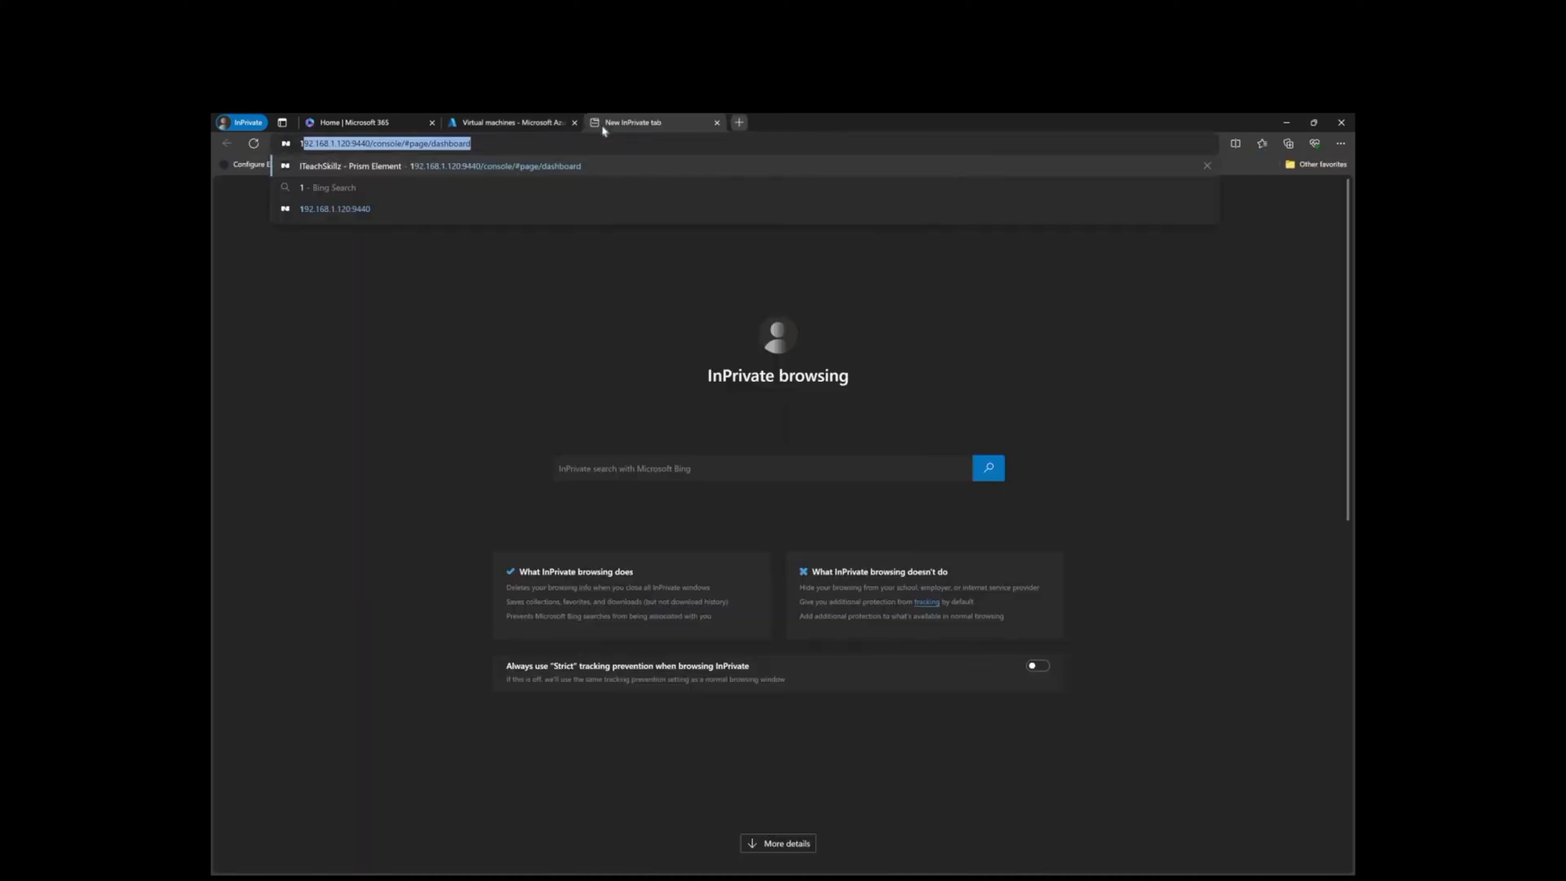
text(19)
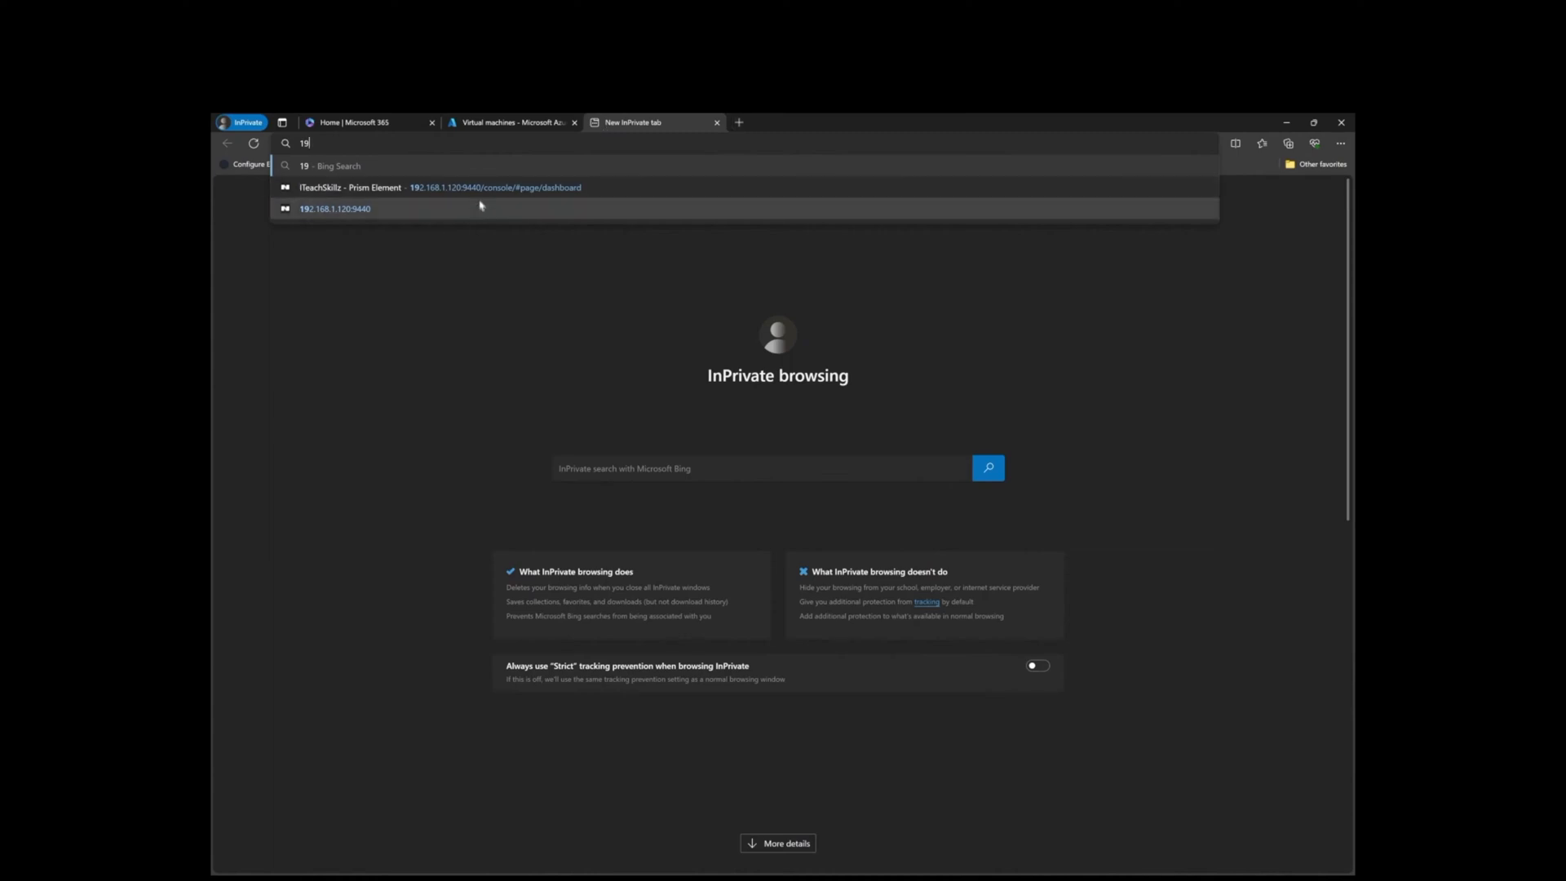
click(449, 187)
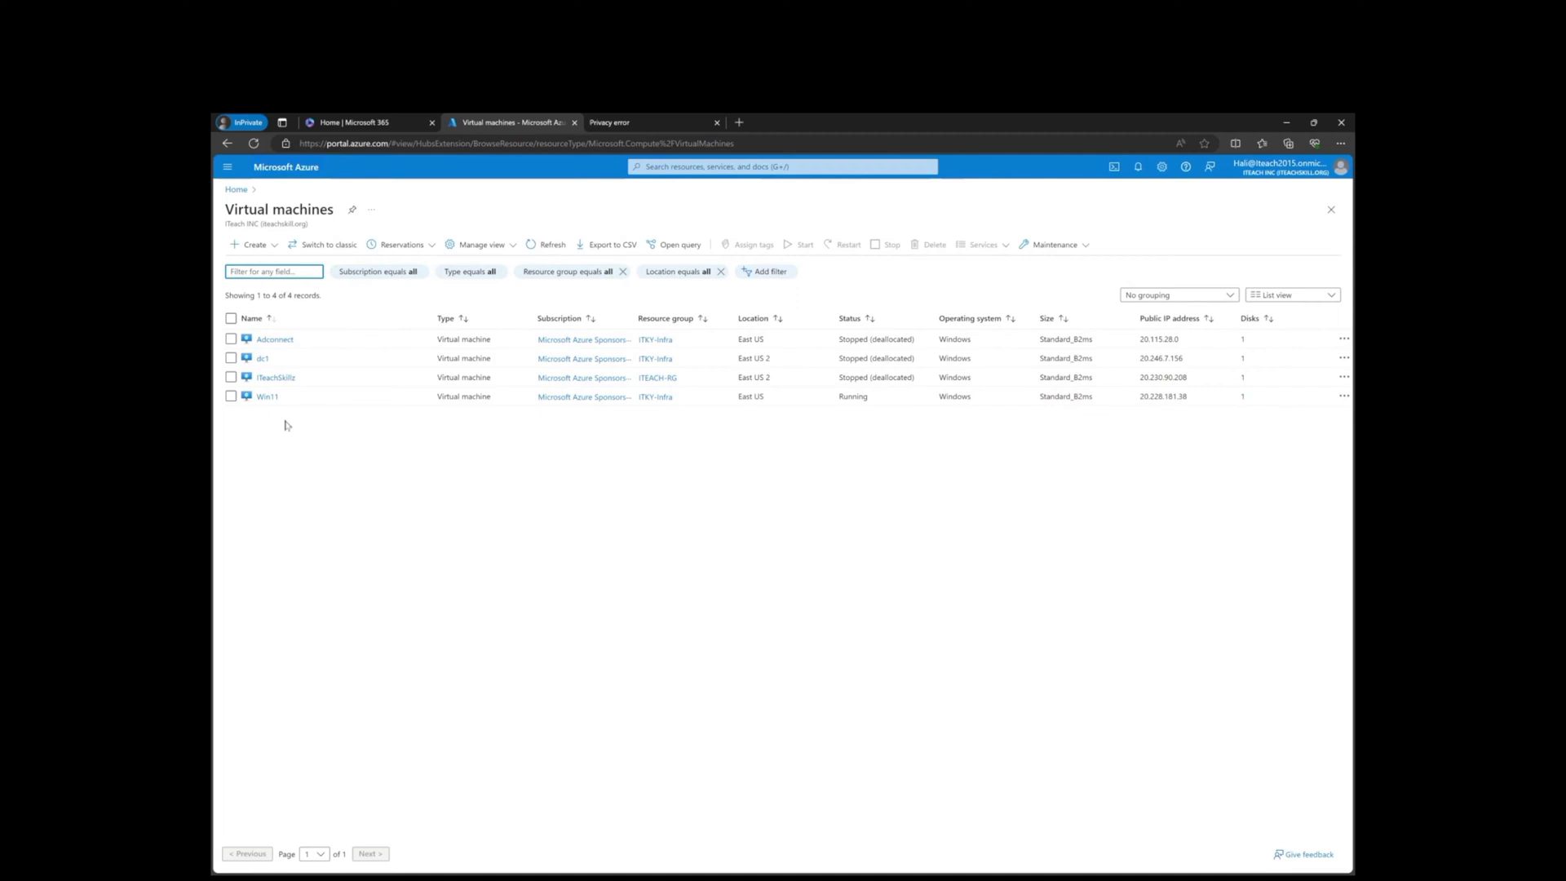
mouse_move(288, 415)
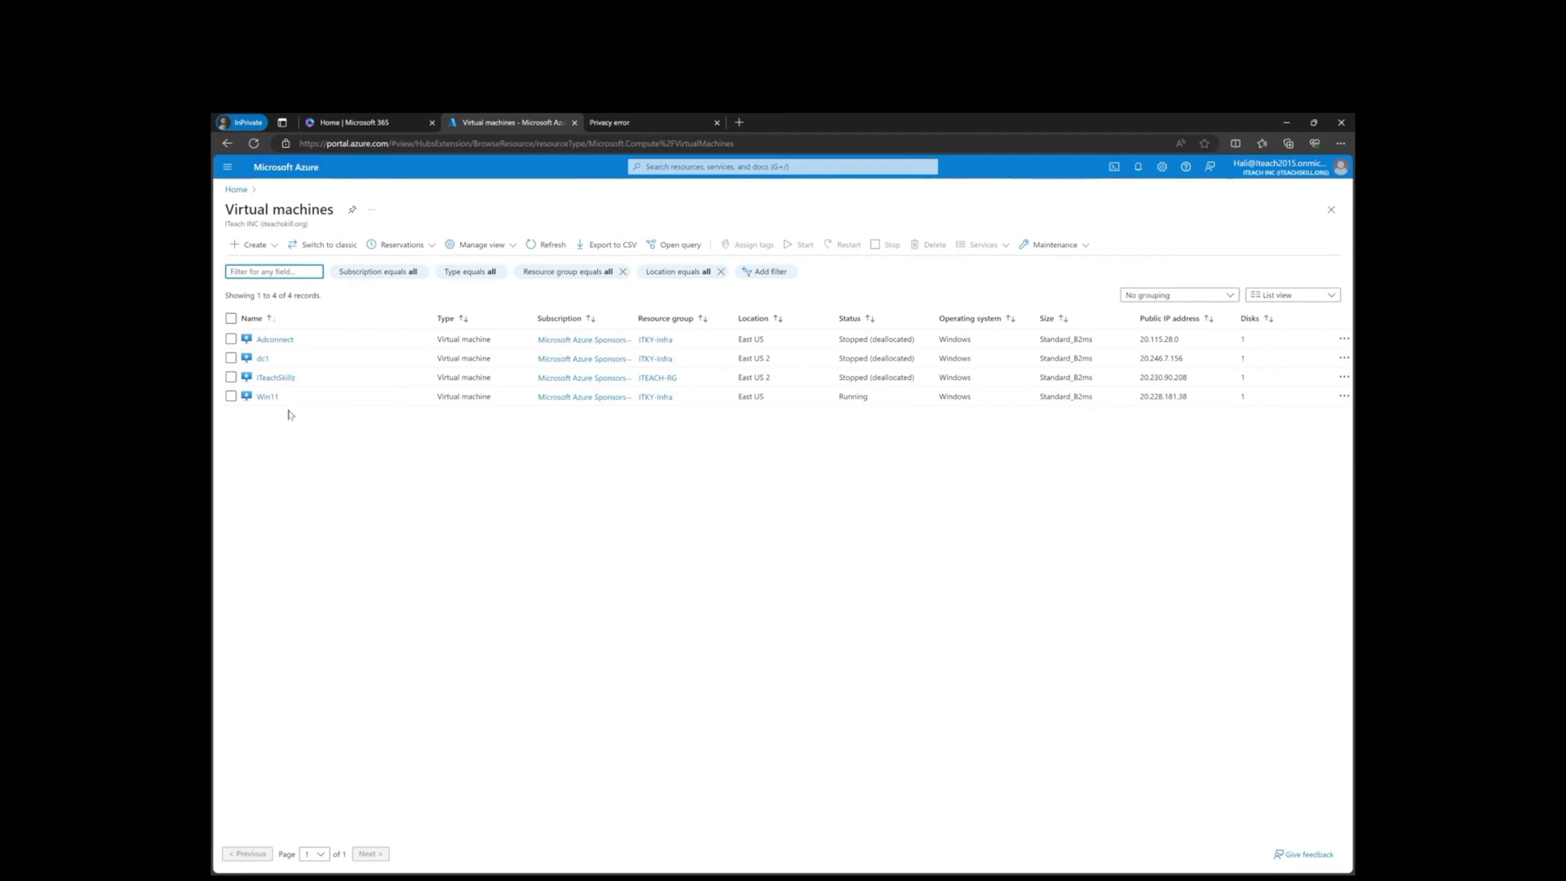
Step: Download the Win11 VM's RDP file, keep it despite the warning, and launch it
click(267, 395)
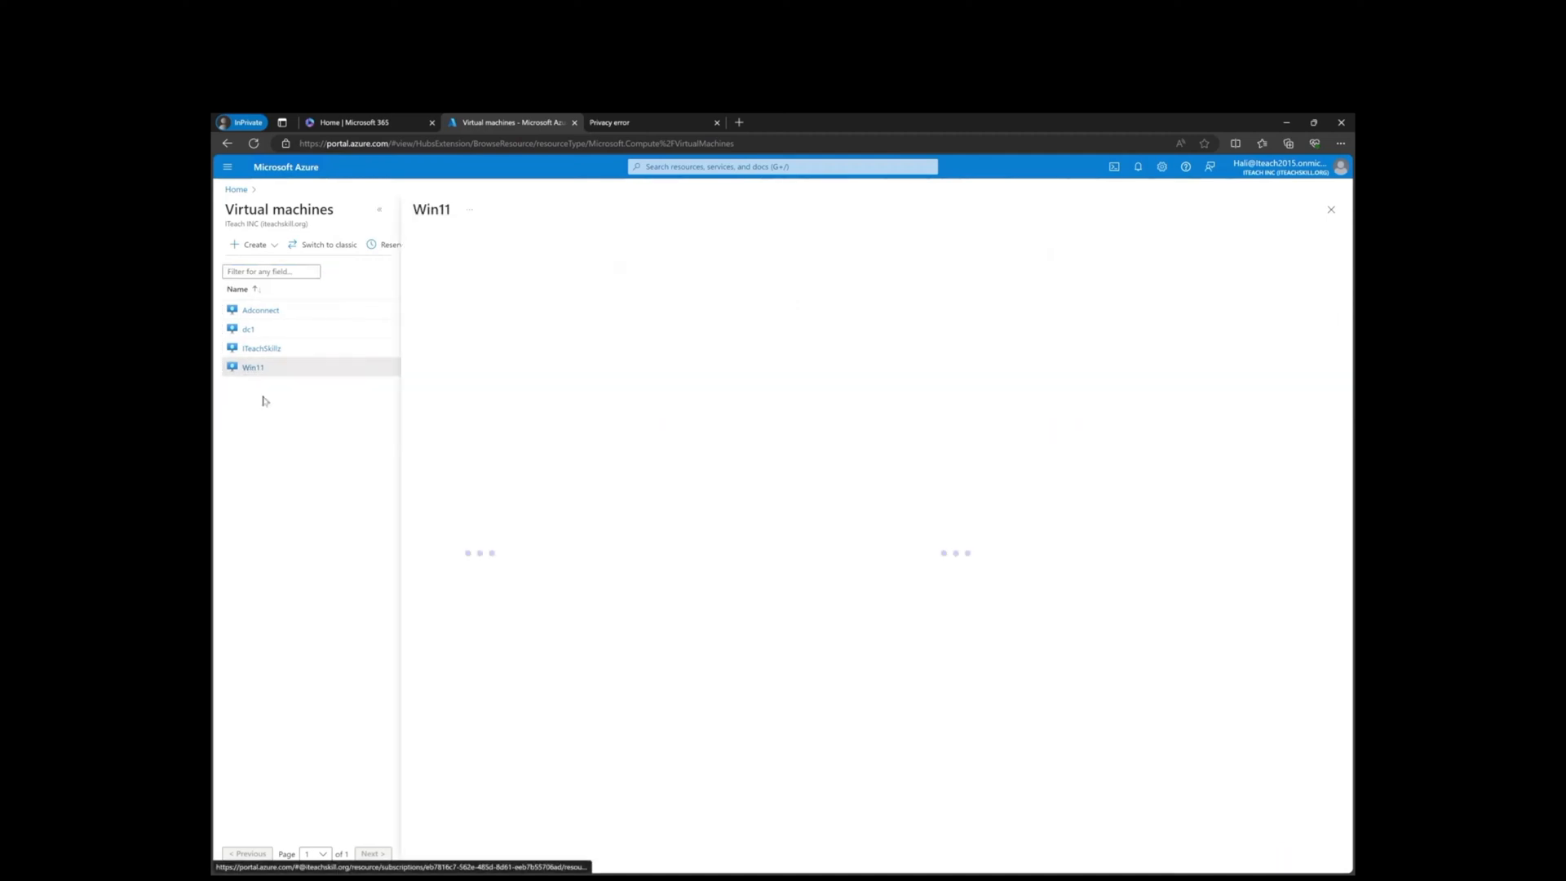
click(253, 366)
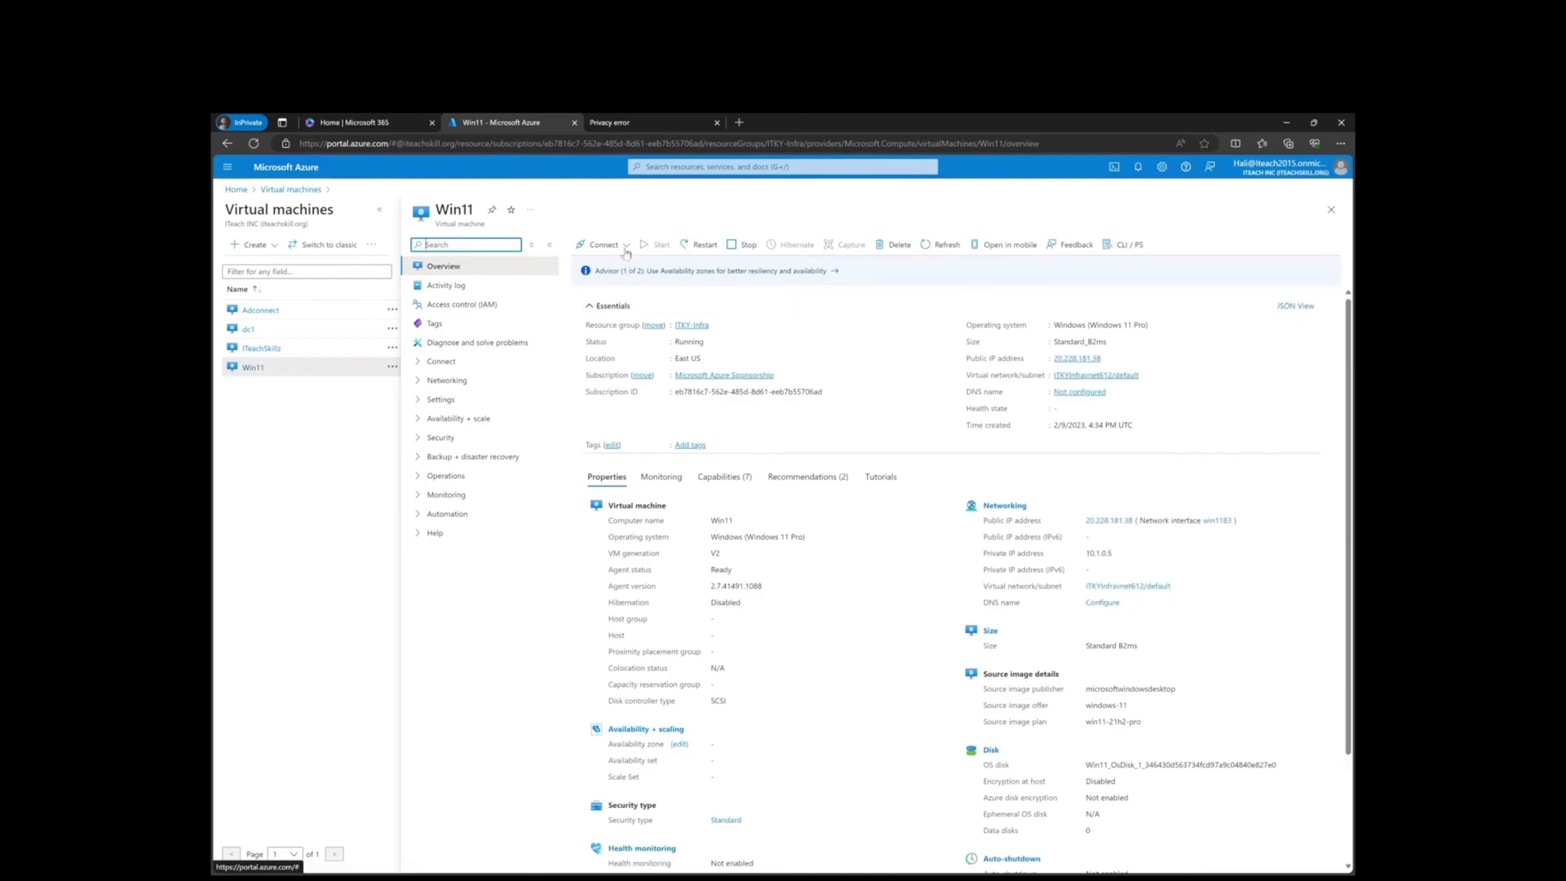
click(599, 245)
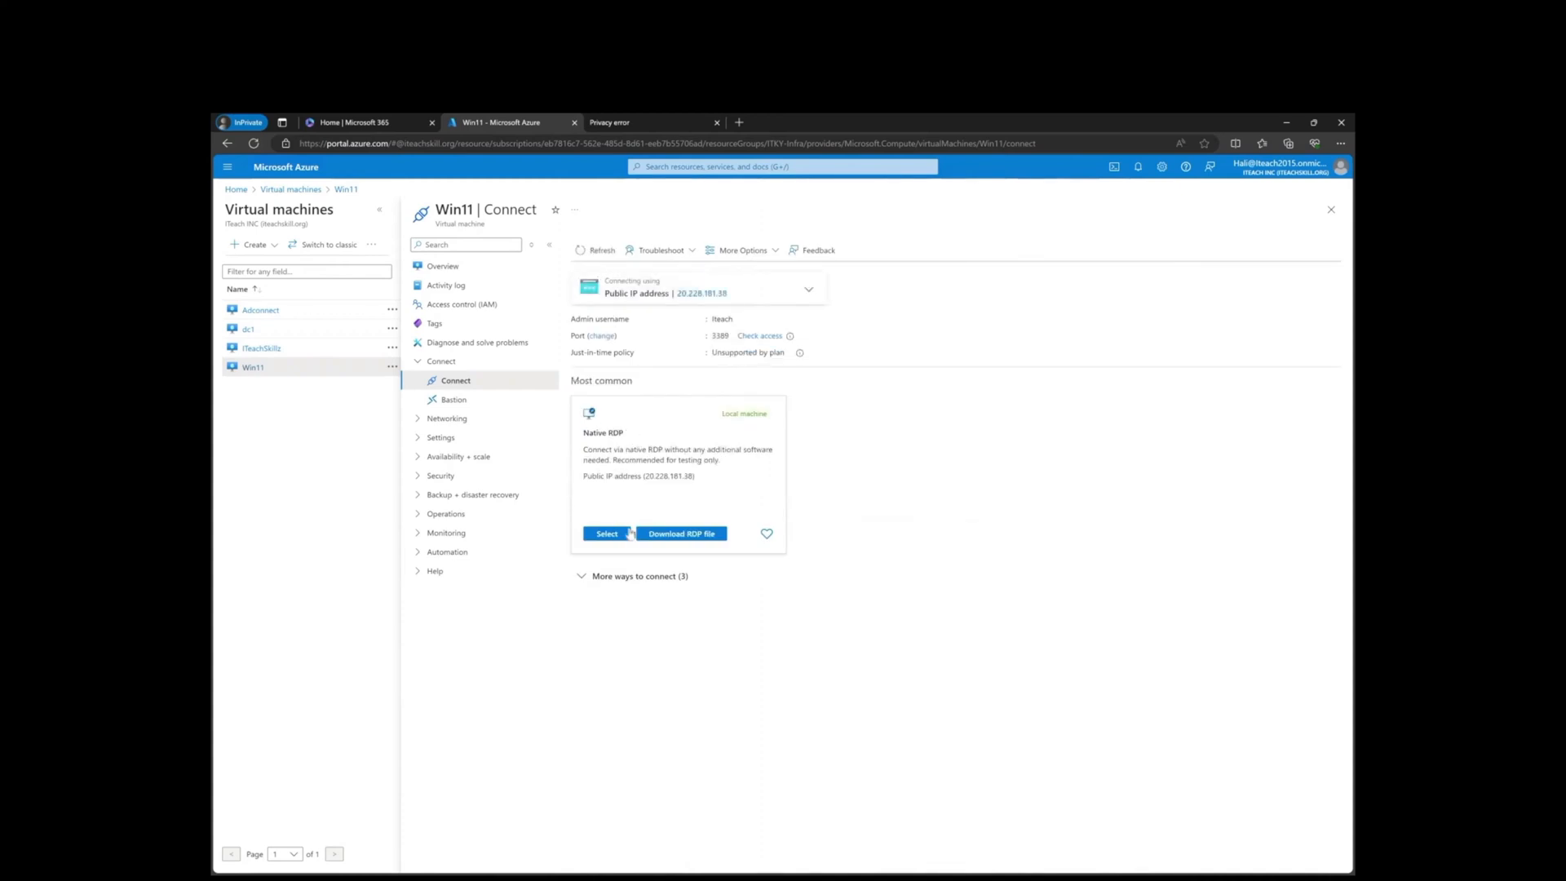
click(682, 533)
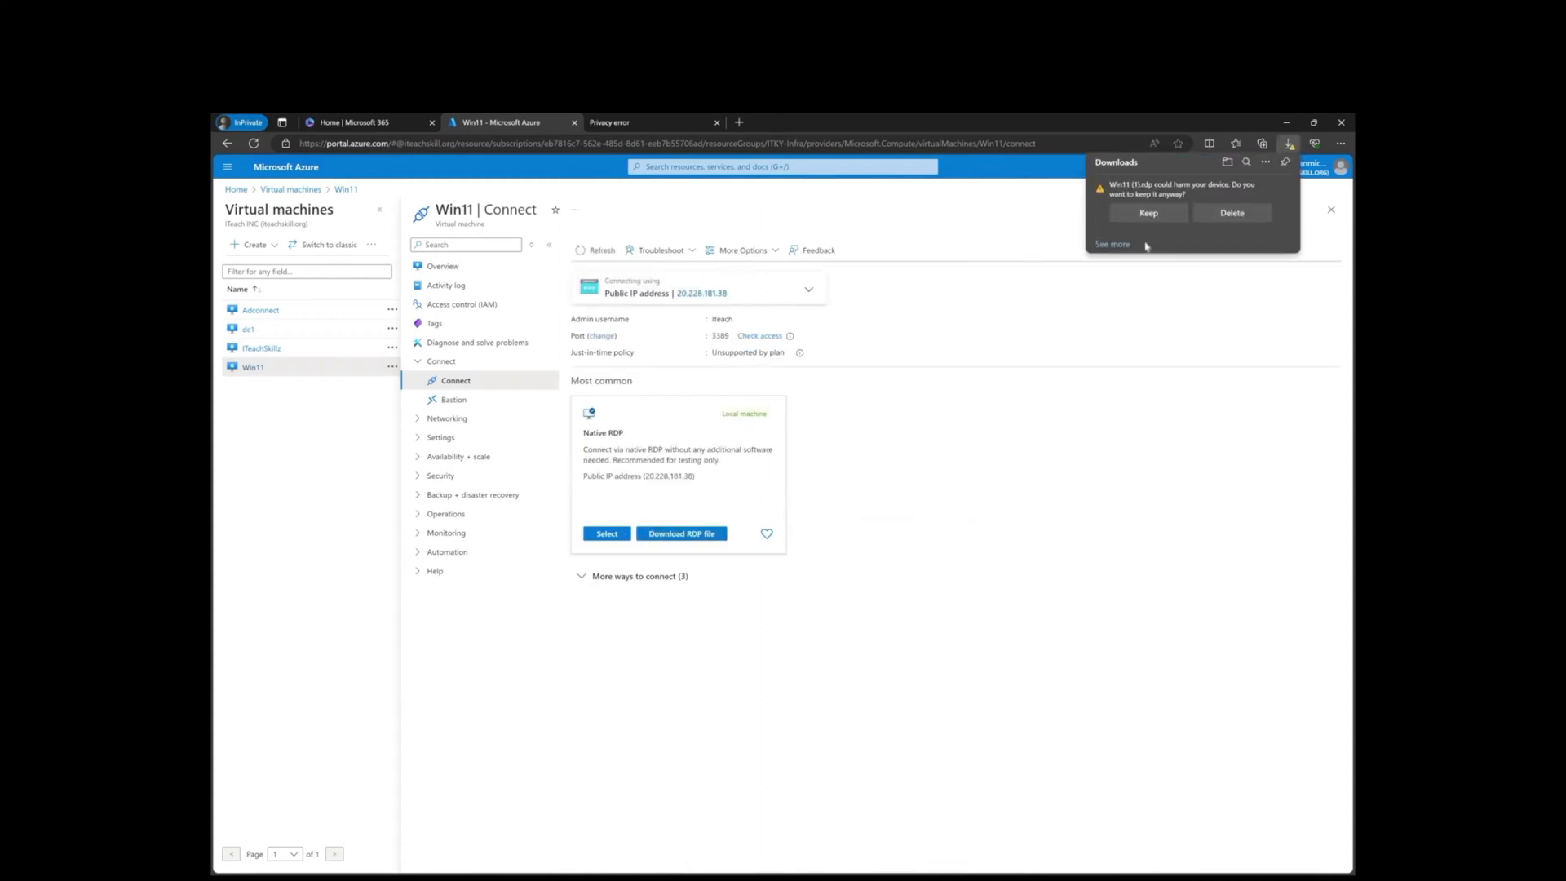
click(1148, 213)
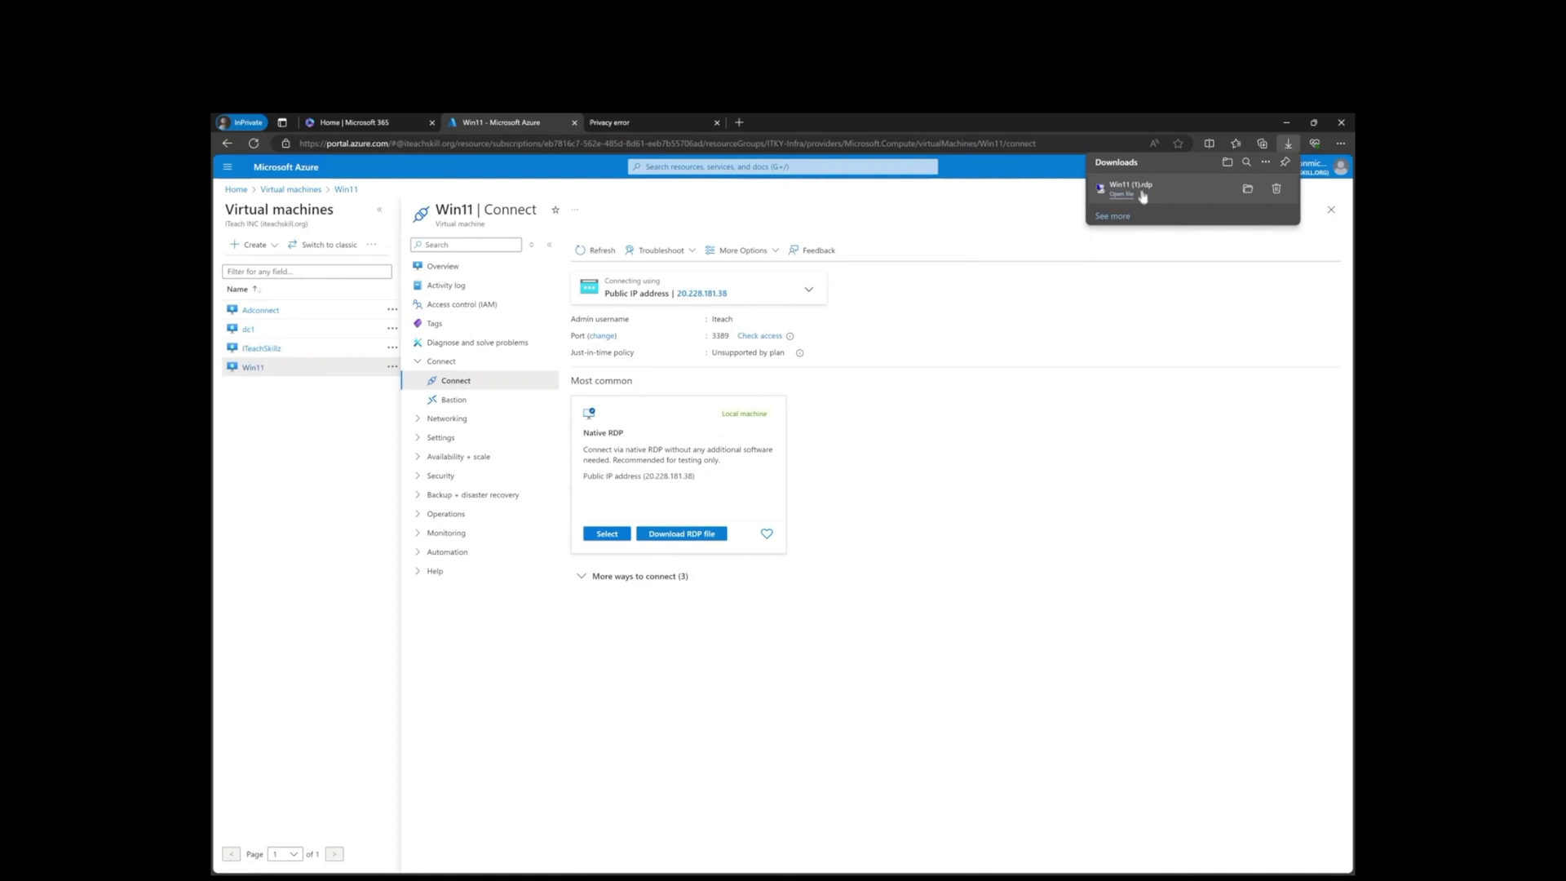
click(1130, 188)
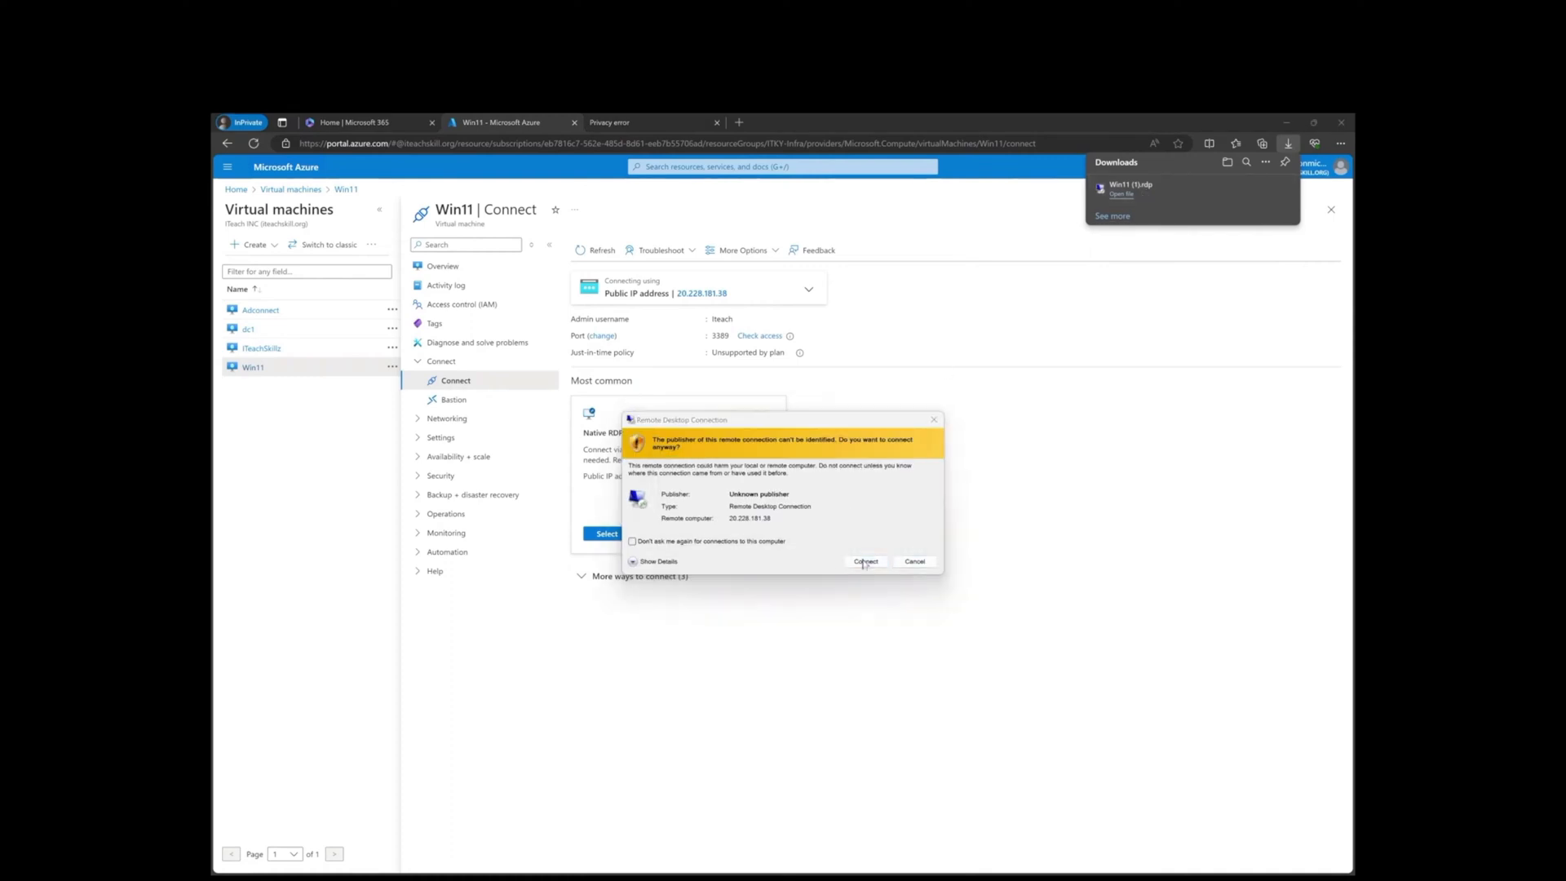
Step: Accept the unverified connection and sign in to Win11 with the password
click(865, 560)
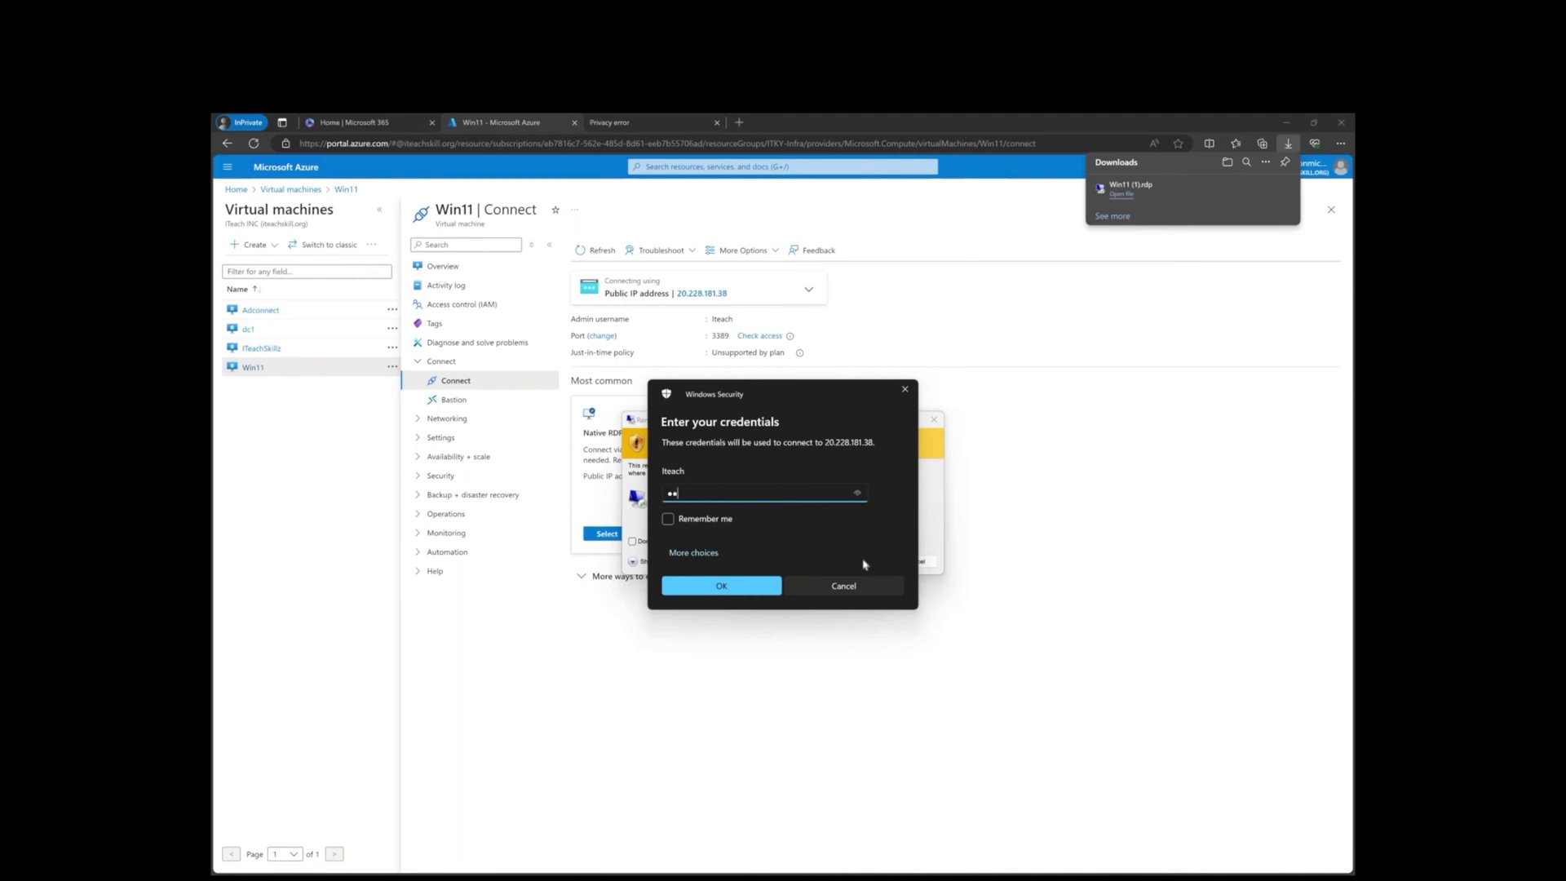
text(password)
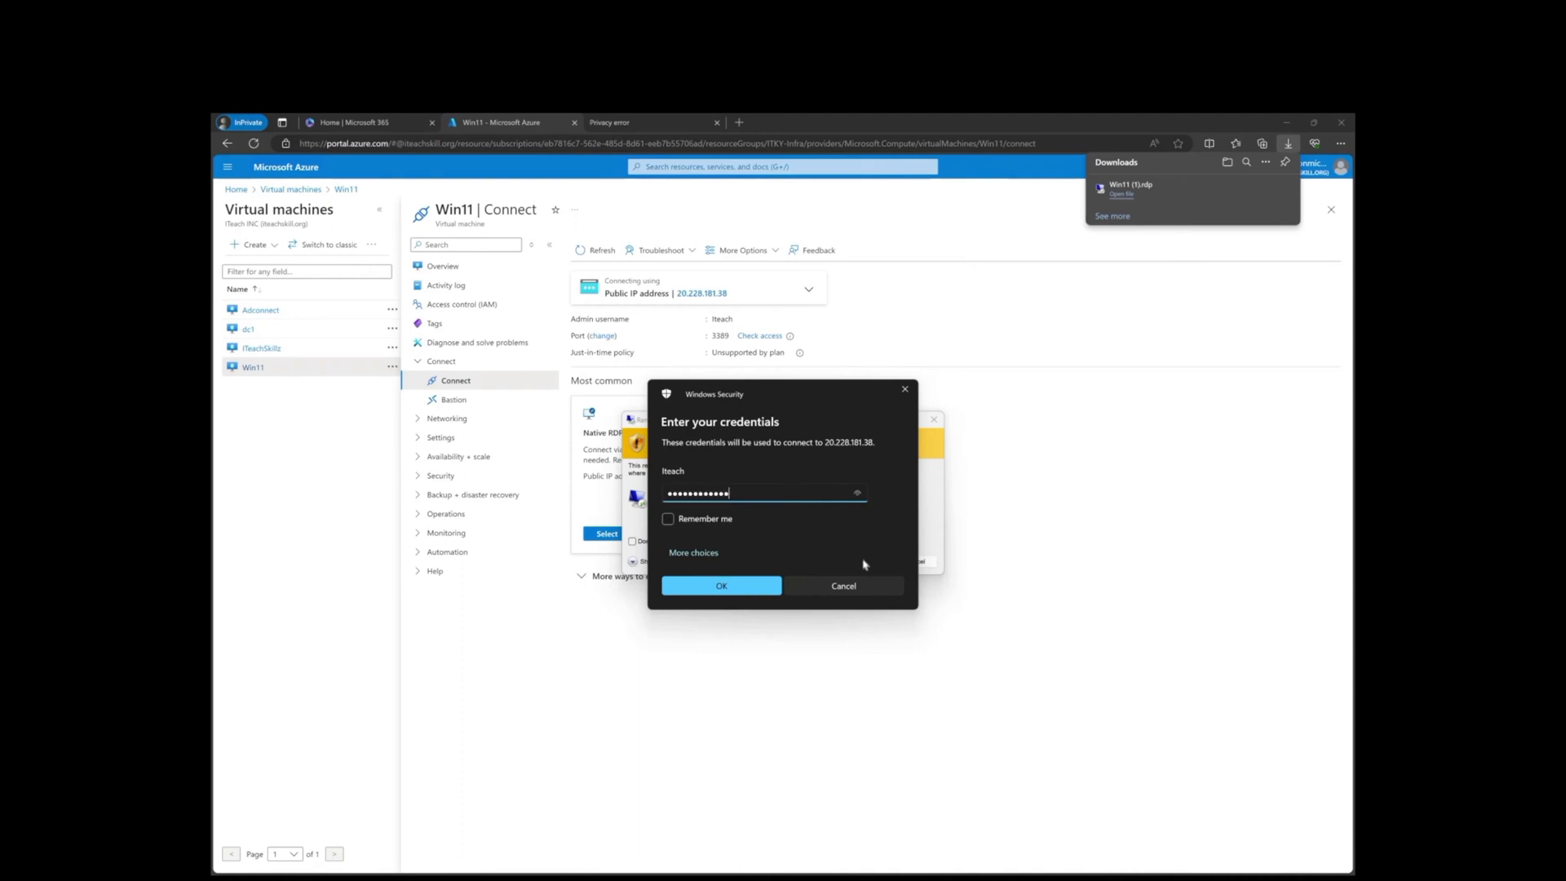
click(721, 585)
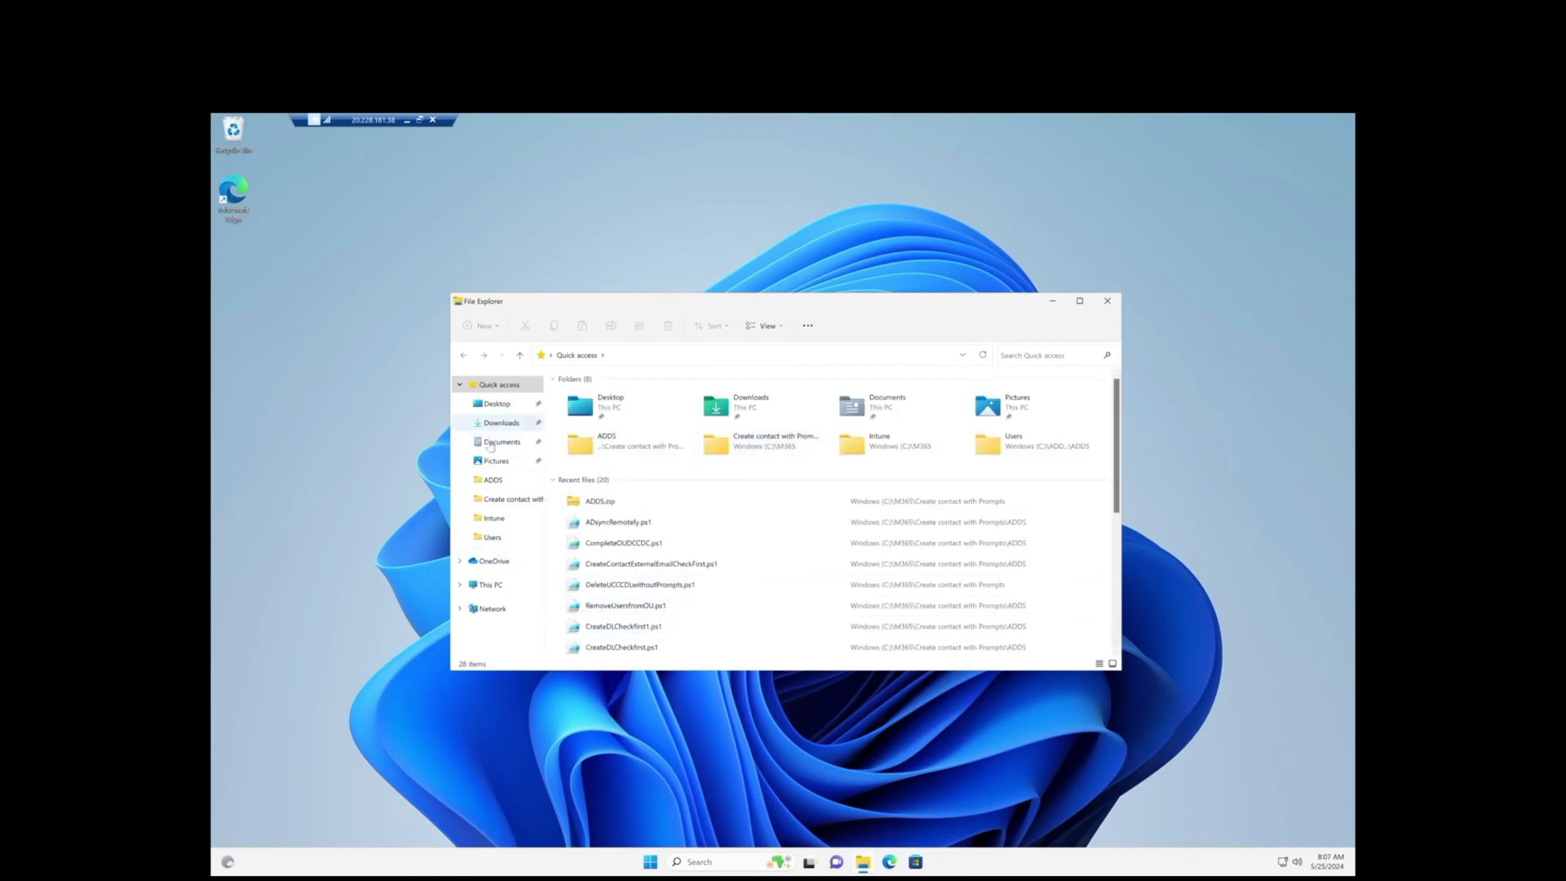
Step: Browse ADDS, Documents, Downloads and This PC in File Explorer, then end the session
double_click(491, 480)
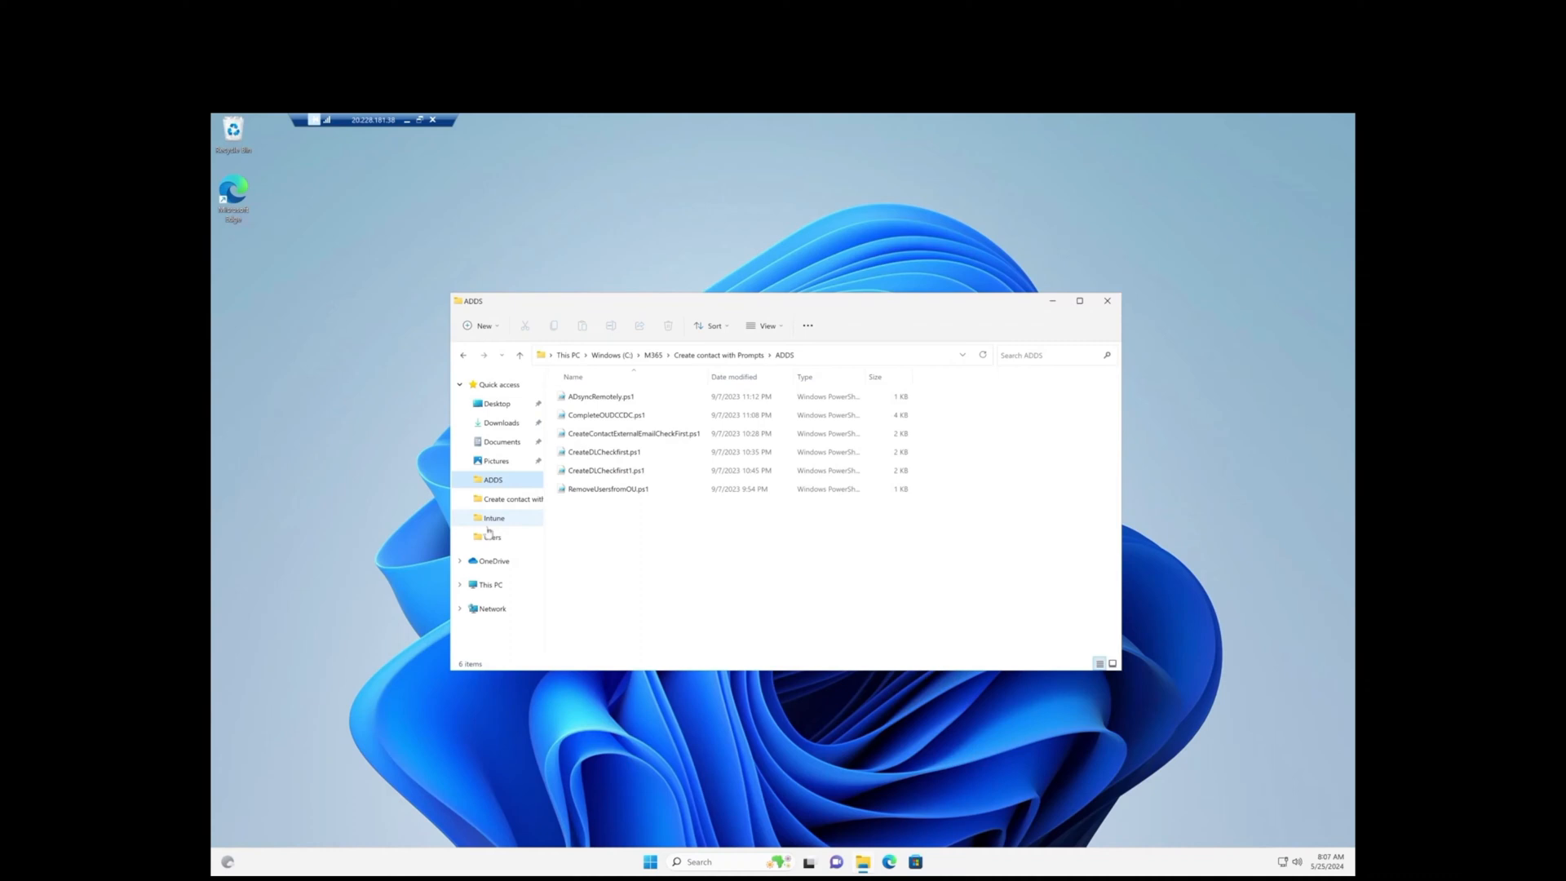
click(503, 442)
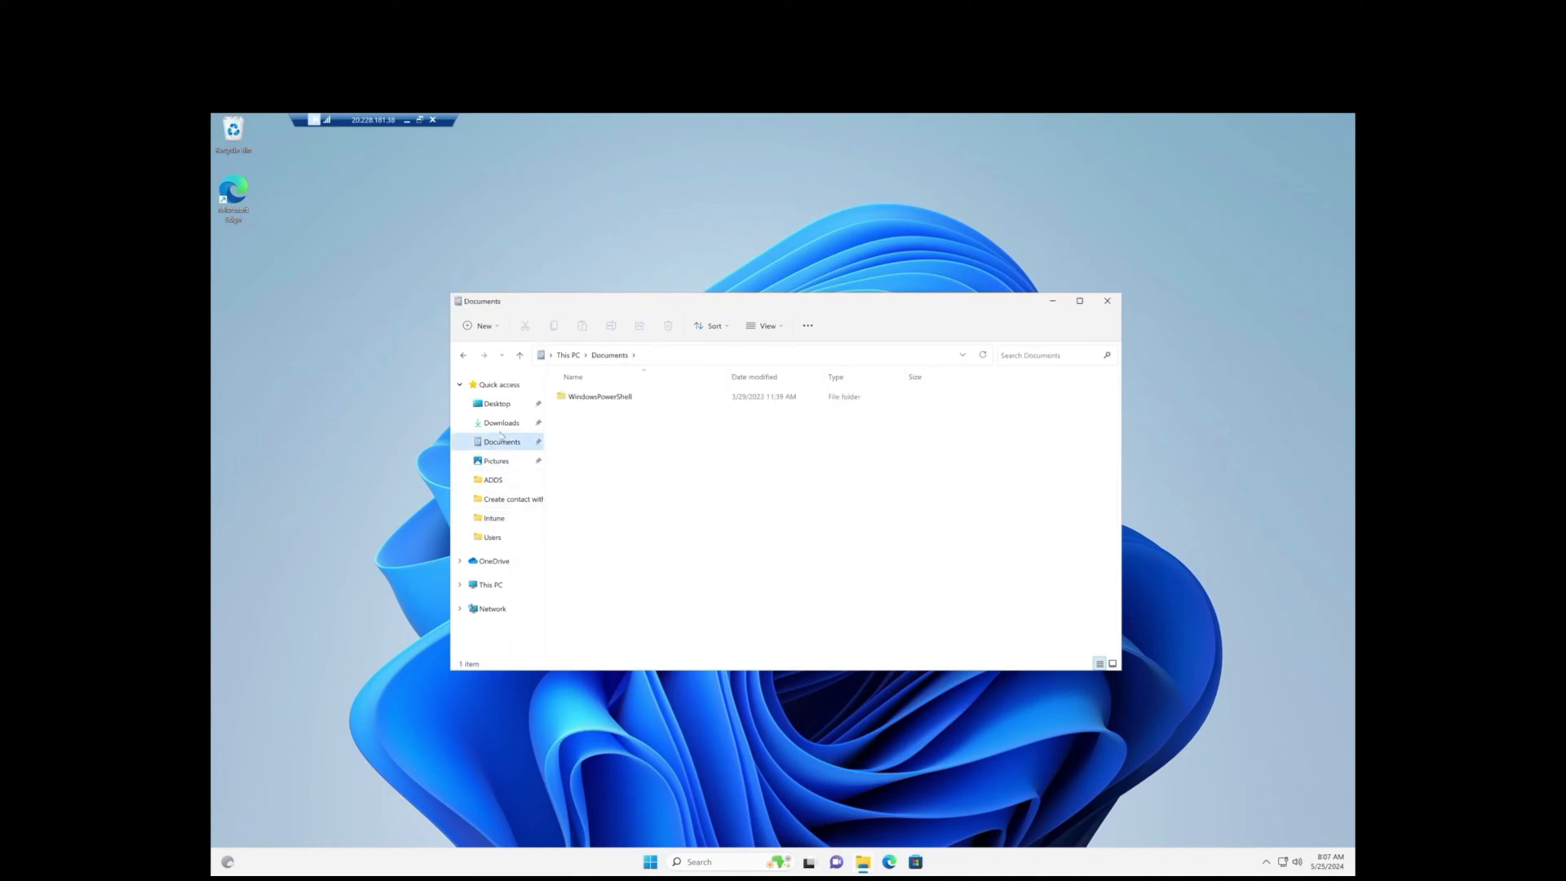
click(501, 422)
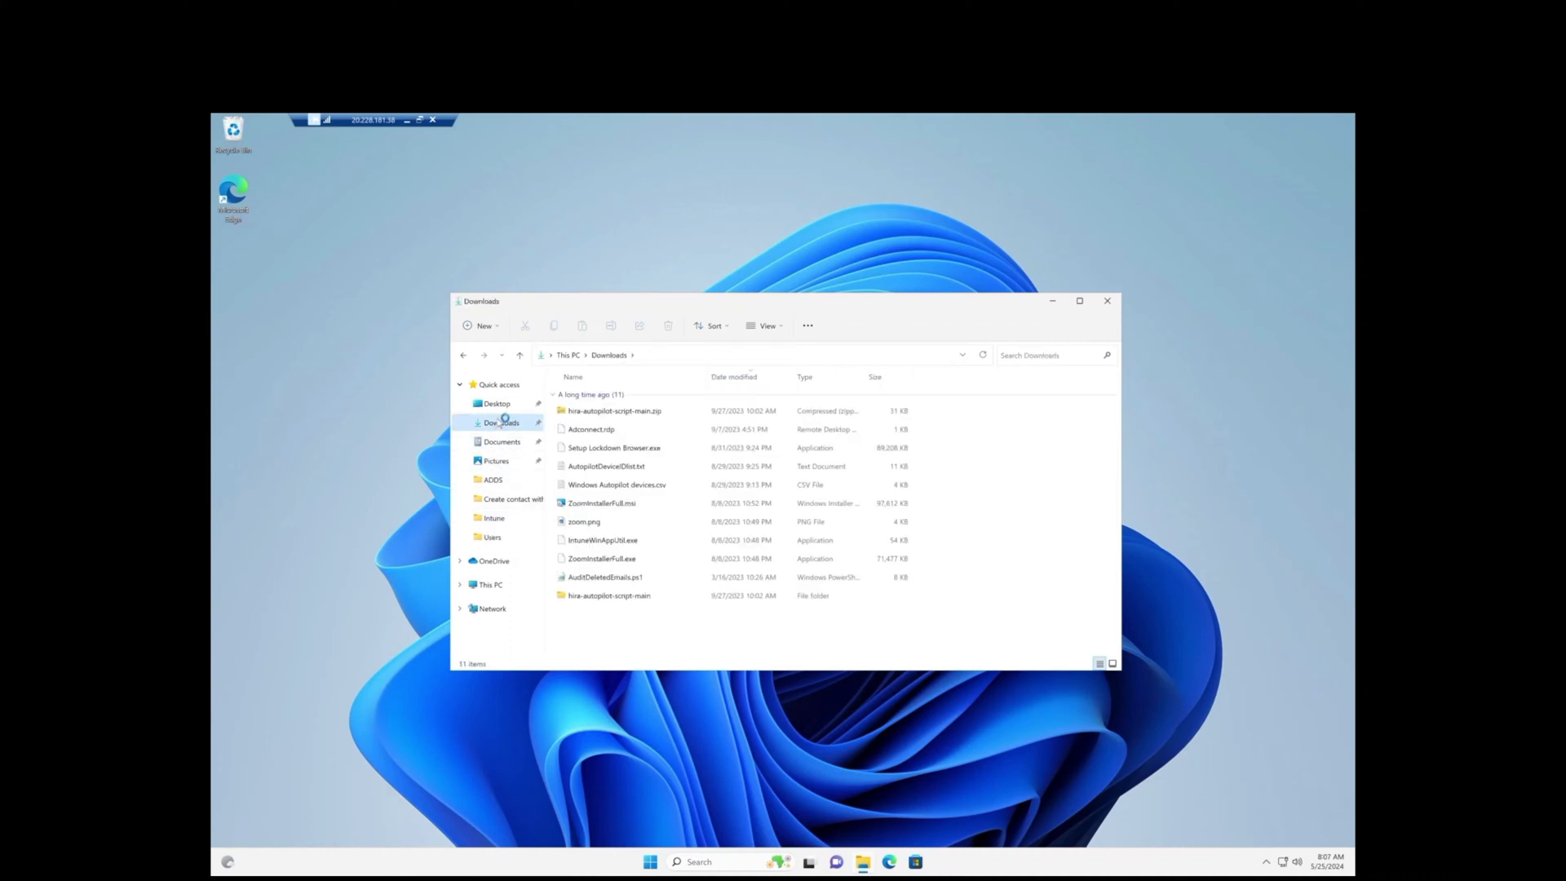
click(495, 402)
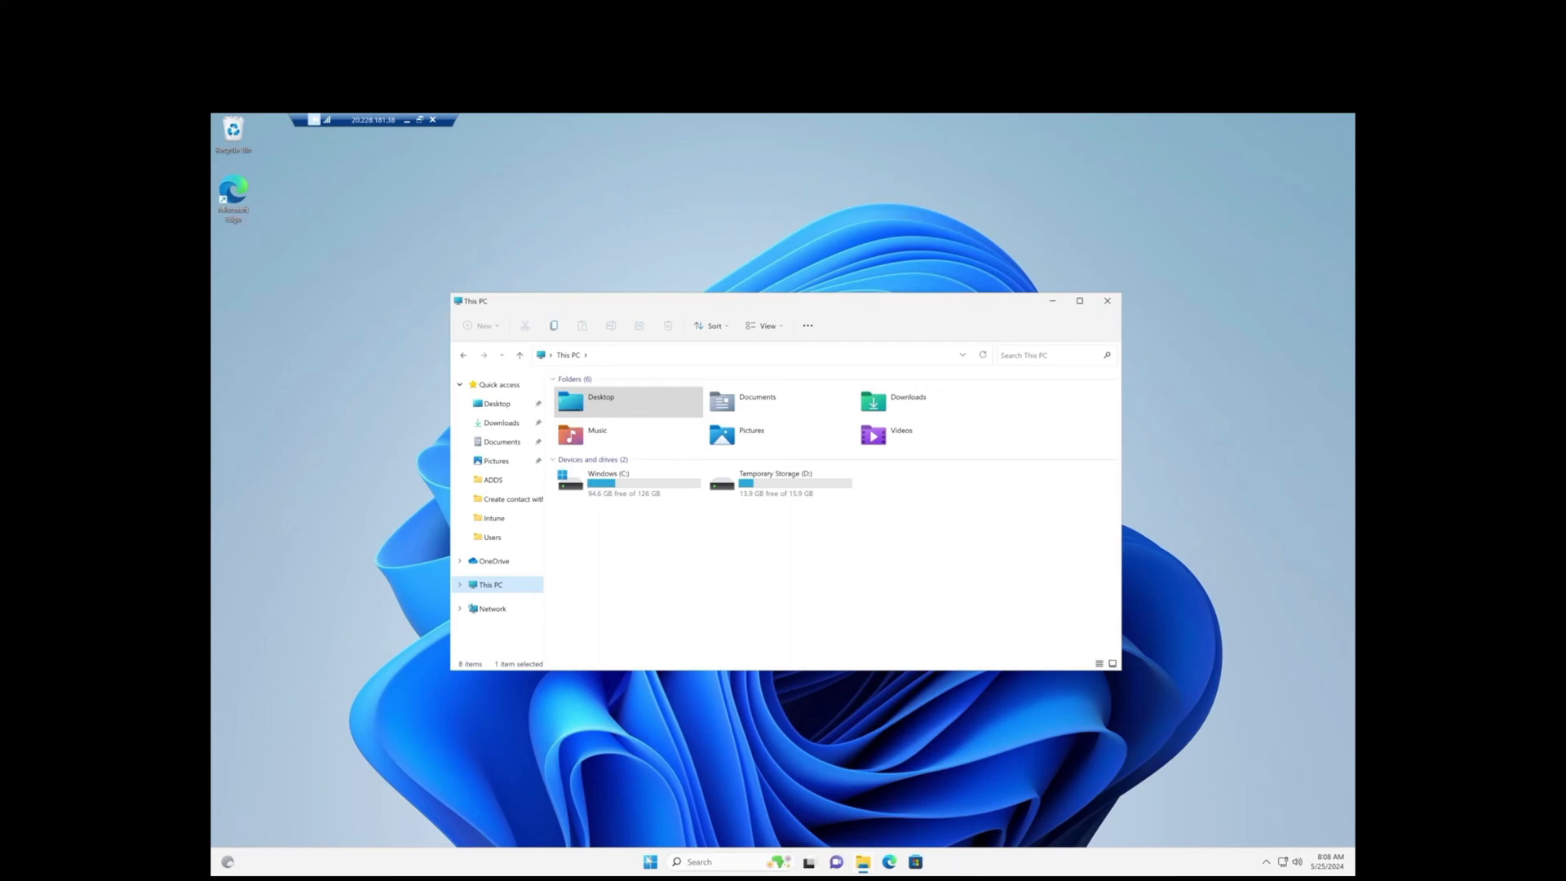
click(650, 862)
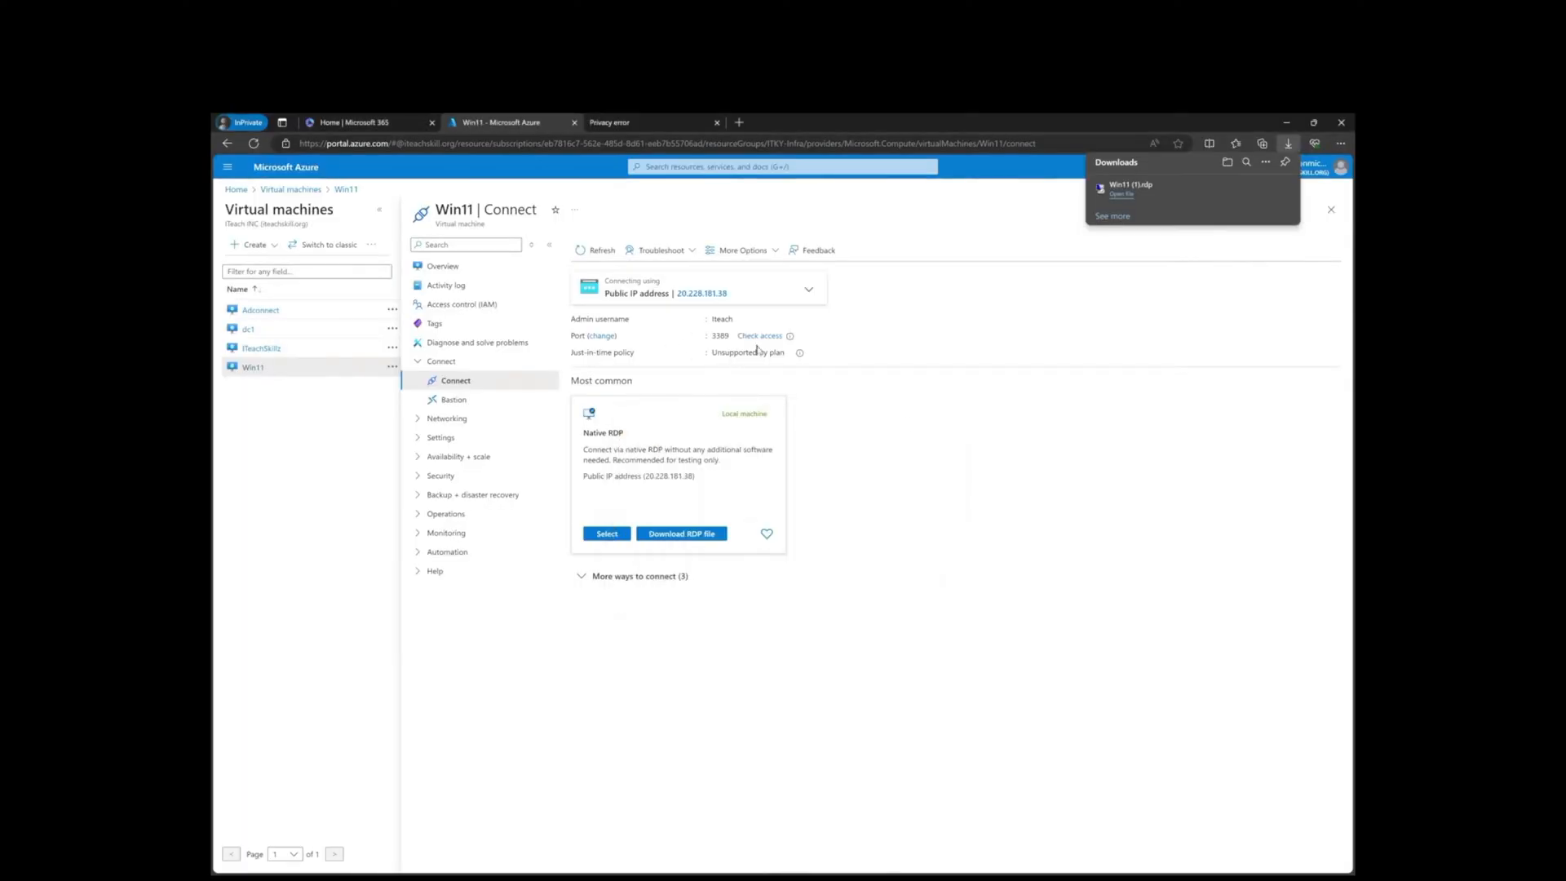
Step: Refresh the Win11 overview's status and scroll through its properties
click(444, 266)
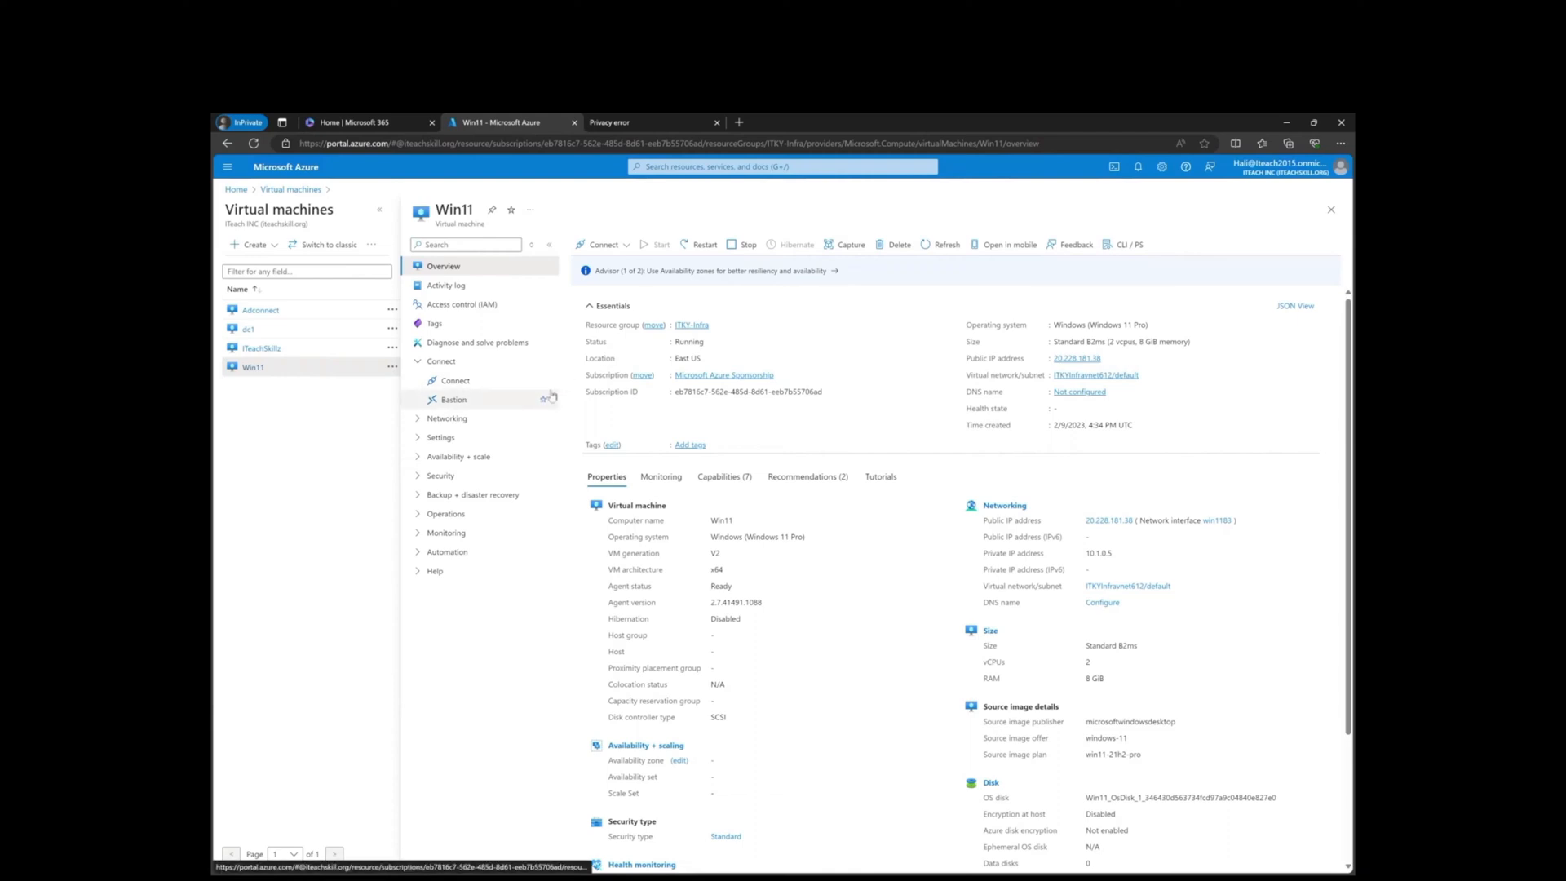
mouse_move(770, 345)
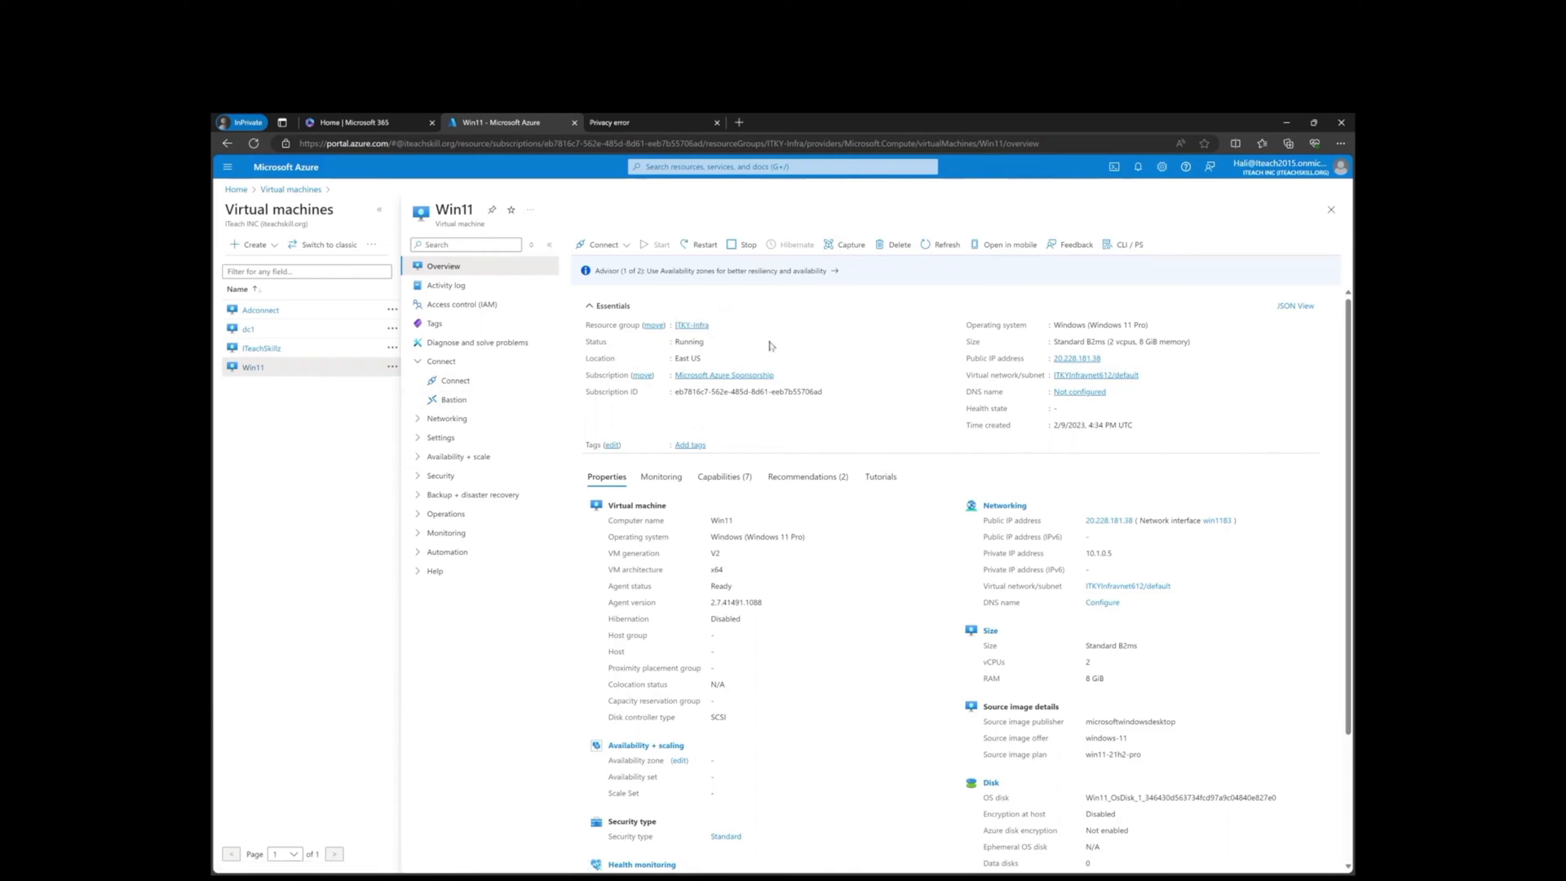
mouse_move(764, 343)
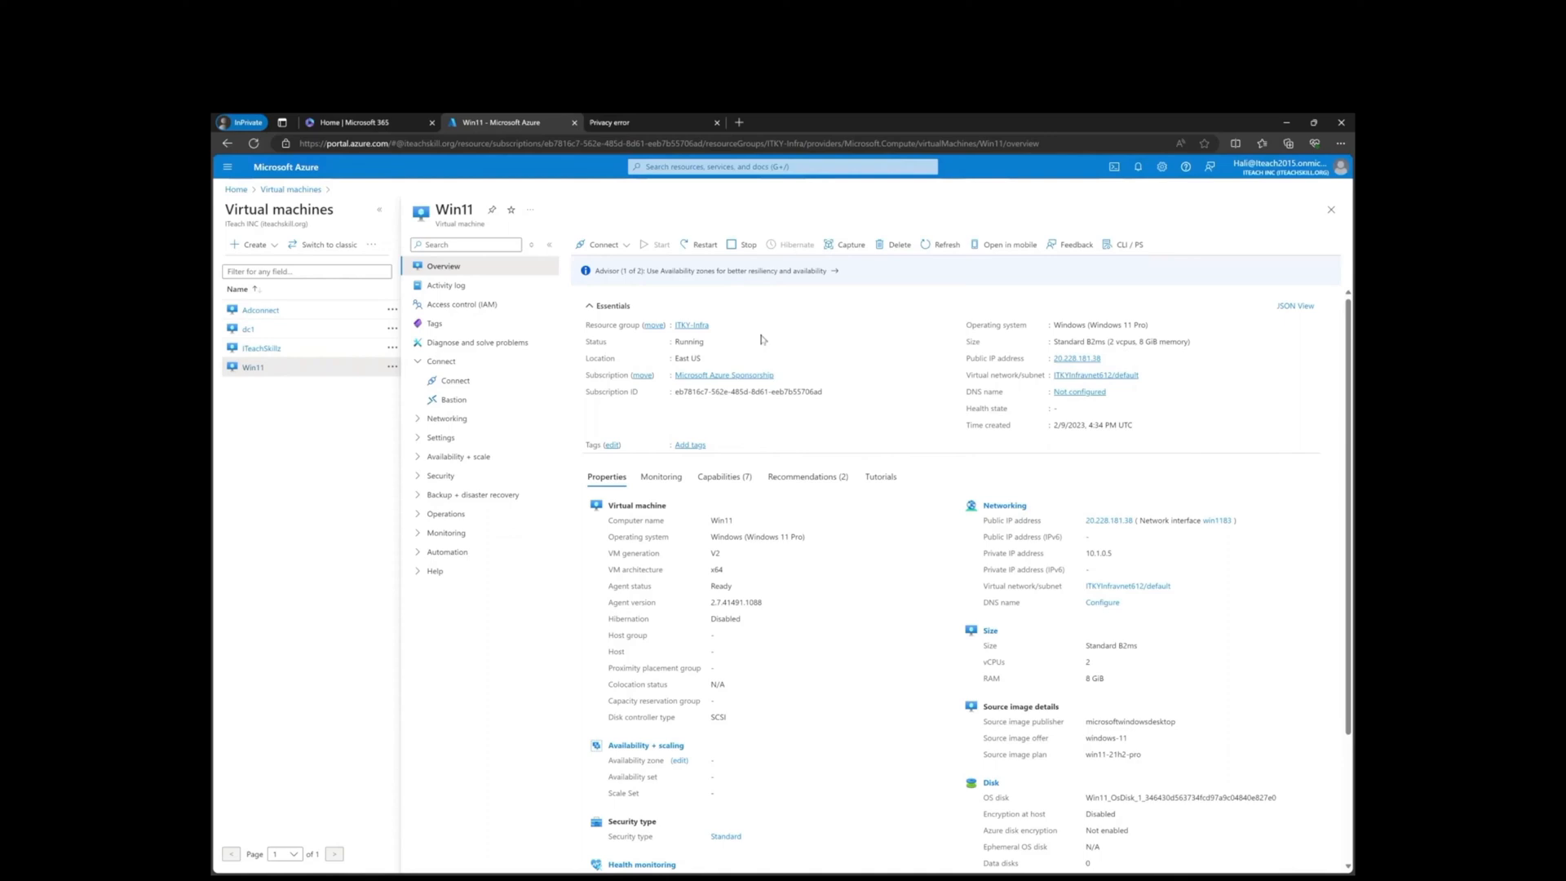
mouse_move(531, 425)
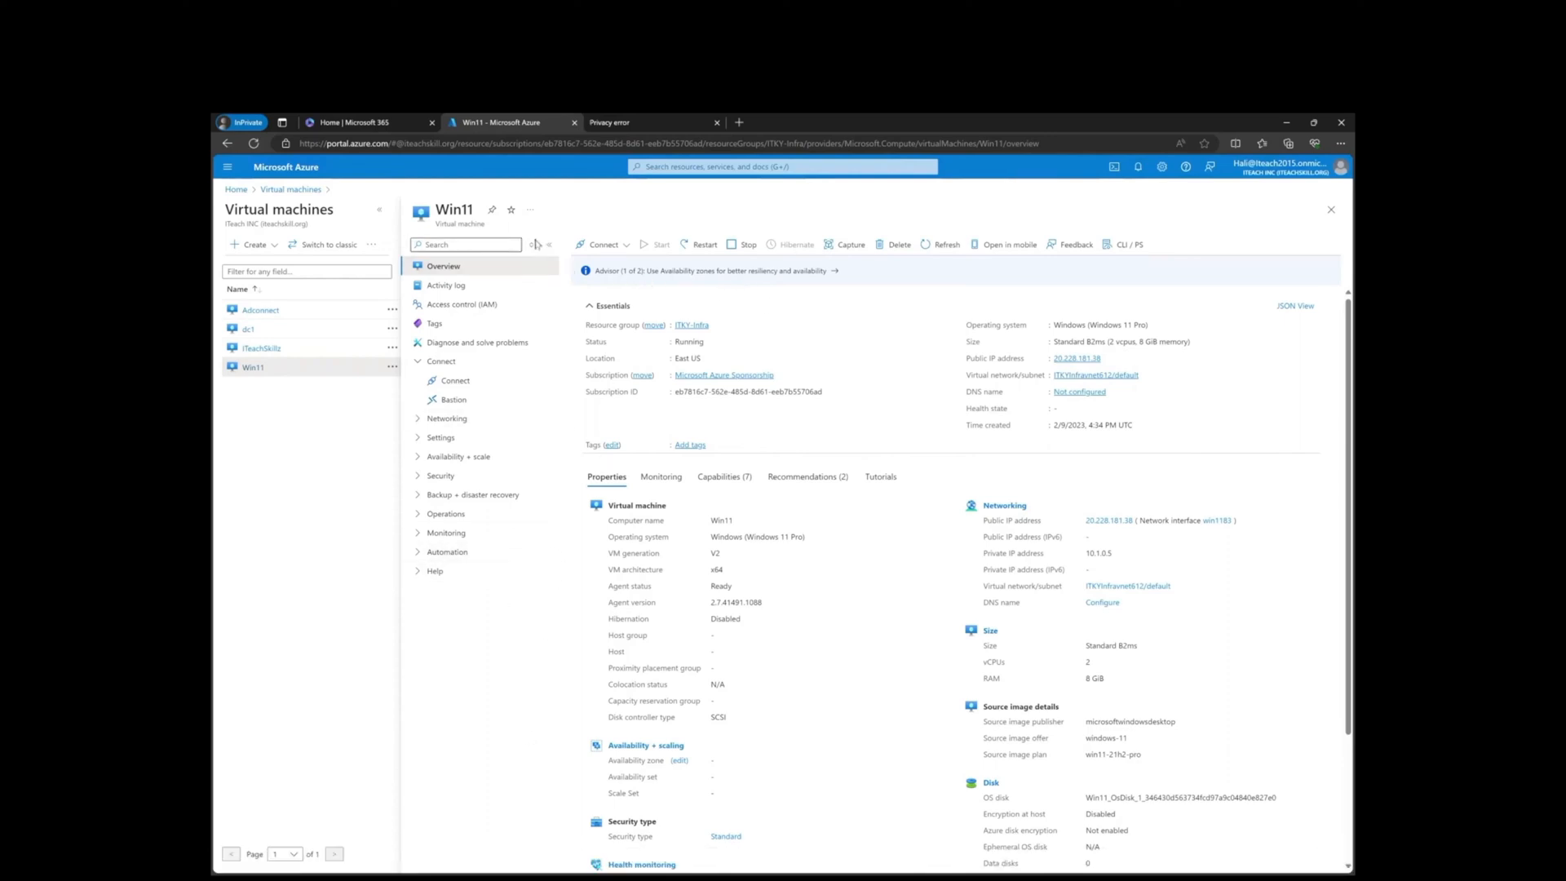
click(942, 244)
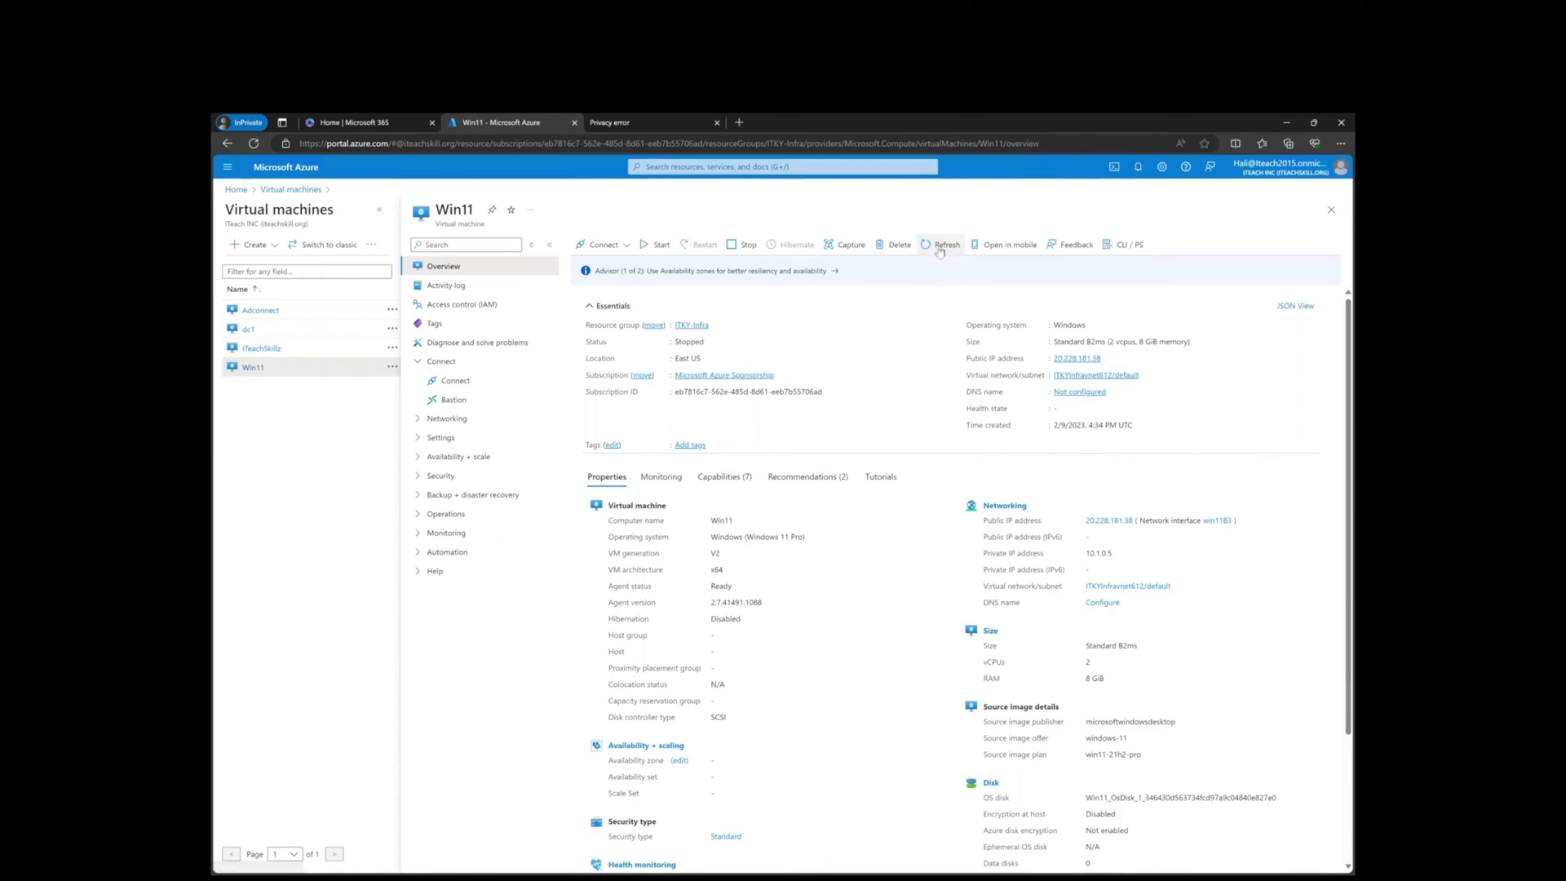
click(941, 245)
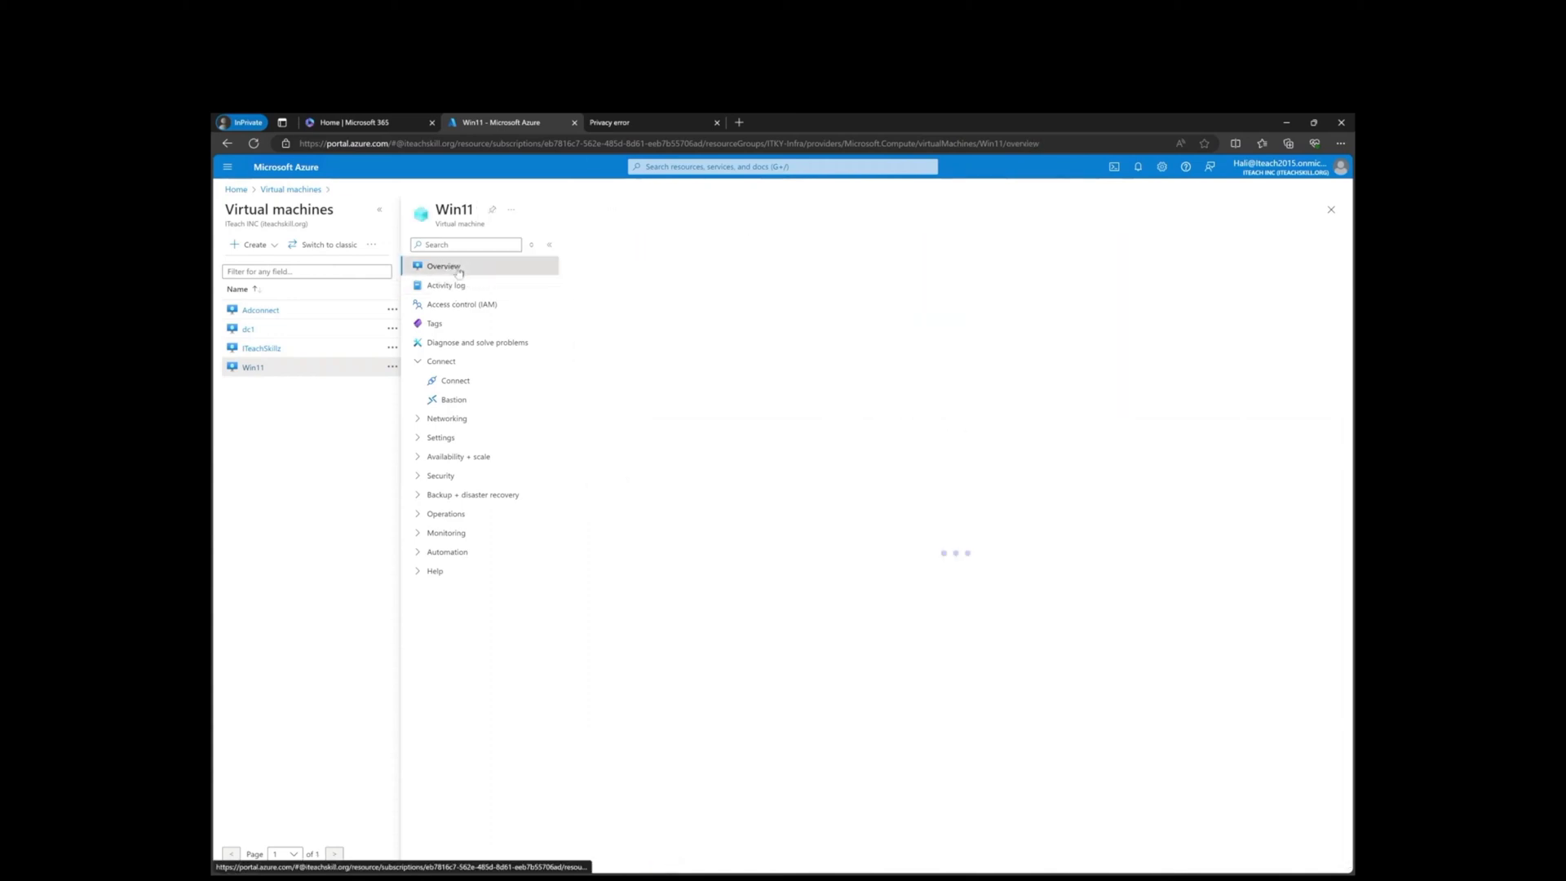
click(443, 266)
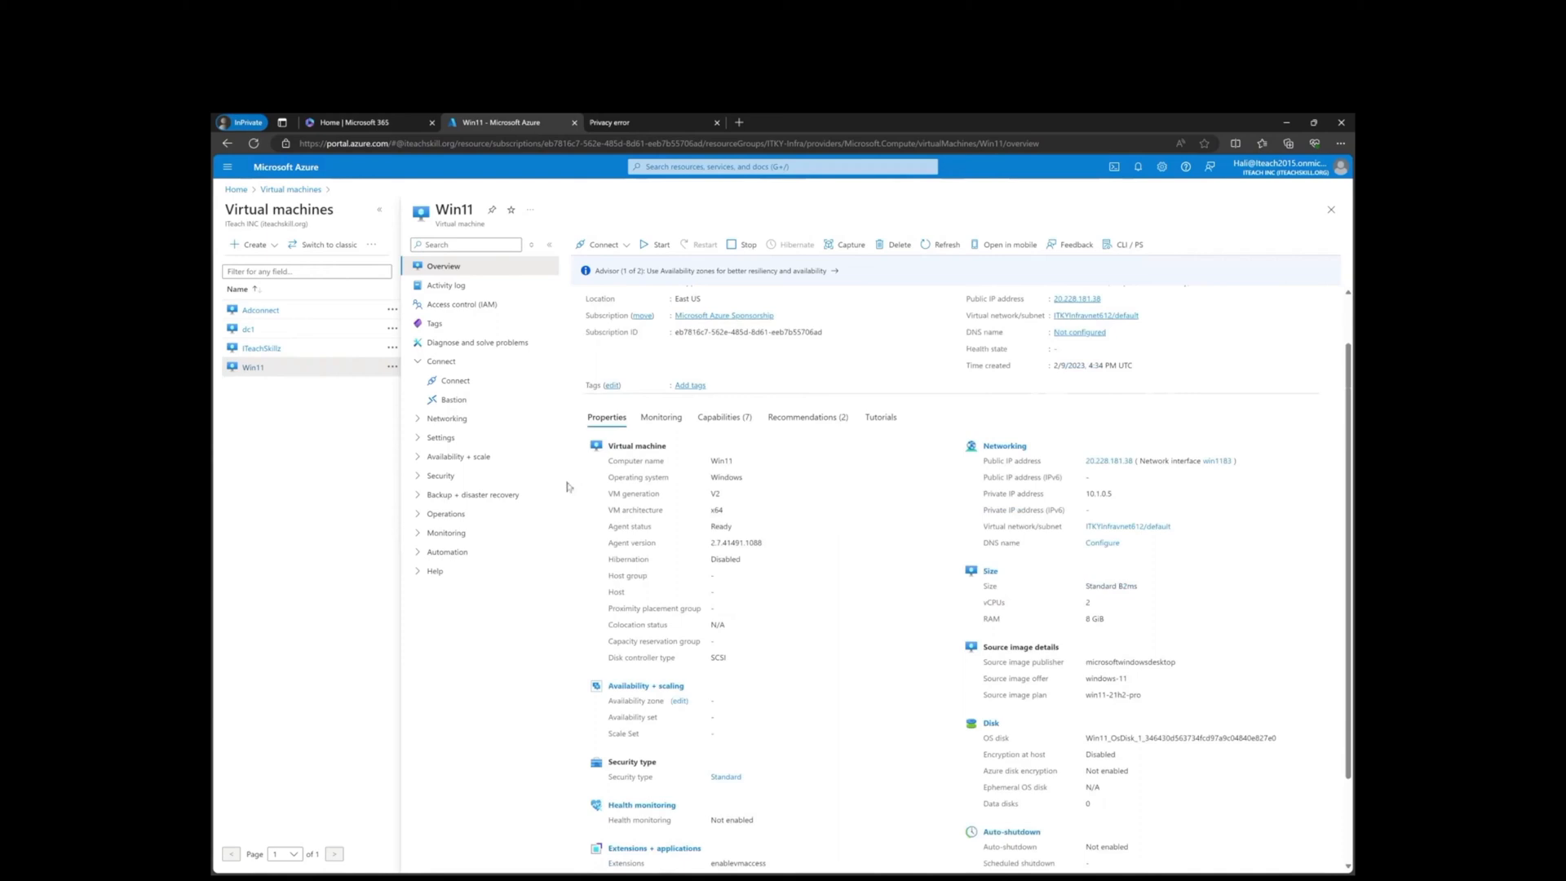
scroll(down, 3)
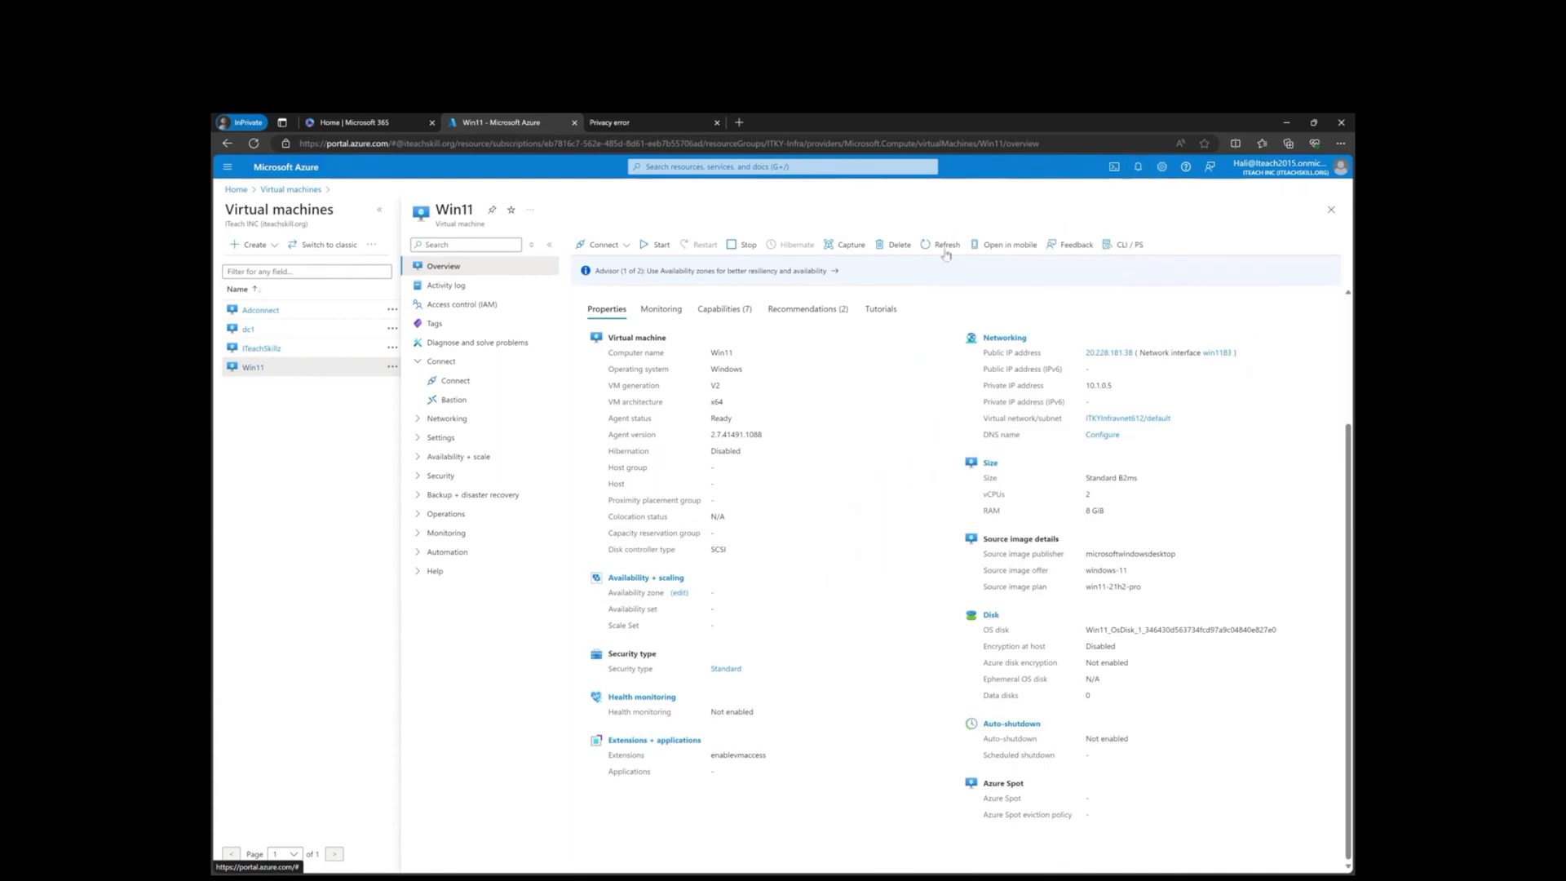
mouse_move(742, 244)
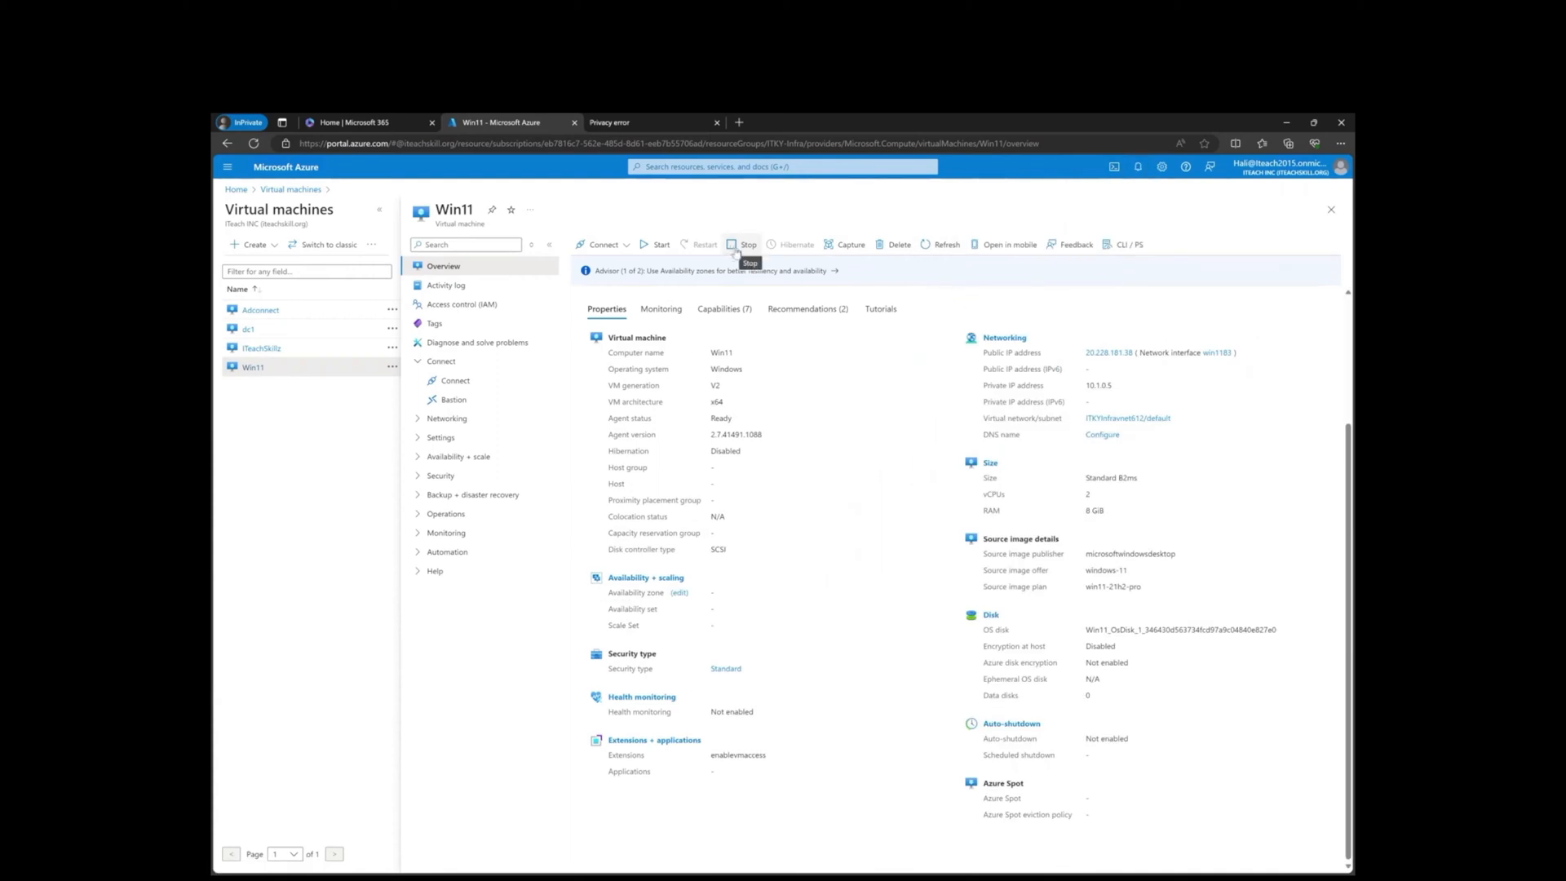
Step: Stop Win11 with confirmation, then open its OS disk's Disk Export settings
click(747, 244)
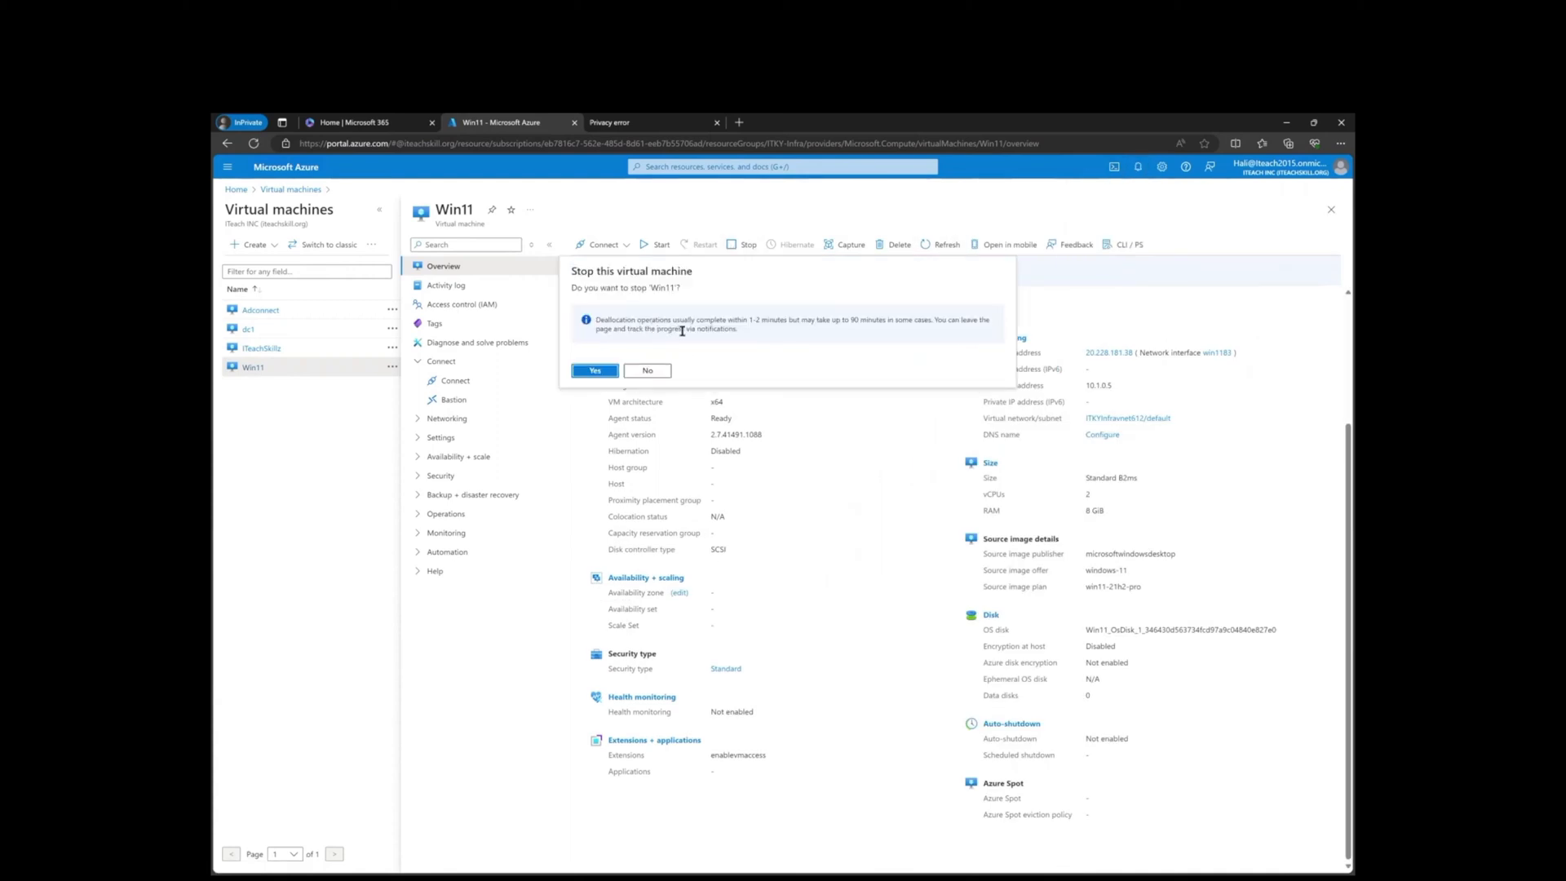
click(647, 370)
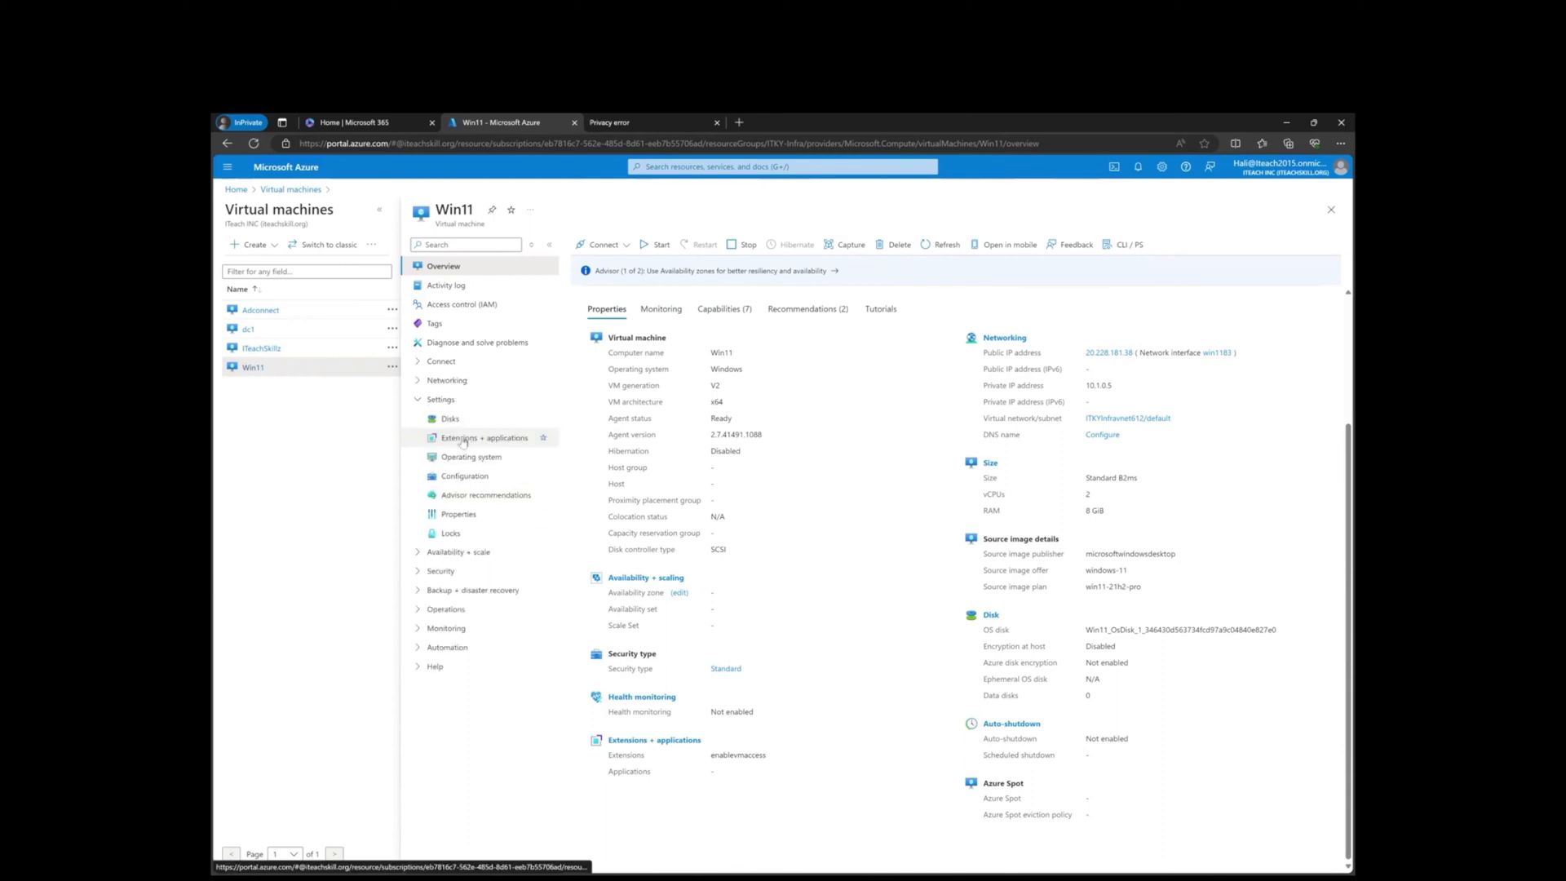
click(449, 418)
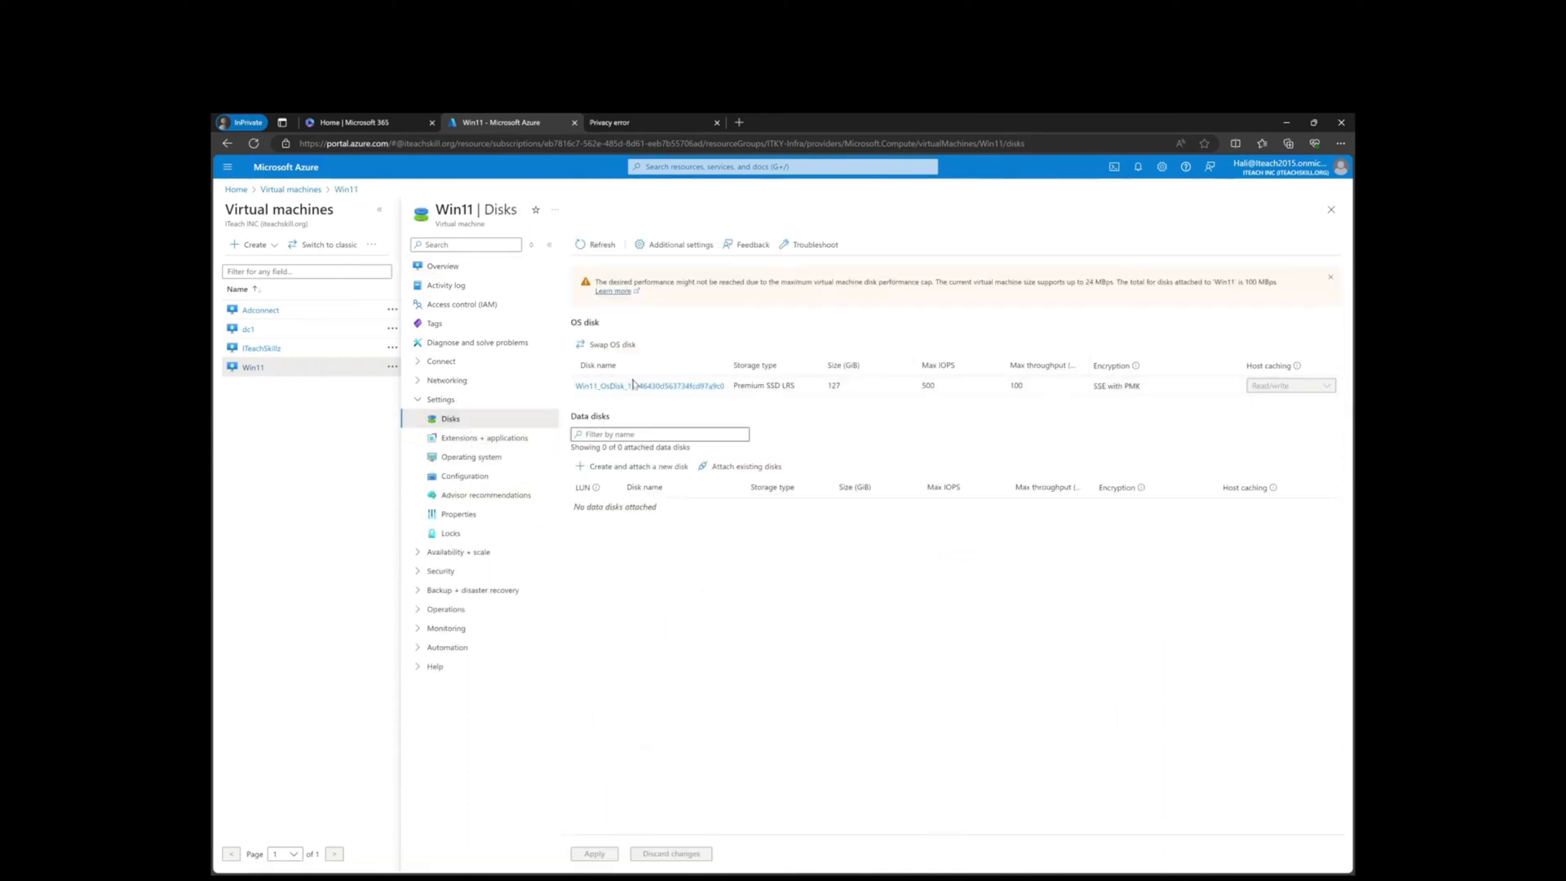
click(647, 385)
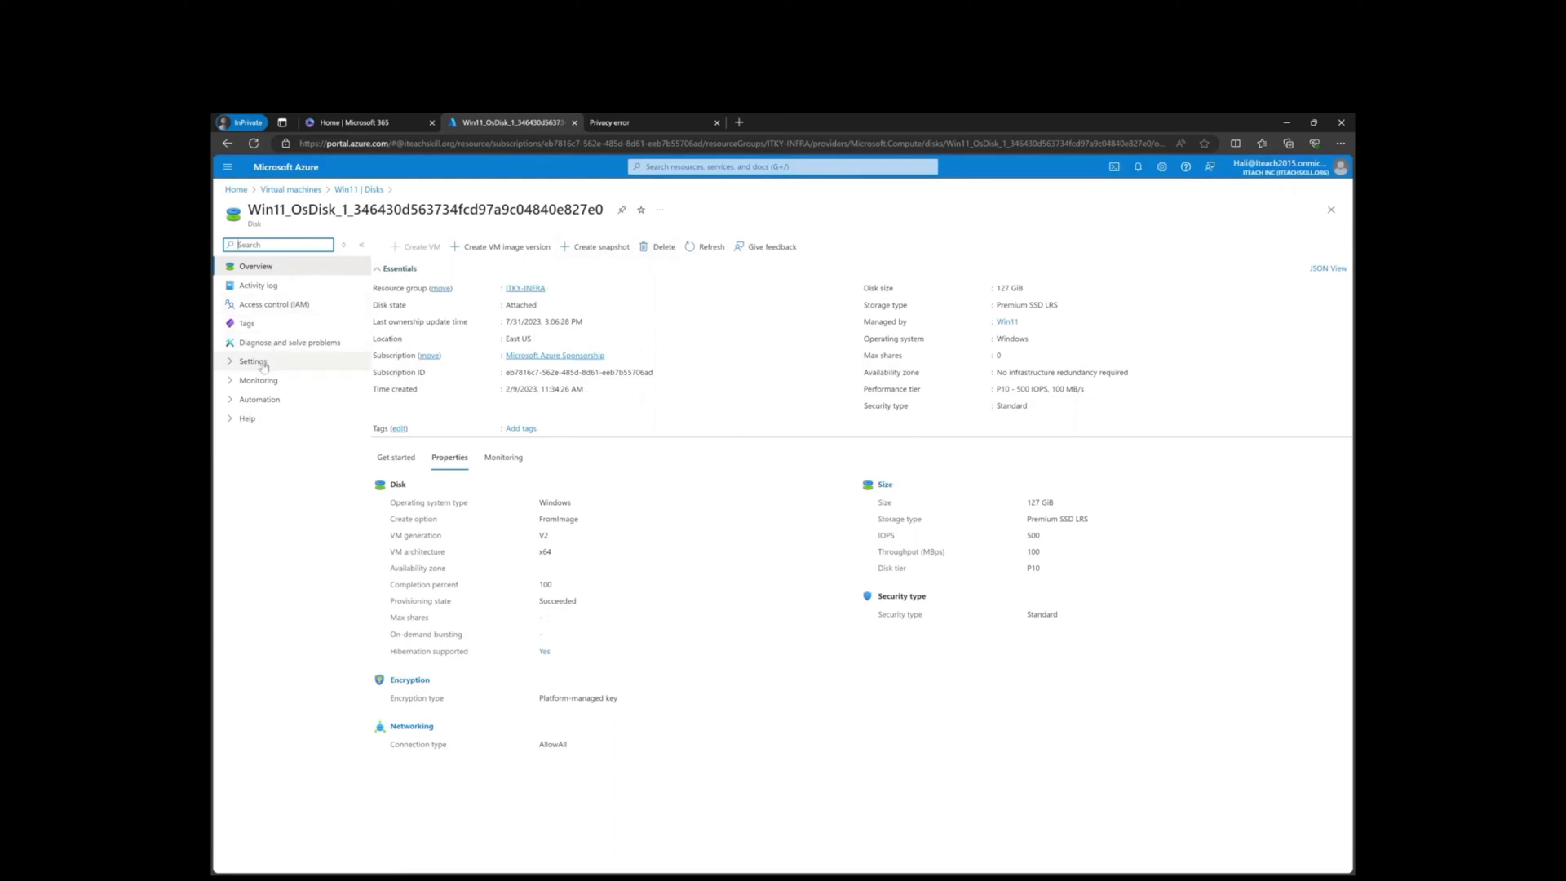
click(253, 360)
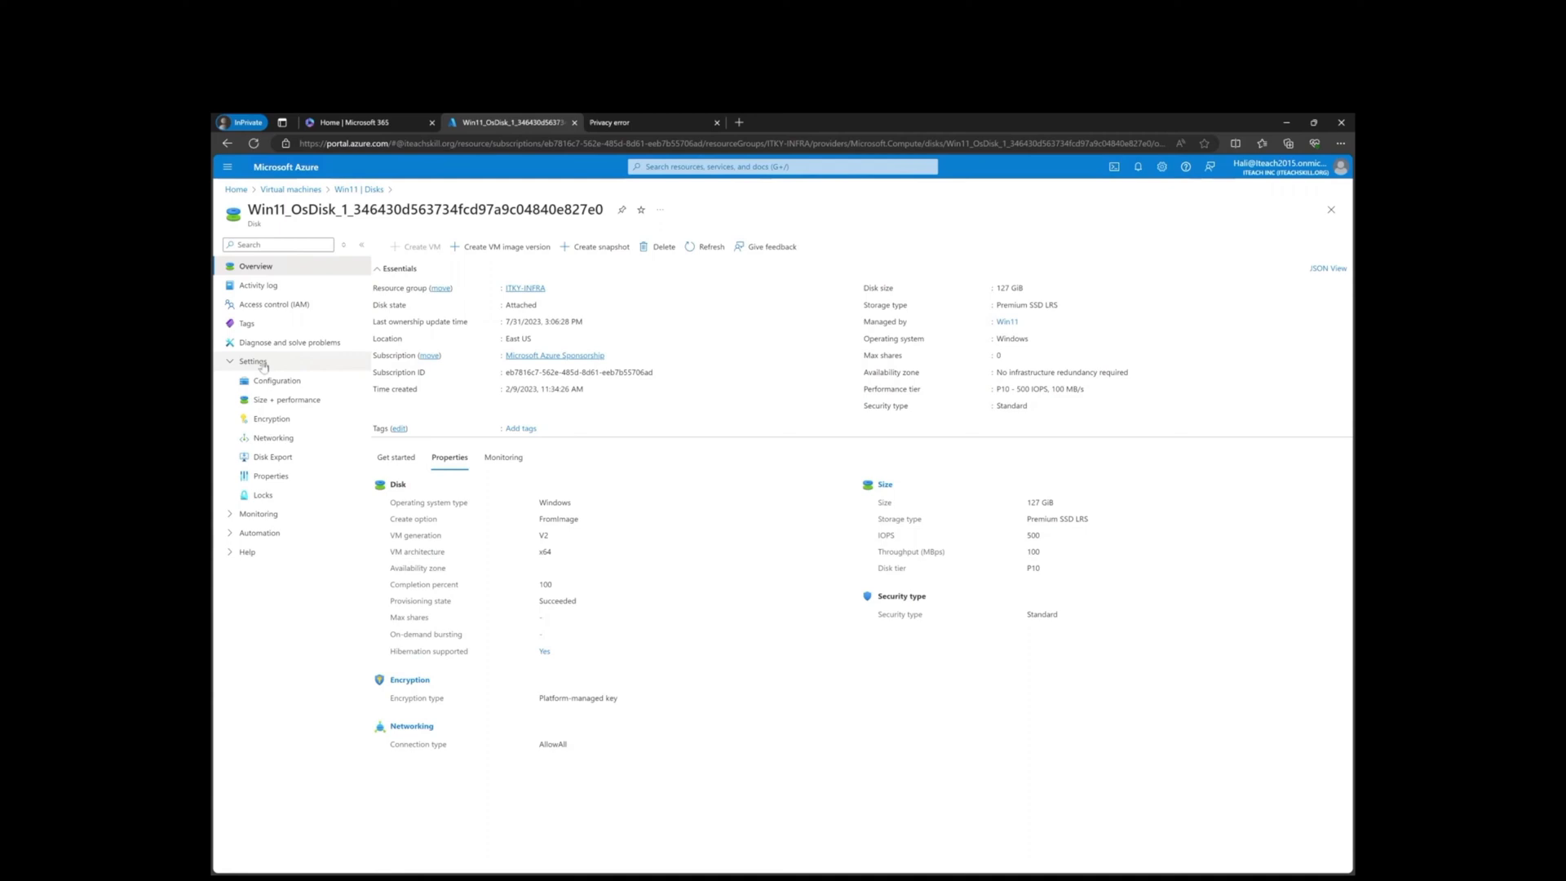
click(274, 456)
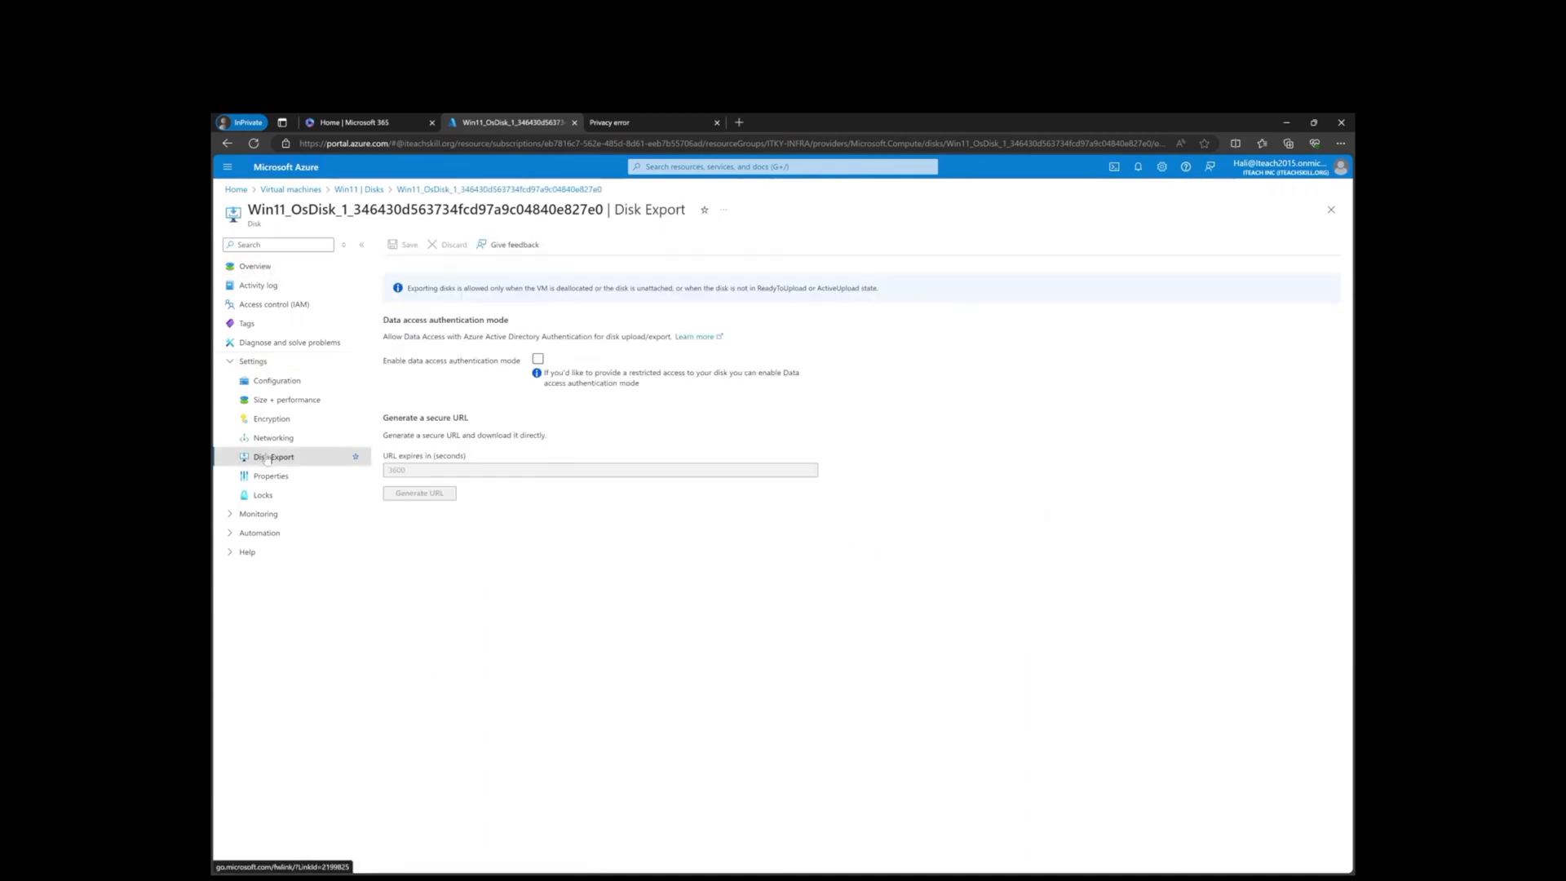
mouse_move(455, 431)
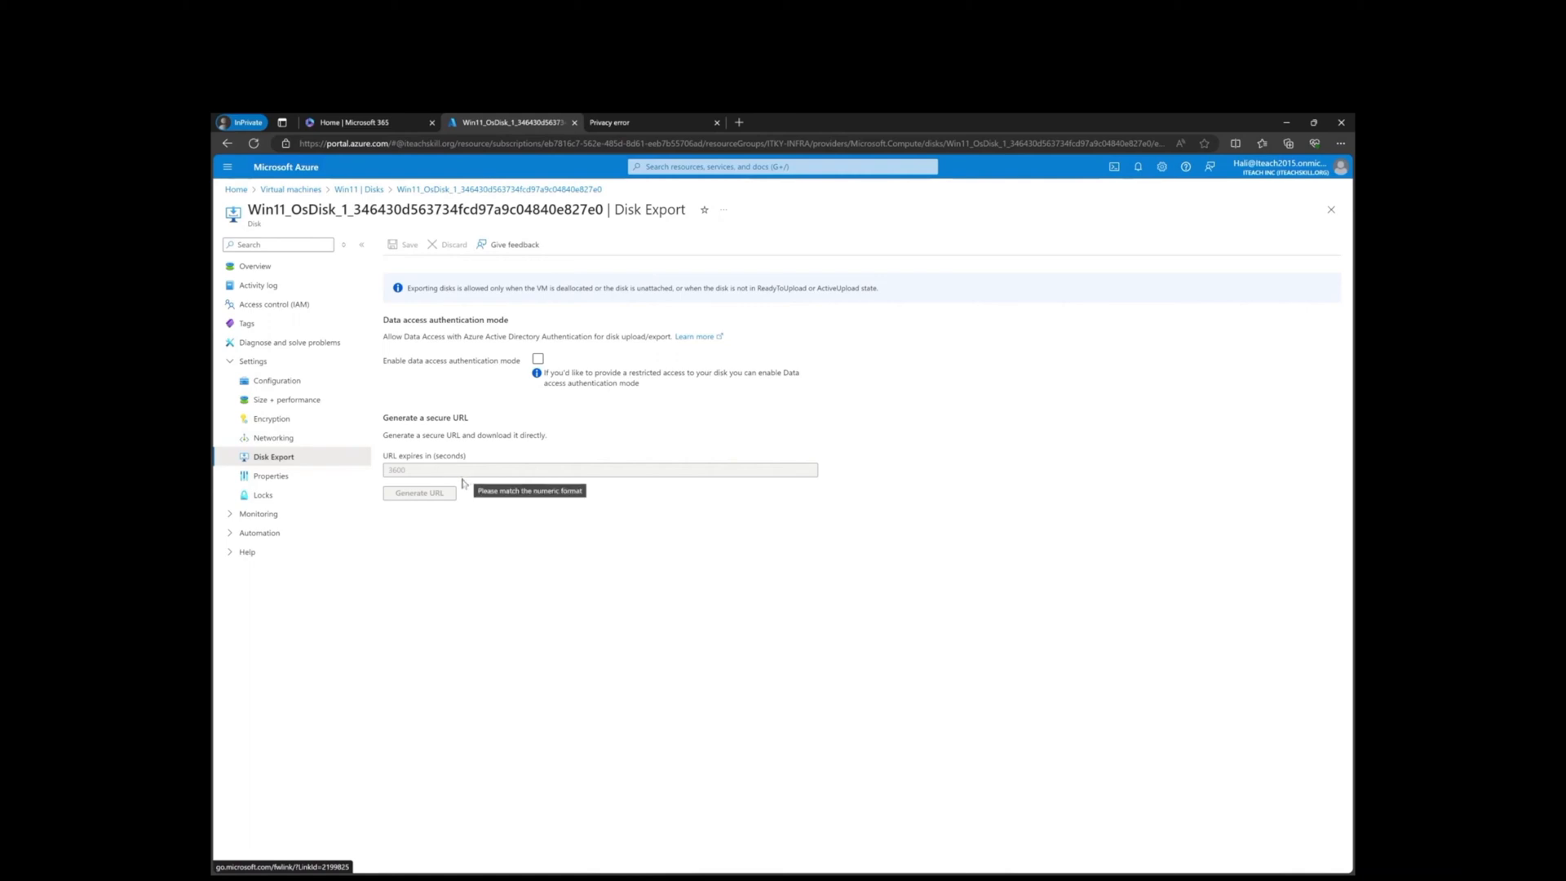
mouse_move(504, 348)
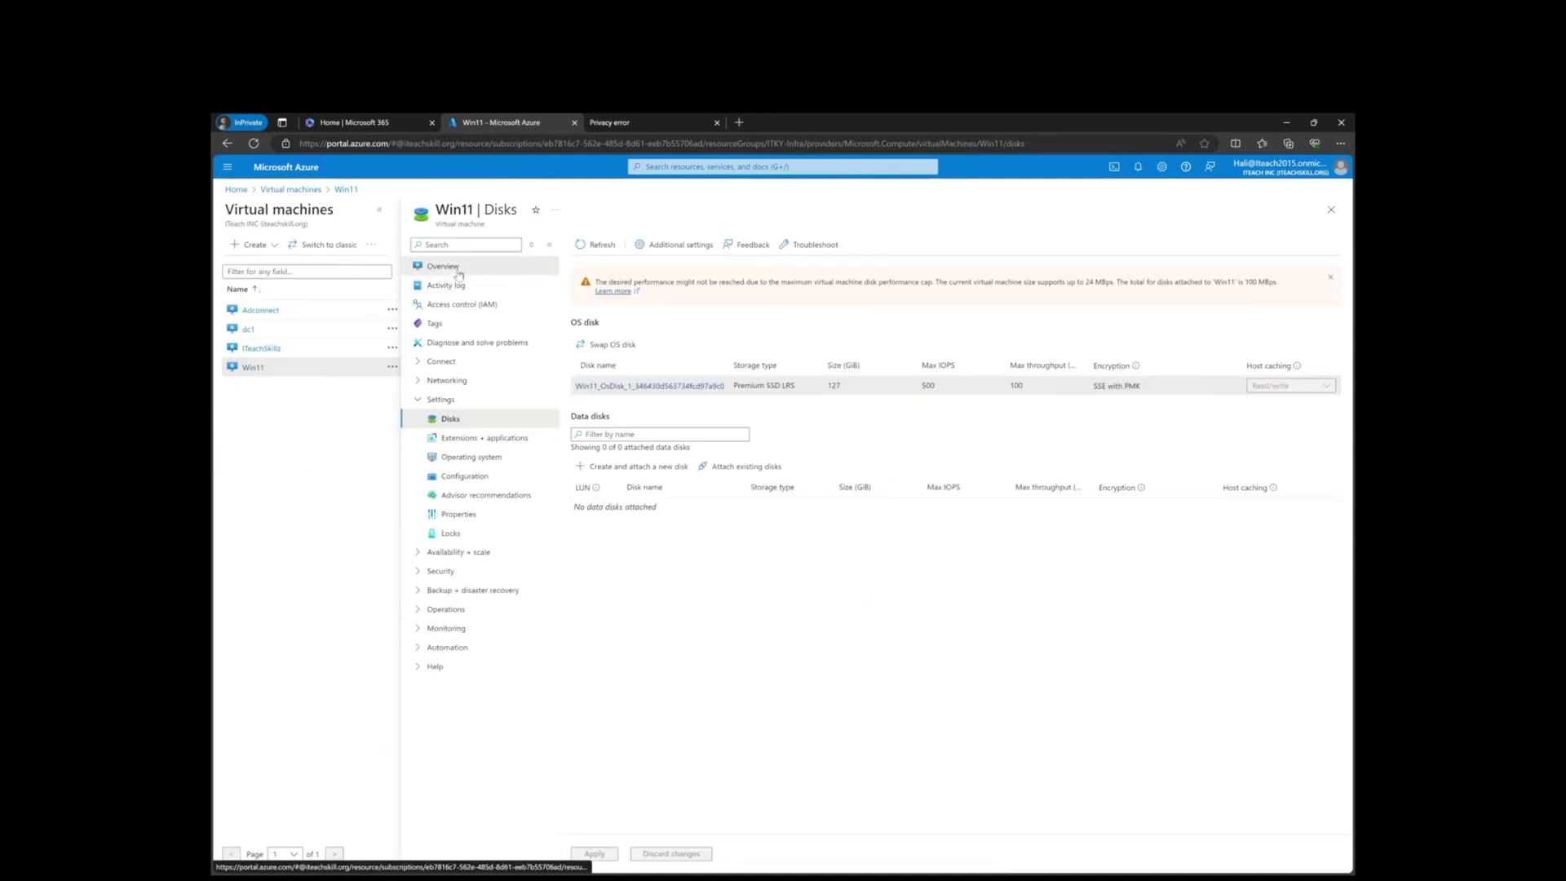
Step: Confirm Win11 is stopped (deallocated), then generate the OS disk's secure export URL
click(442, 265)
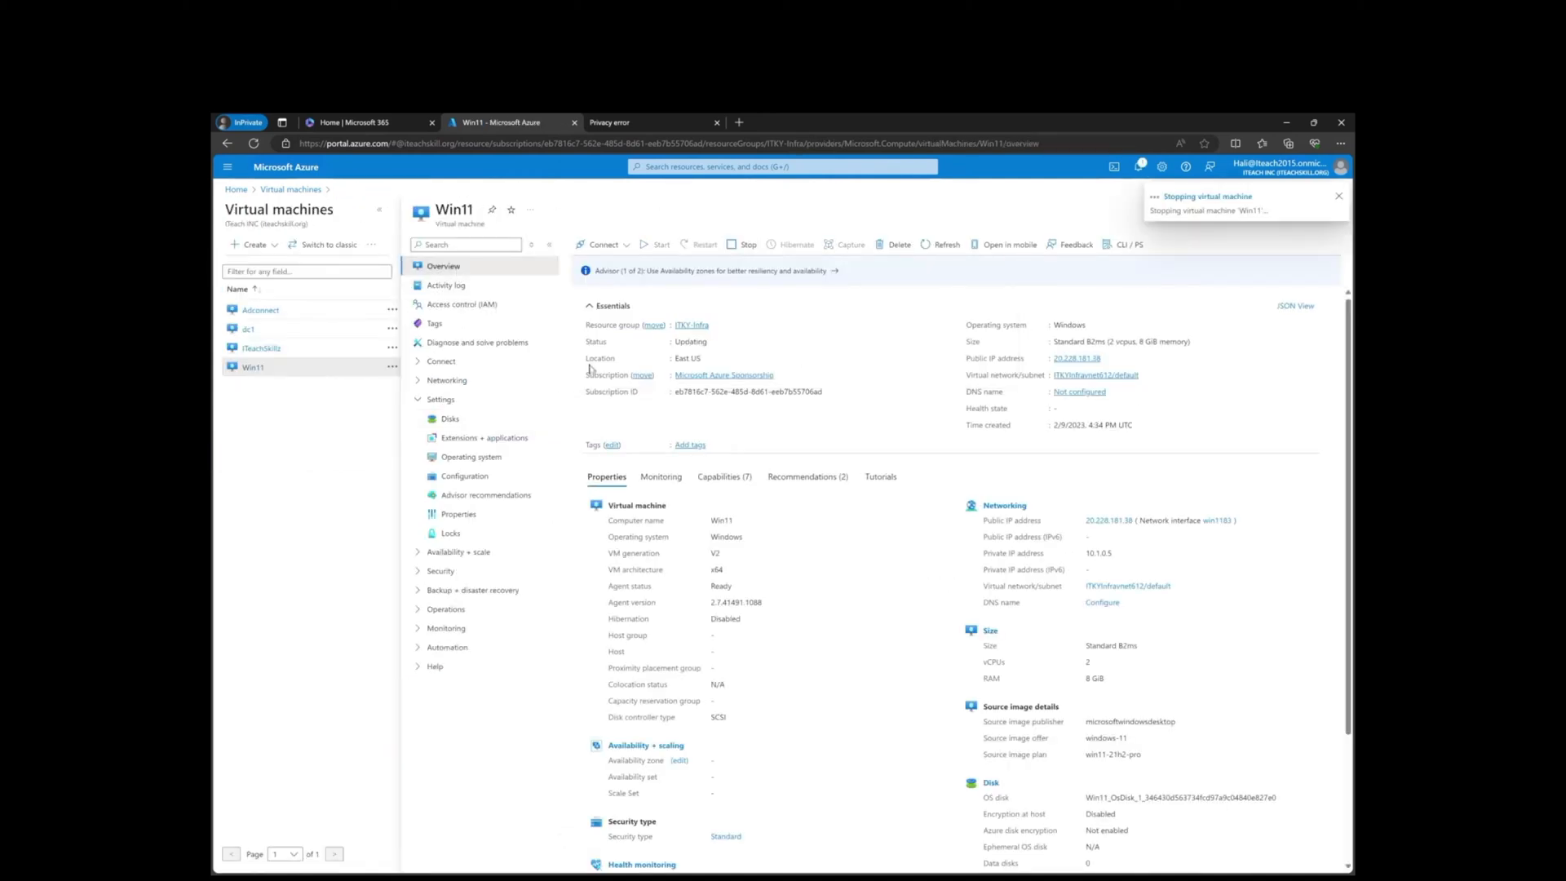
click(1339, 194)
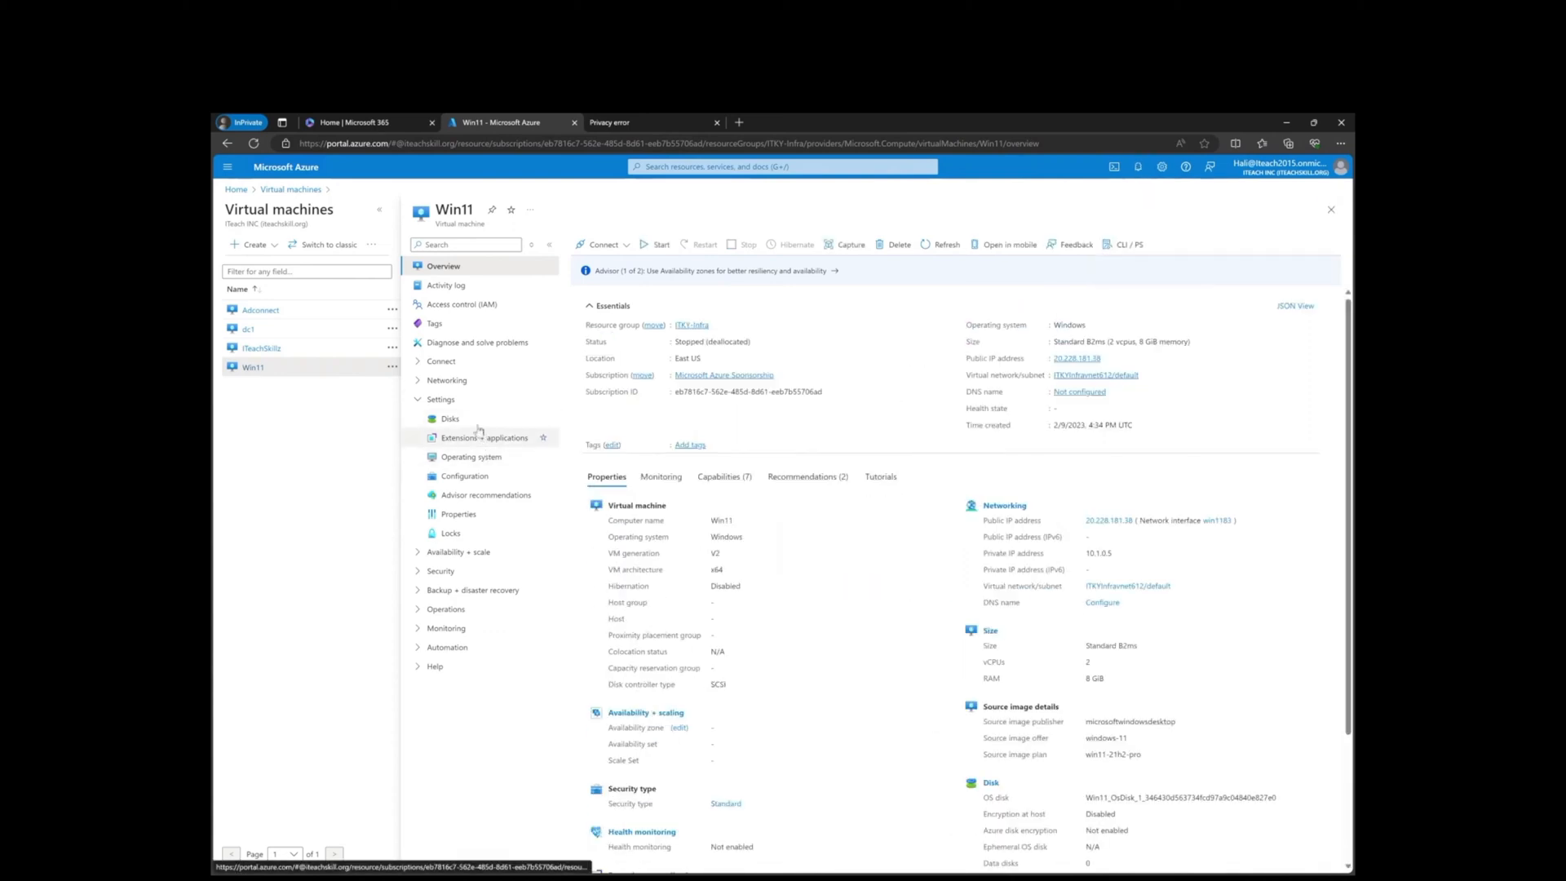
click(1180, 797)
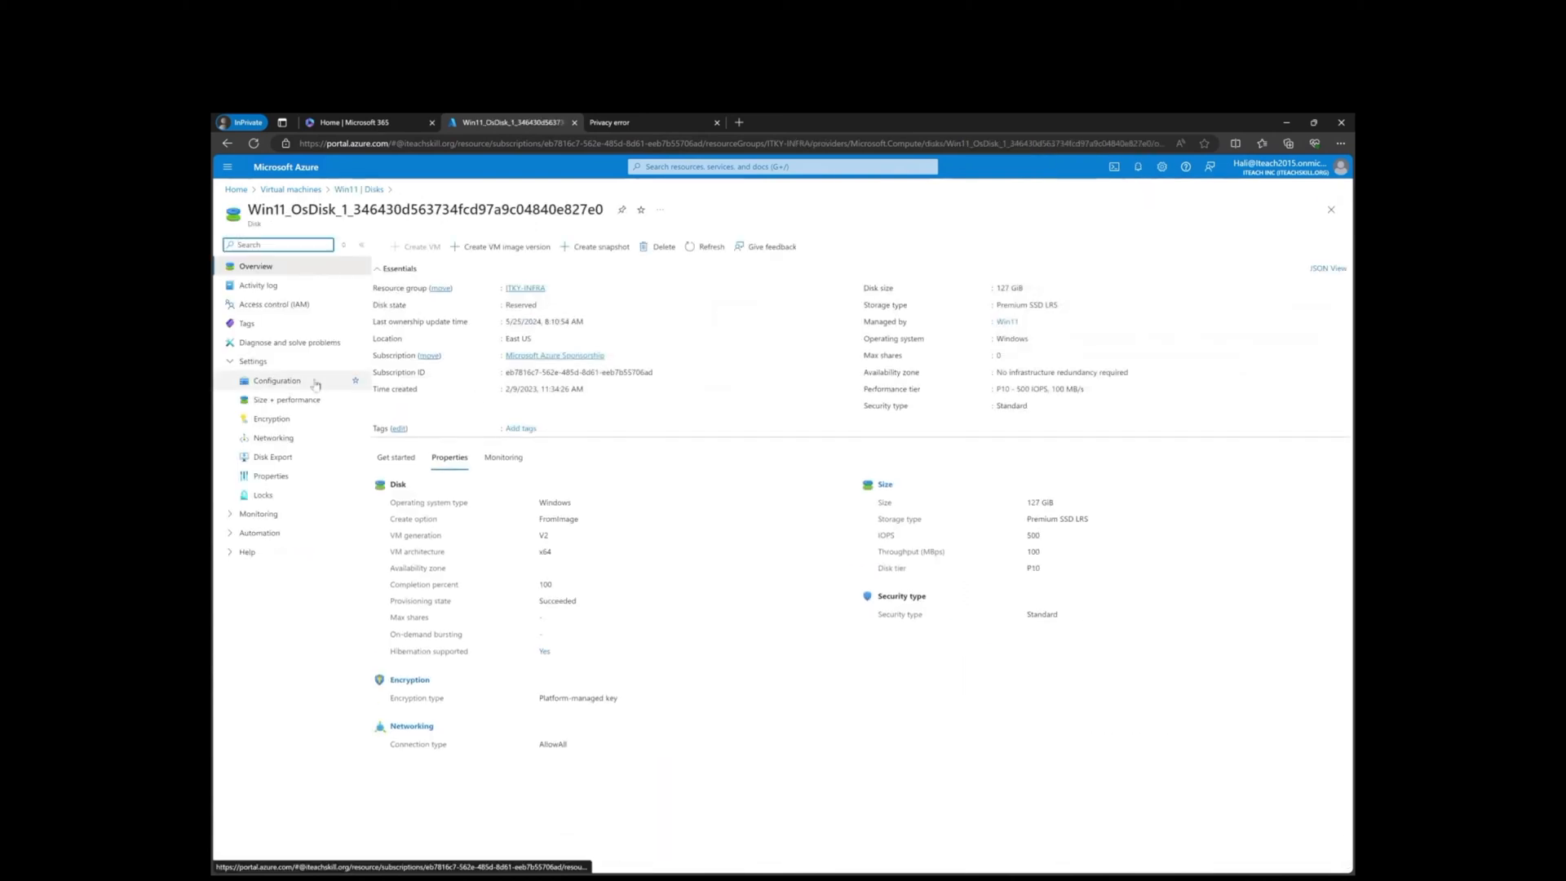
mouse_move(315, 501)
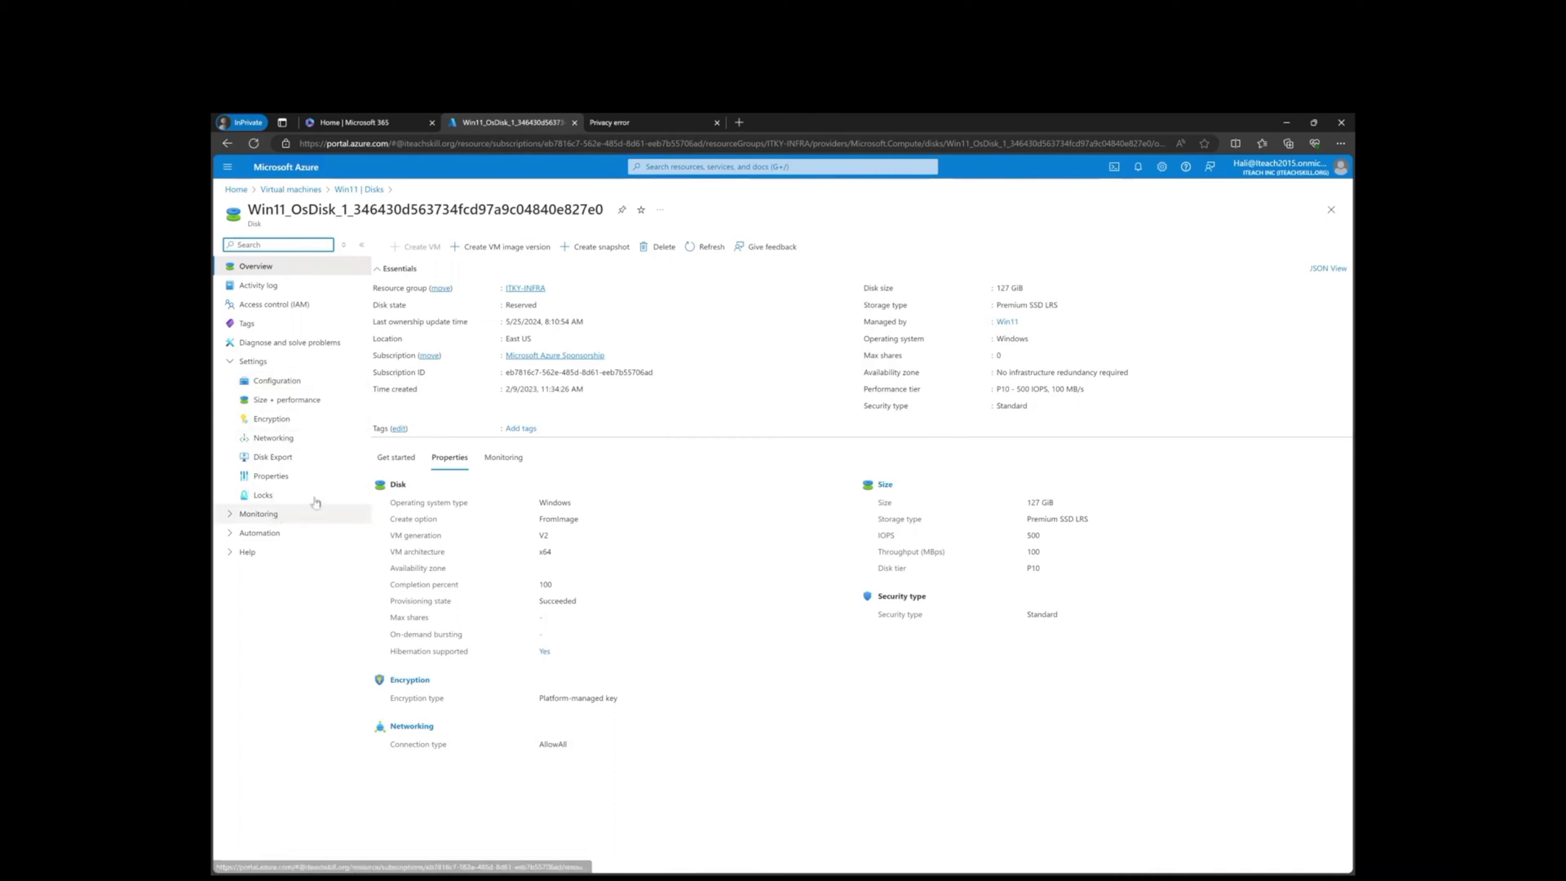
click(271, 457)
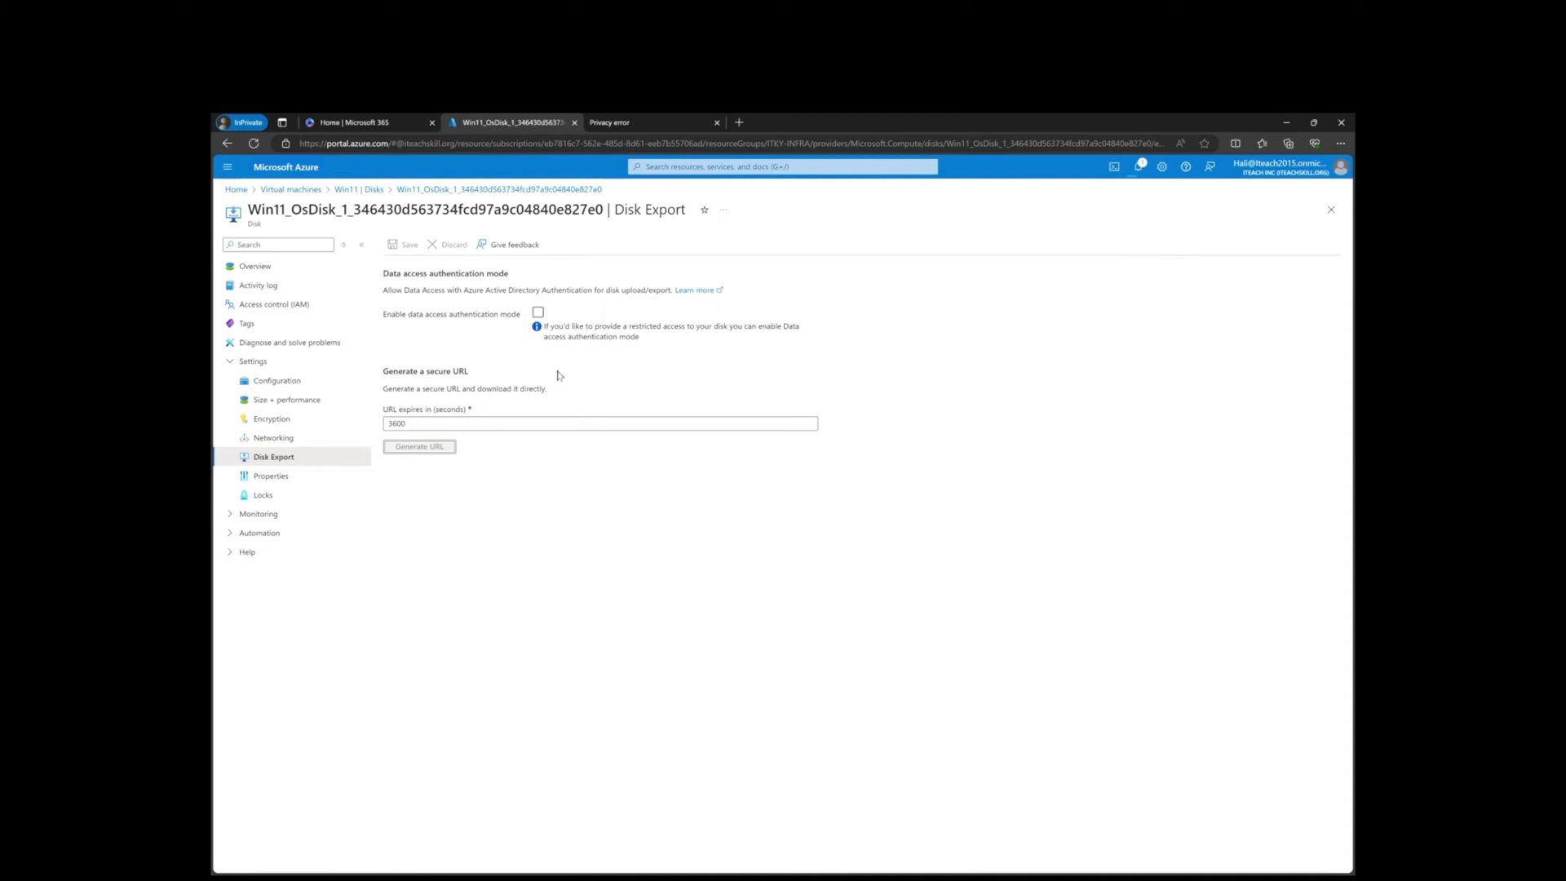
click(418, 446)
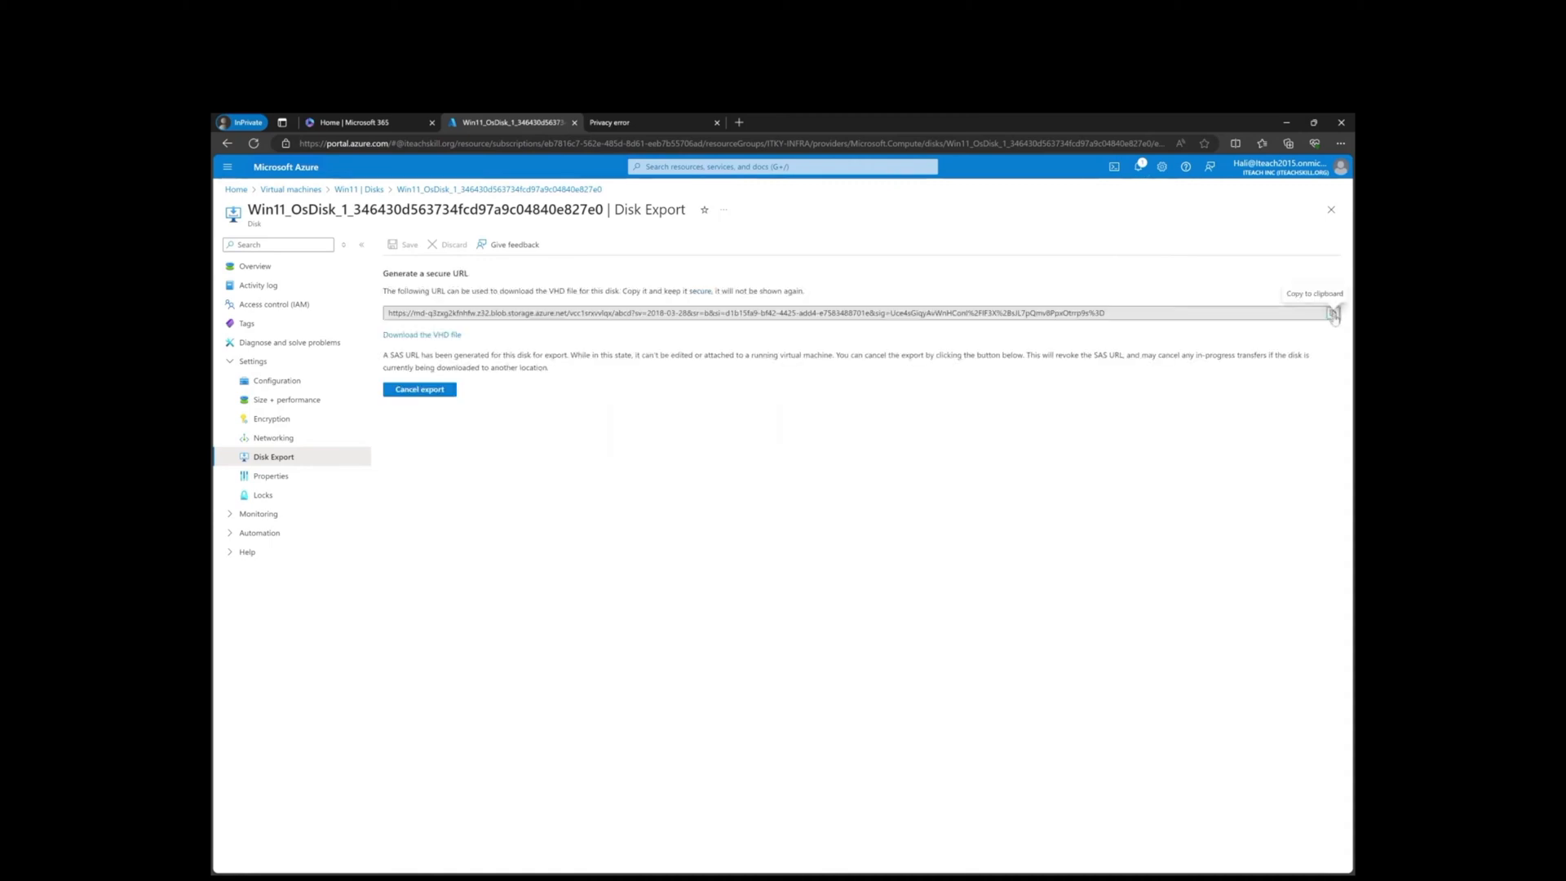
Step: Copy the Win11 OS disk's SAS URL and start the VHD download
click(1334, 312)
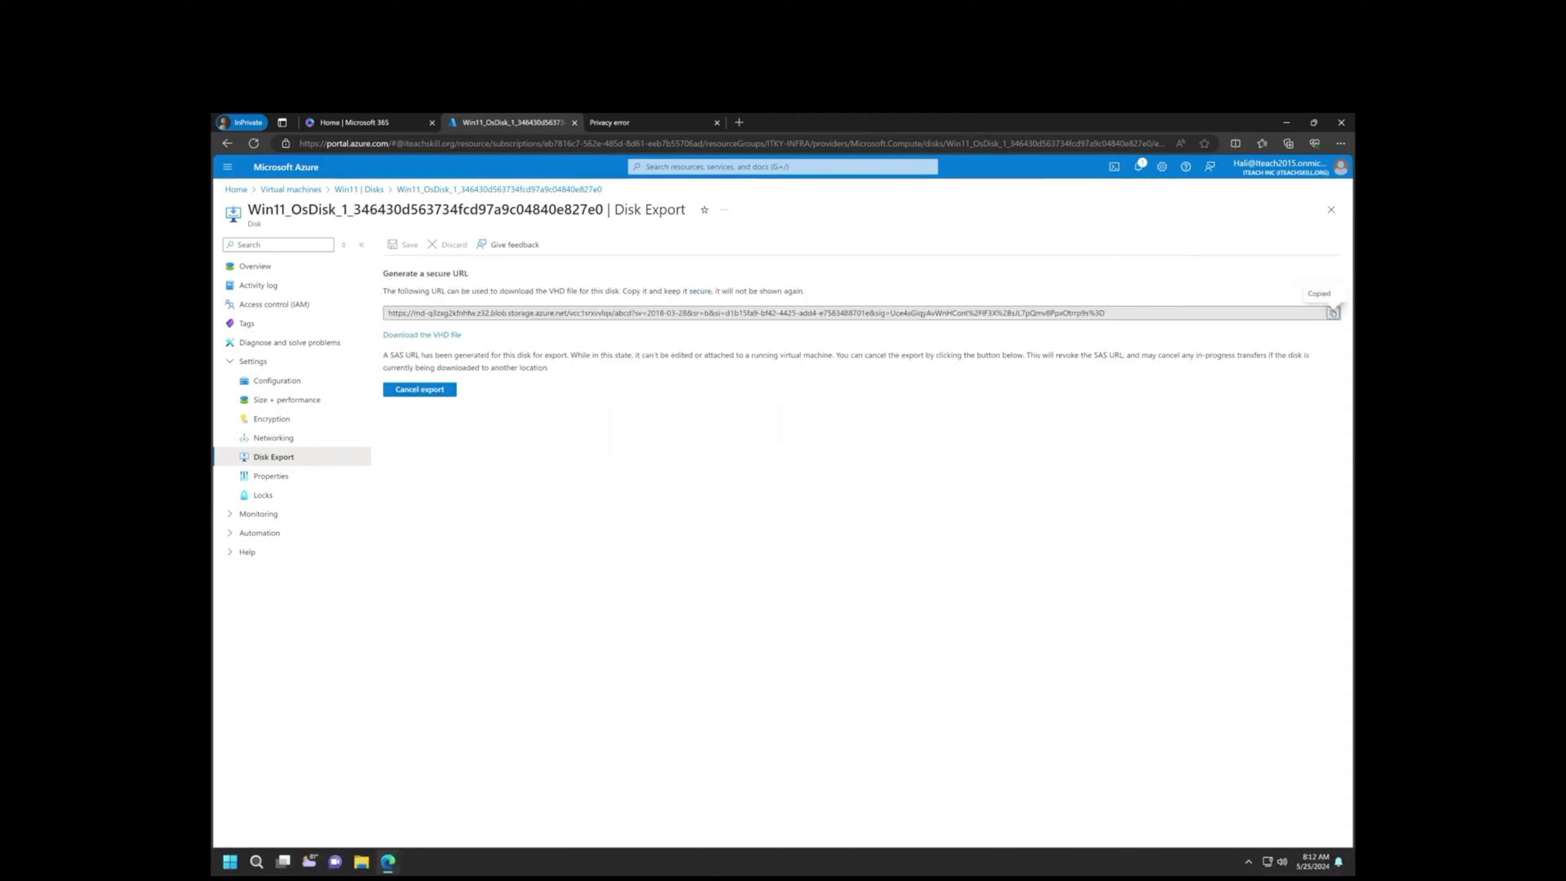
click(255, 859)
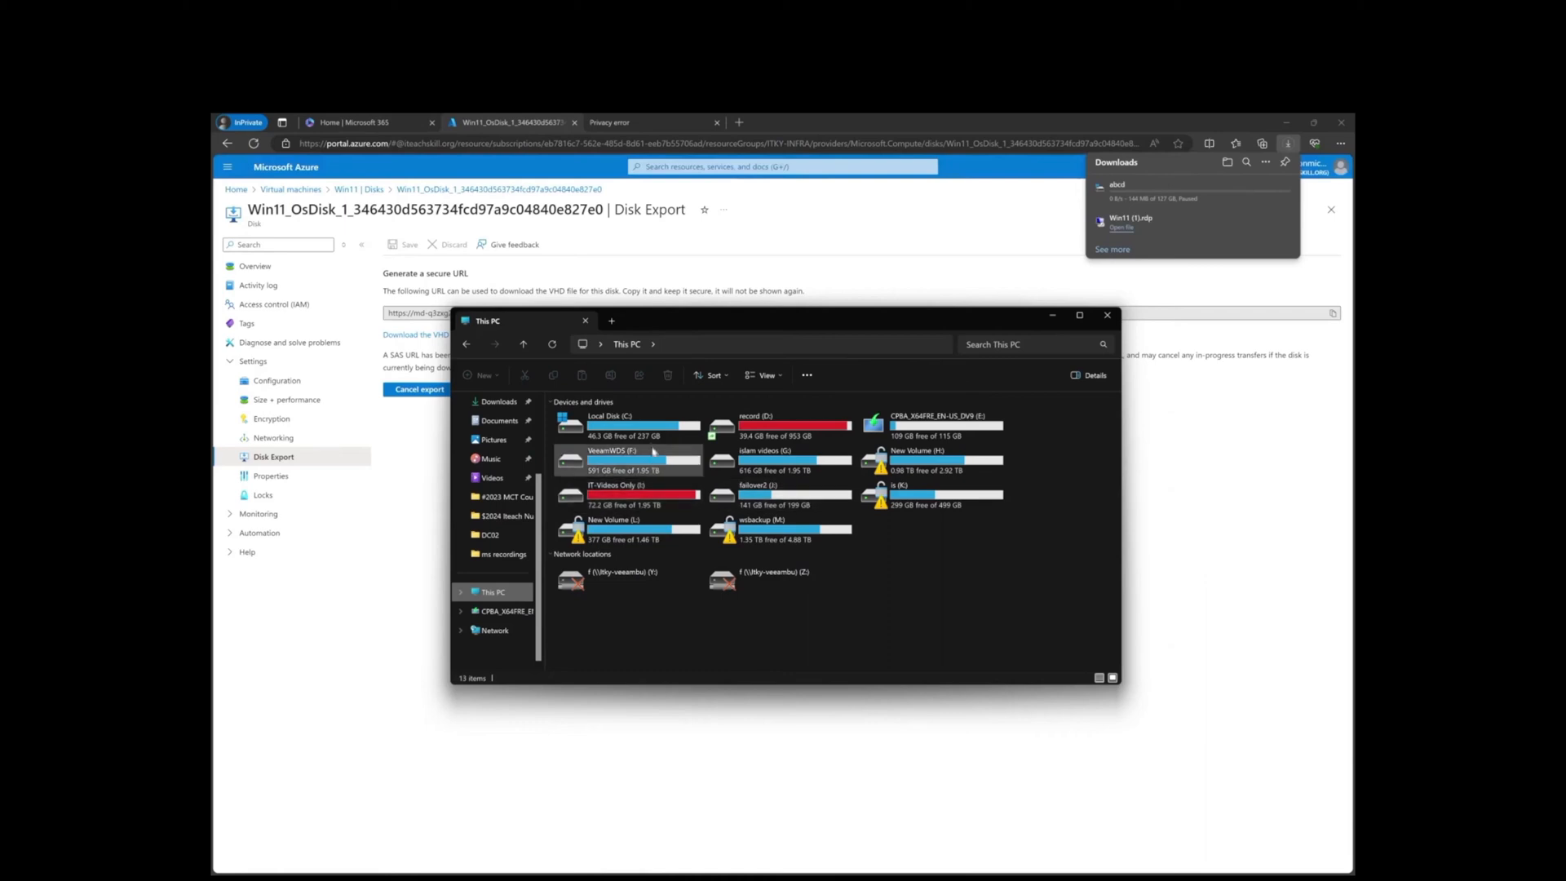
mouse_move(491, 440)
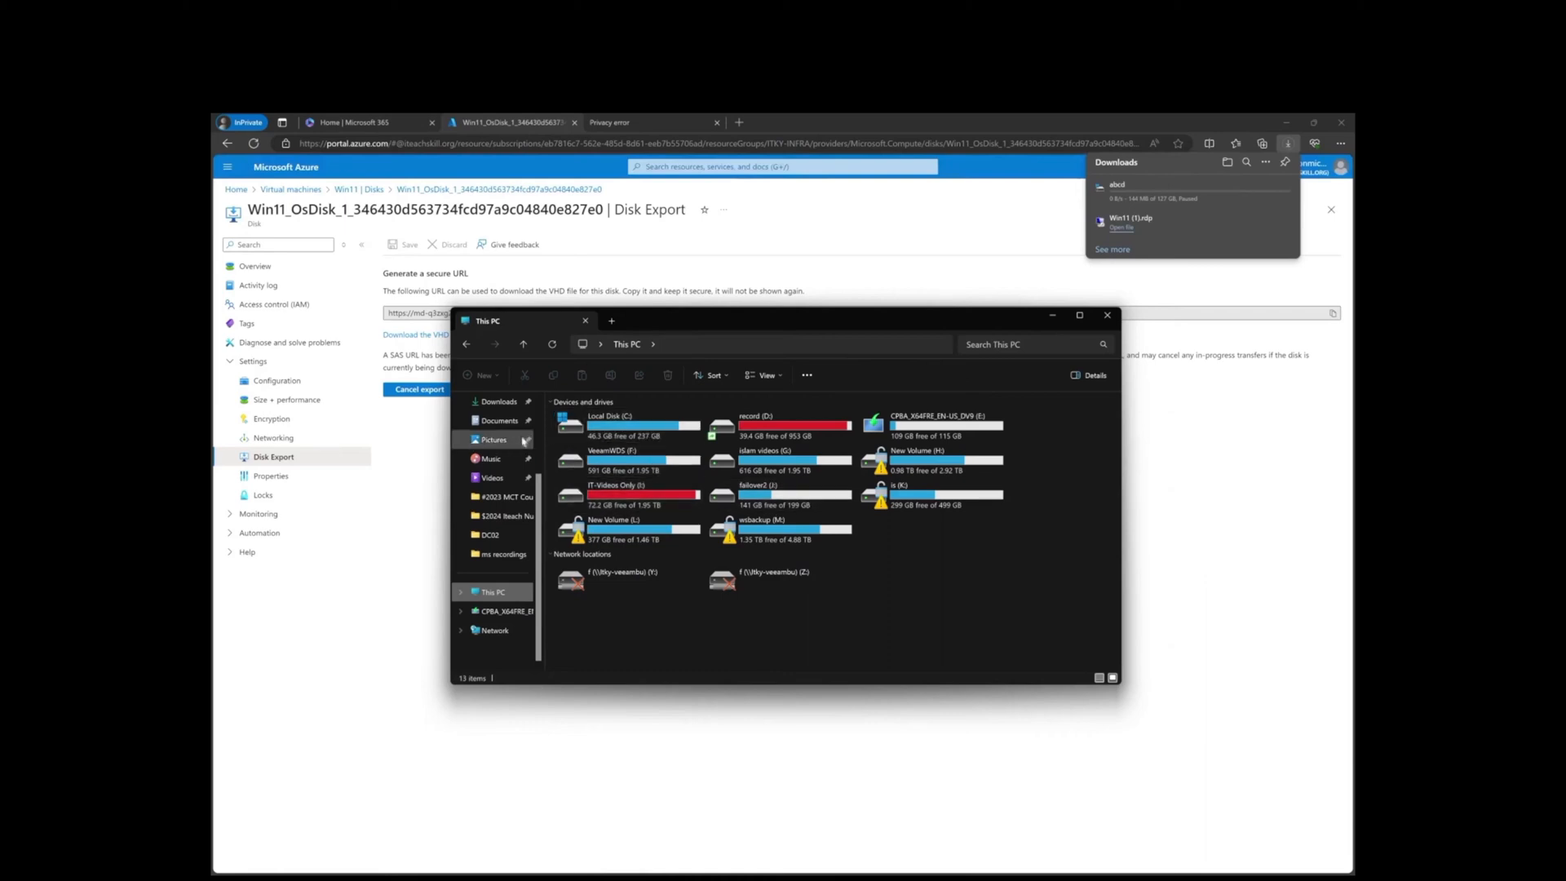
Step: Check Downloads and This PC, then cancel the paused abcd download and open the downloads page
click(498, 400)
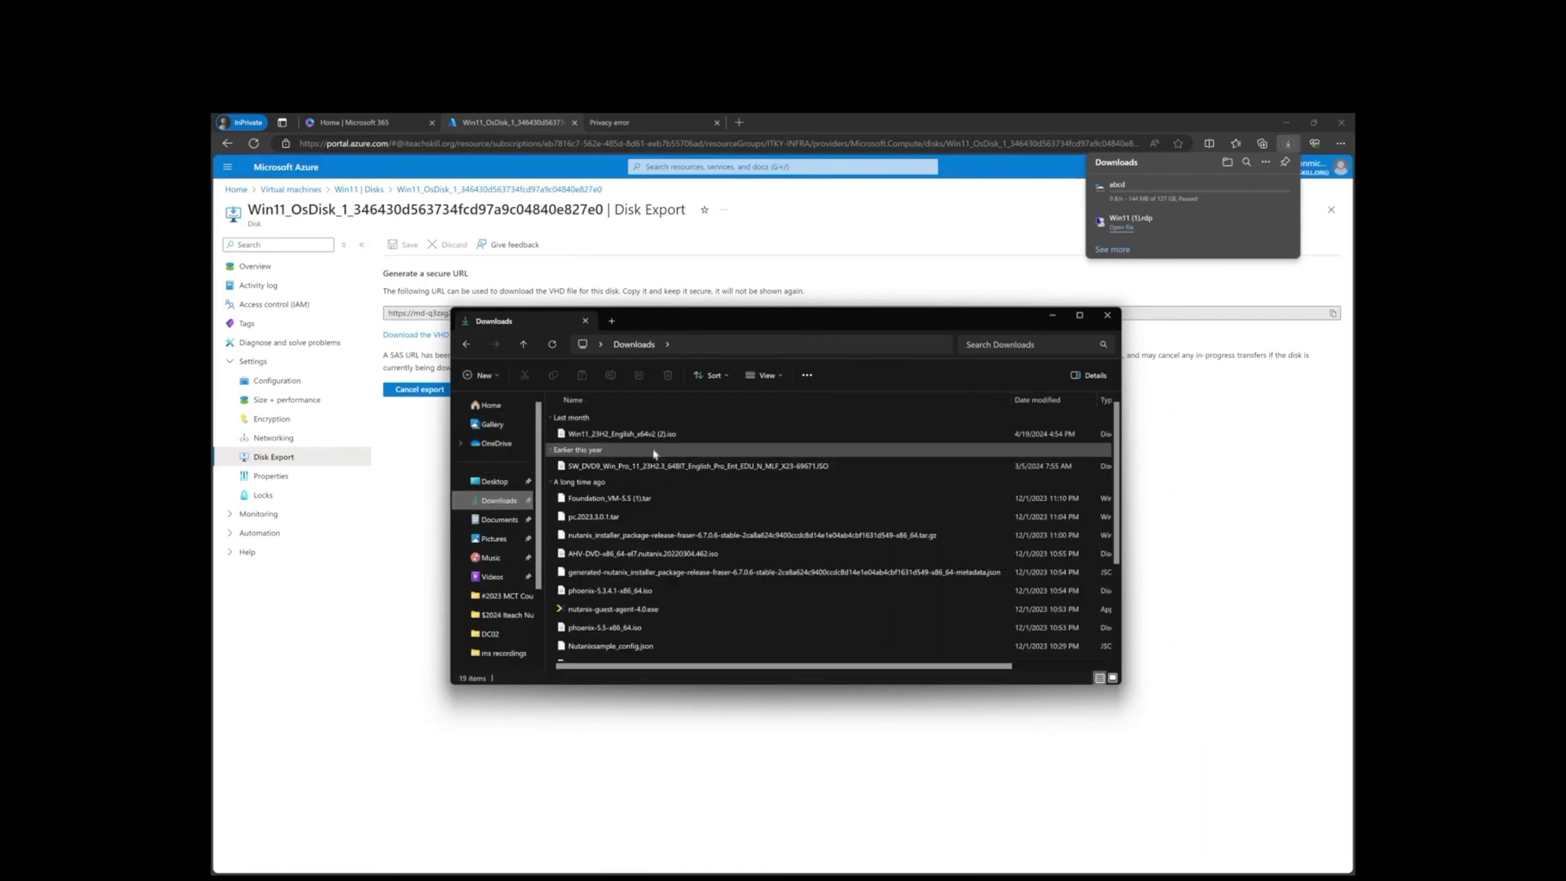
click(490, 591)
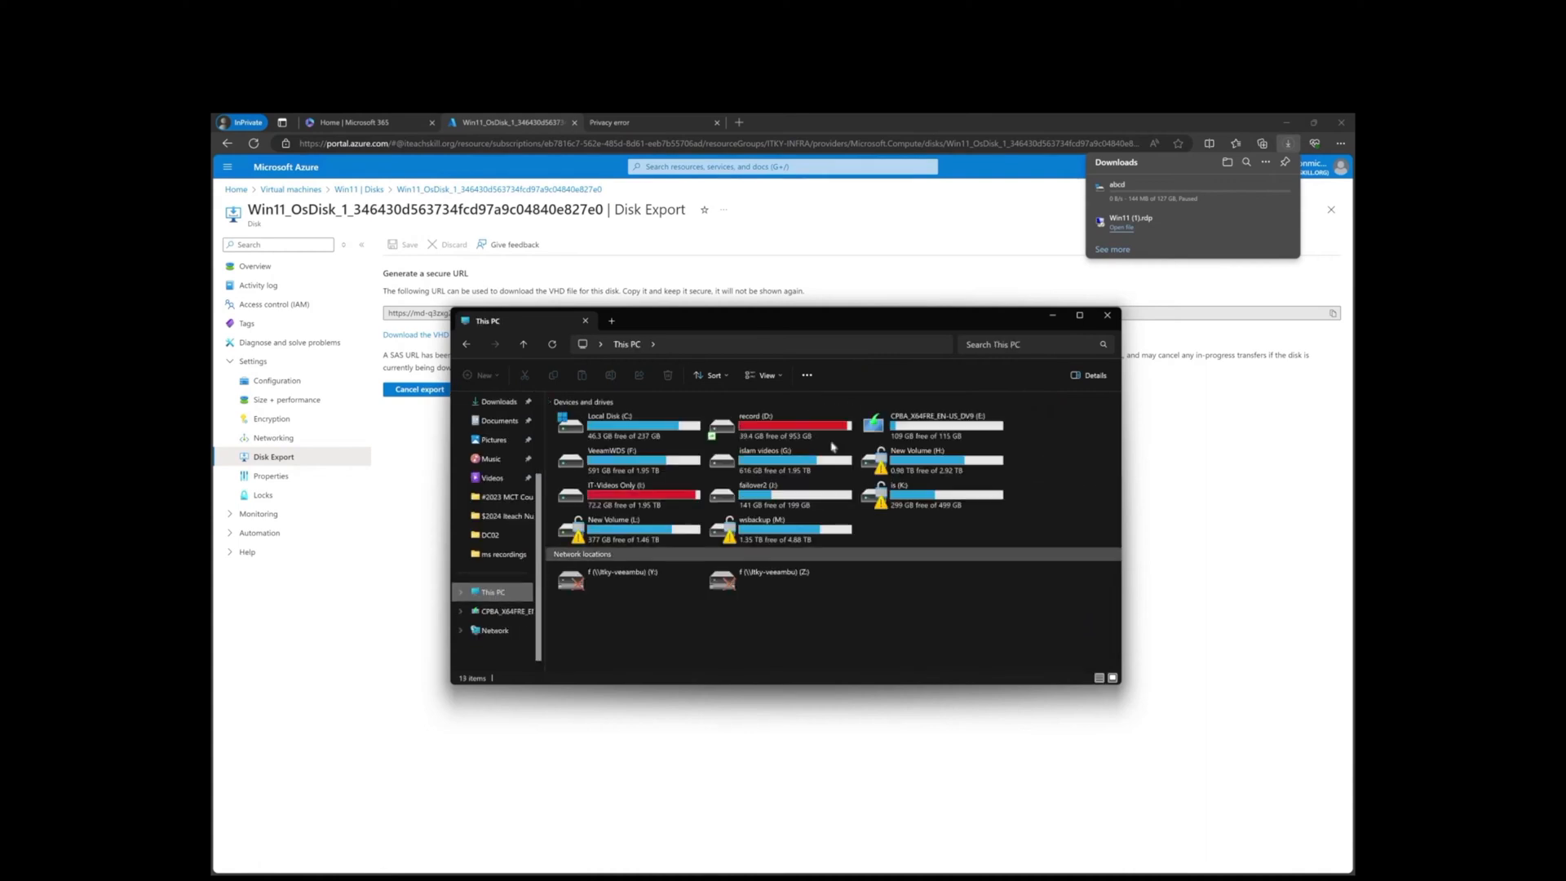
mouse_move(1278, 190)
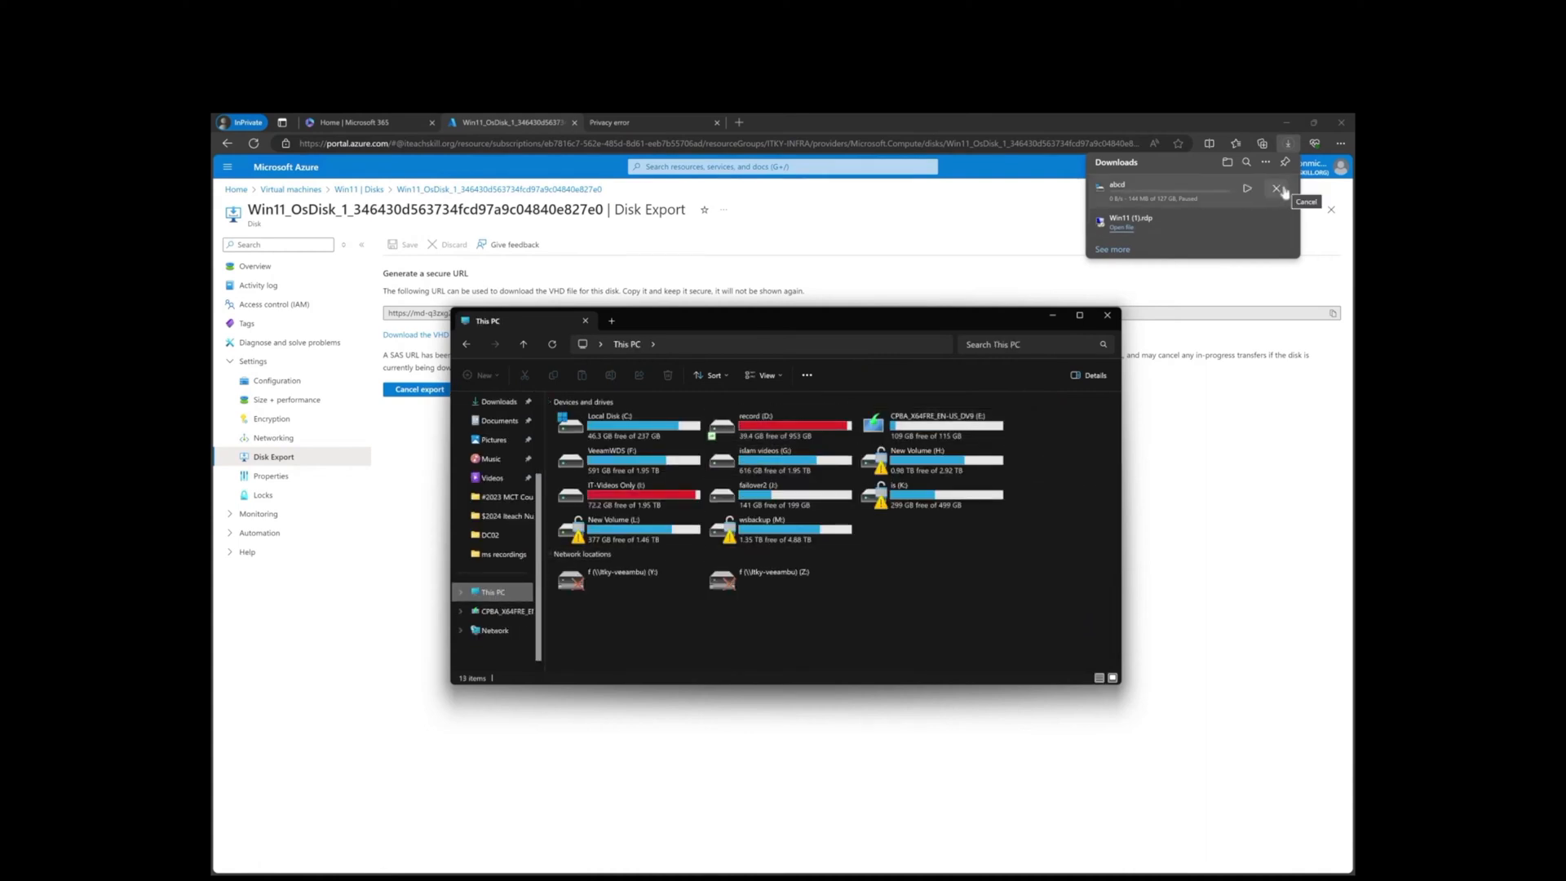
click(1277, 188)
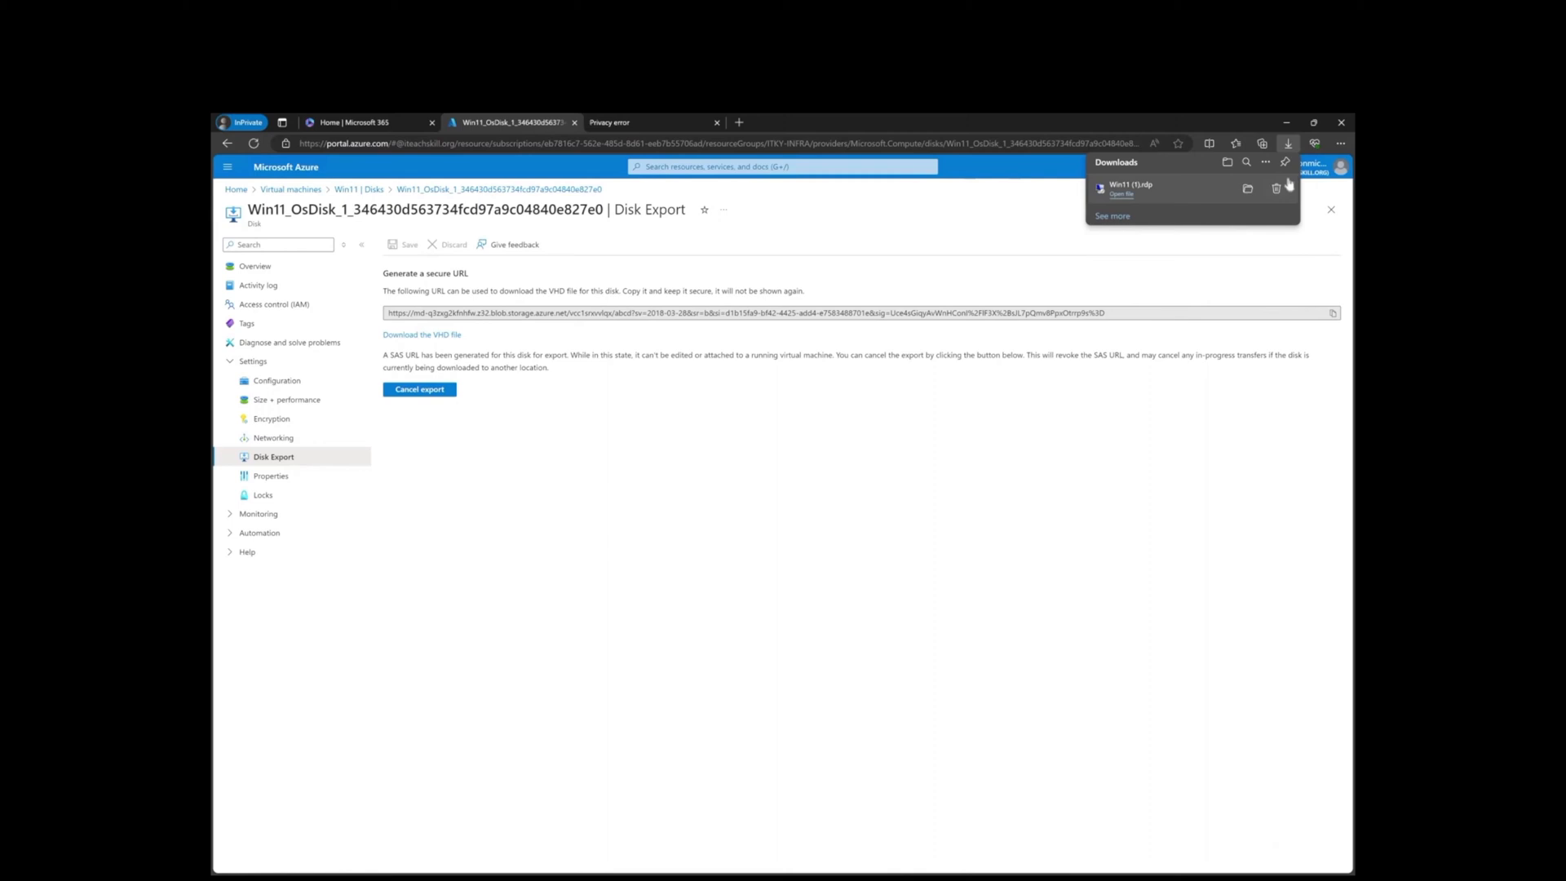
click(1265, 161)
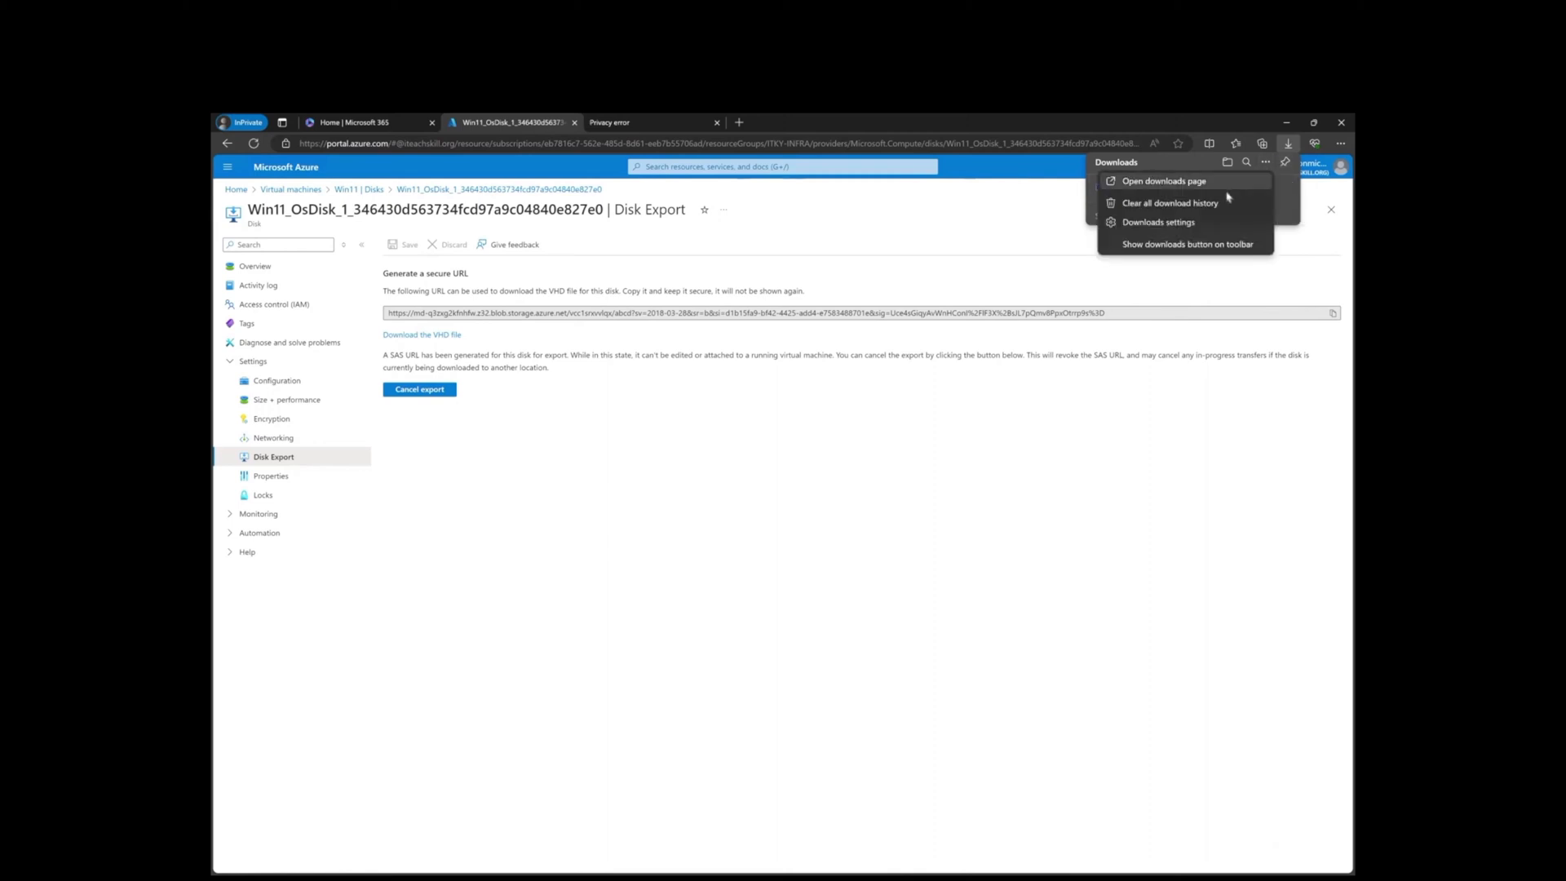
click(1157, 222)
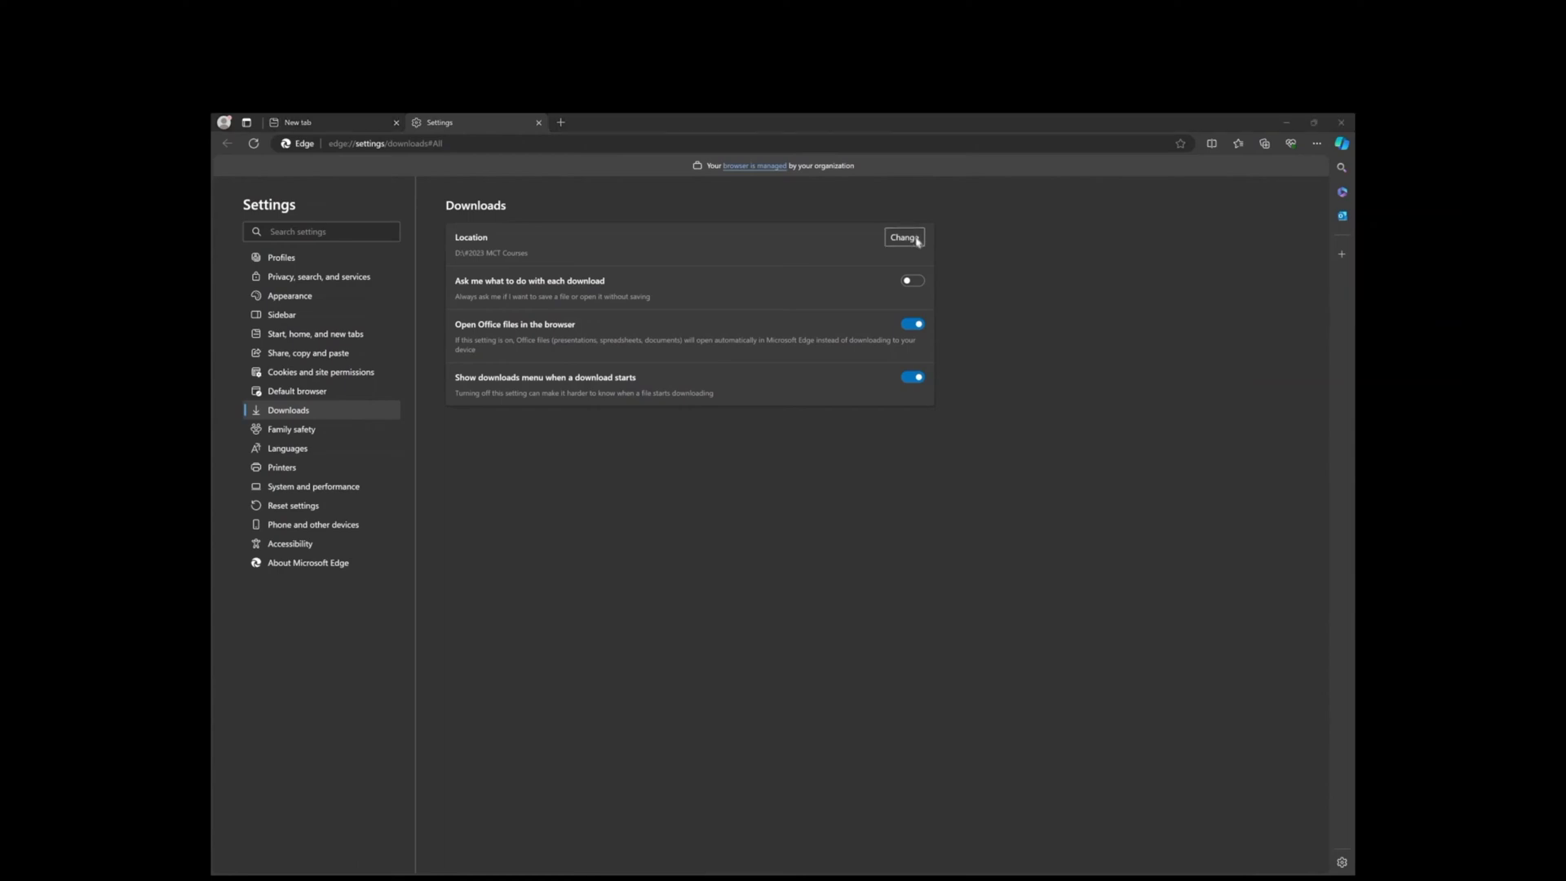
Step: Set Edge's download location to a new '#2024 Azure VHD' folder on VeeamWDS (F:)
click(902, 237)
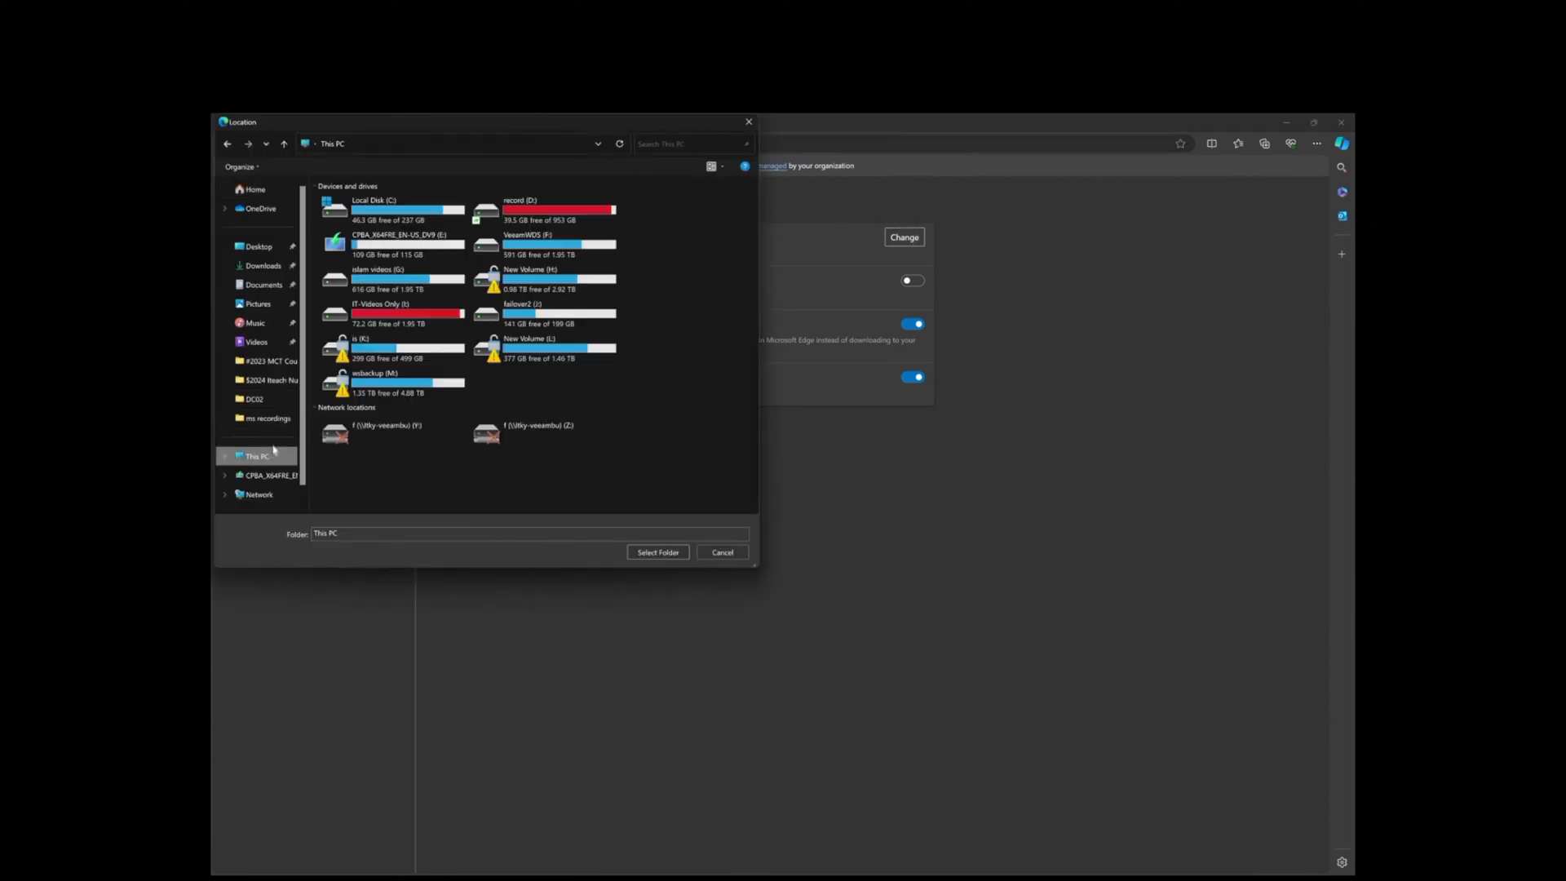
double_click(509, 244)
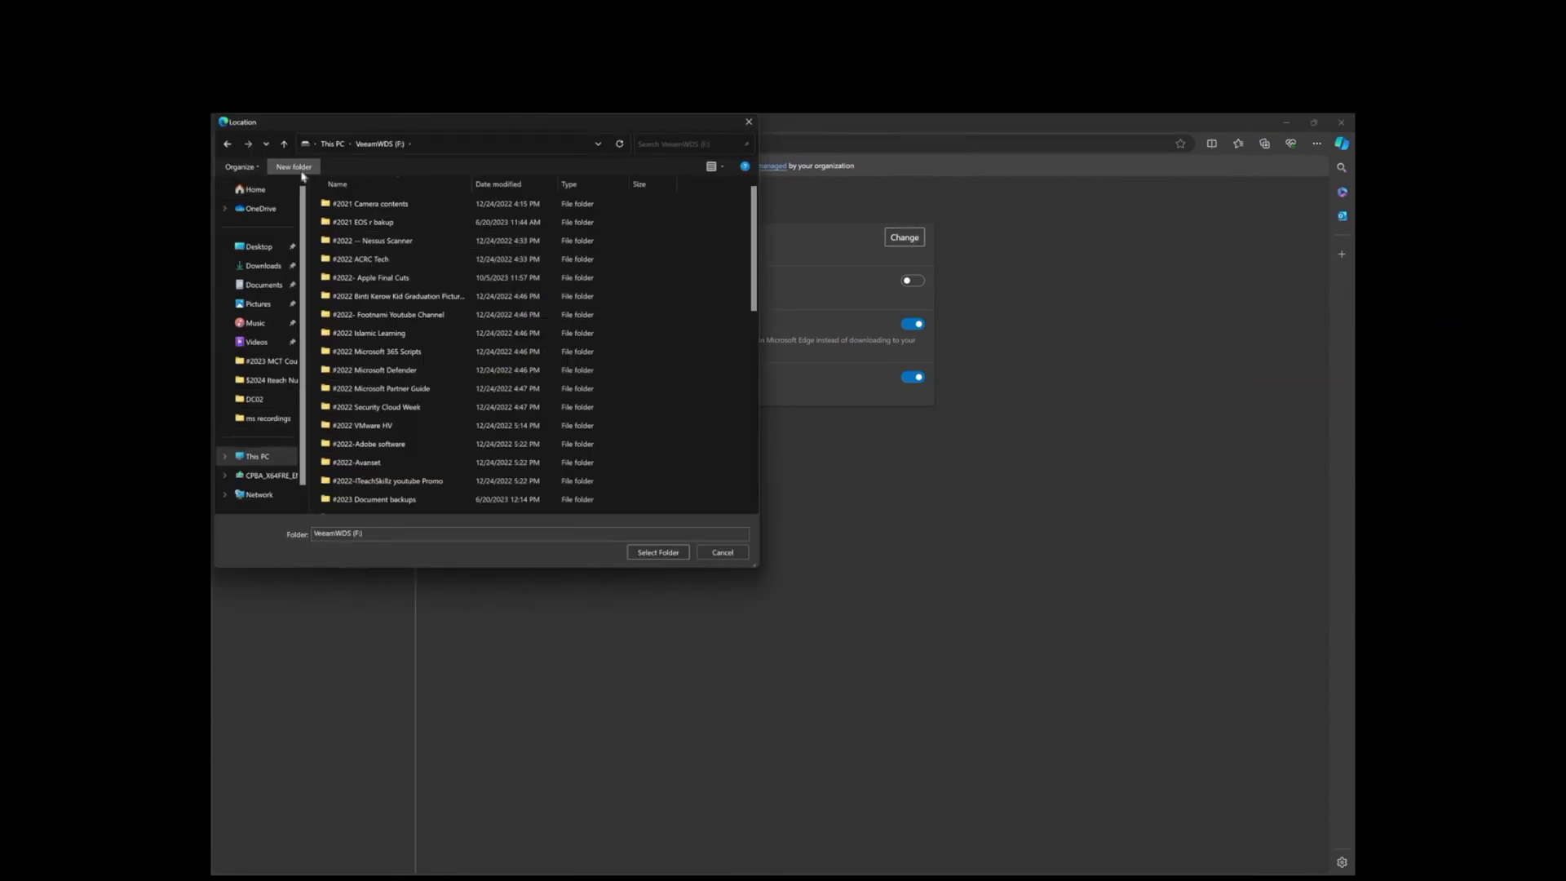
click(292, 165)
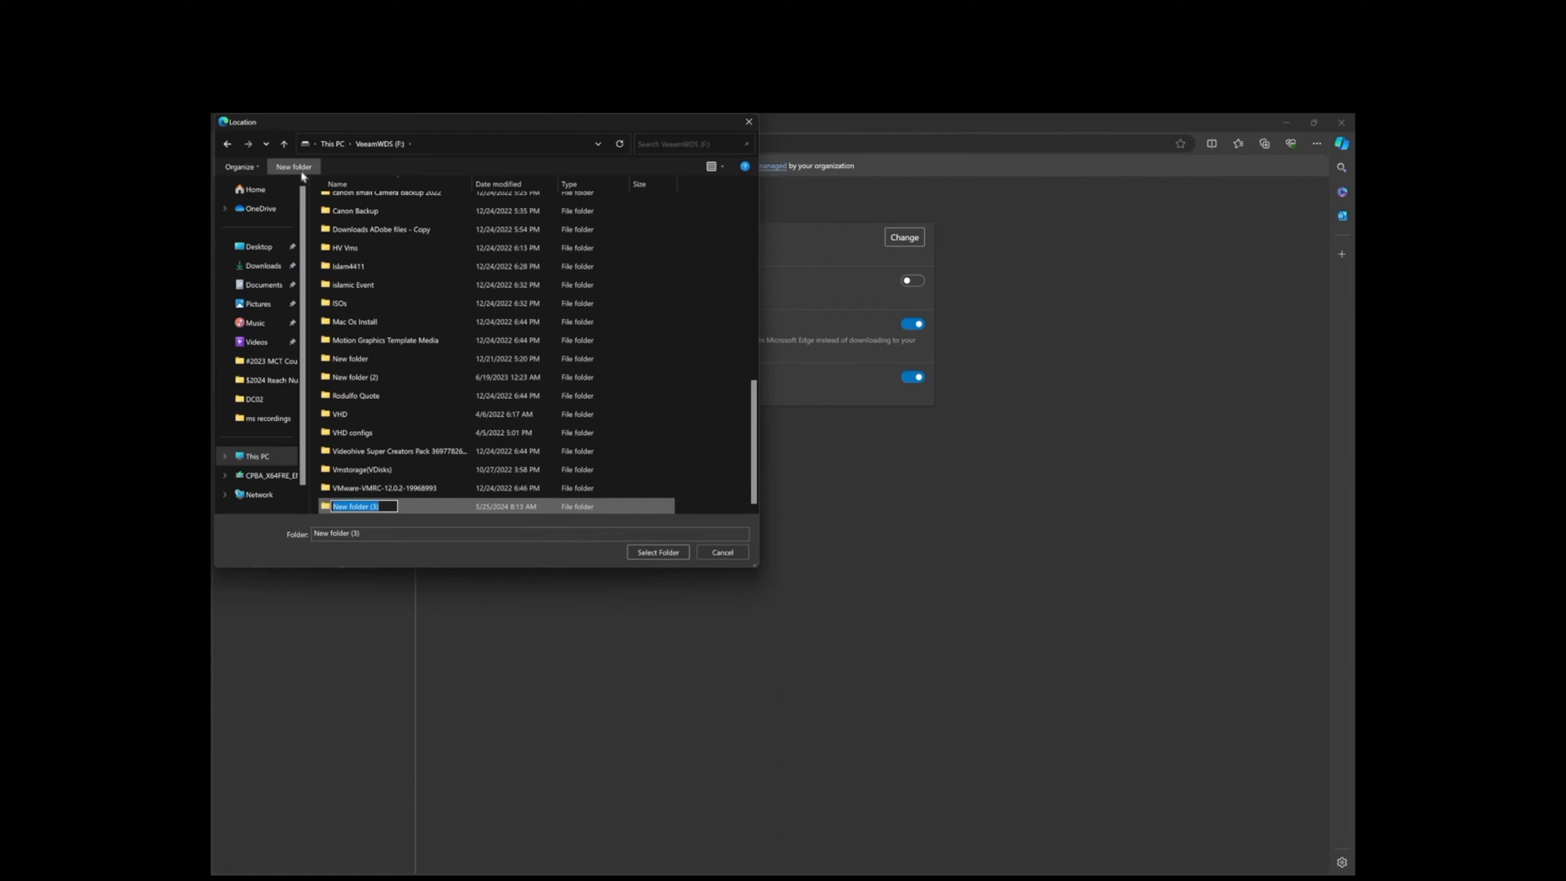
click(657, 552)
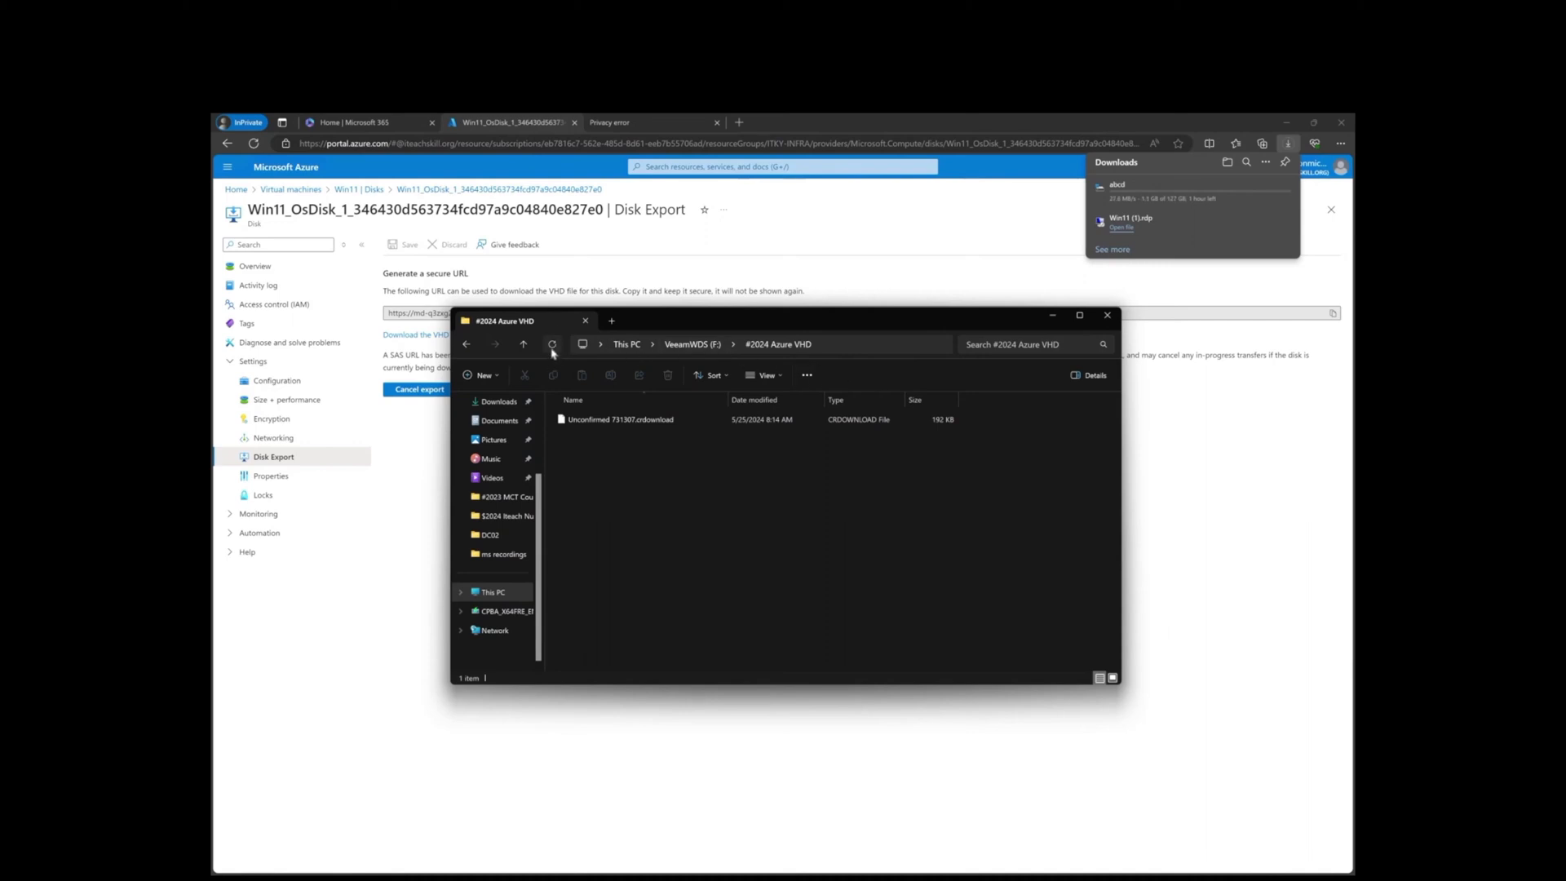
Step: Enter 'abcd' for the Prism Element Azure Windows 11 VHD image upload
text(abcd)
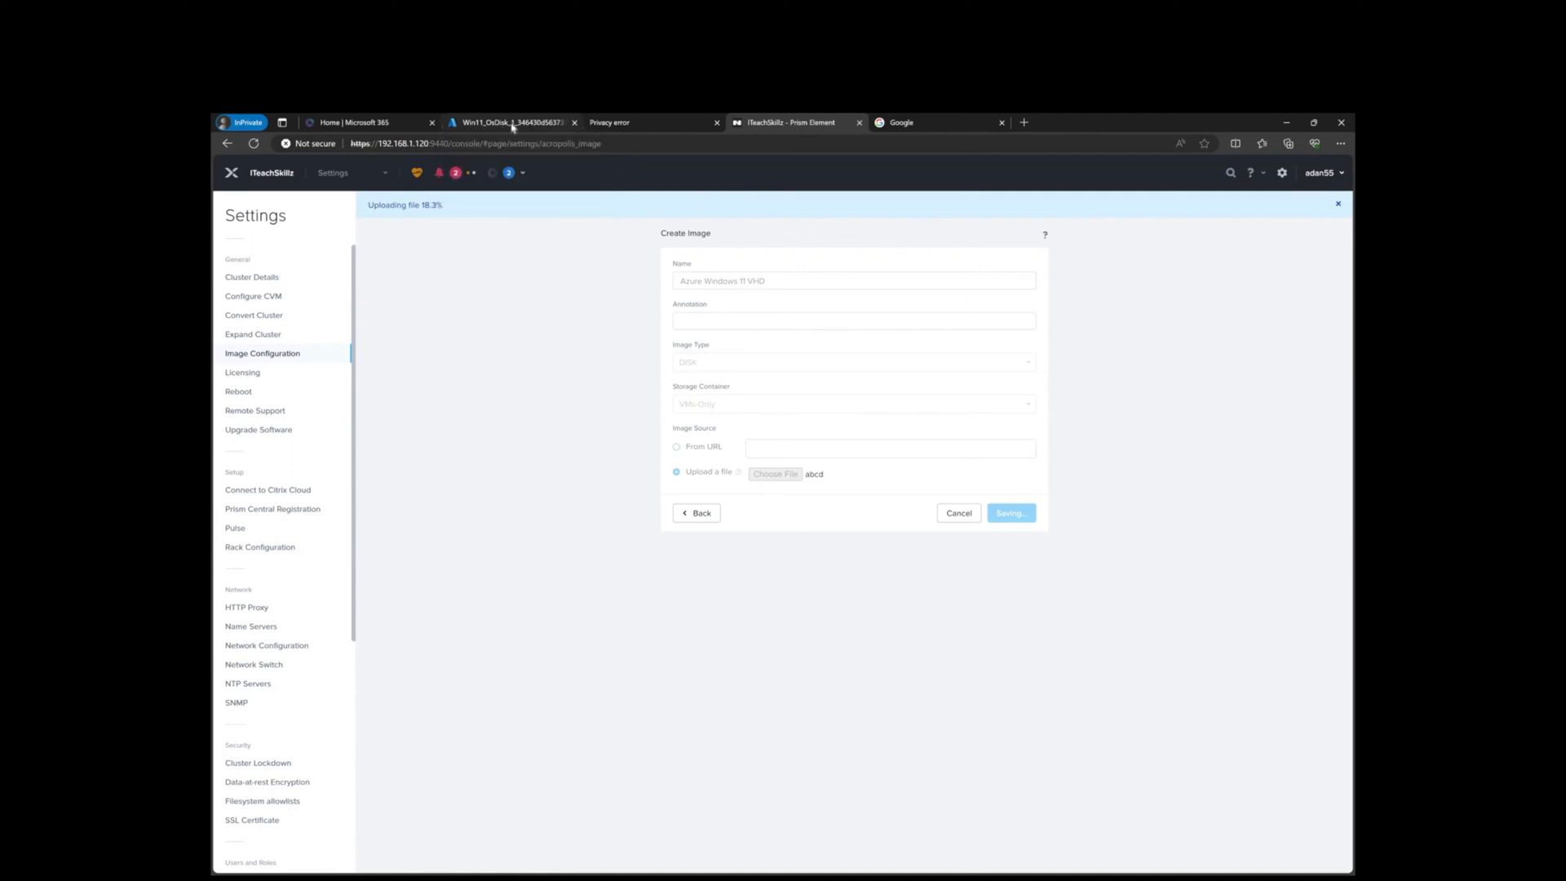
Step: Sign in again after the token error, leaving the disk export page for the password page
click(513, 121)
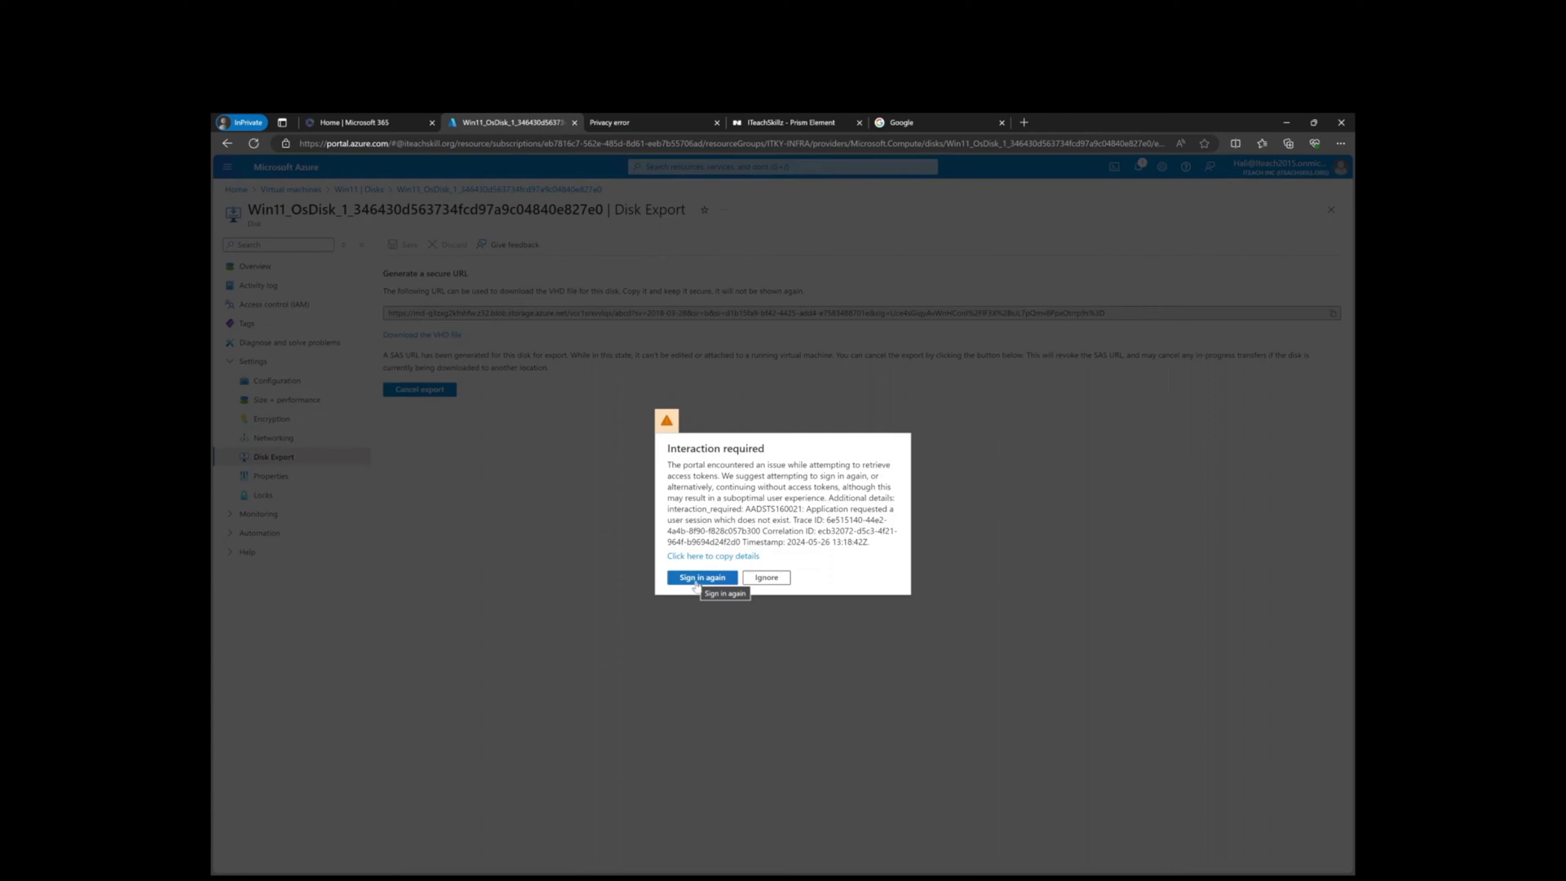
click(702, 577)
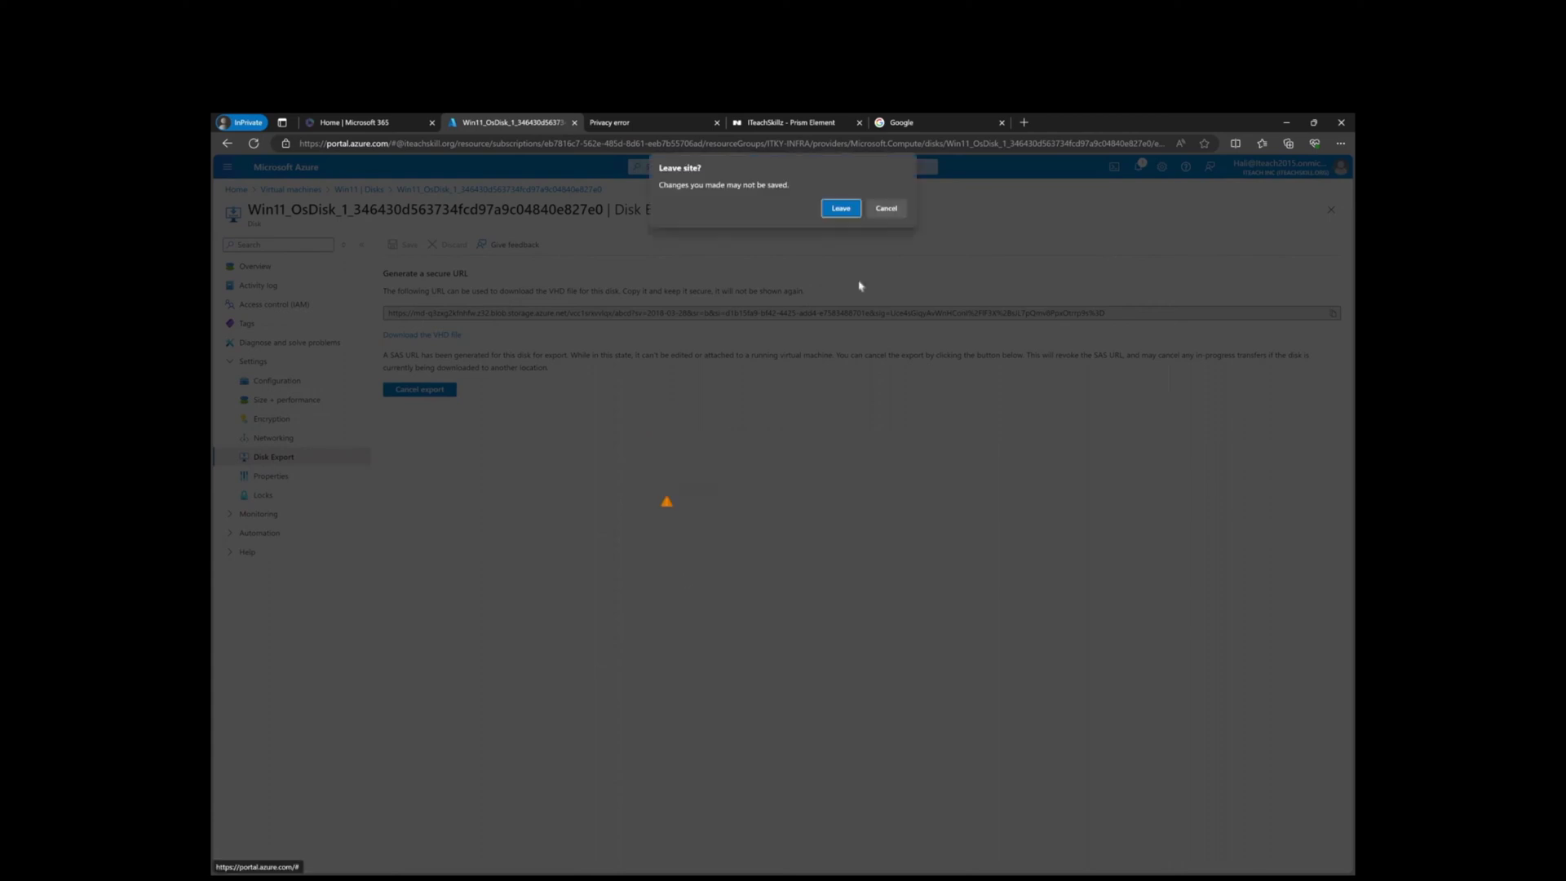
click(839, 208)
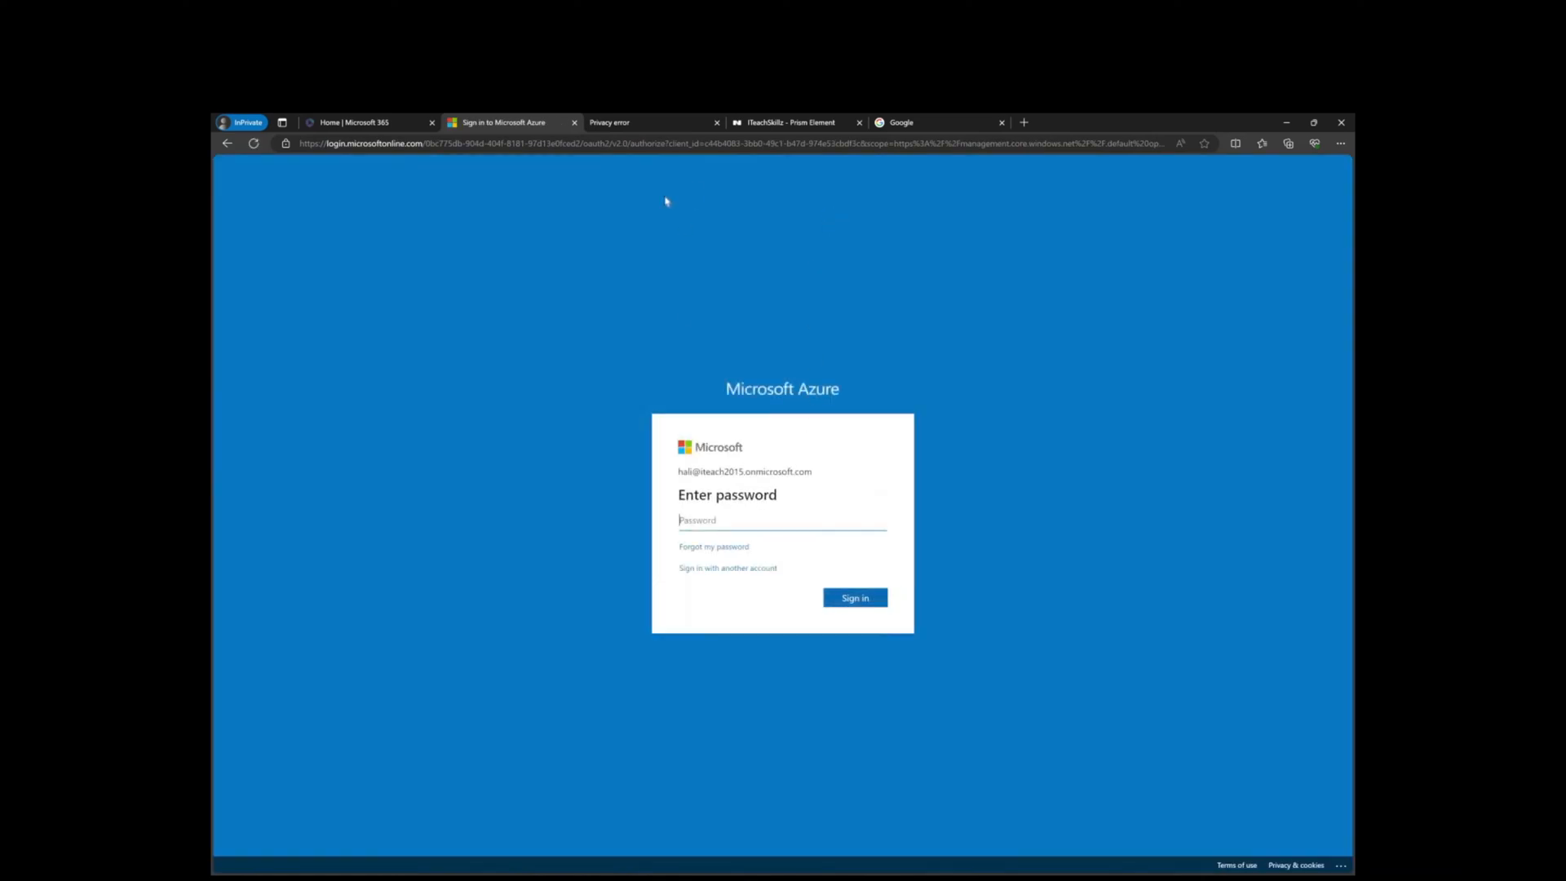
mouse_move(539, 143)
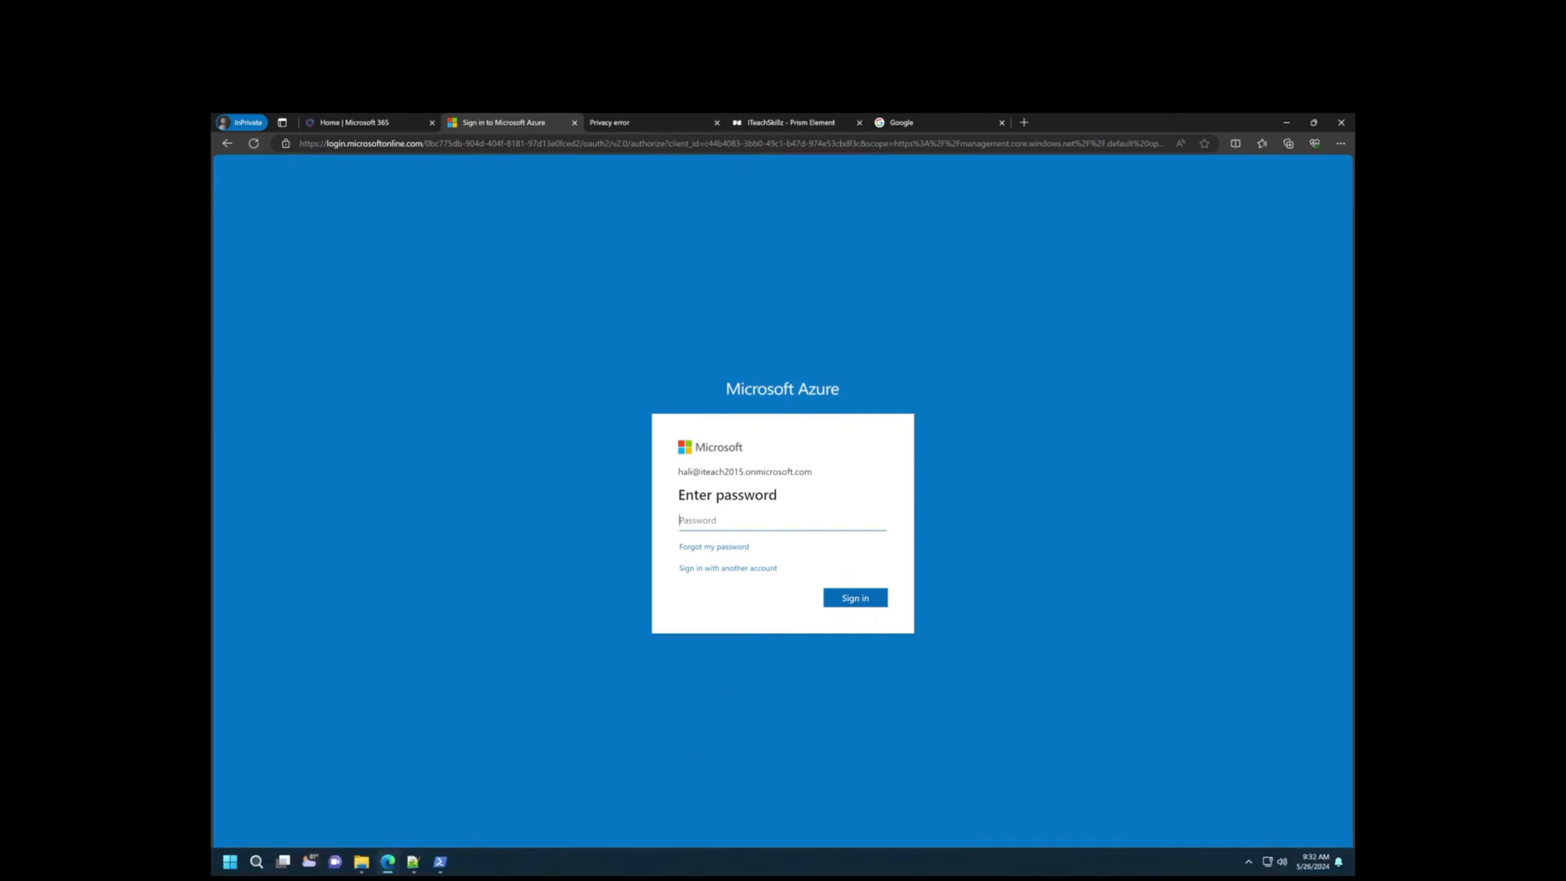
click(335, 862)
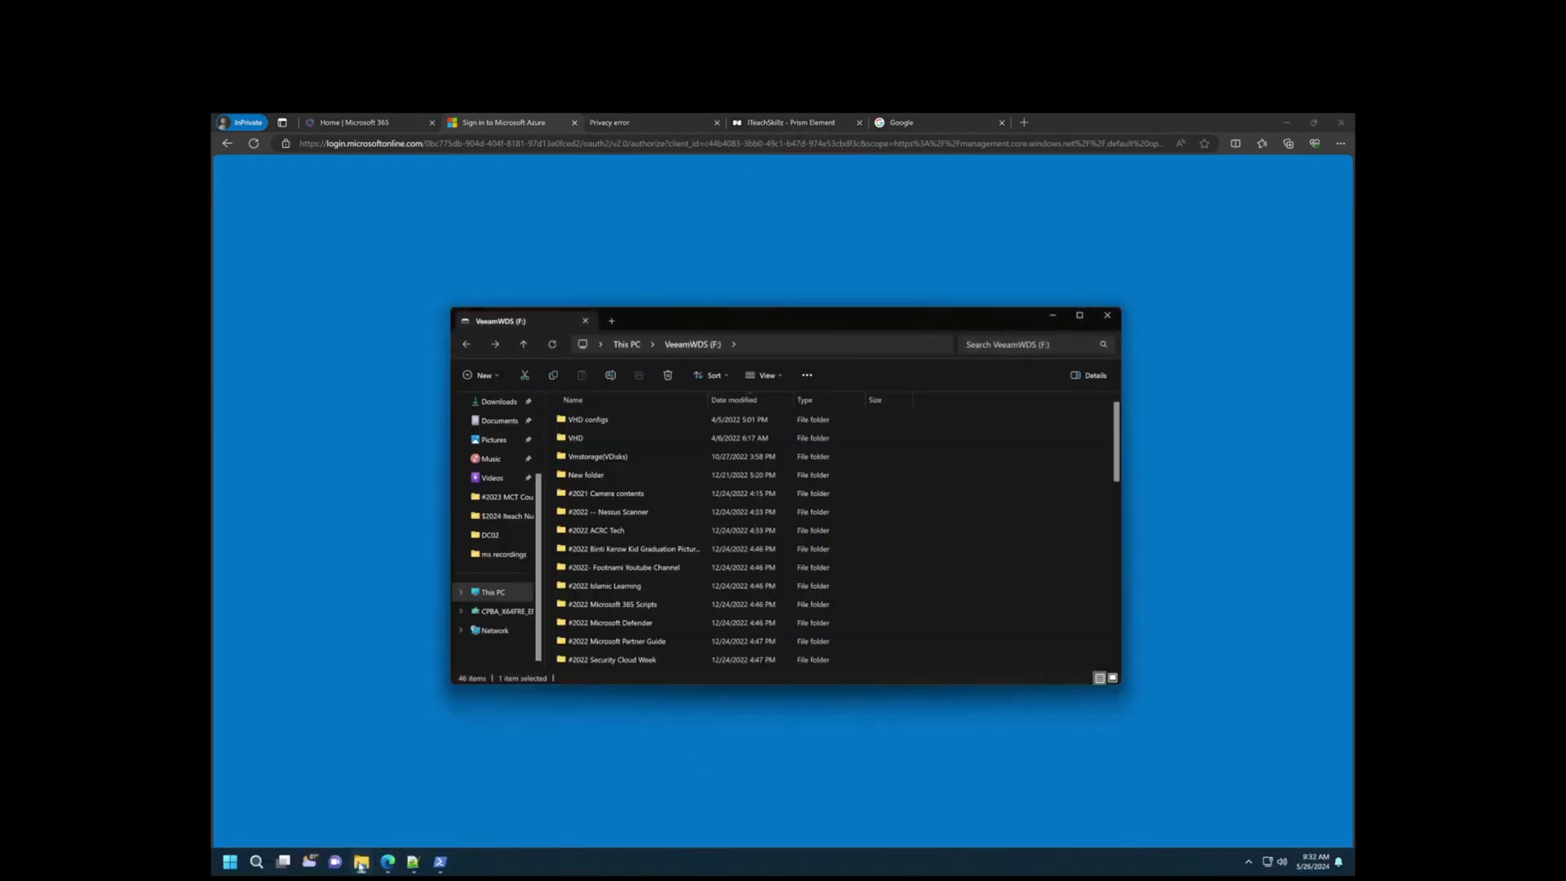
Step: View properties of abcd in VeeamWDS (F:) > #2024 Azure VHD, confirming 127 GB
click(619, 586)
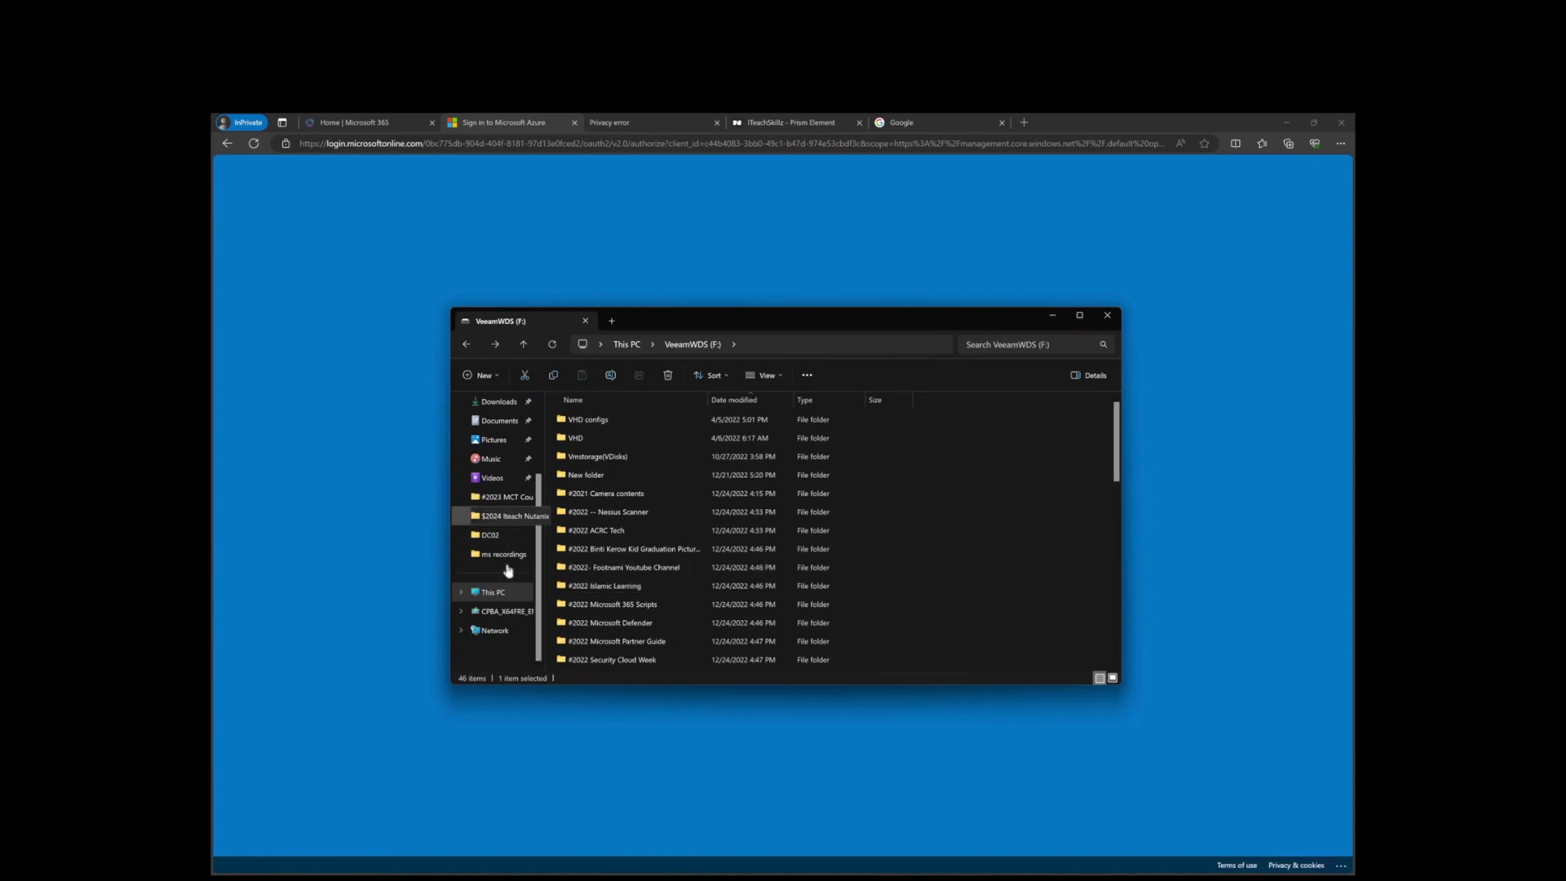
click(491, 592)
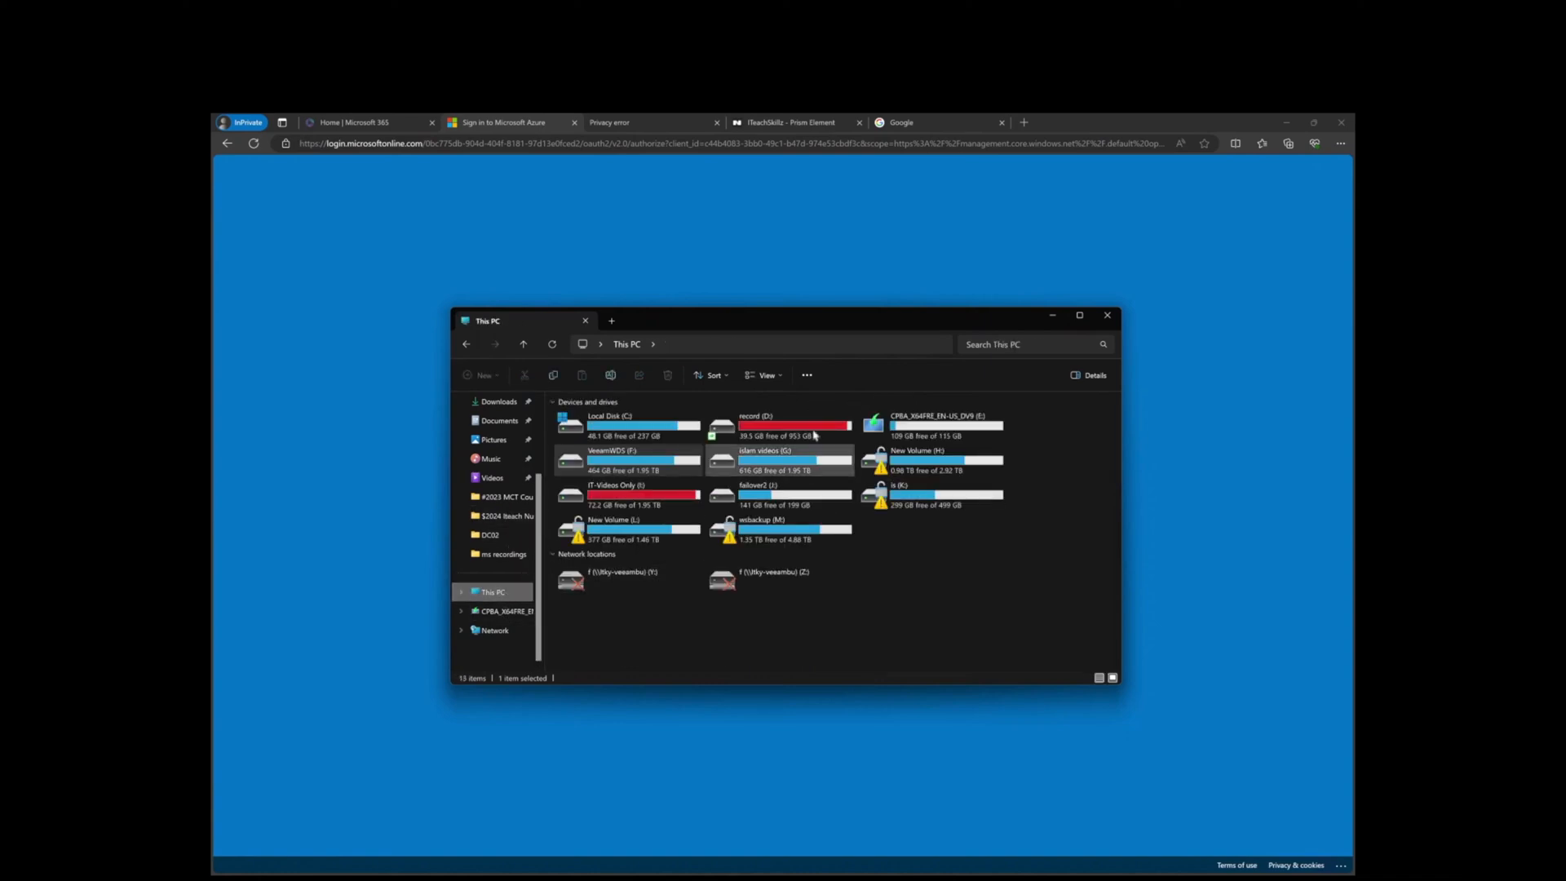
click(934, 419)
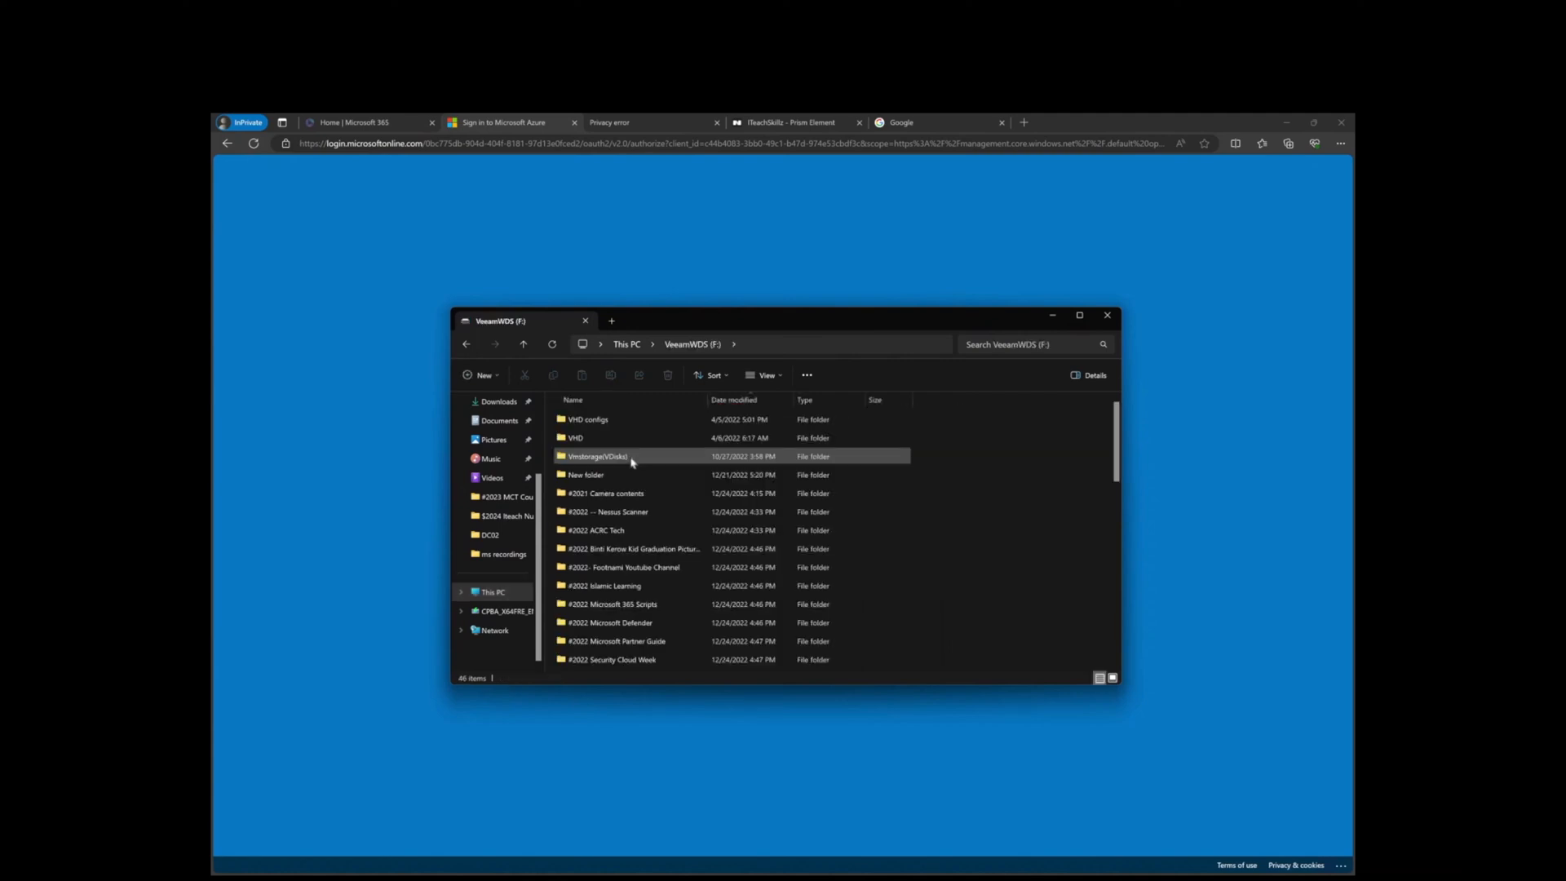
scroll(down, 3)
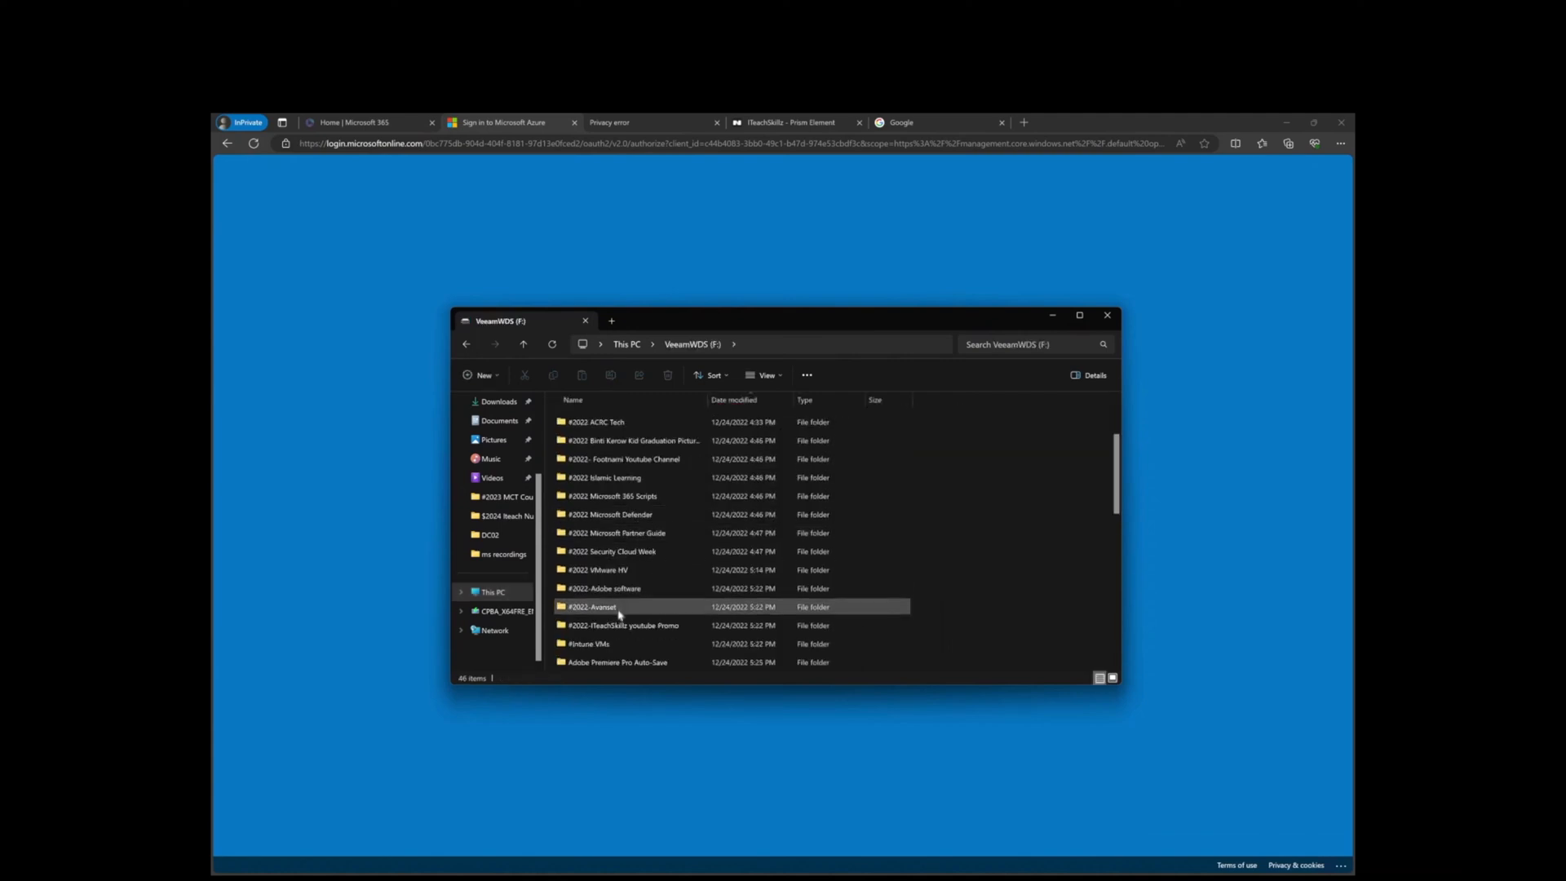
scroll(down, 3)
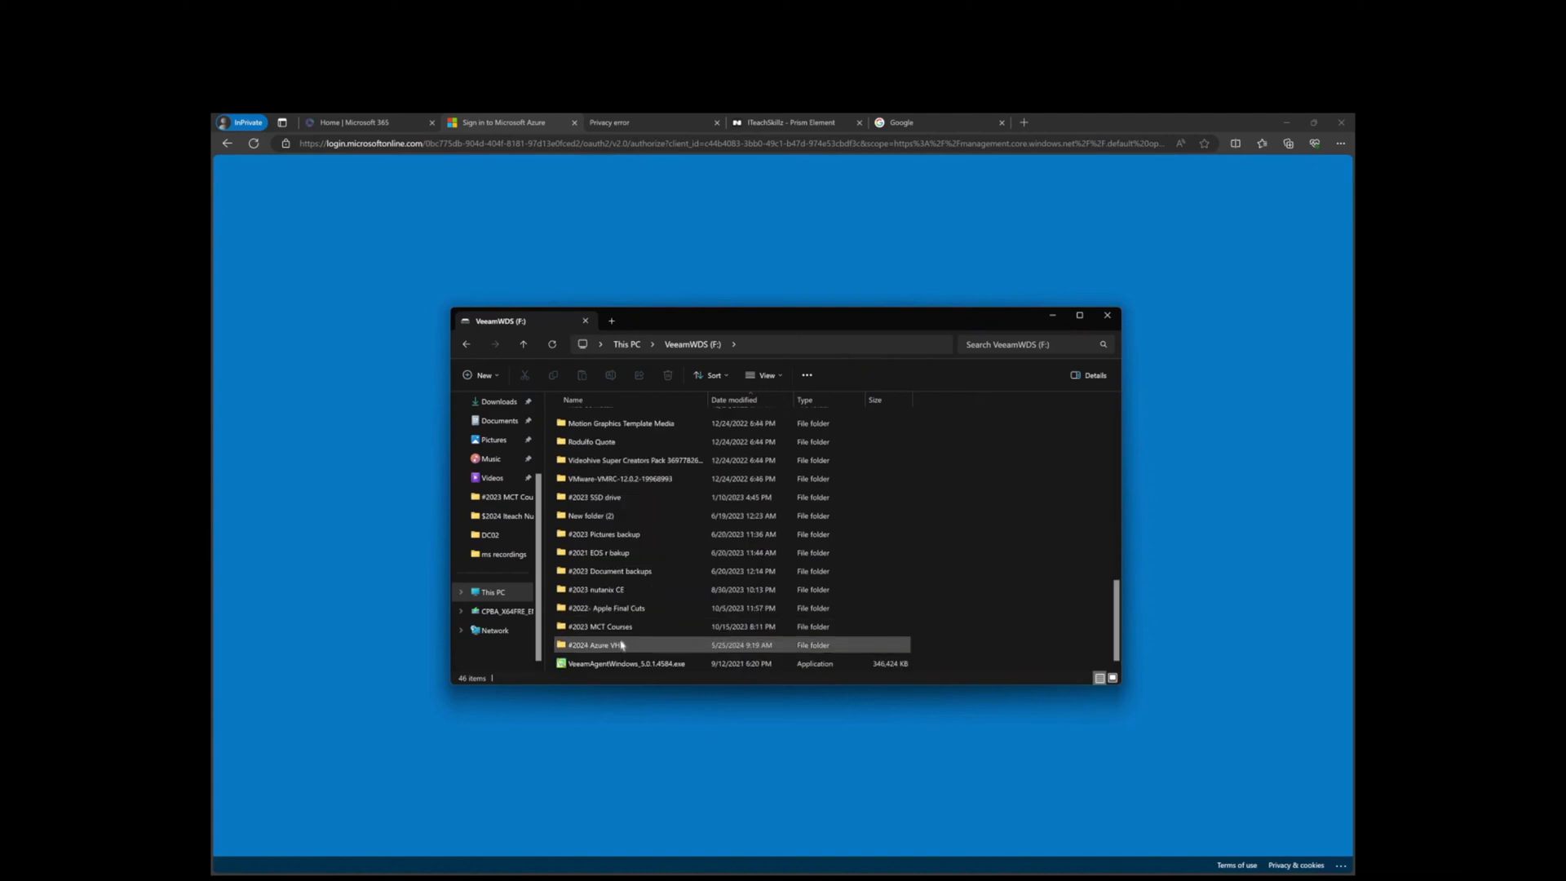
mouse_move(624, 645)
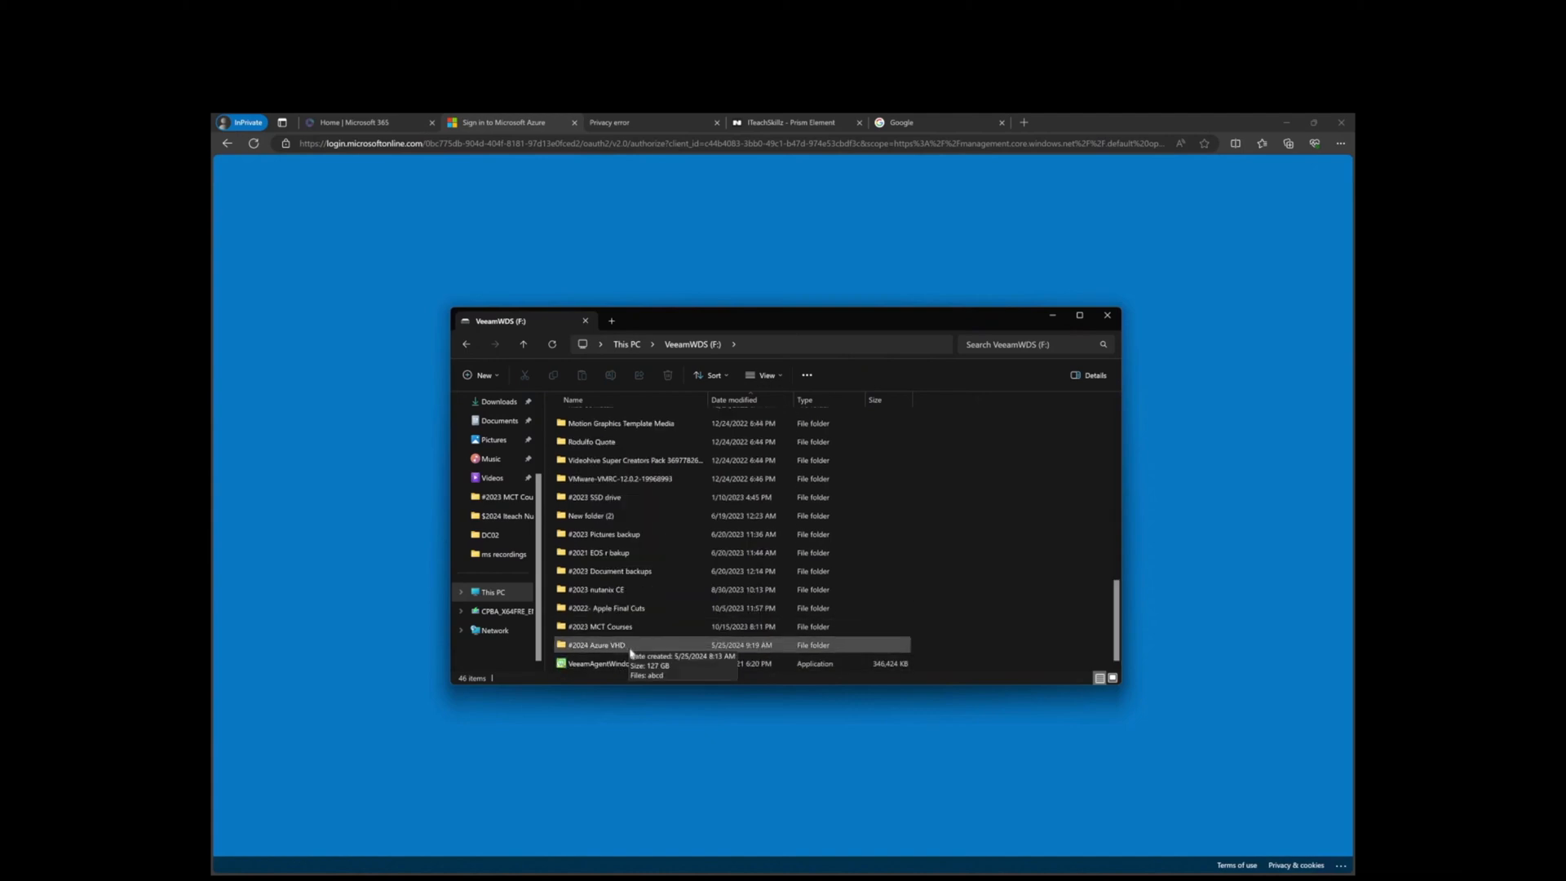
double_click(592, 645)
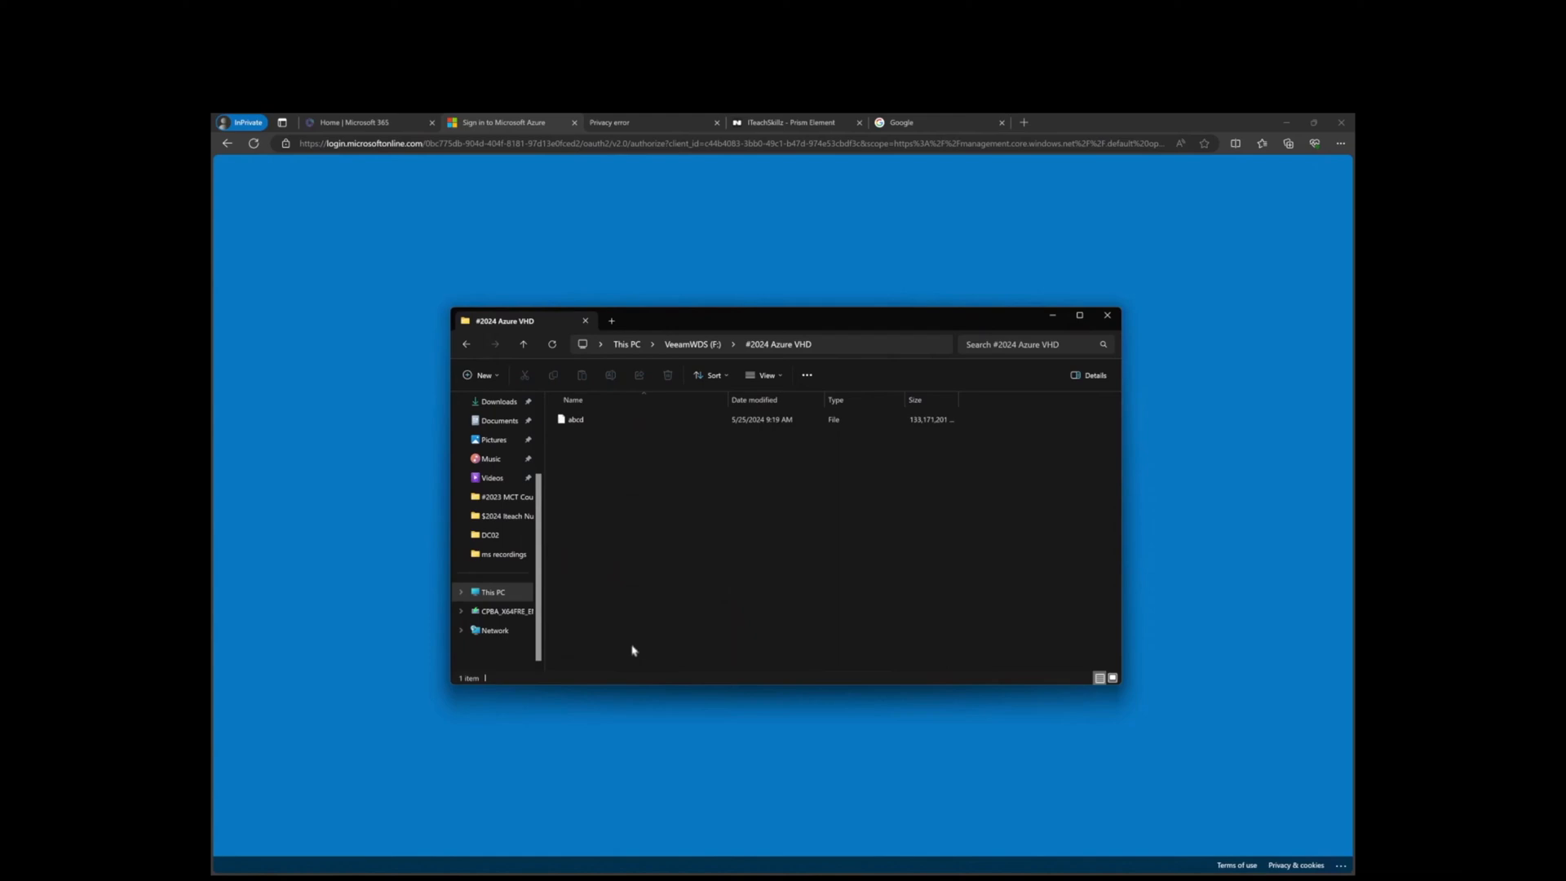
mouse_move(833, 392)
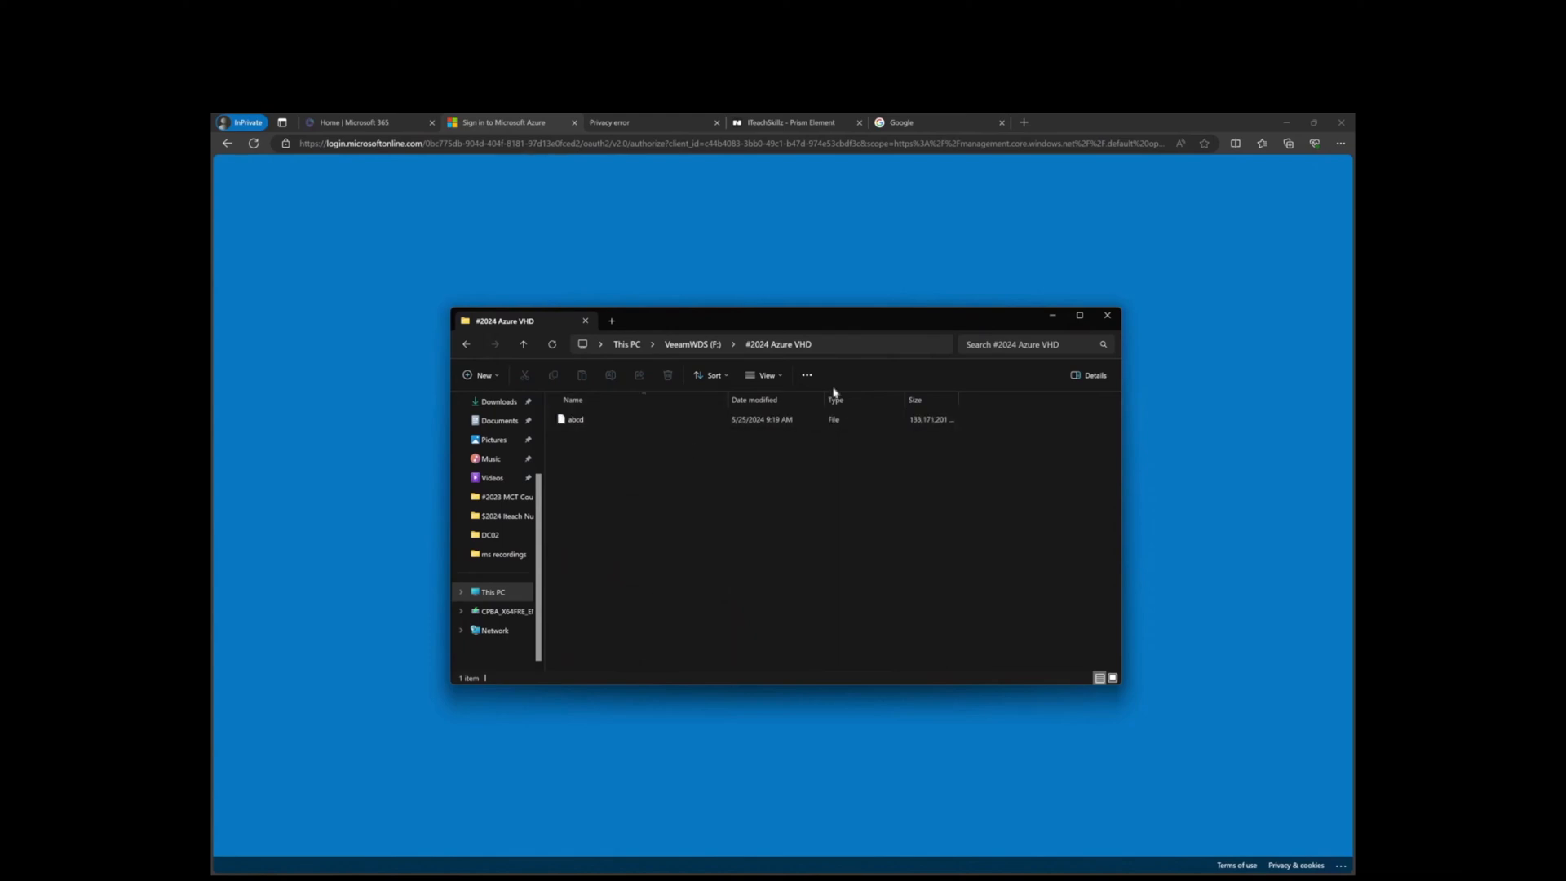
right_click(575, 419)
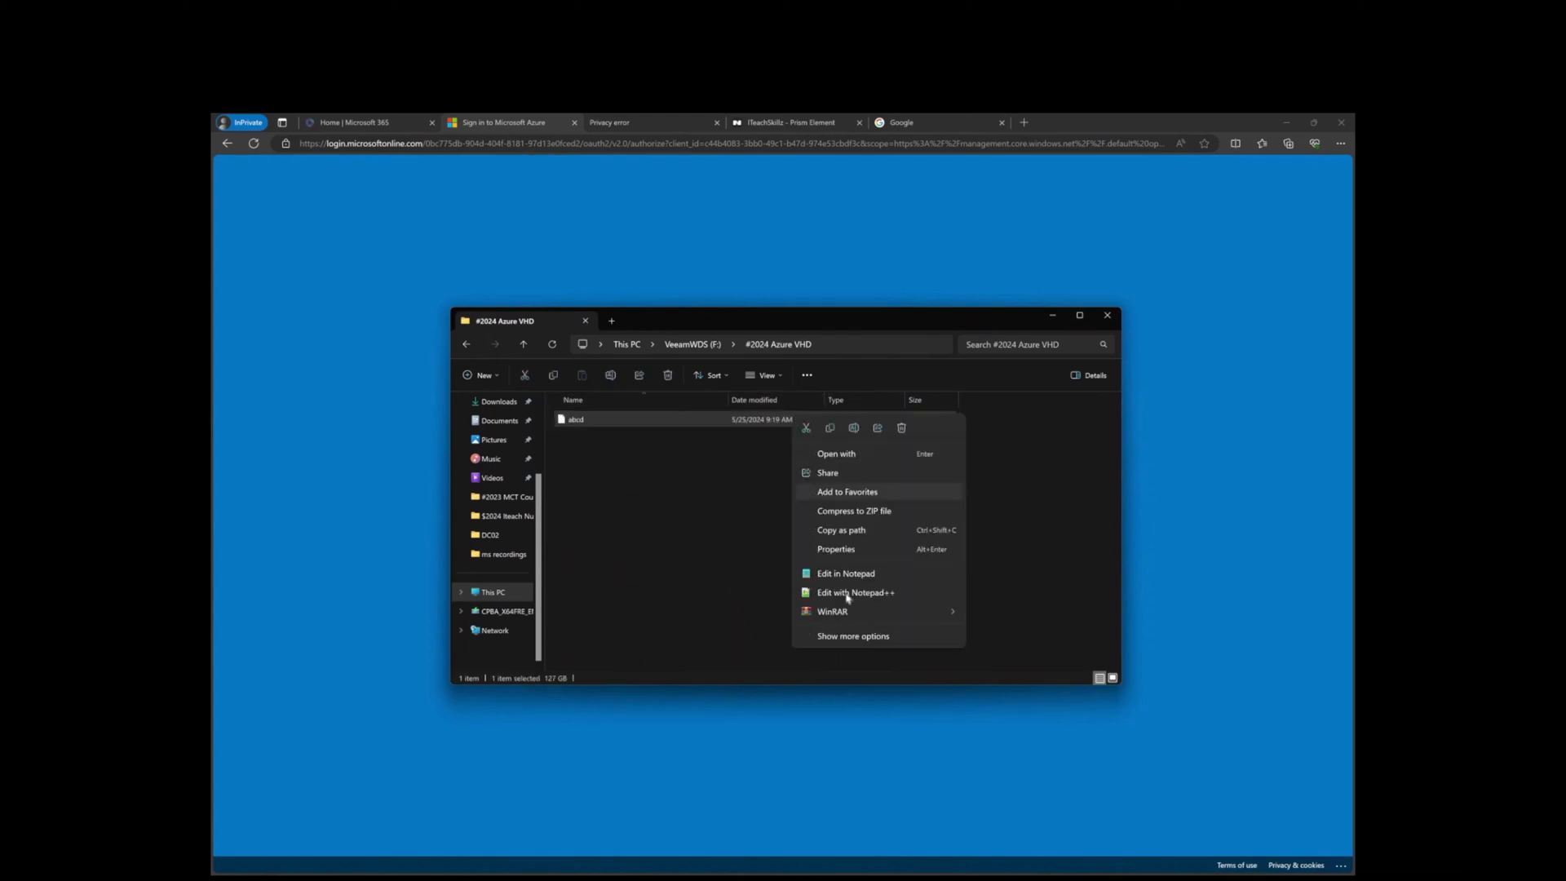
click(851, 636)
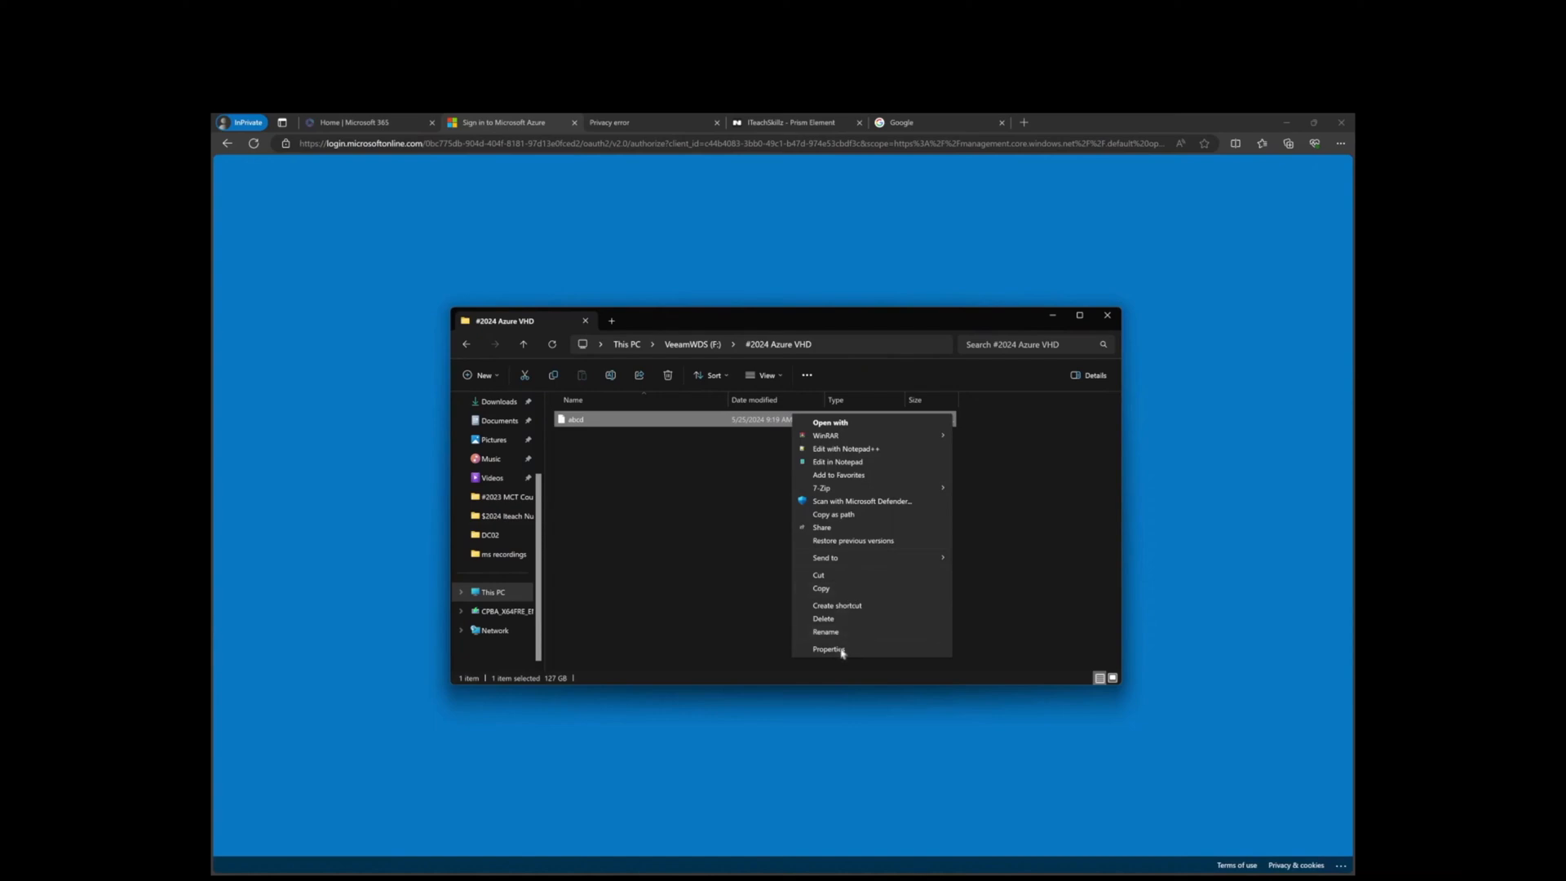
click(831, 650)
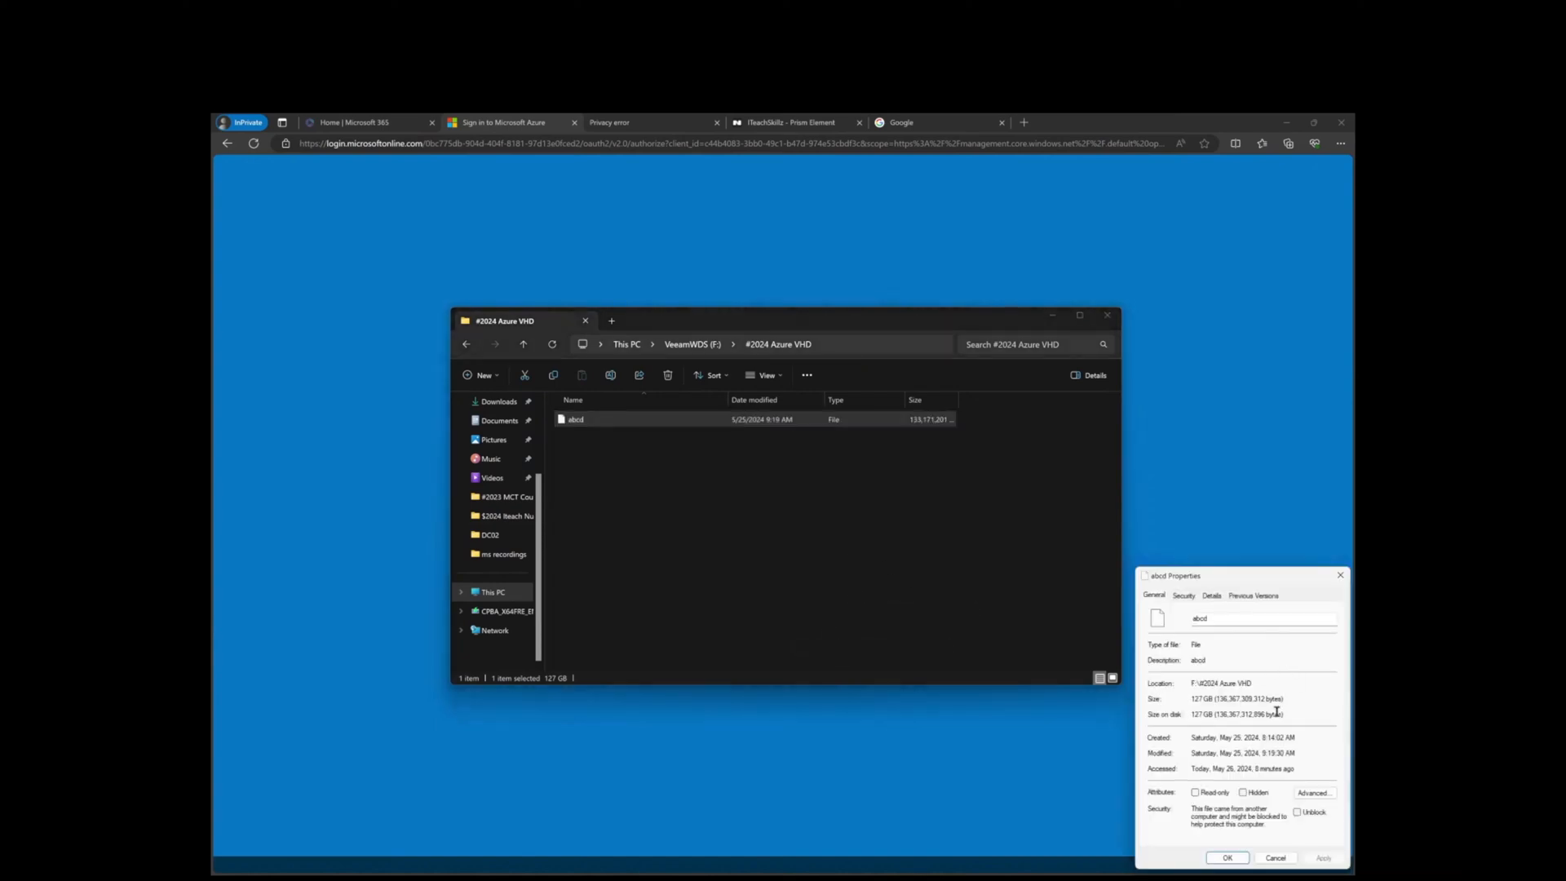
mouse_move(1245, 642)
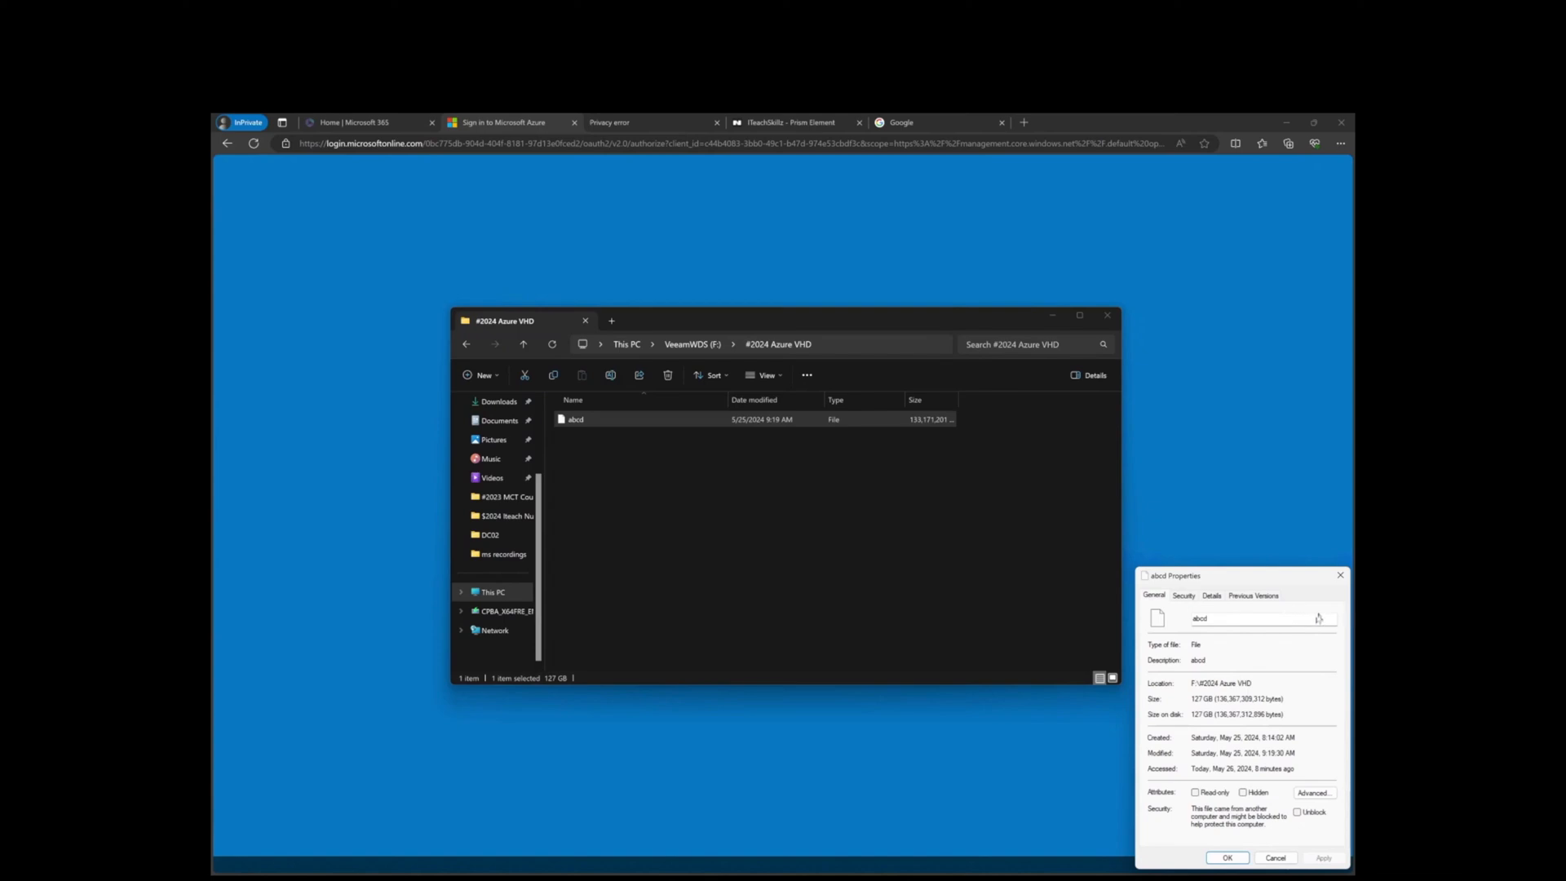
mouse_move(1336, 615)
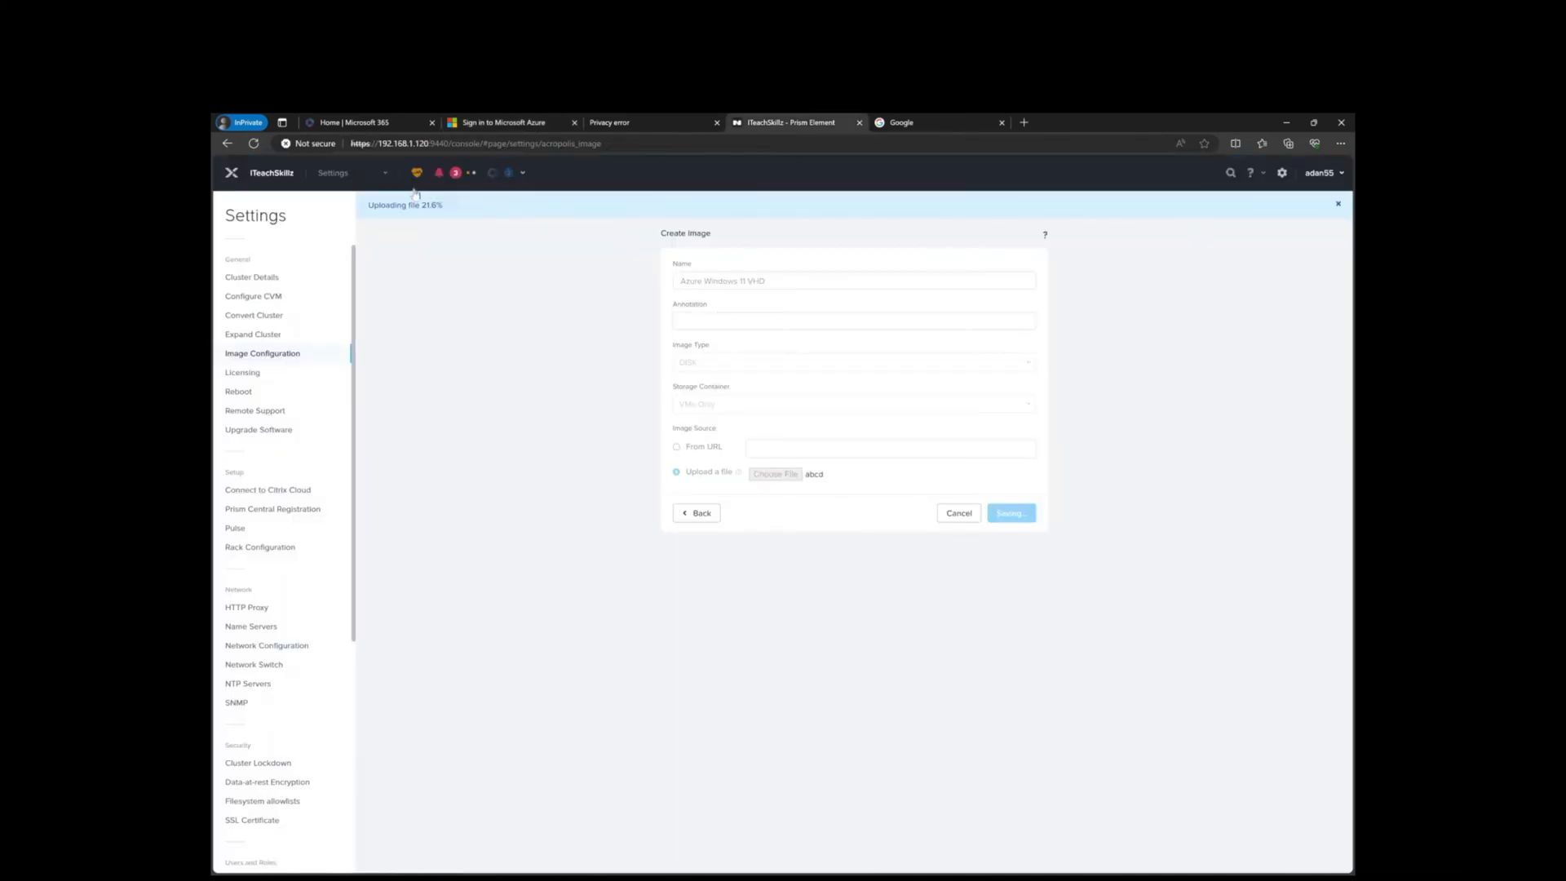
mouse_move(518, 228)
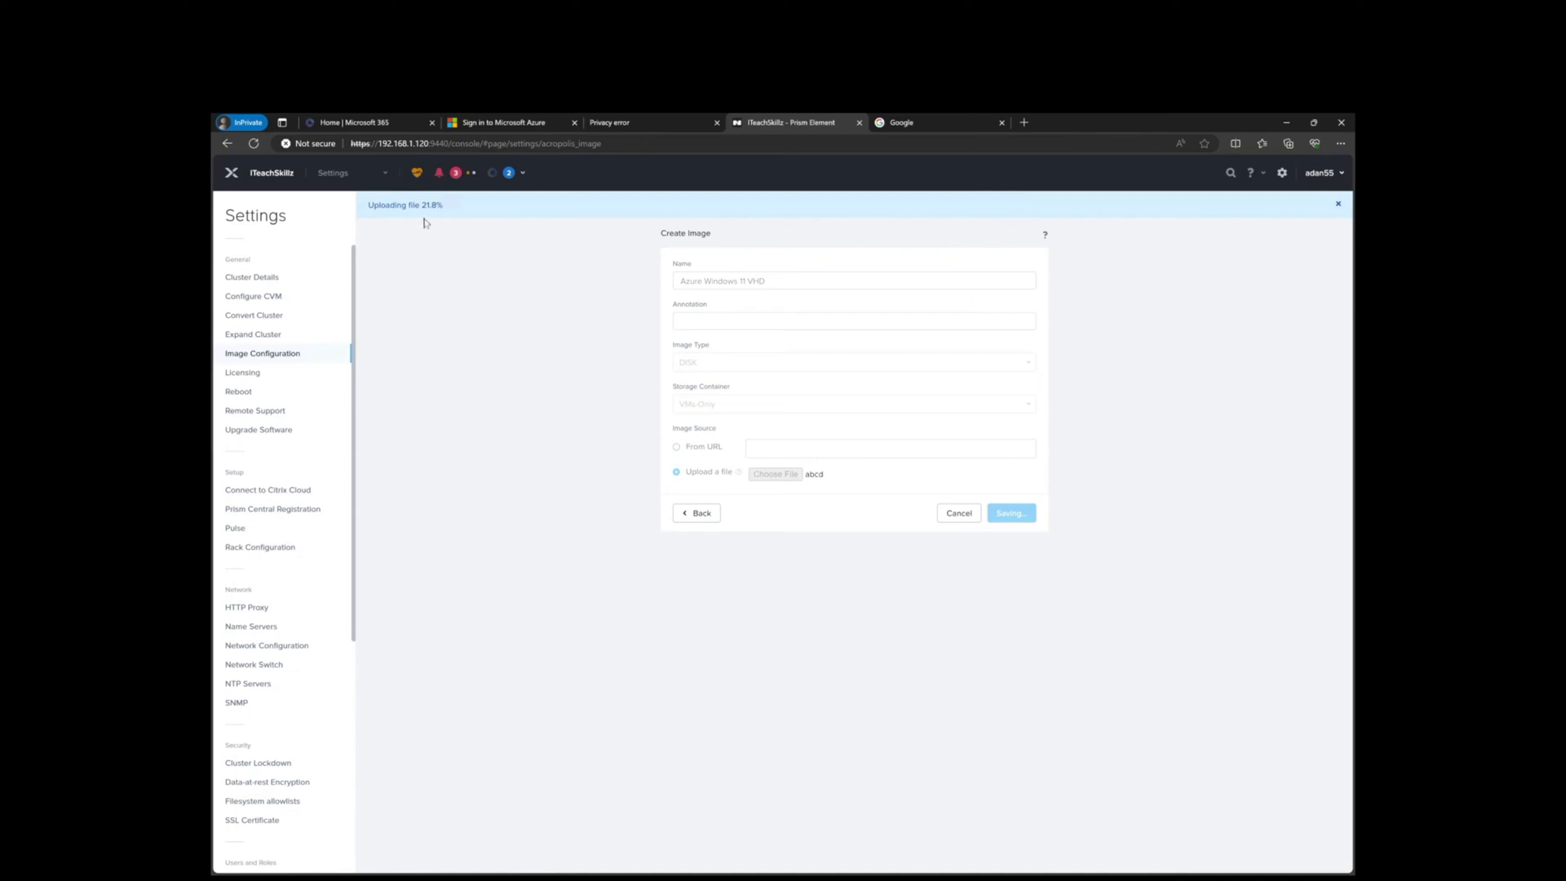
mouse_move(734, 288)
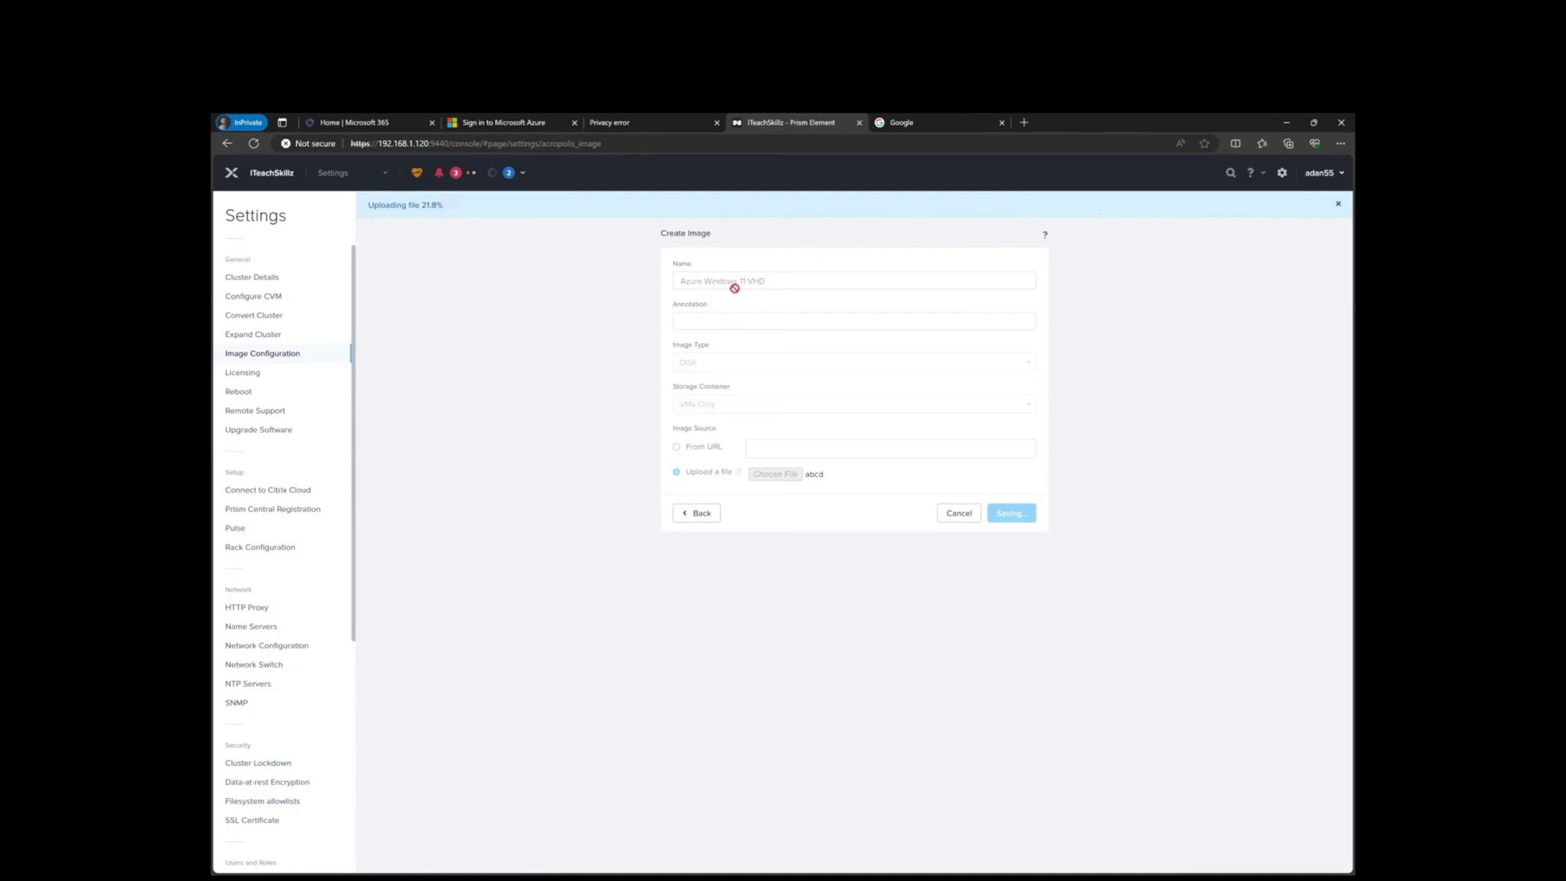
mouse_move(799, 473)
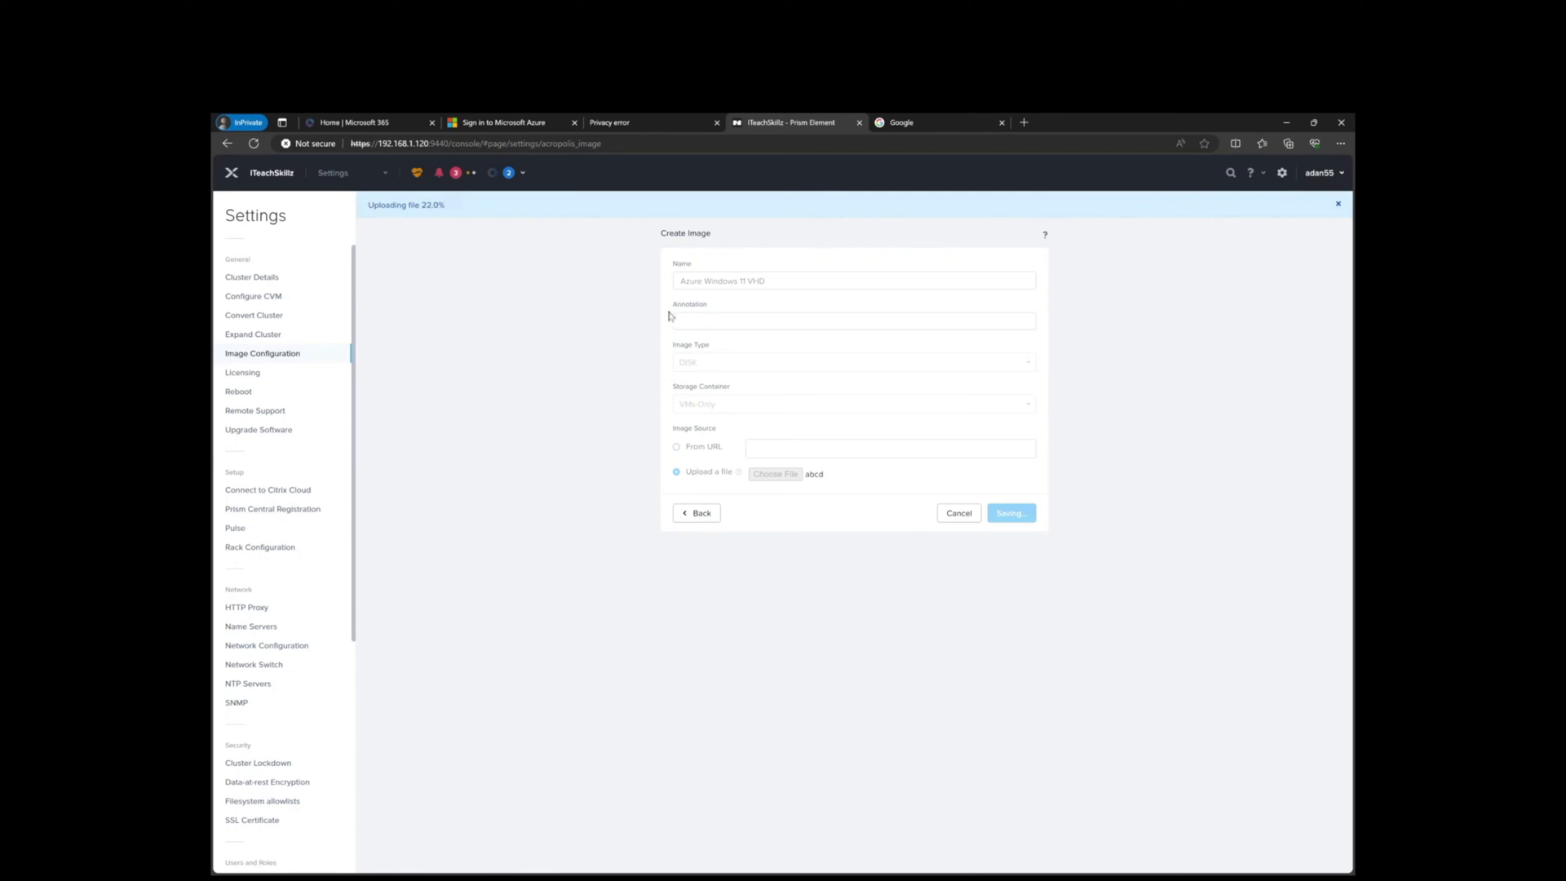
mouse_move(564, 255)
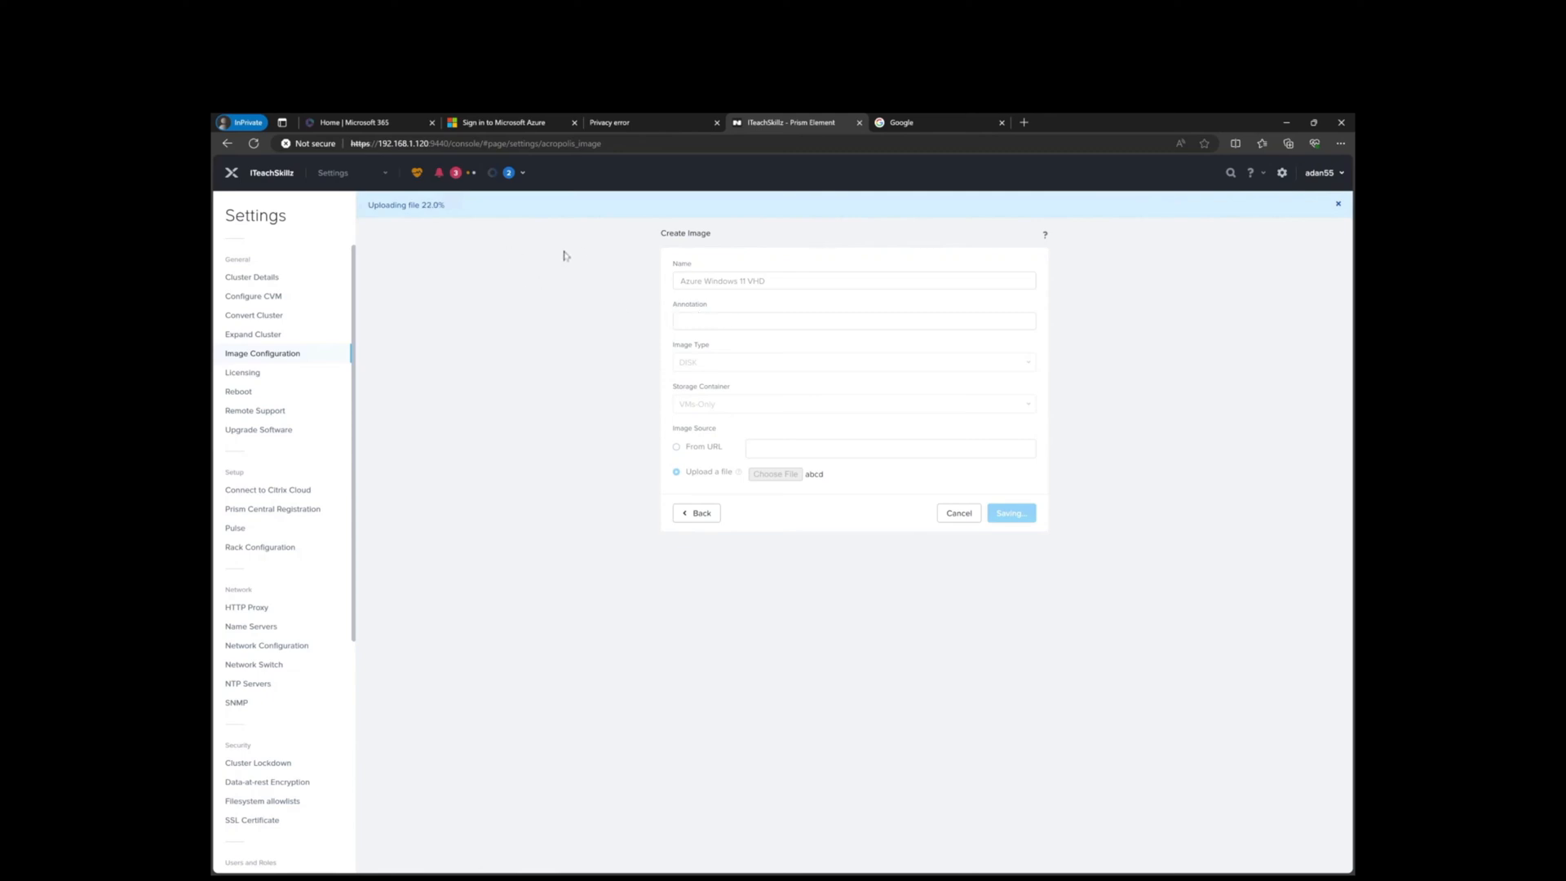
mouse_move(615, 240)
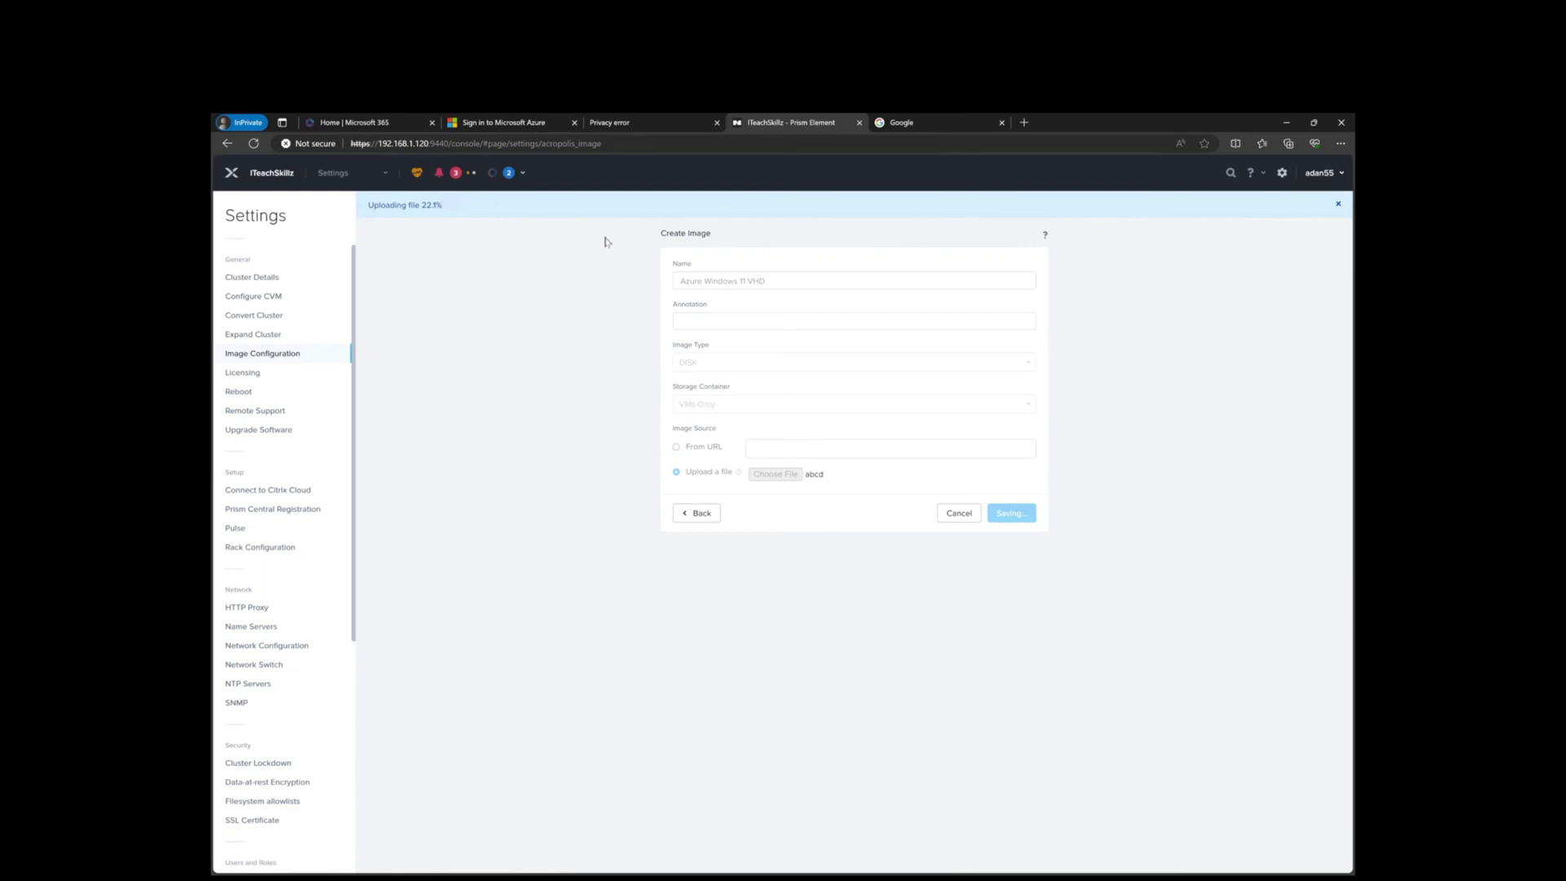
Step: Sign back into the Azure portal with the account password
click(509, 122)
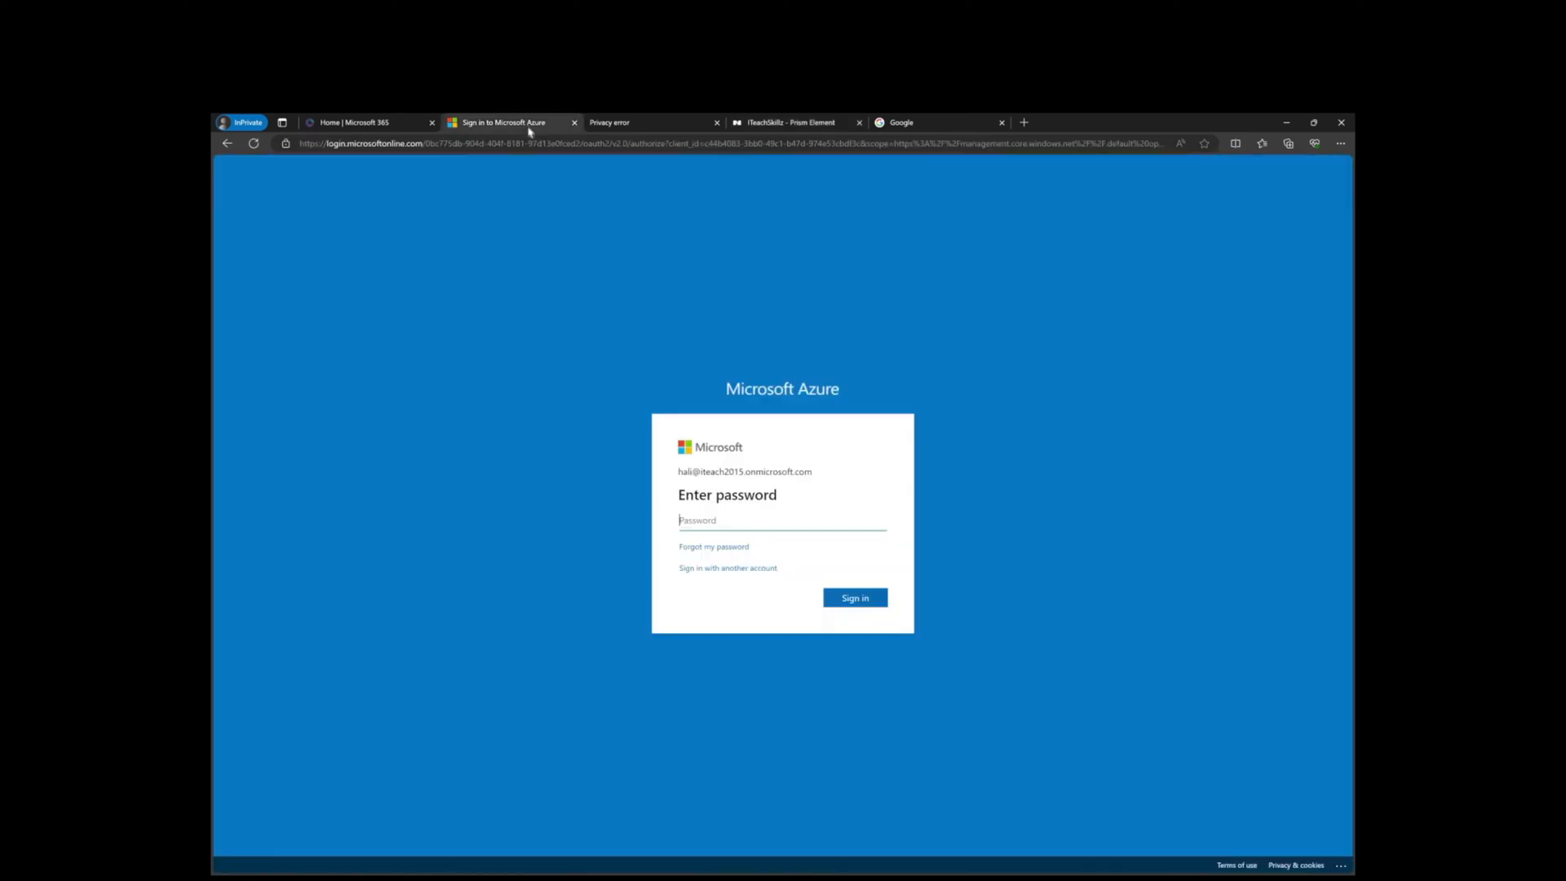
mouse_move(742, 520)
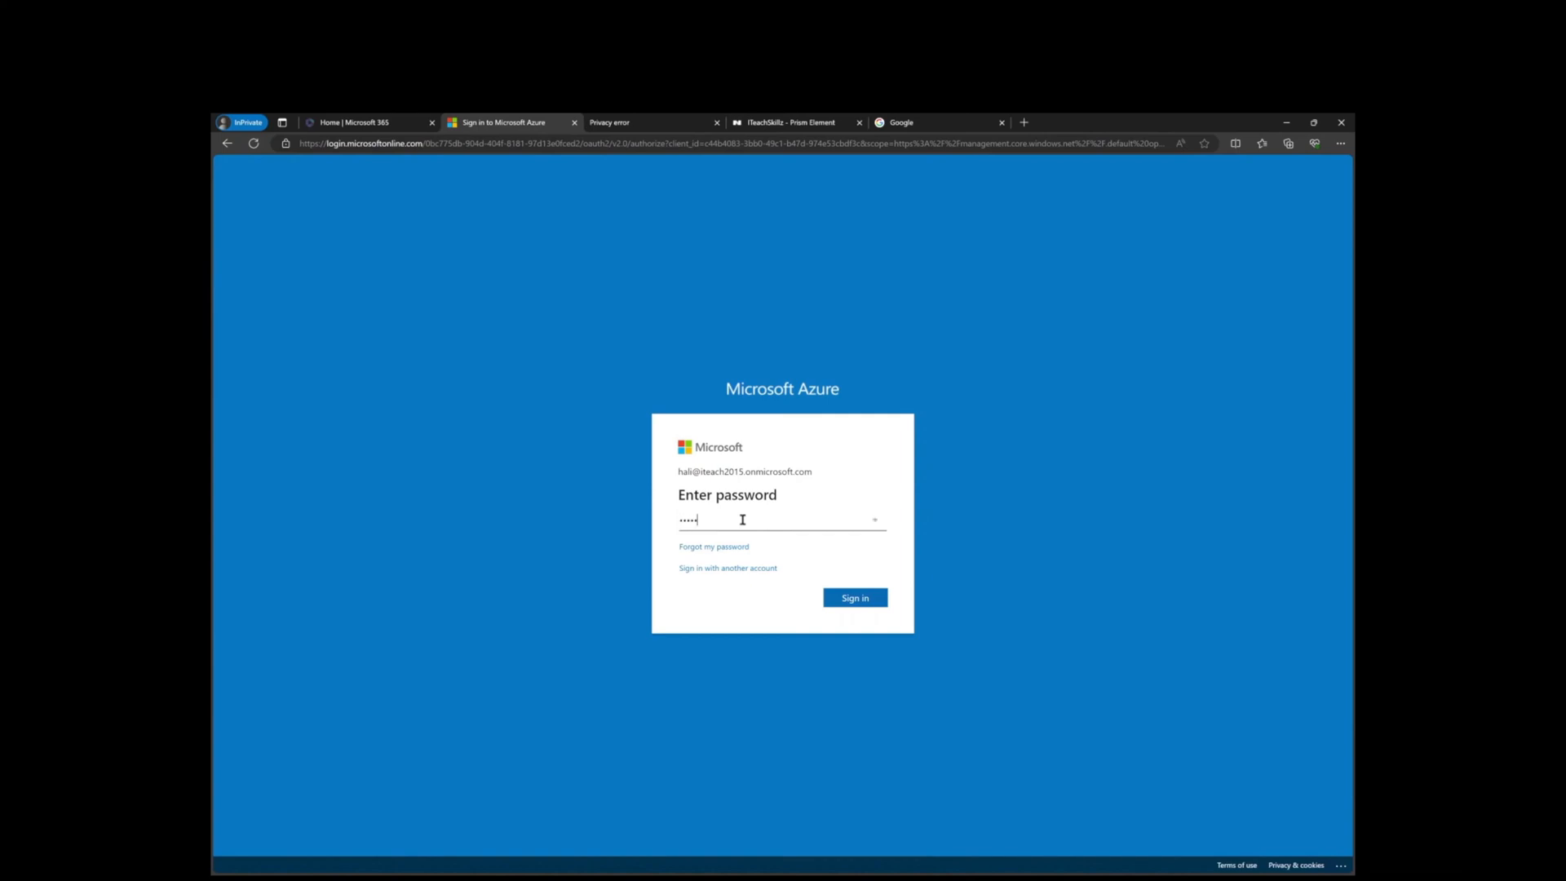
text(password)
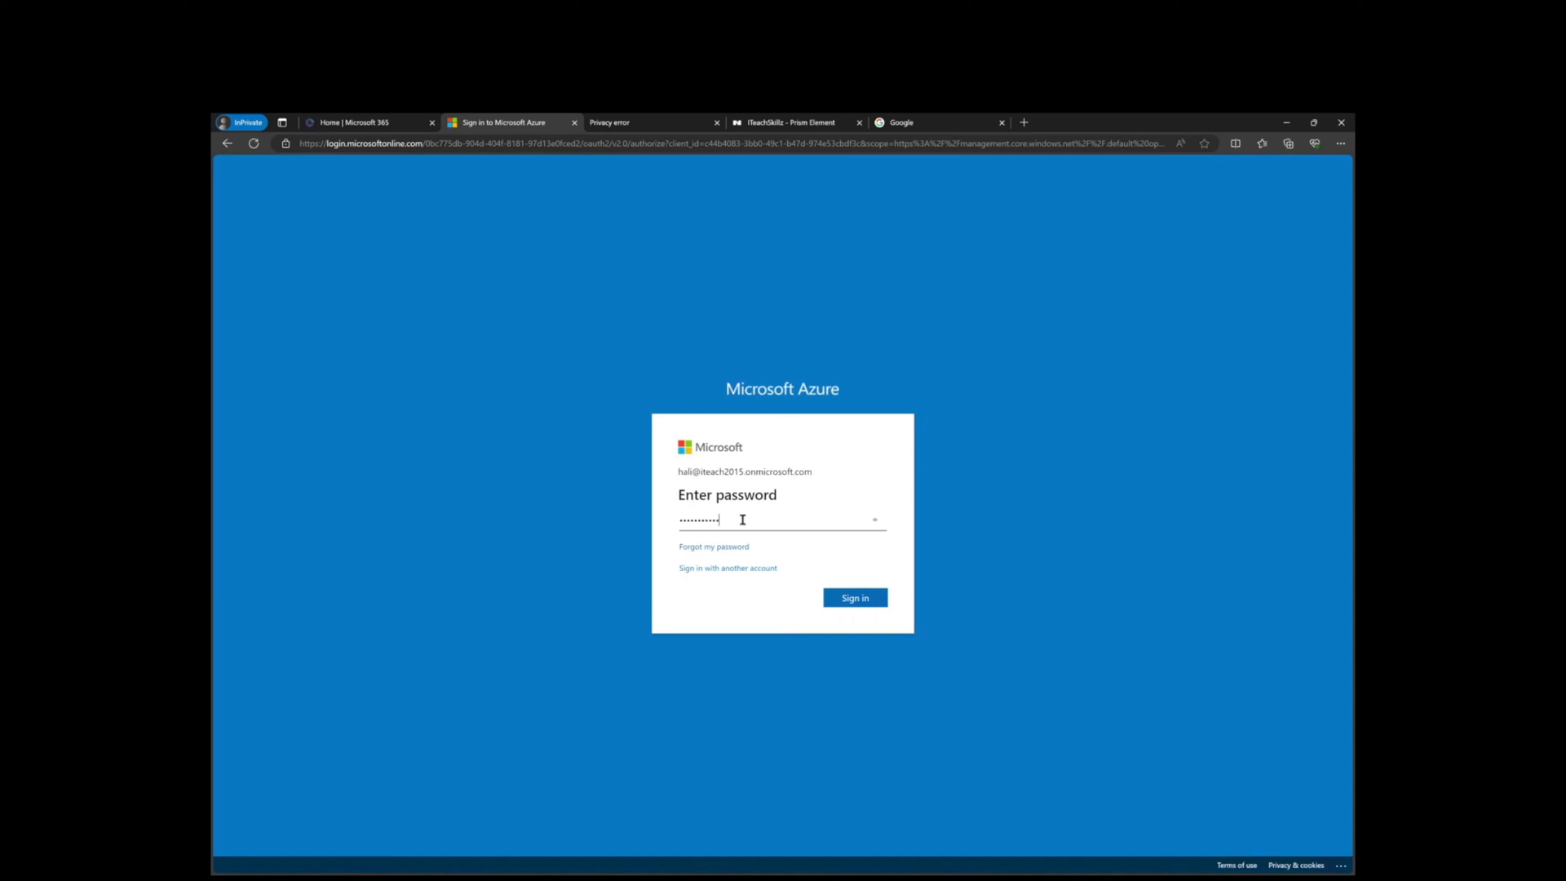
click(854, 597)
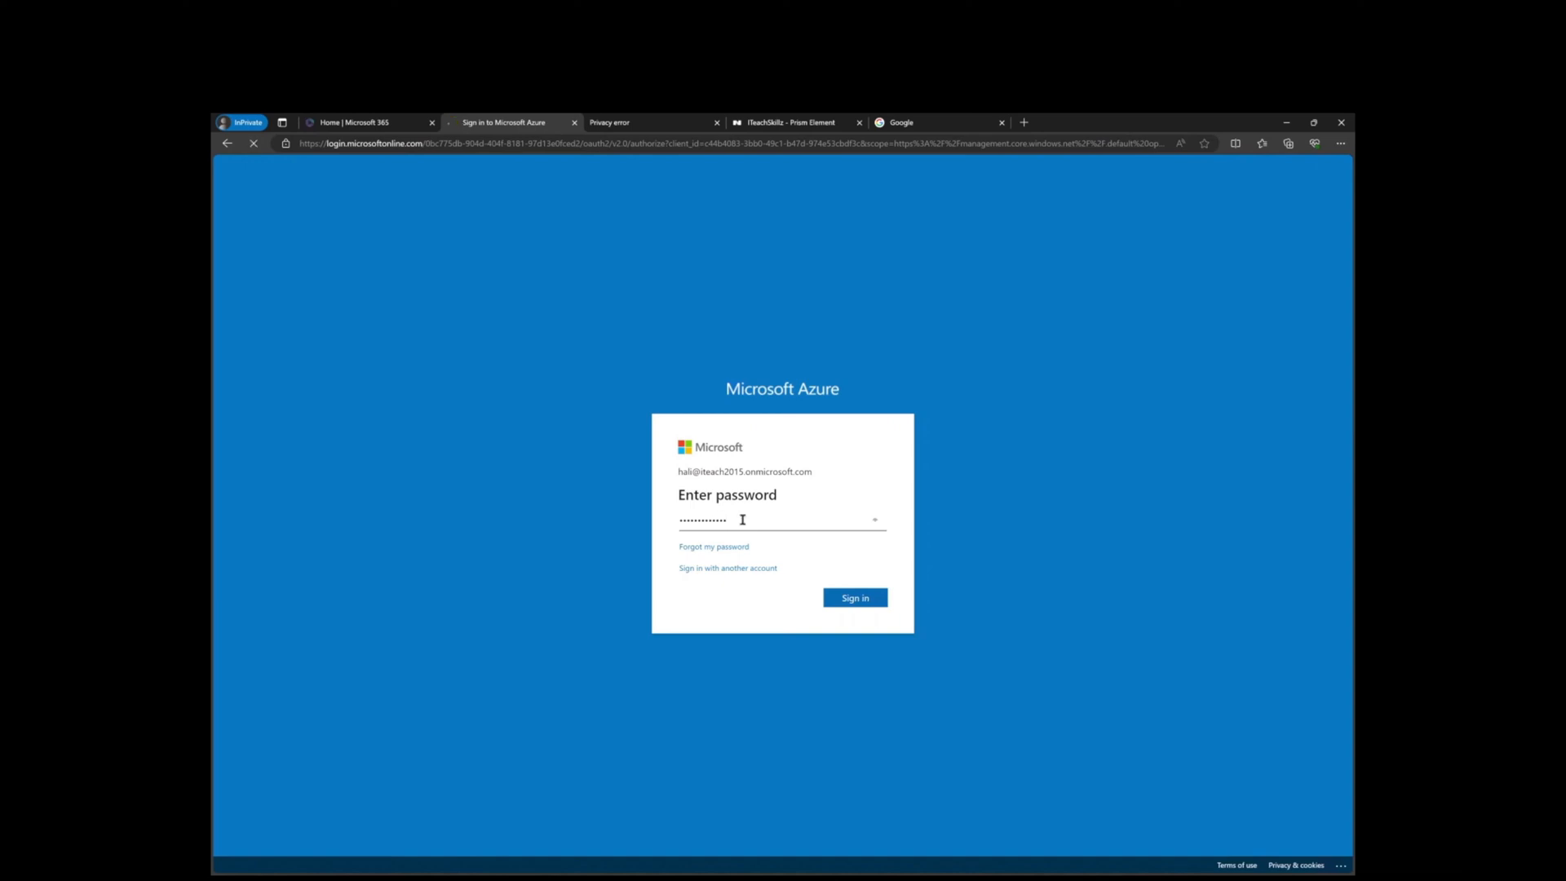
click(854, 597)
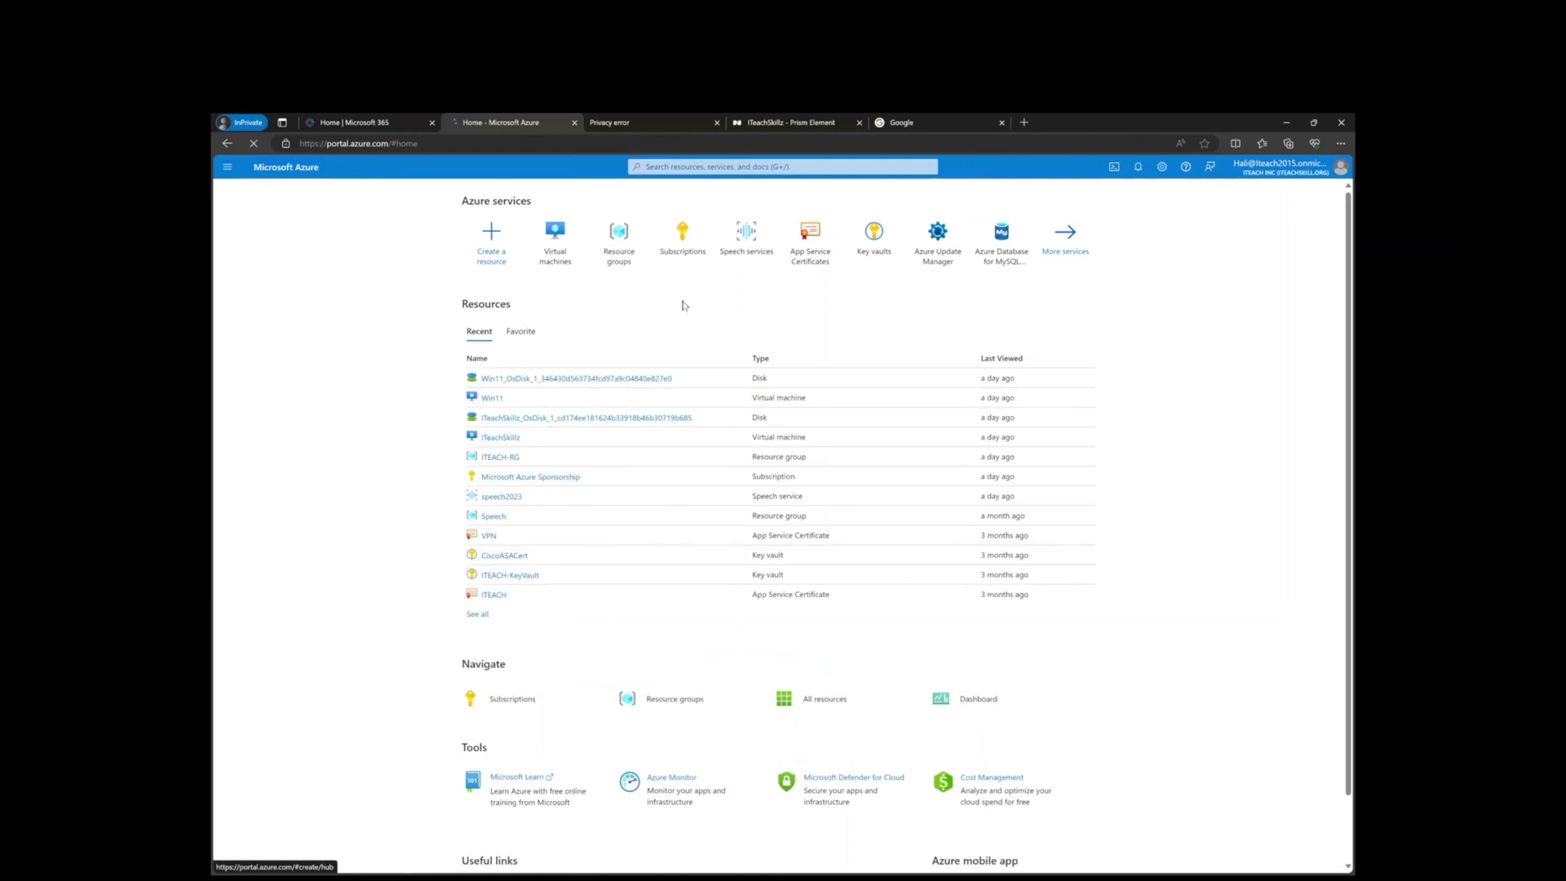
Step: Open the dc1 virtual machine's OS disk from its Disks page
click(554, 235)
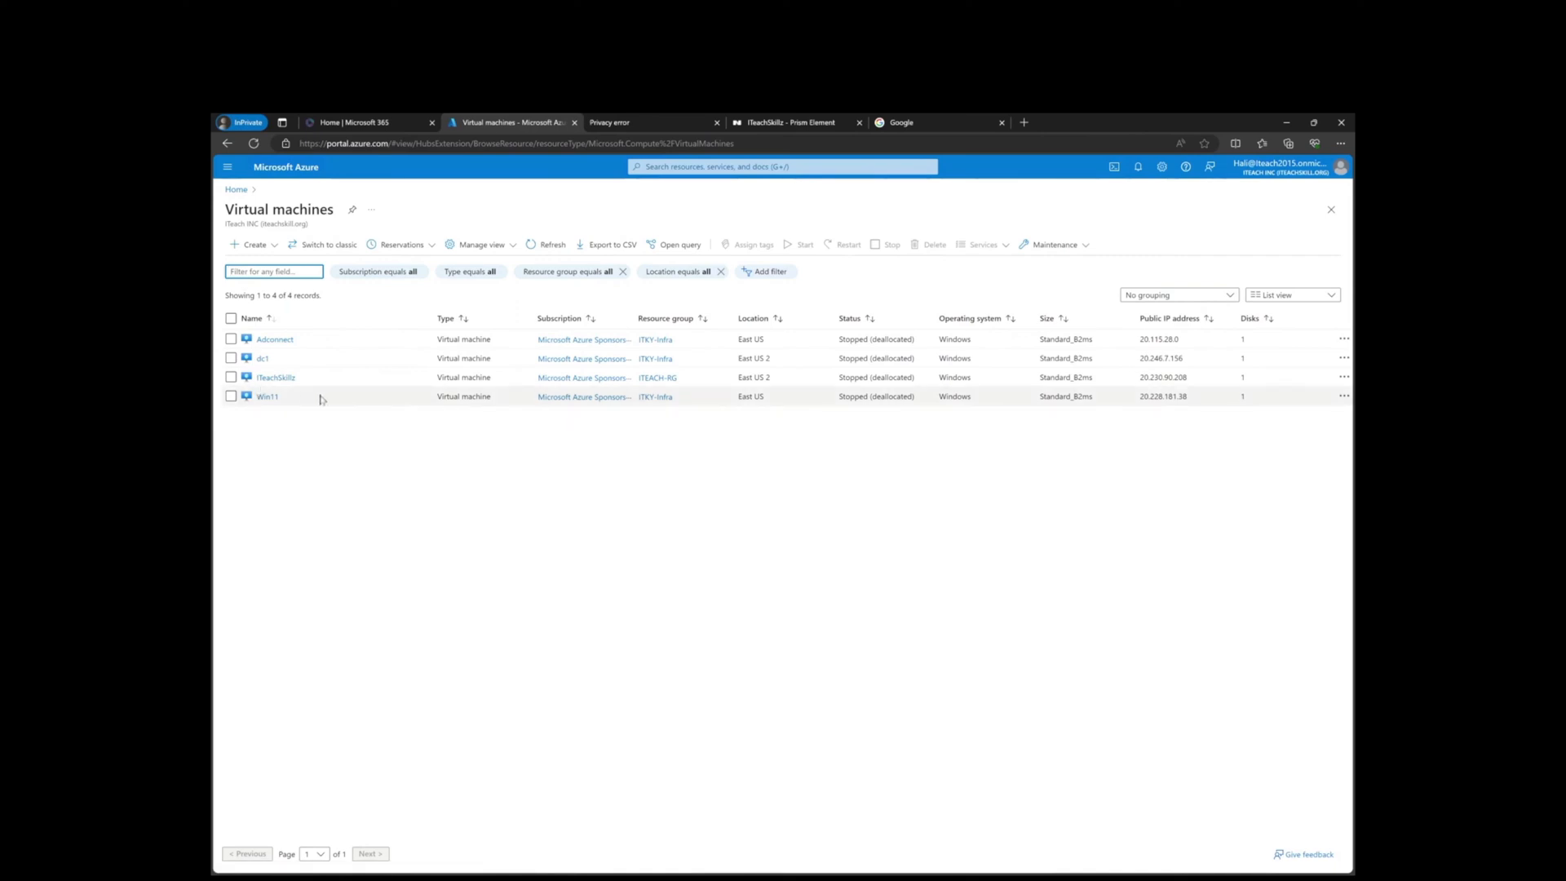
mouse_move(355, 397)
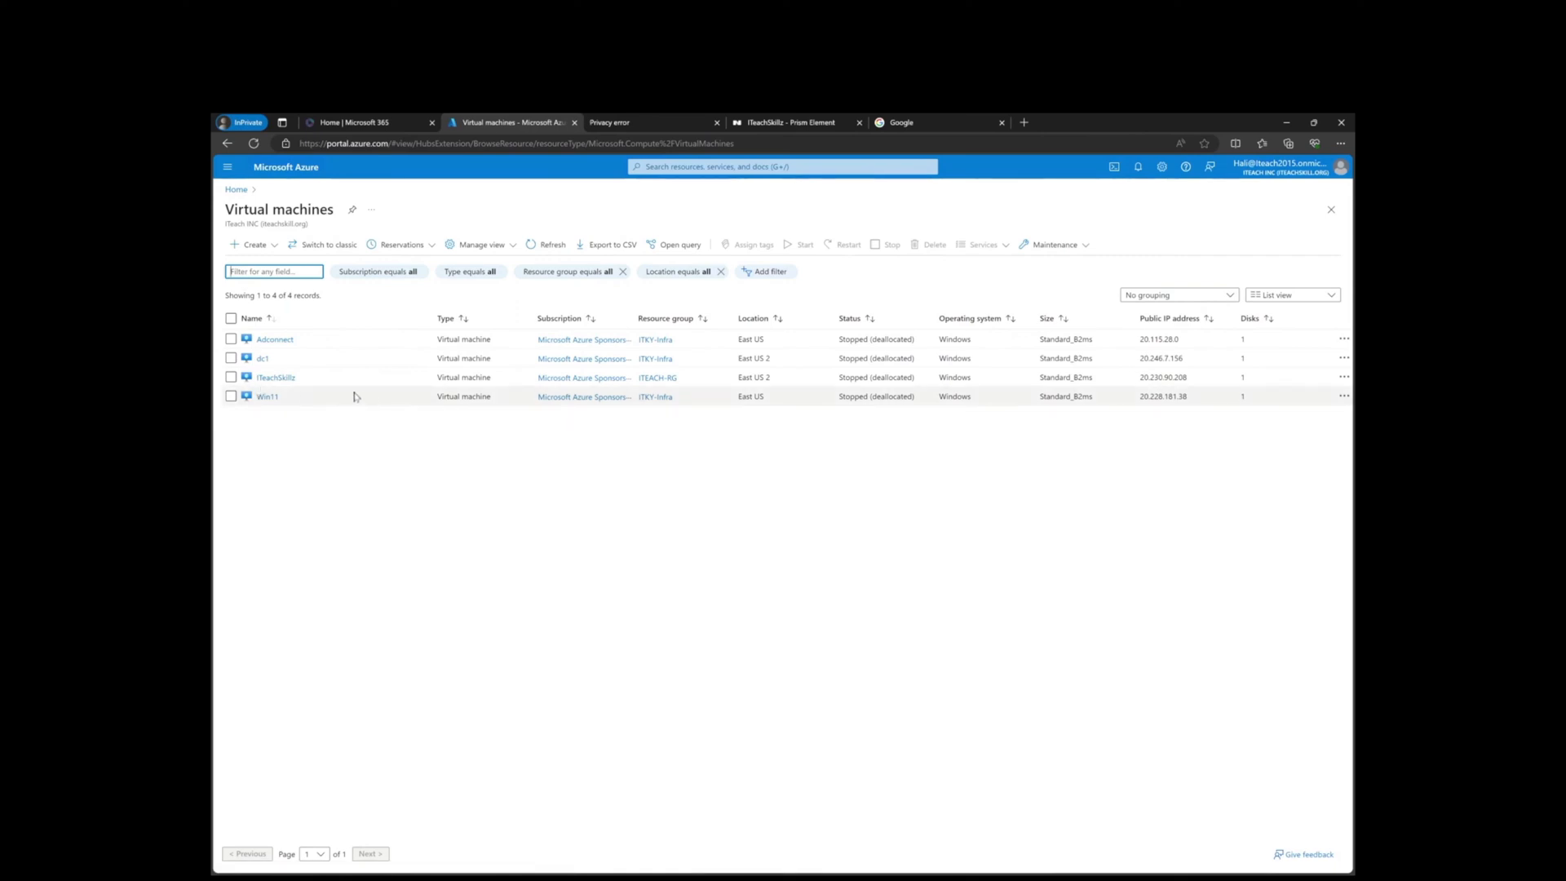
mouse_move(263, 358)
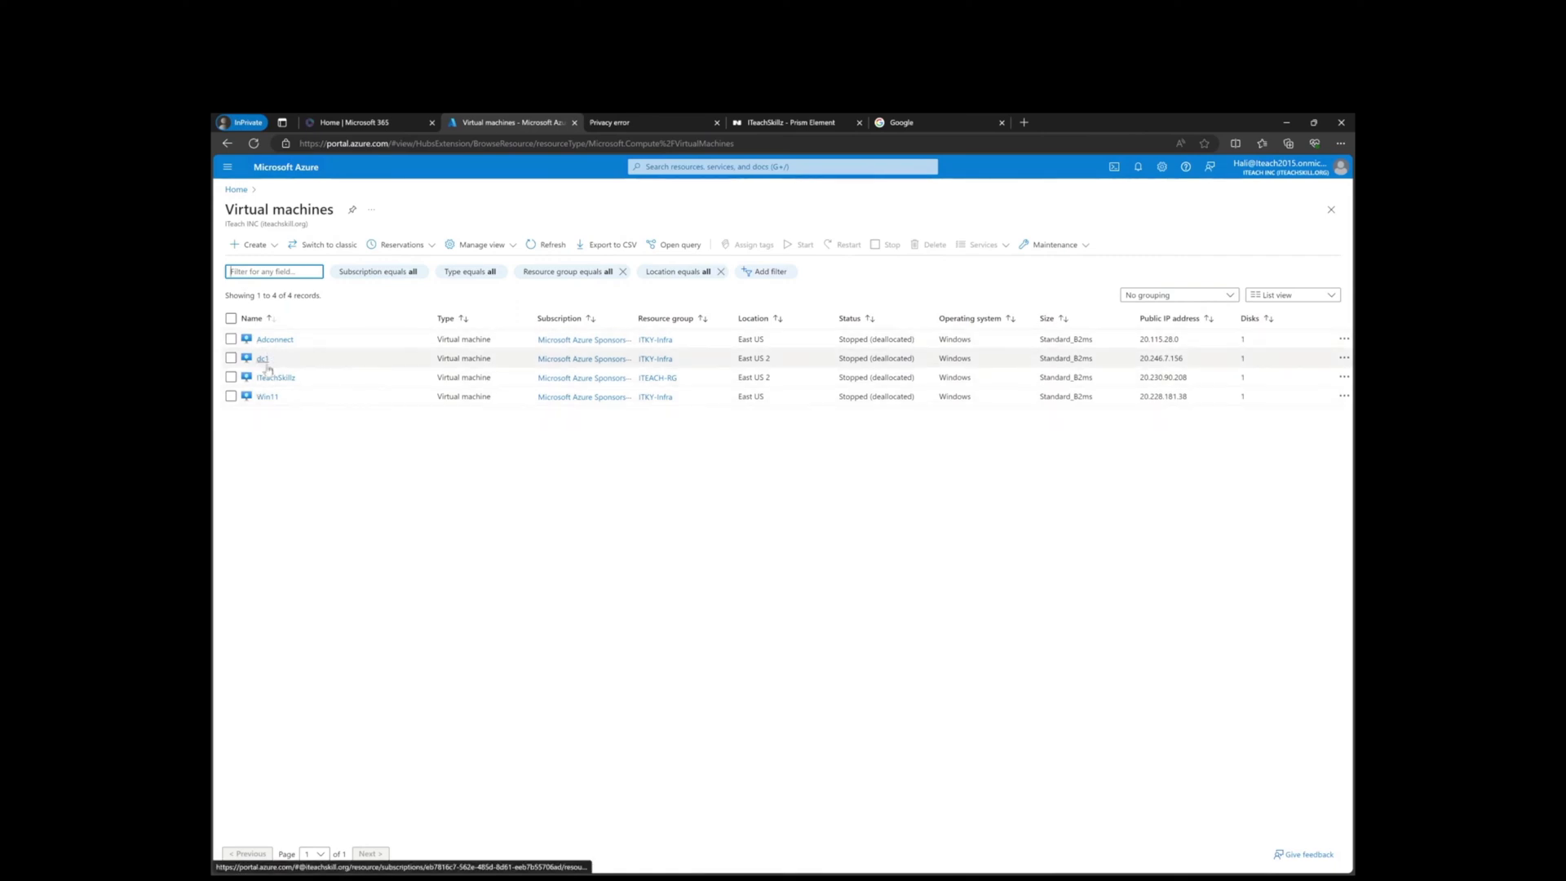
mouse_move(275, 338)
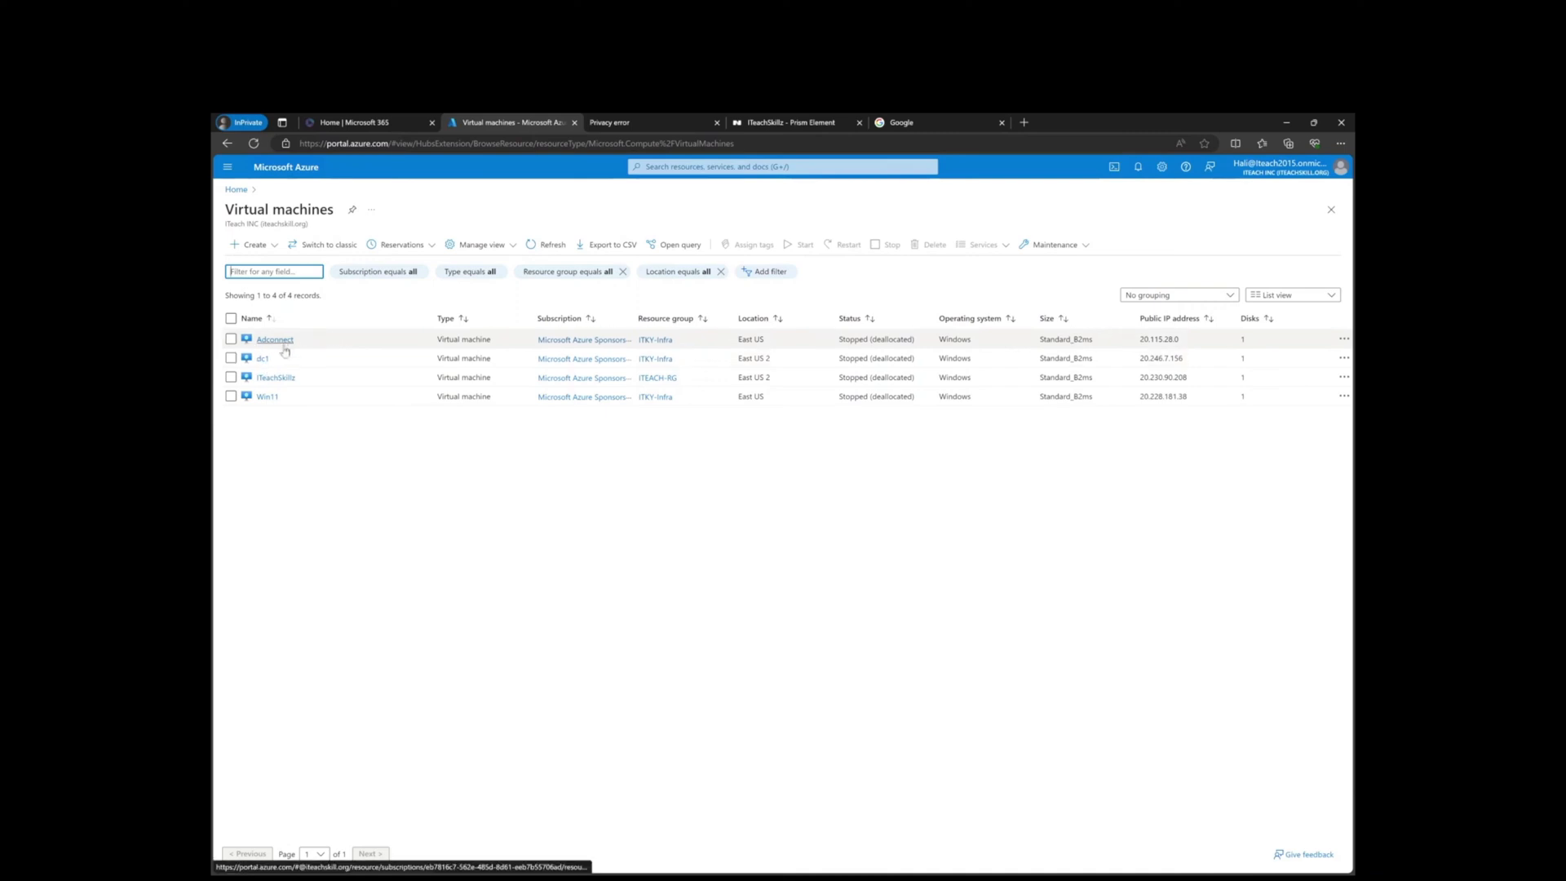
mouse_move(265, 359)
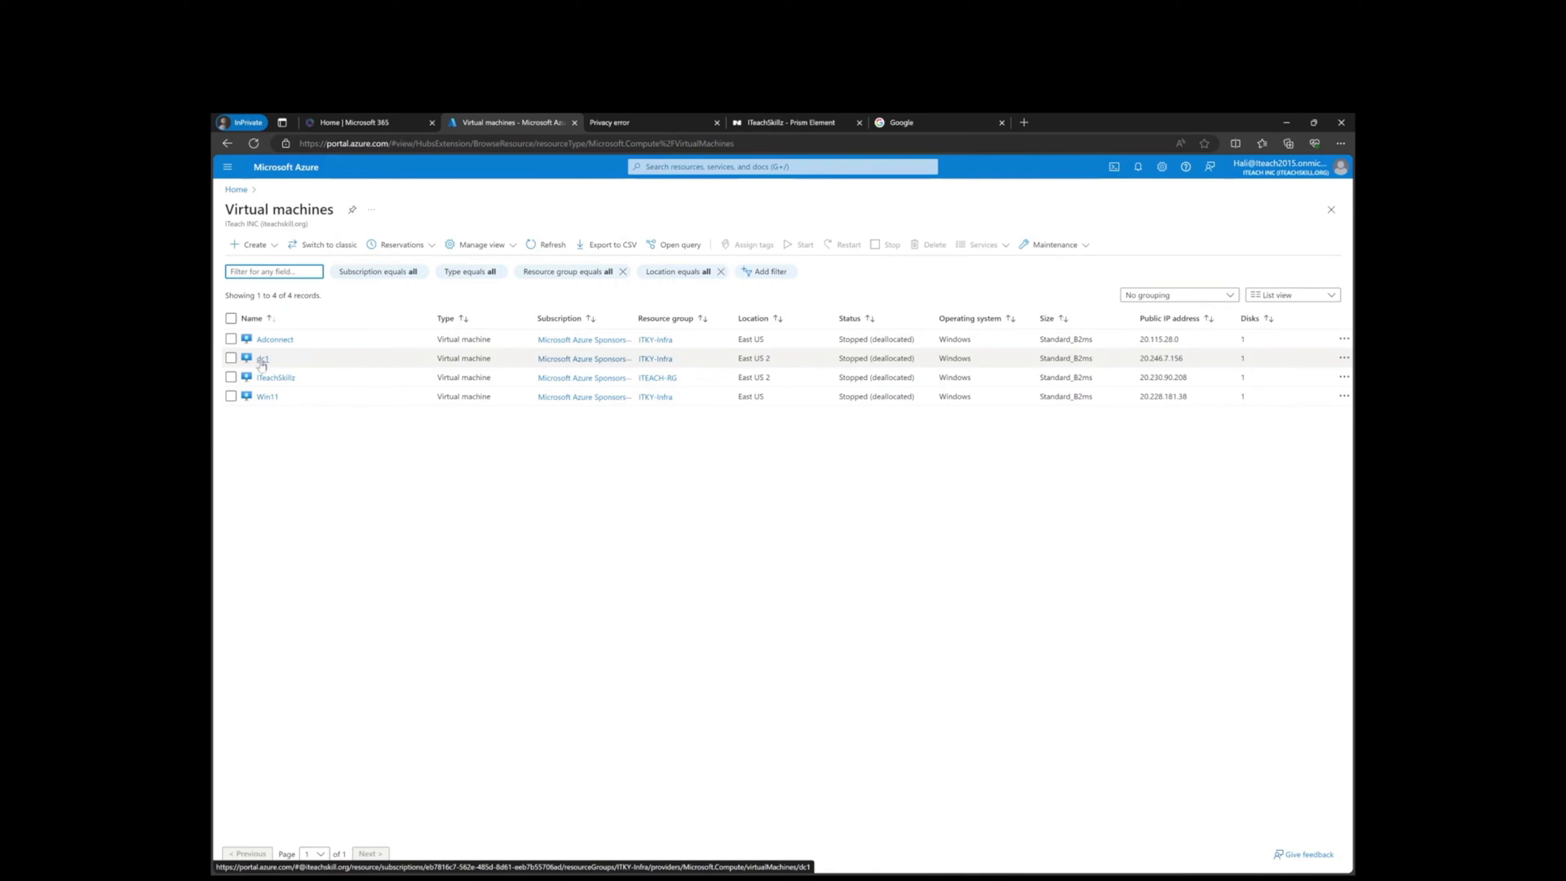
click(263, 359)
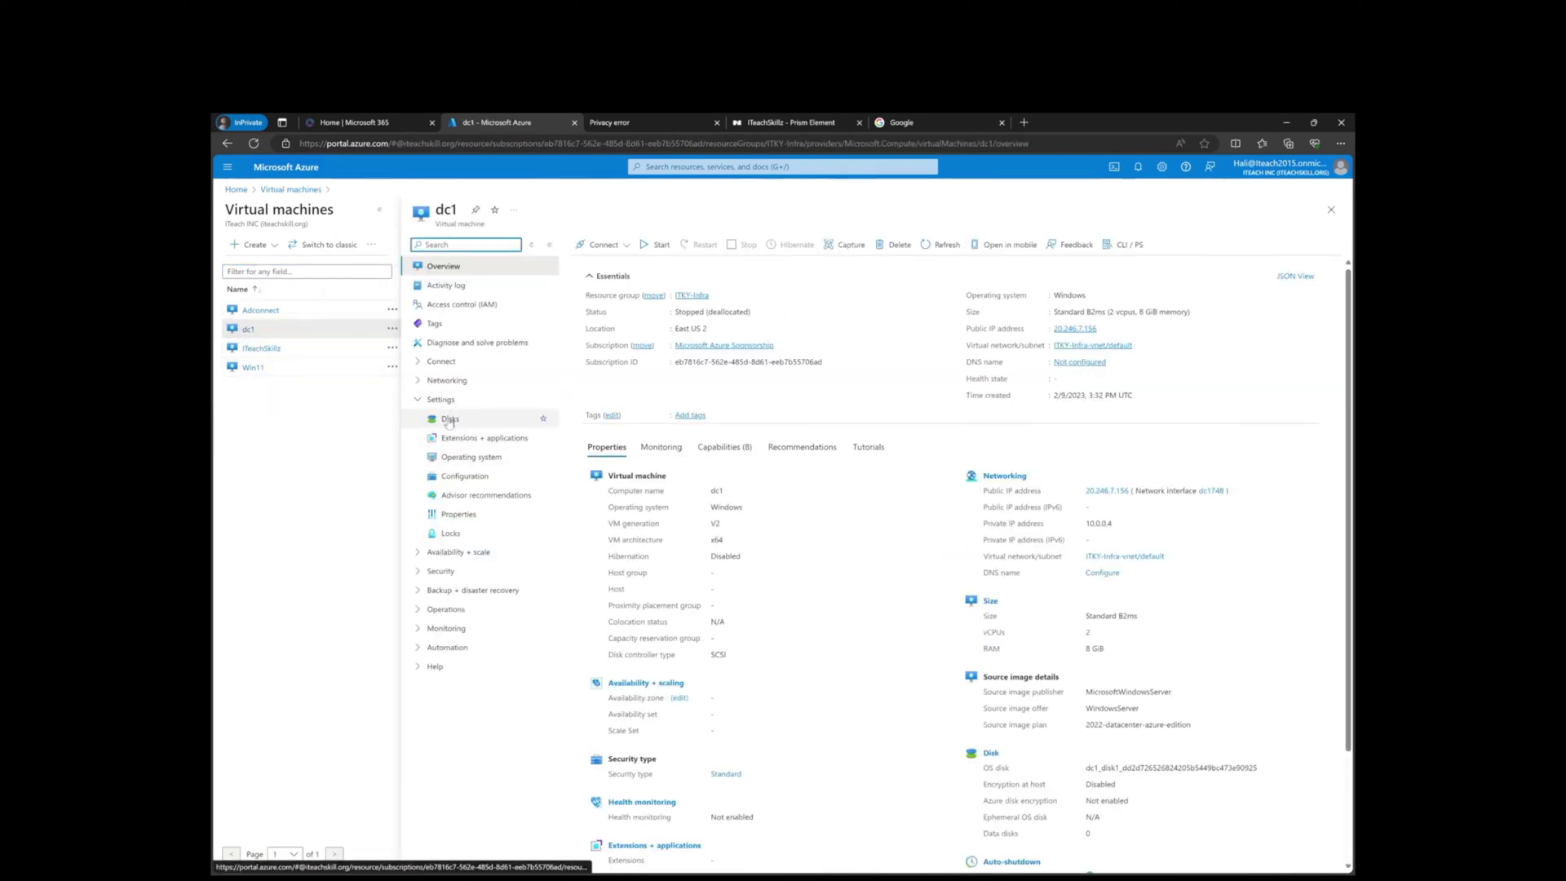
click(450, 418)
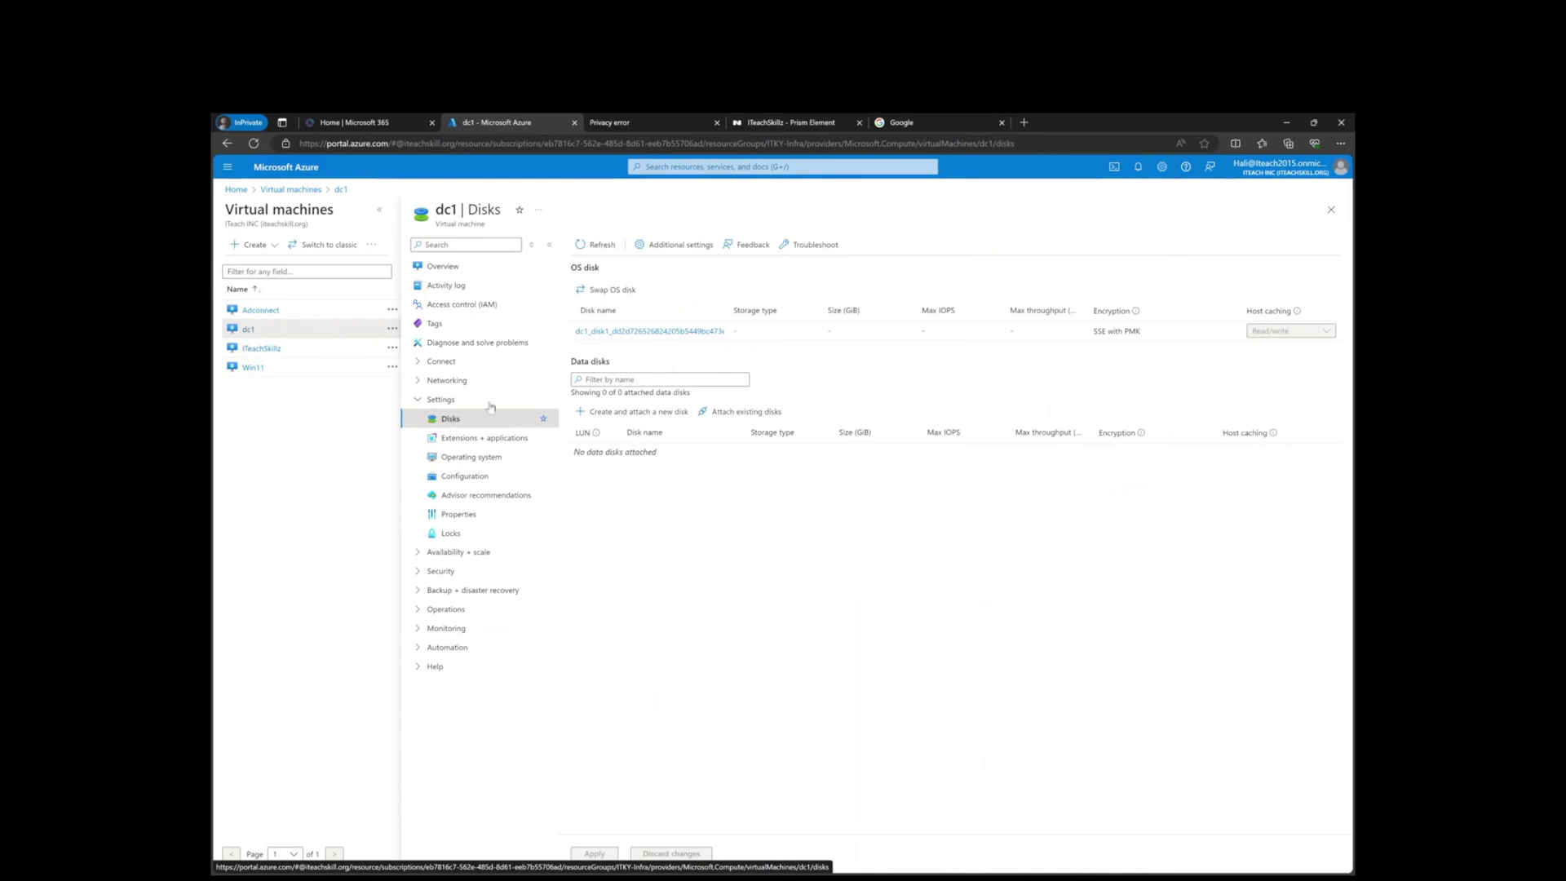
click(646, 330)
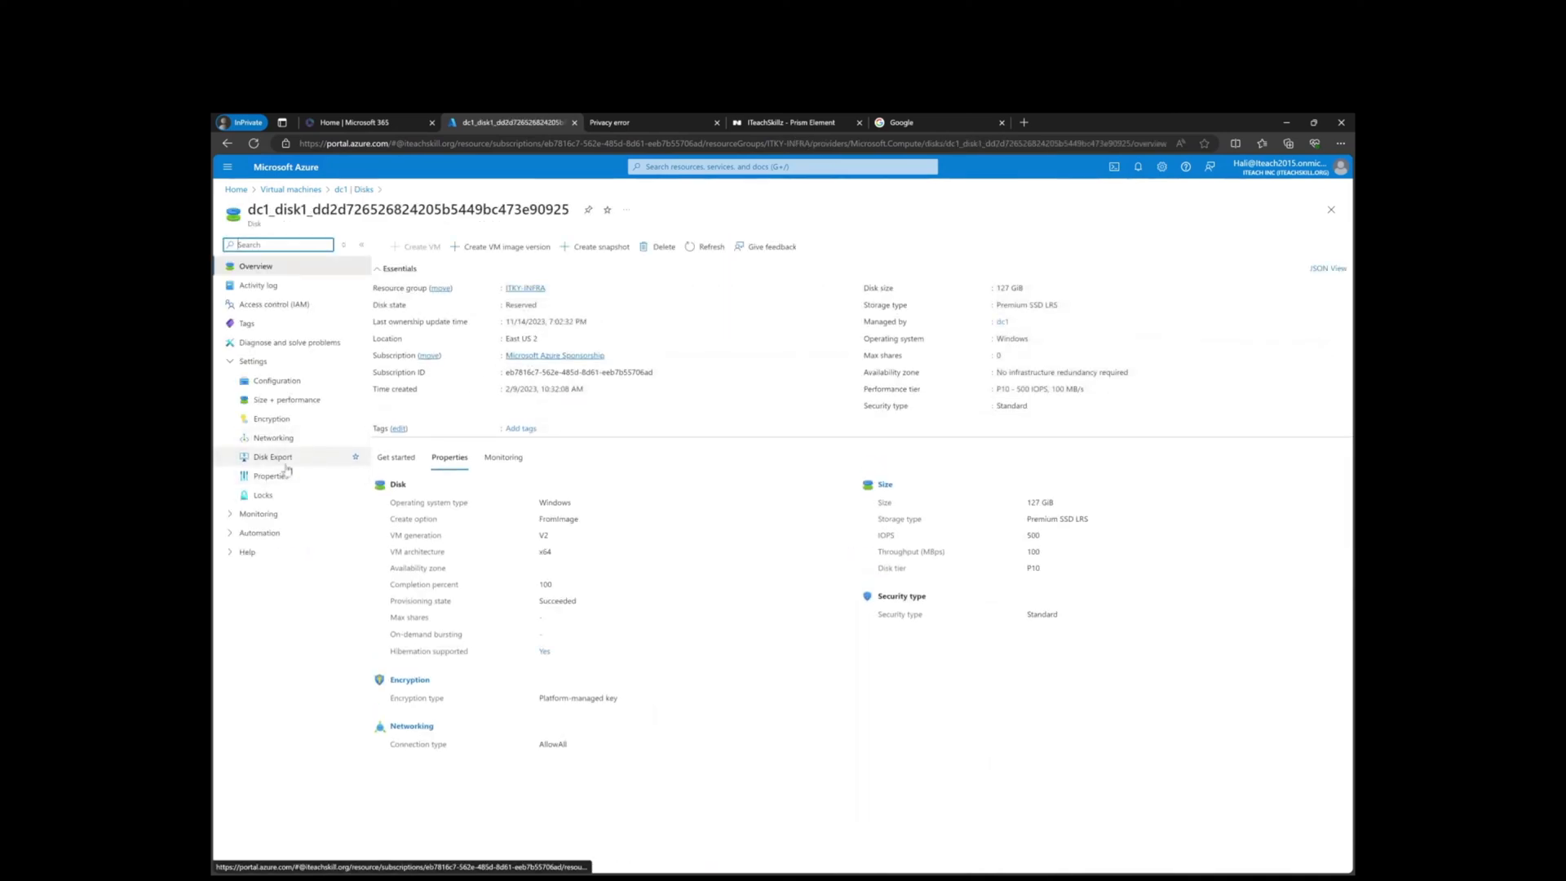
Step: Generate a 3600-second export URL for dc1's OS disk and download the VHD
click(272, 456)
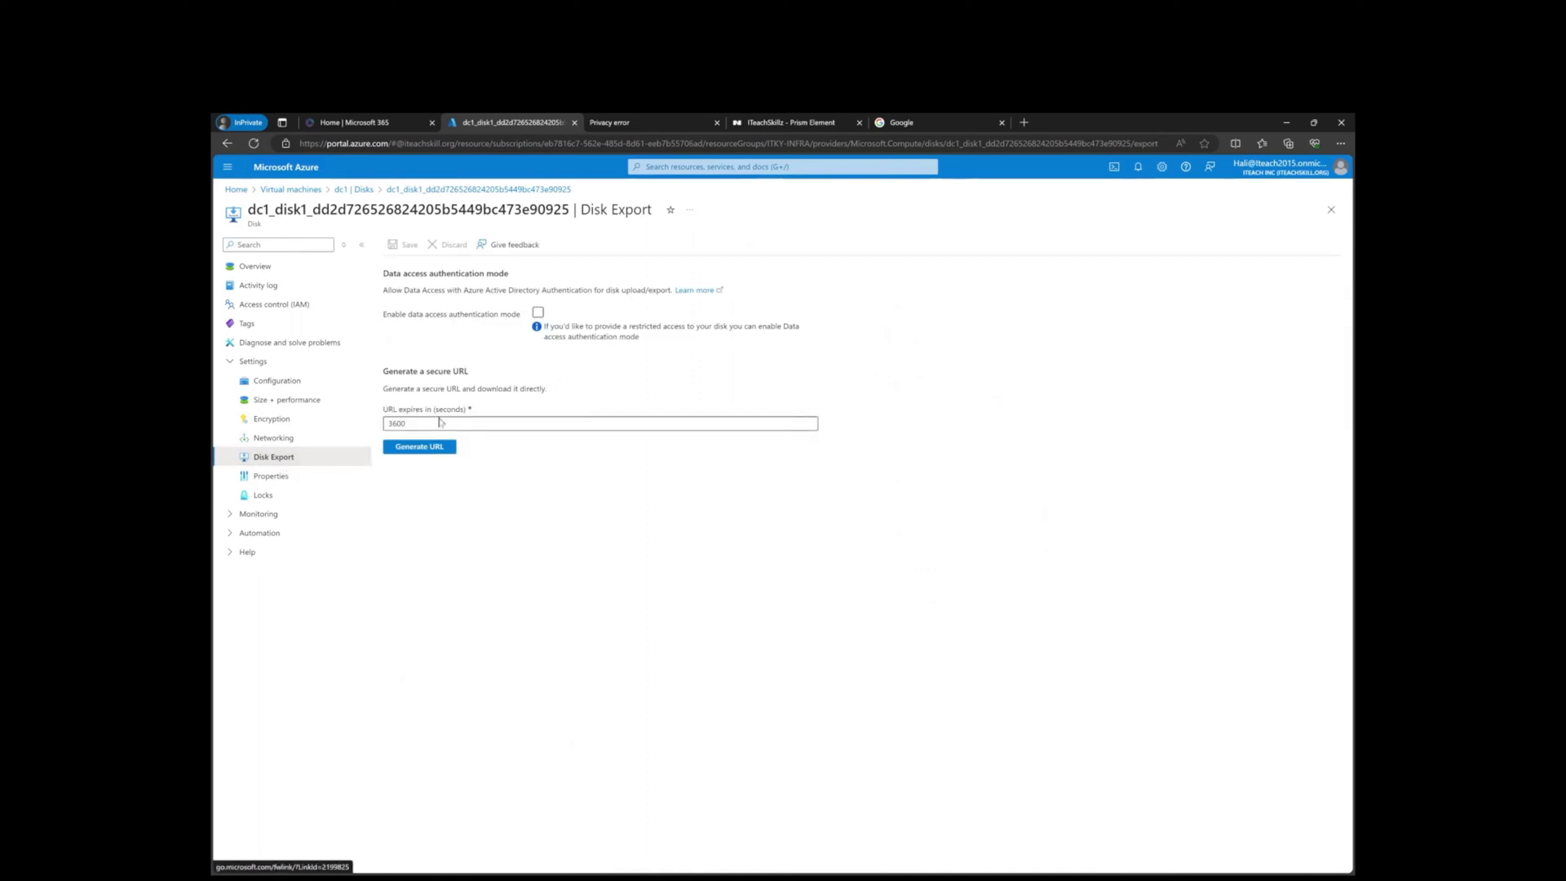
click(419, 446)
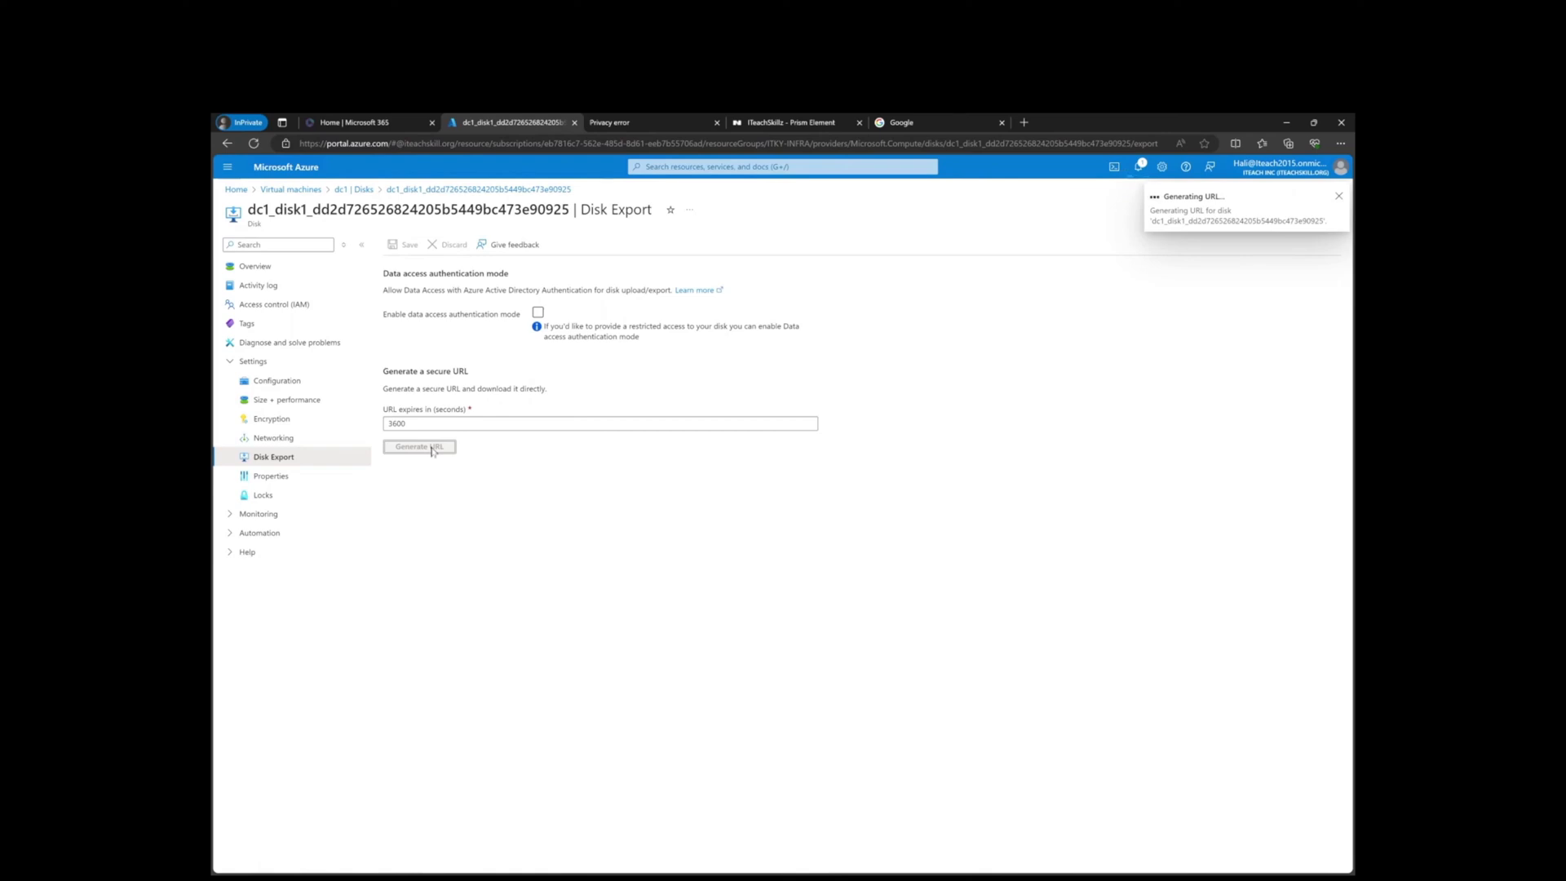
click(1338, 196)
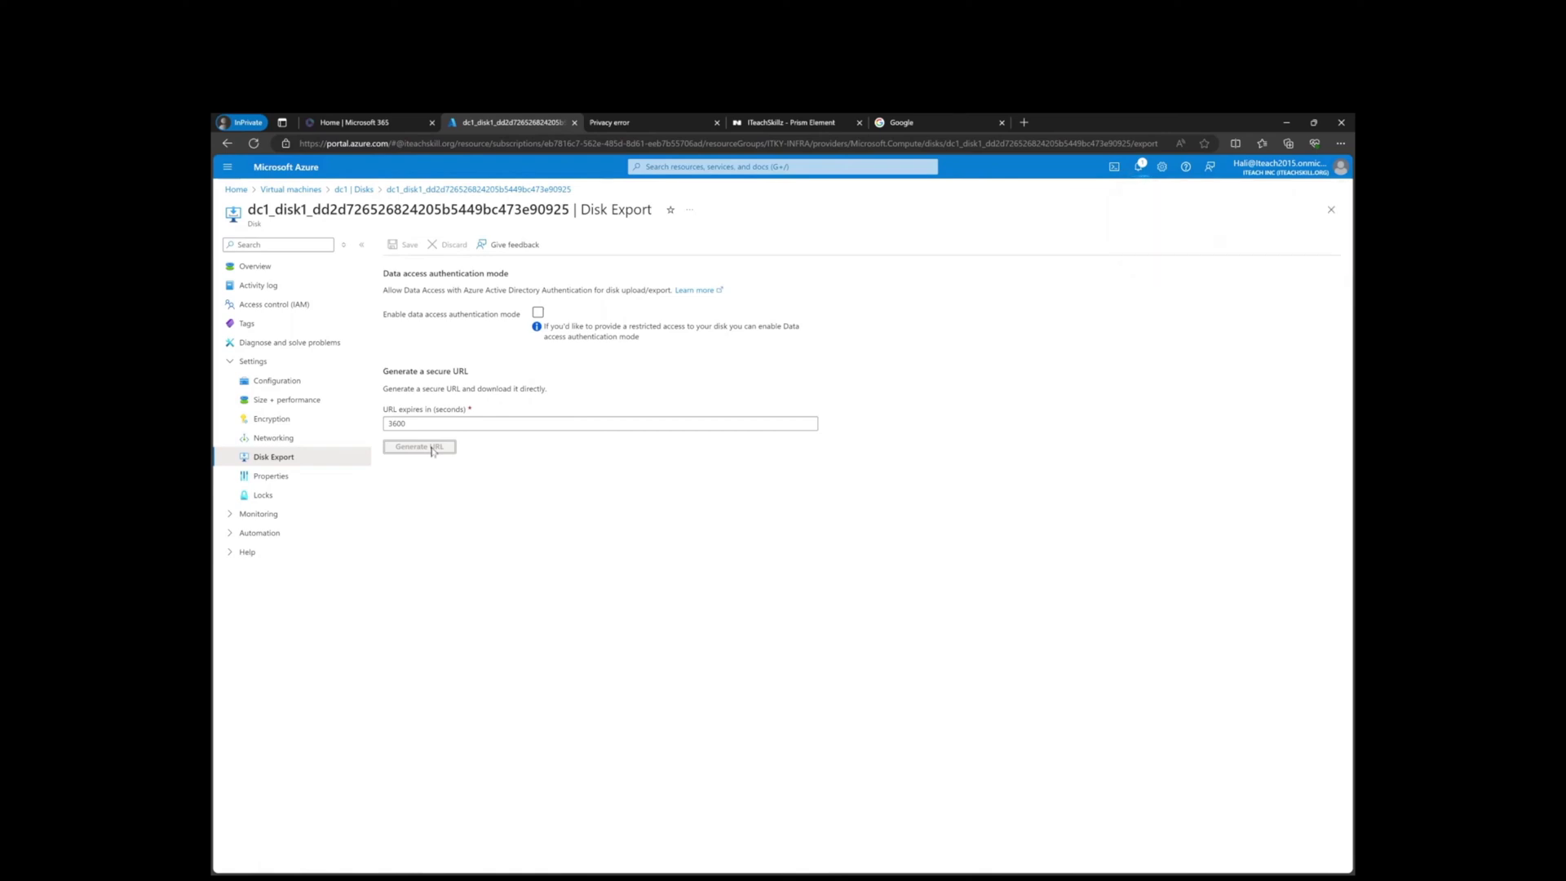
mouse_move(1107, 306)
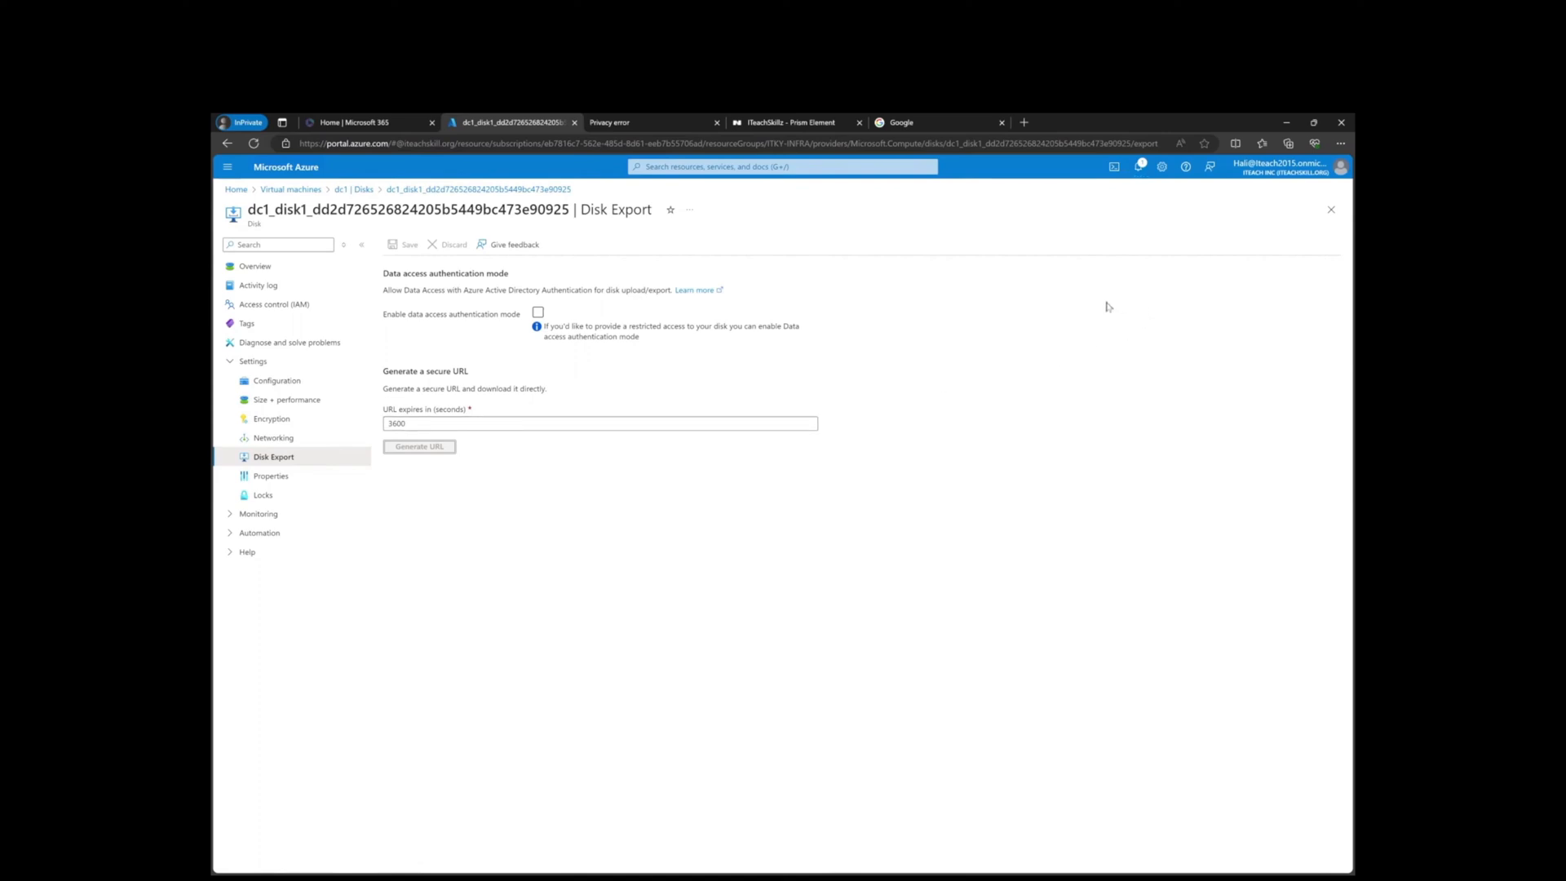
click(418, 446)
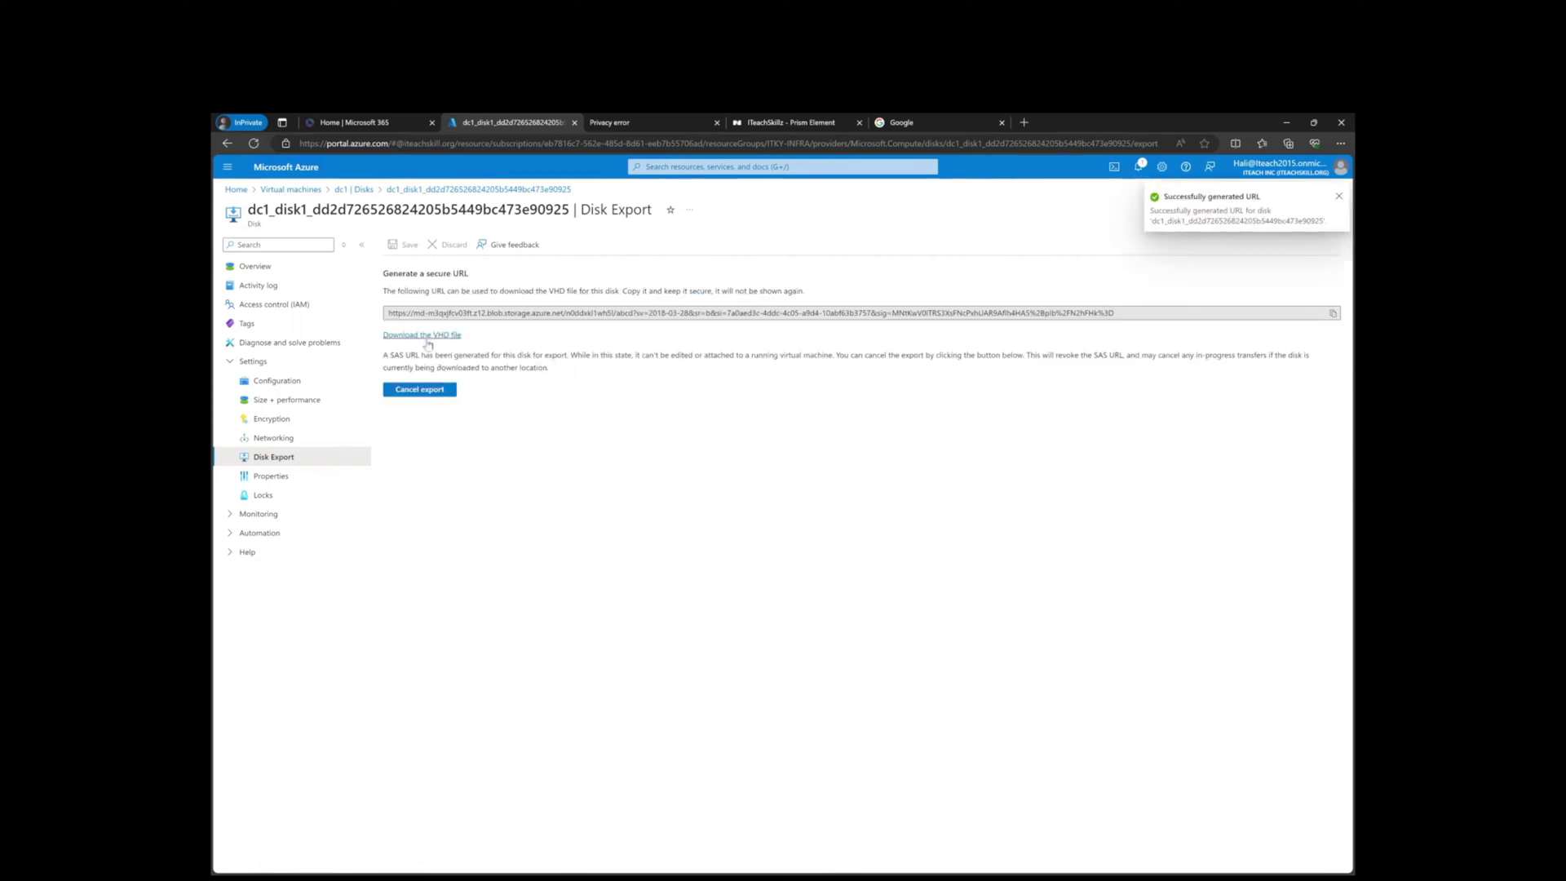
click(1287, 143)
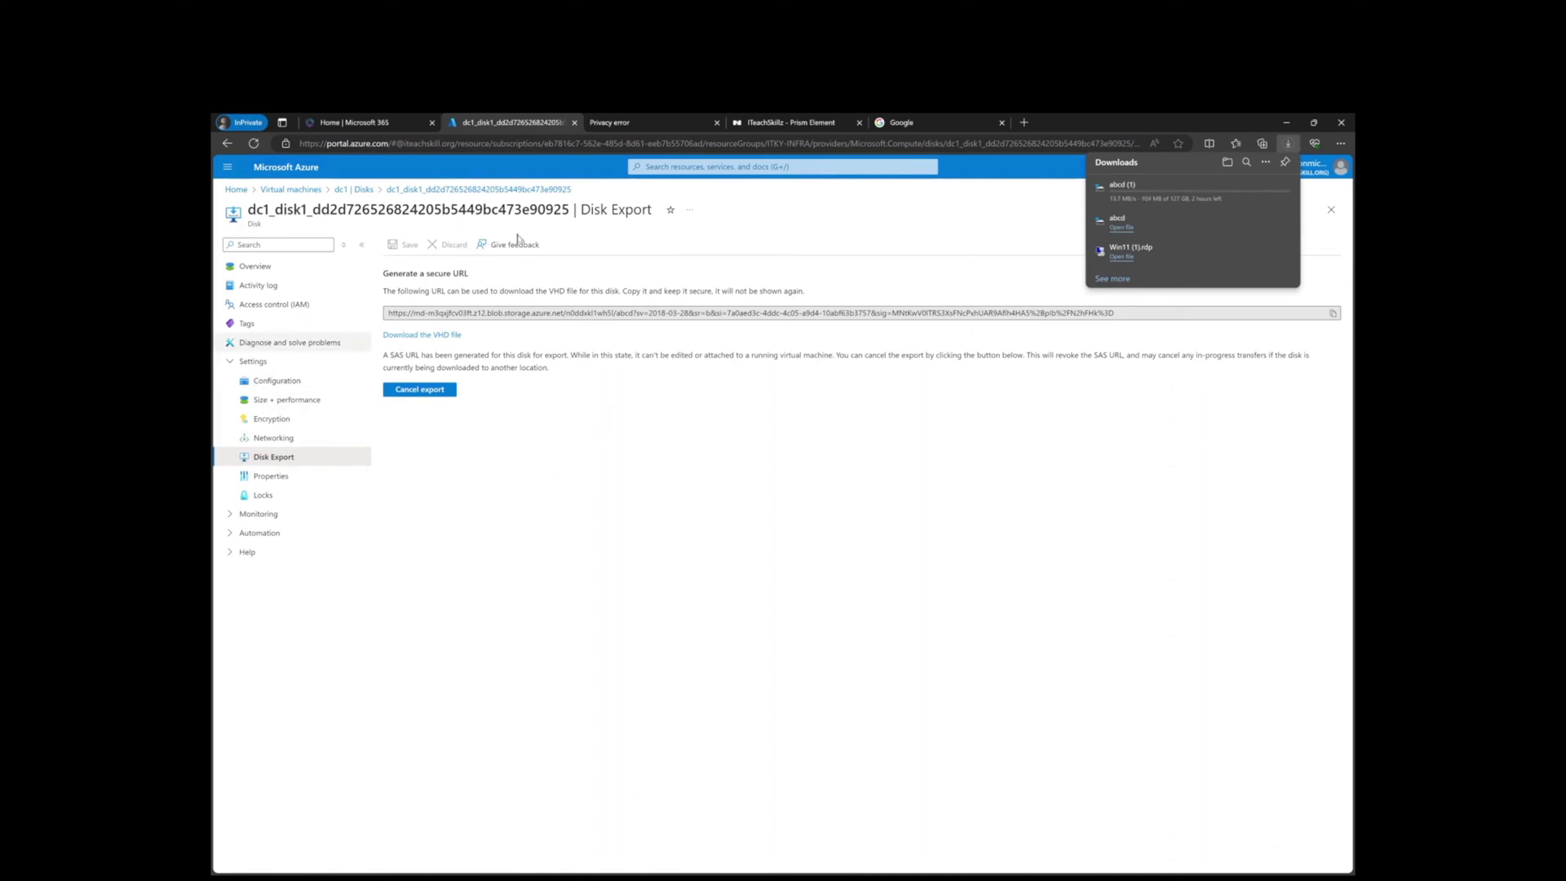
Step: Duplicate the dc1 export tab and open the Adconnect virtual machine
right_click(512, 122)
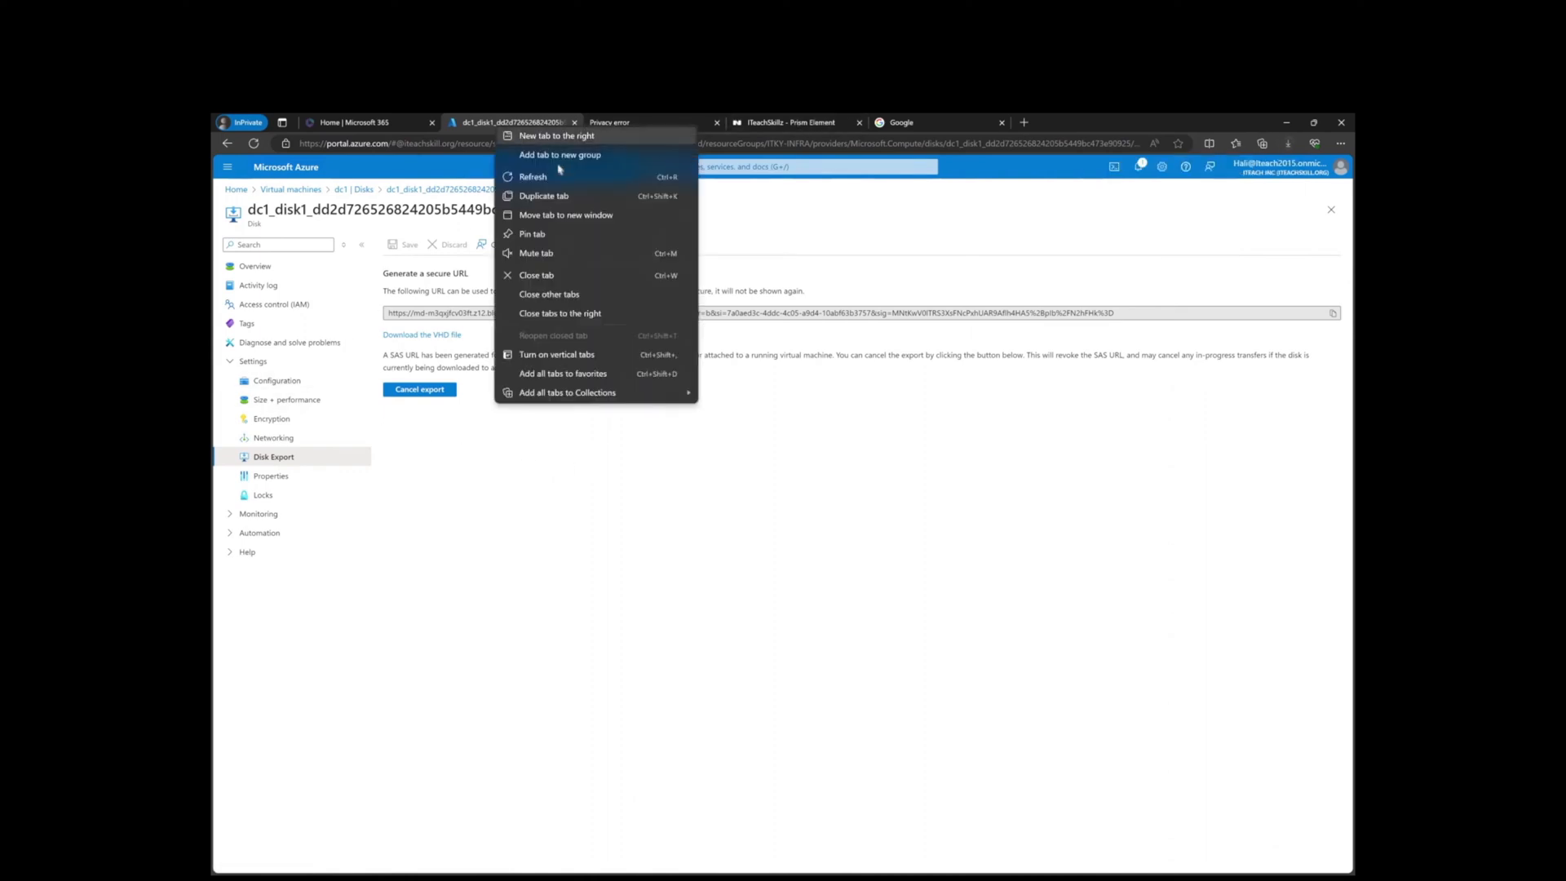
click(544, 195)
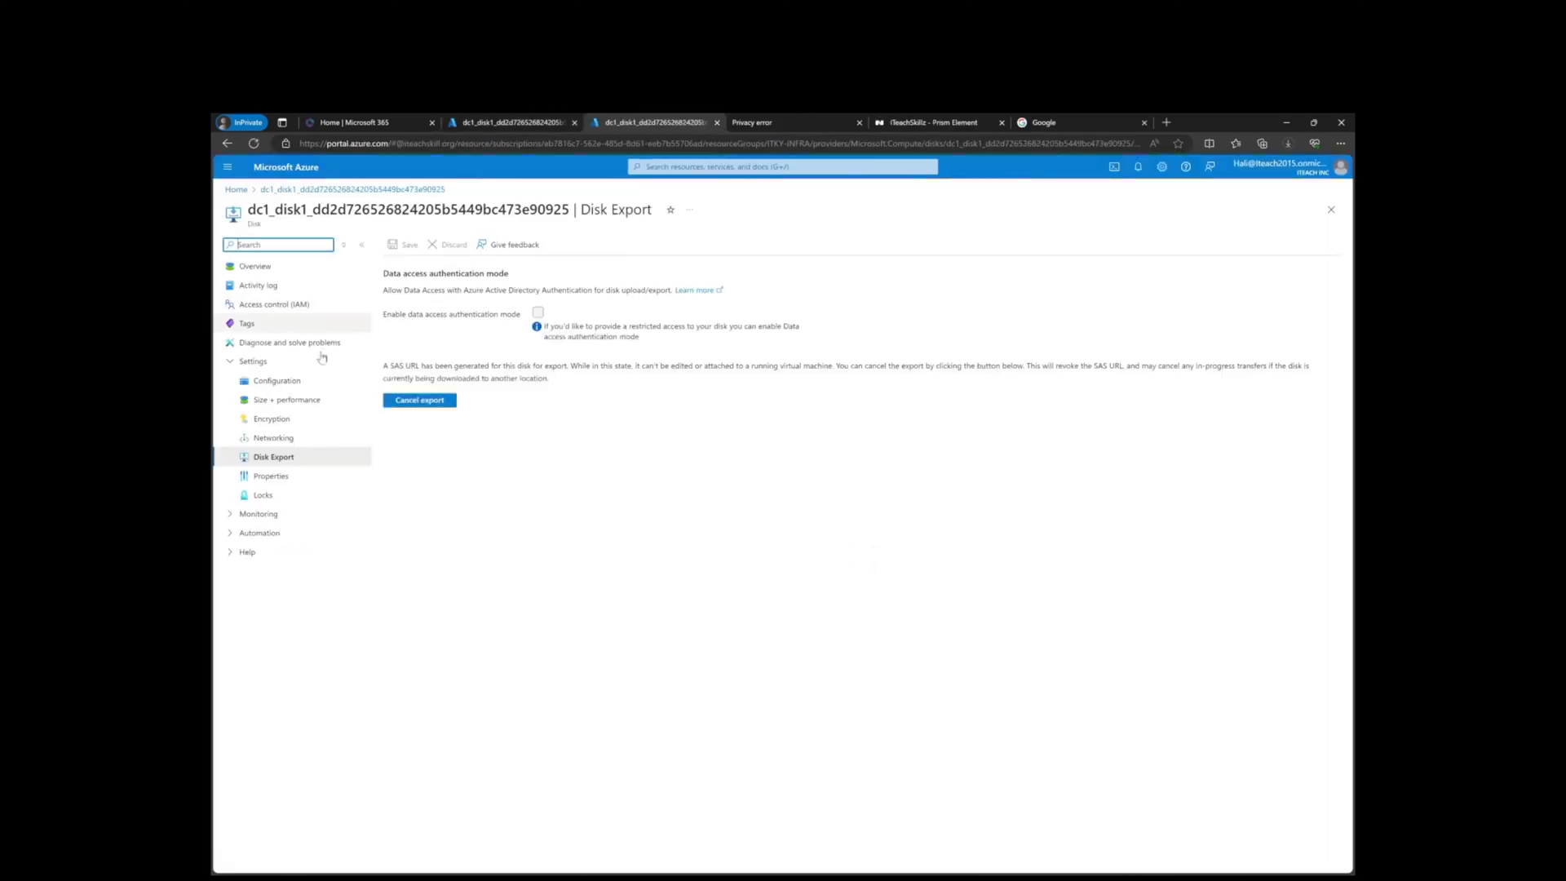
mouse_move(237, 190)
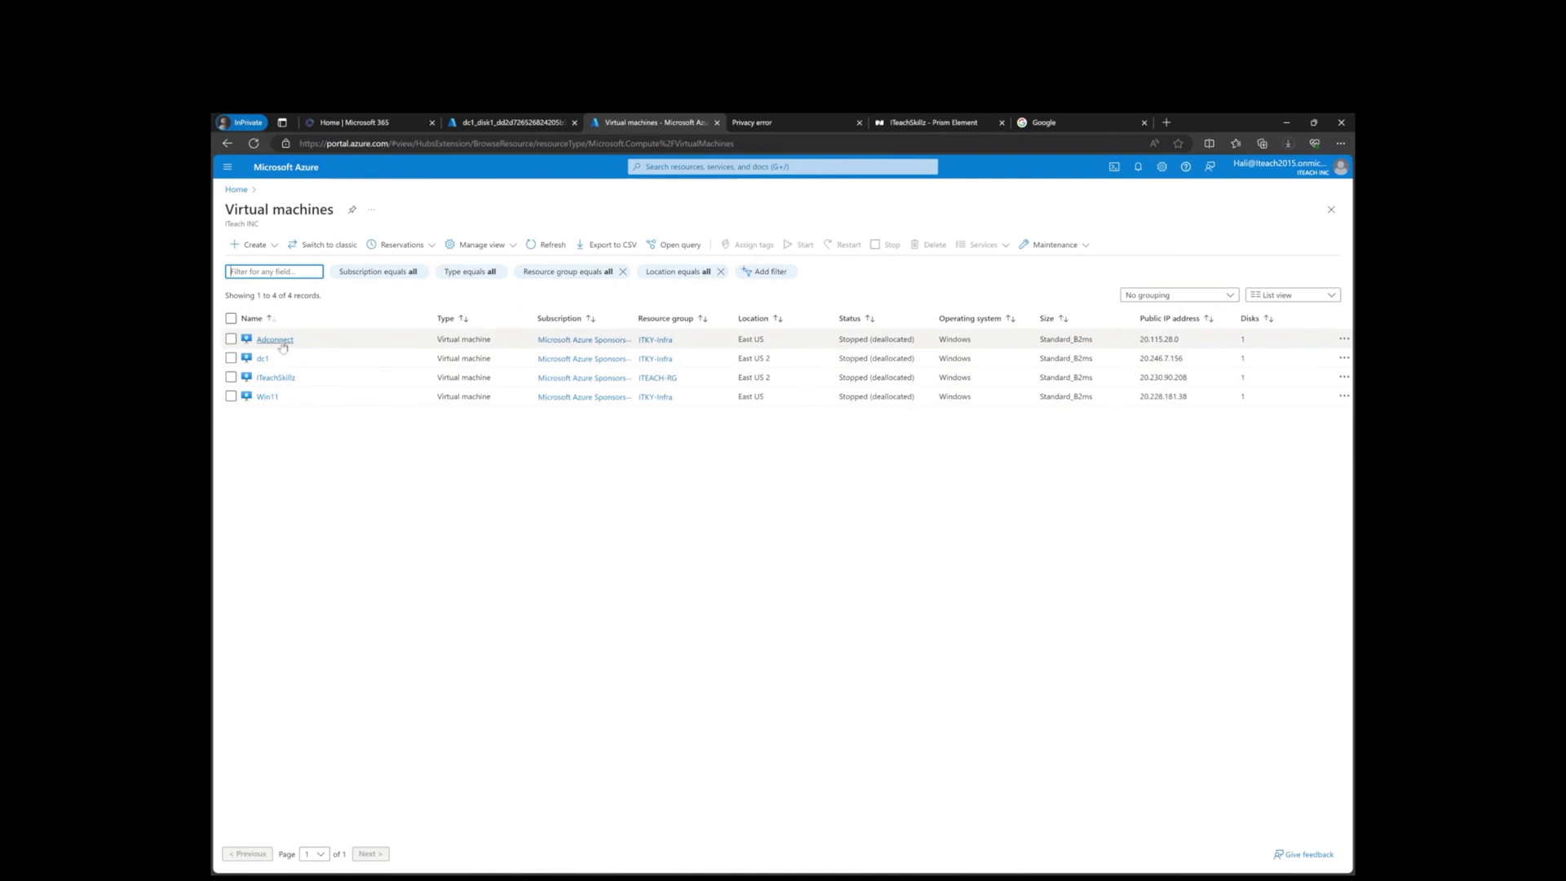
click(275, 338)
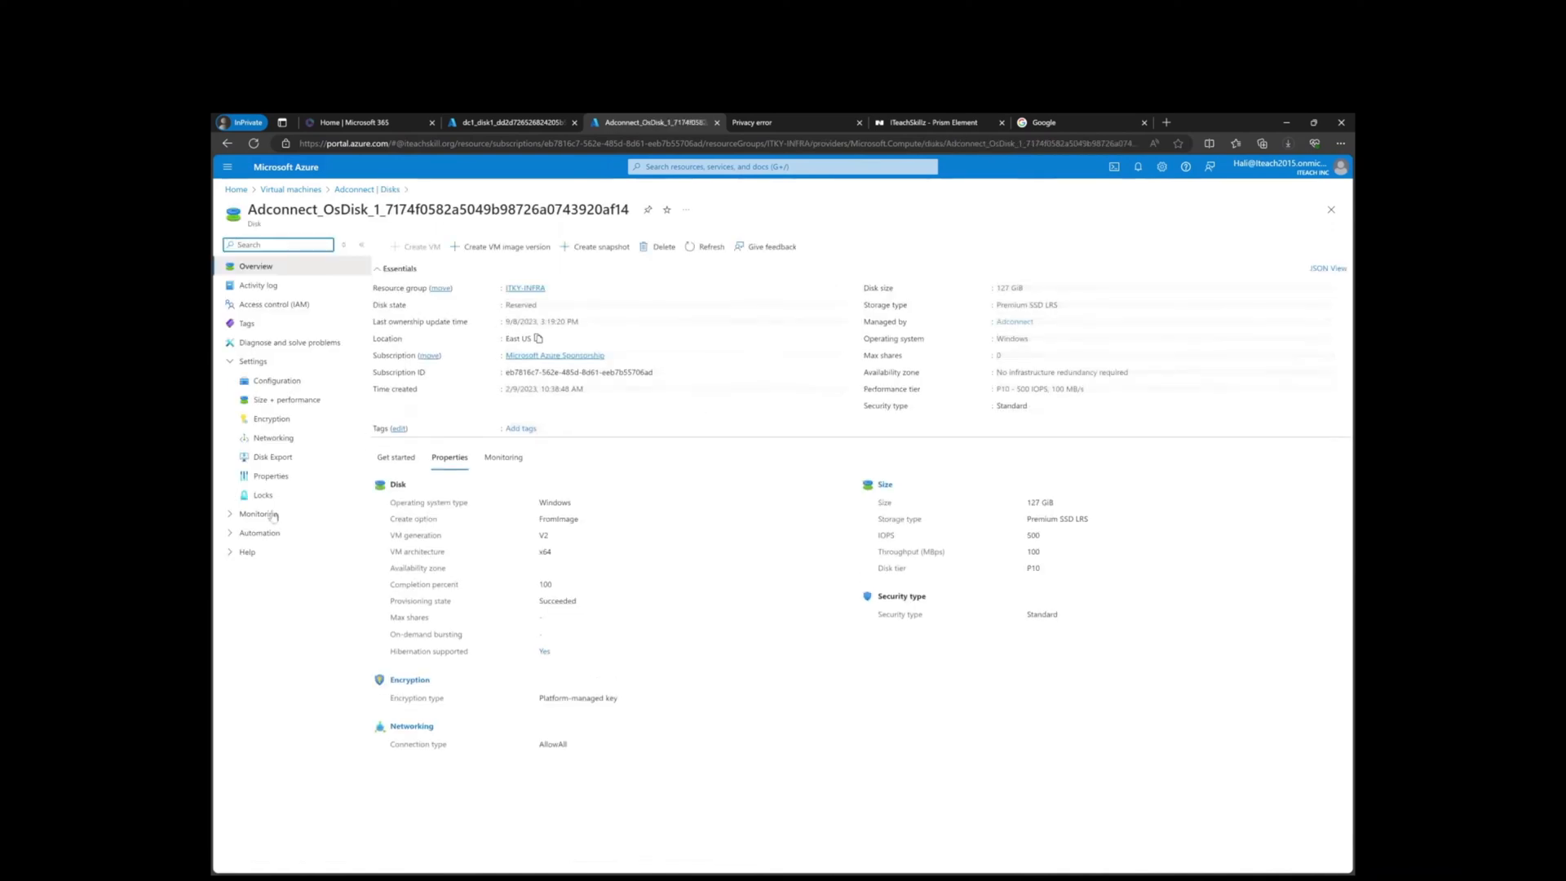
mouse_move(273, 437)
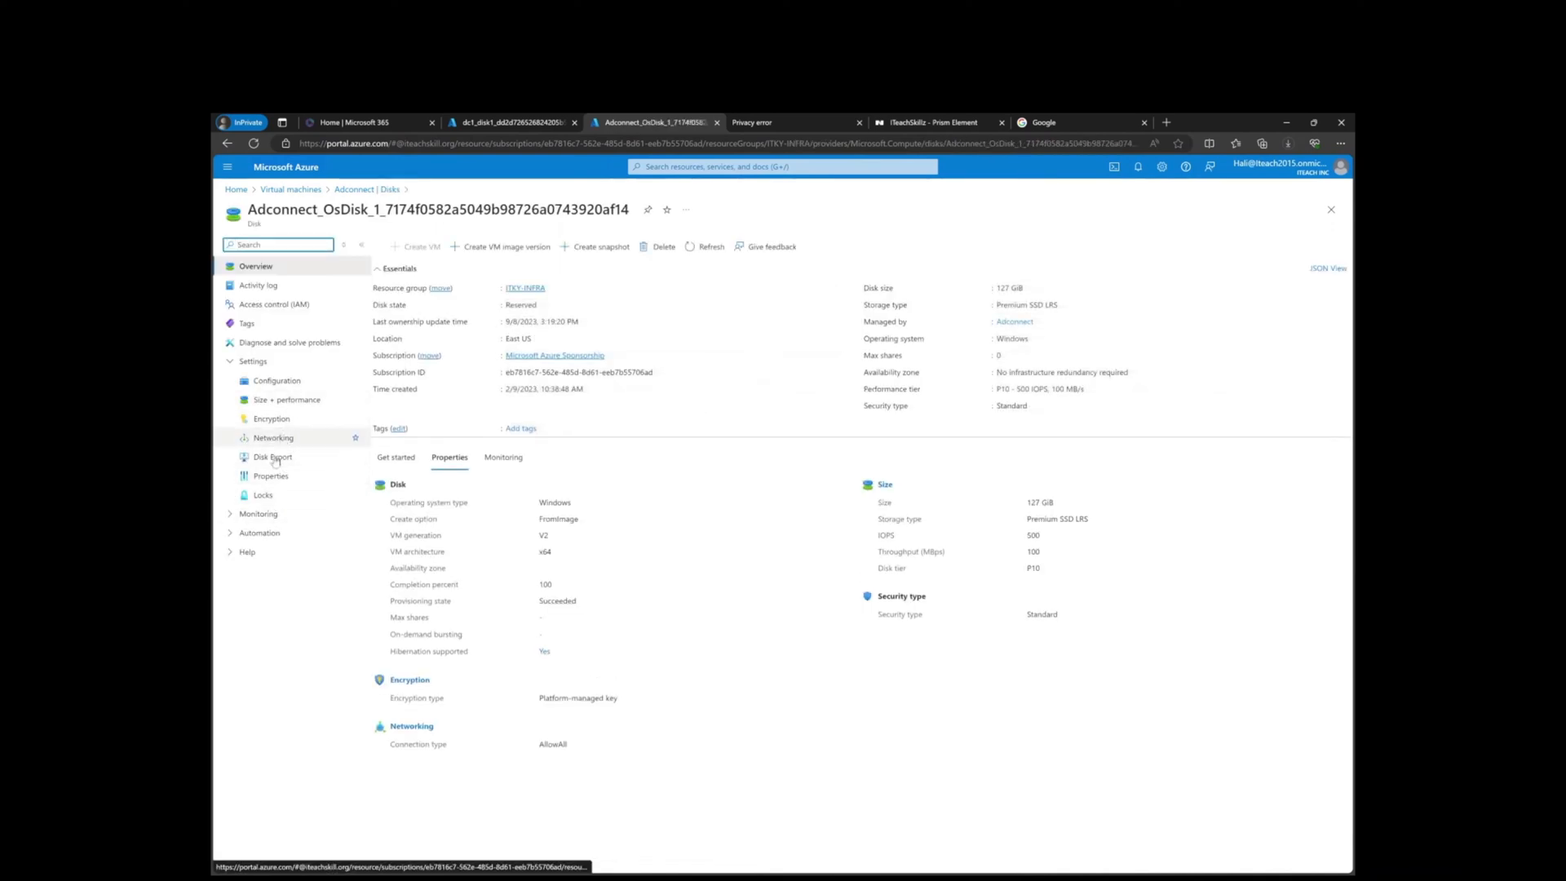
Step: Generate the Adconnect OS disk URL, download its VHD, and return to the dc1 tab
click(273, 457)
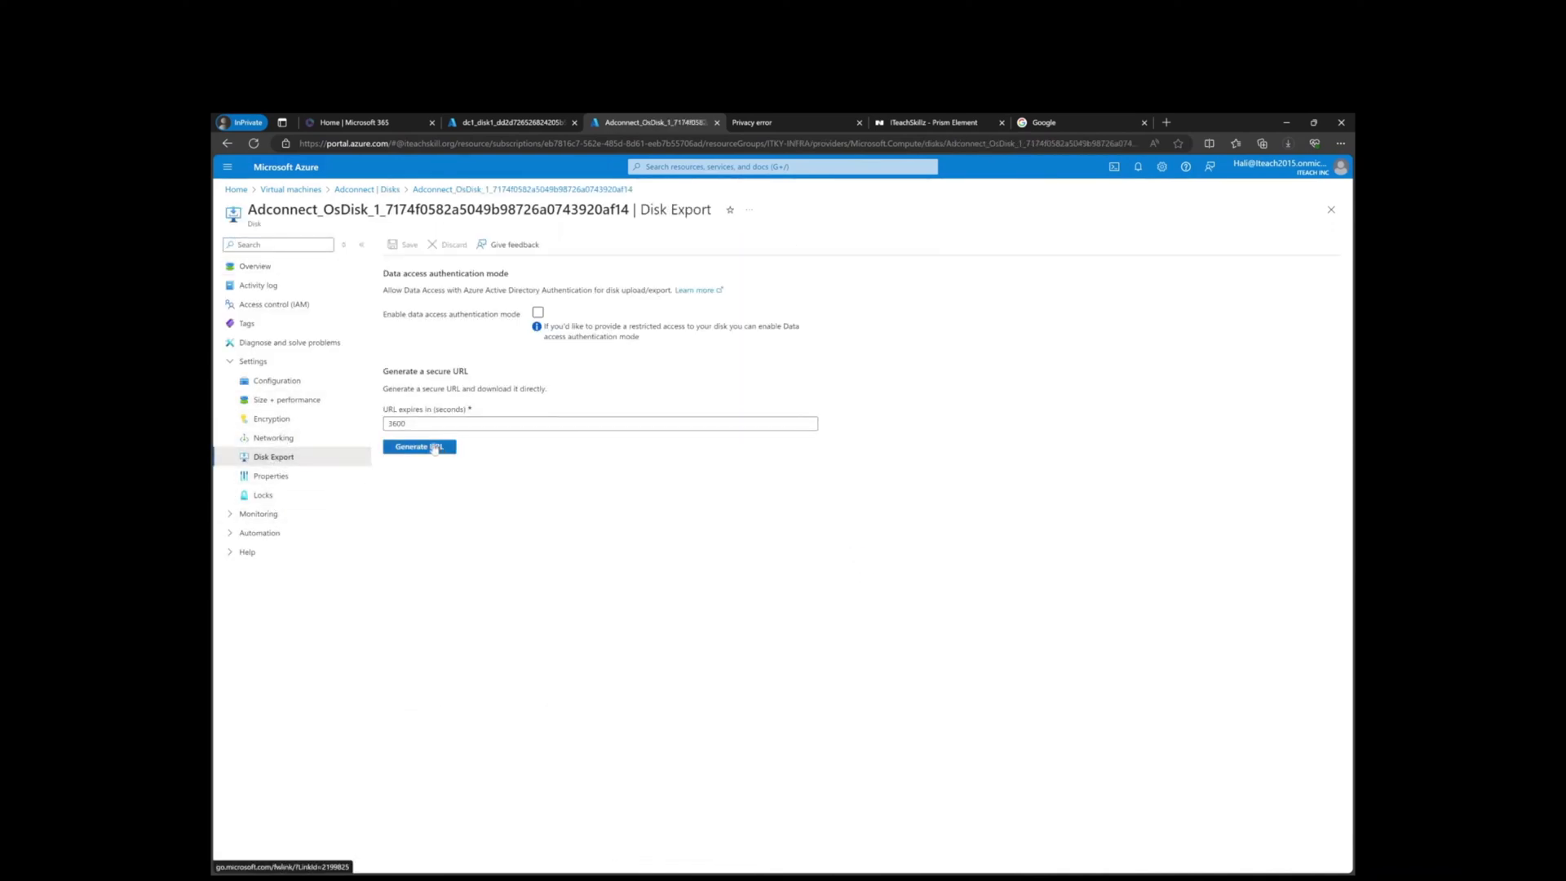
click(419, 447)
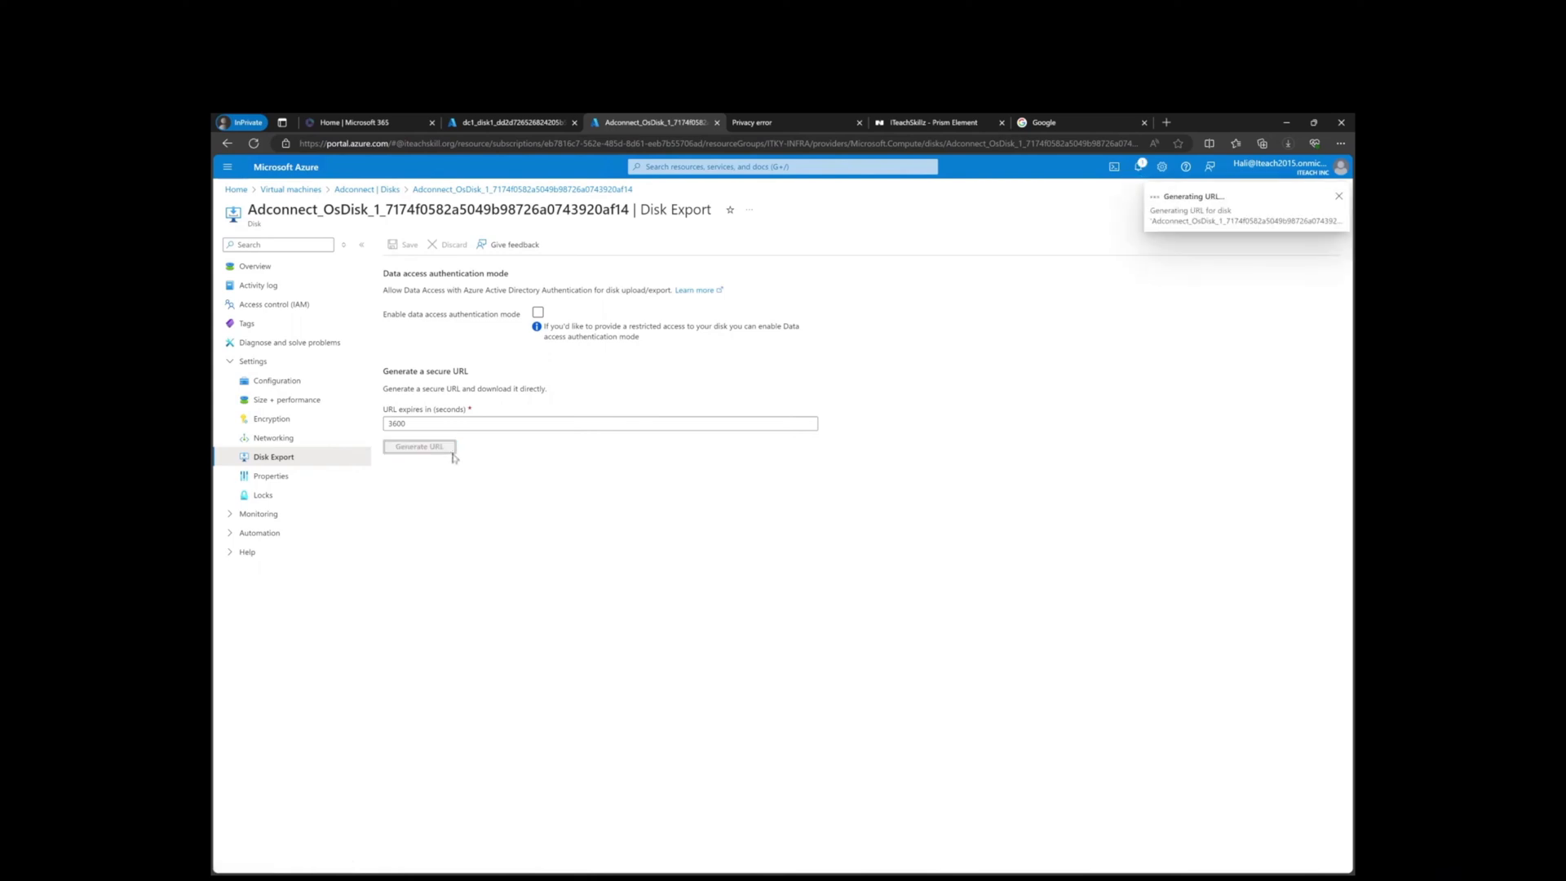
mouse_move(418, 447)
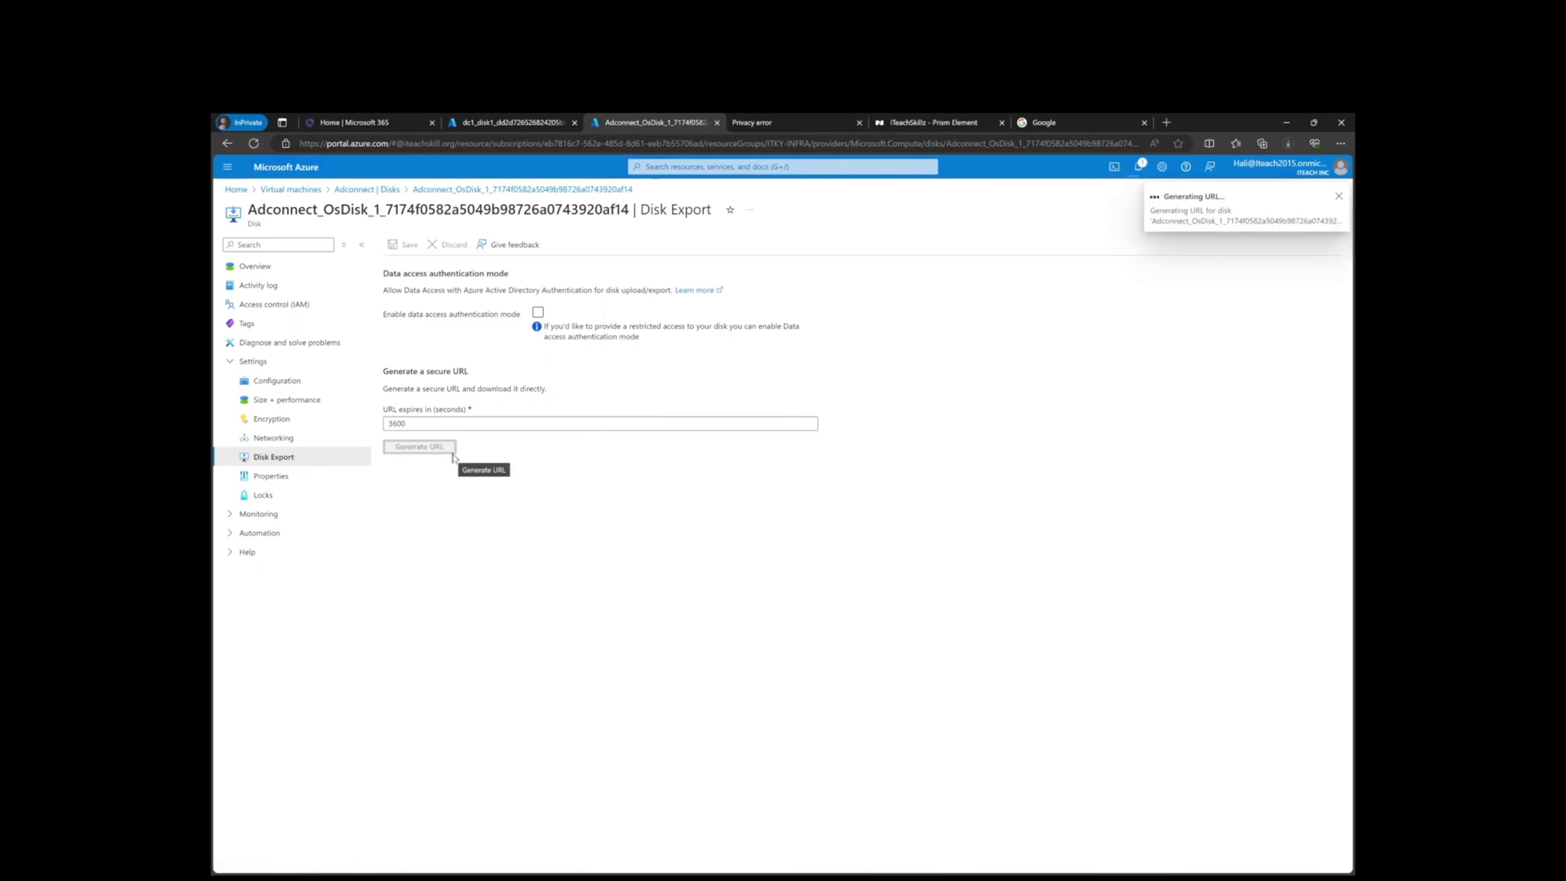
click(1339, 196)
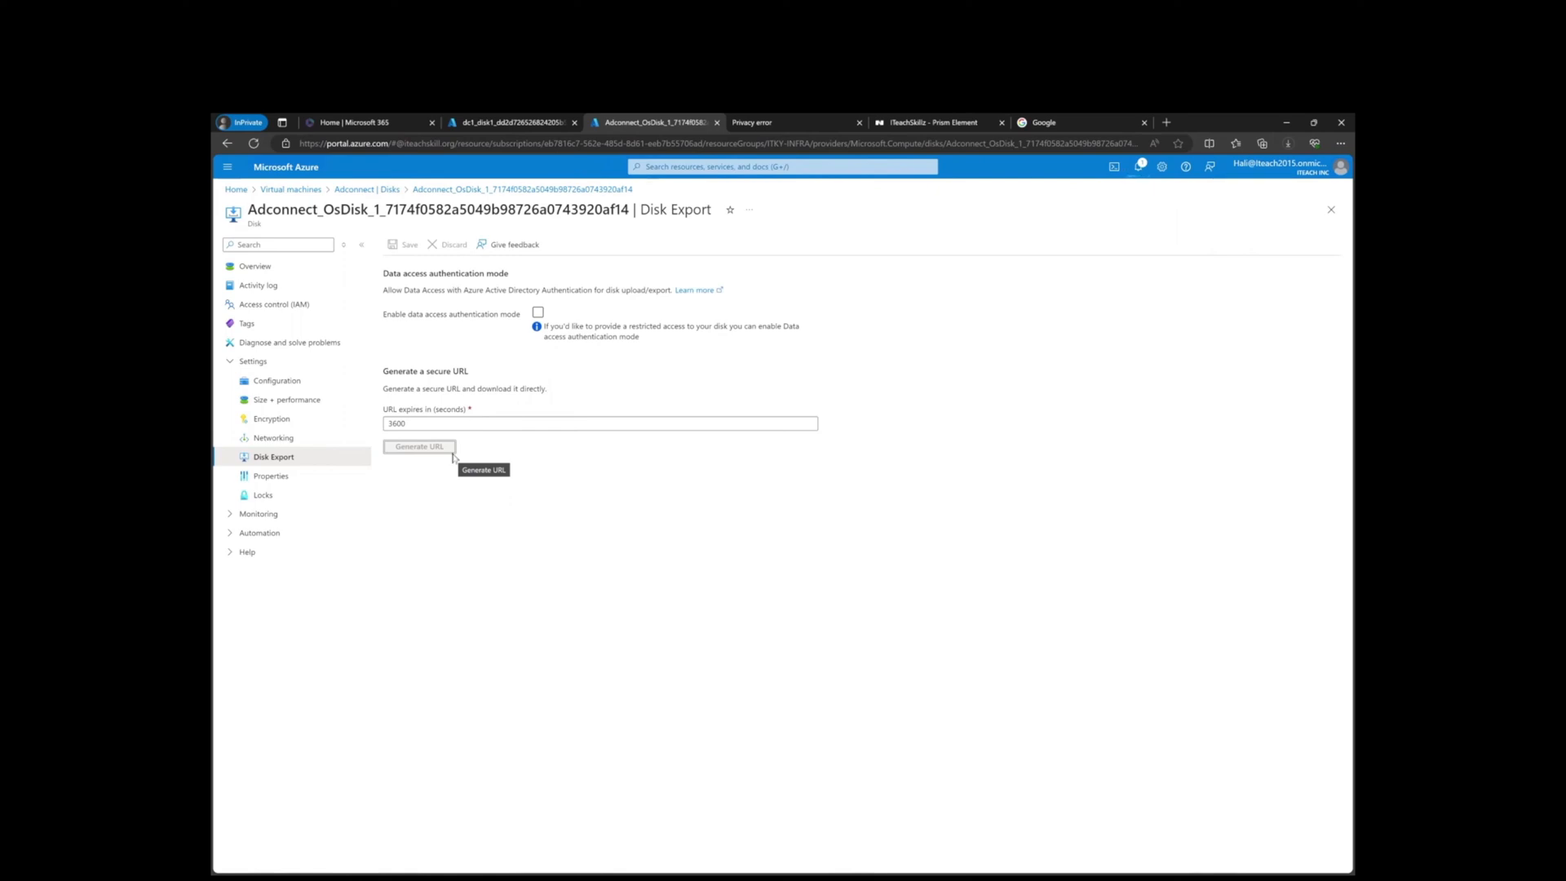
click(418, 446)
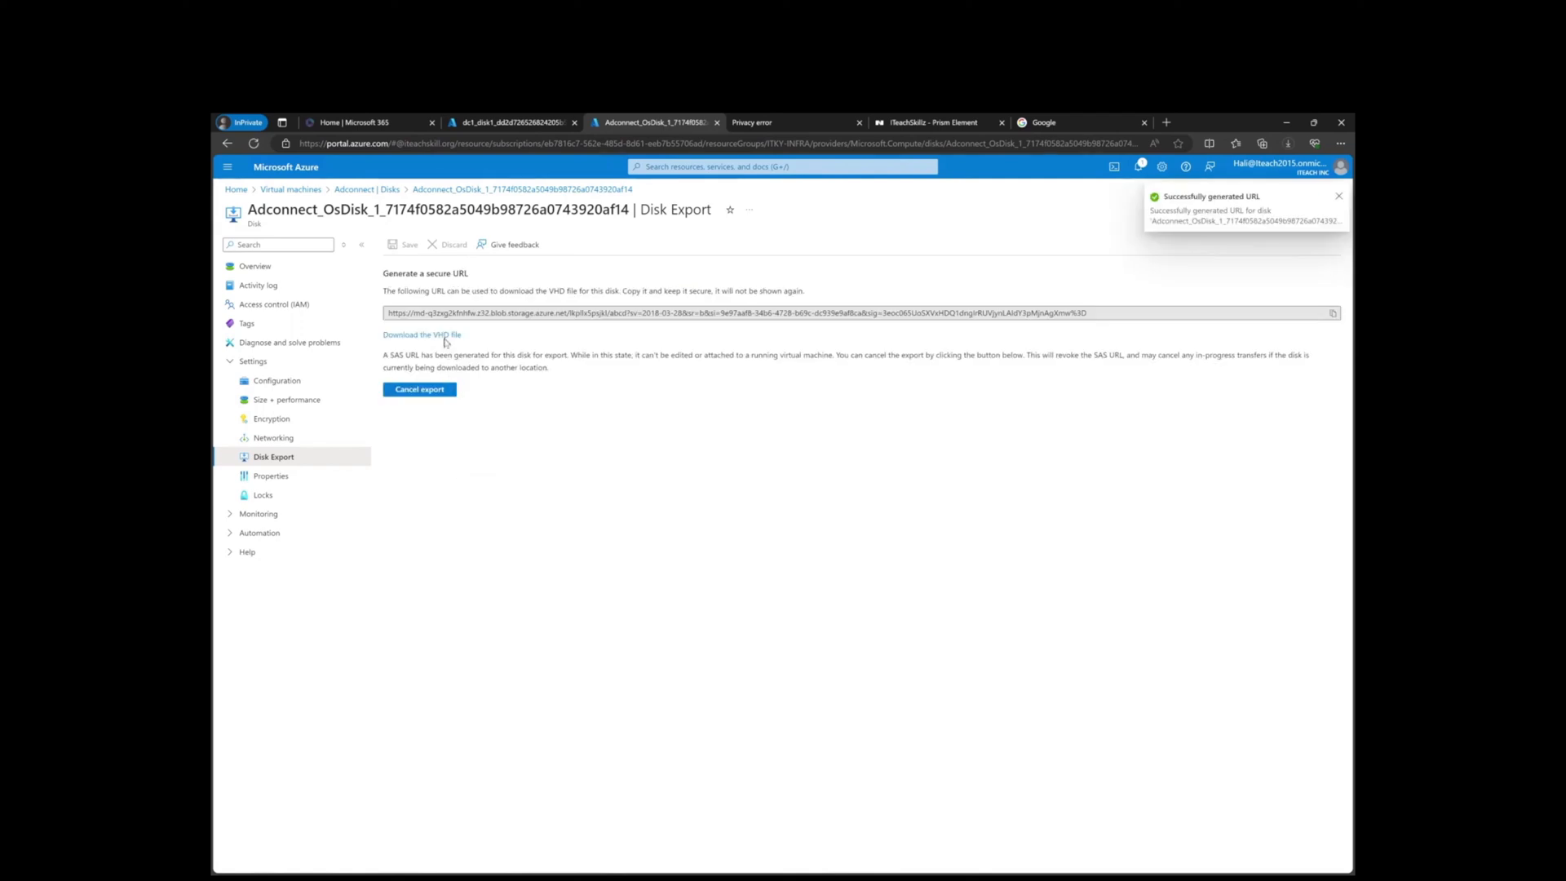
mouse_move(434, 338)
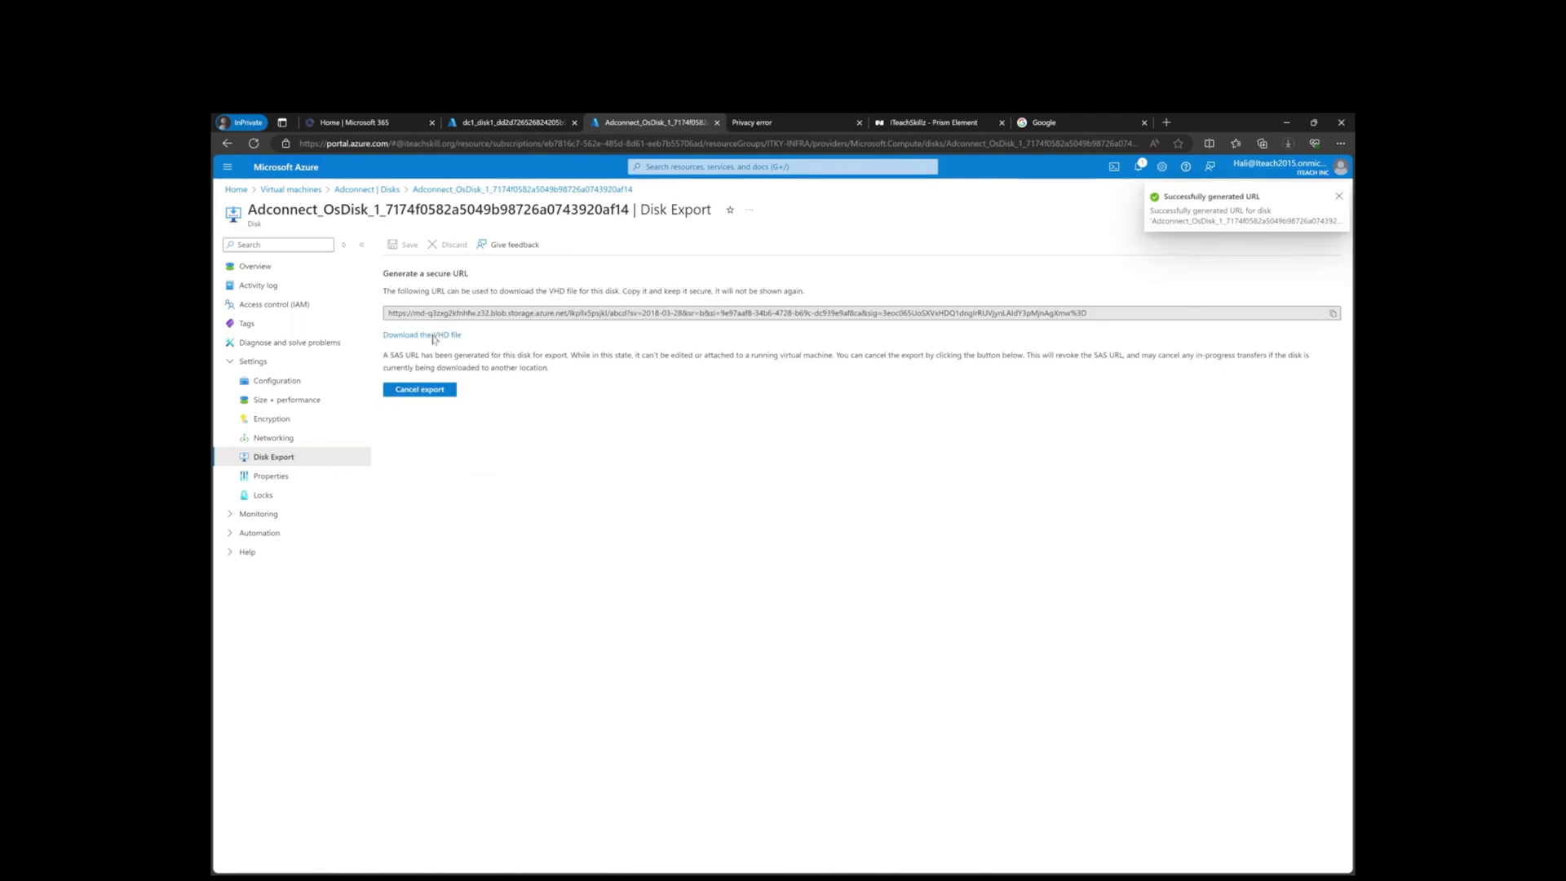
click(1286, 142)
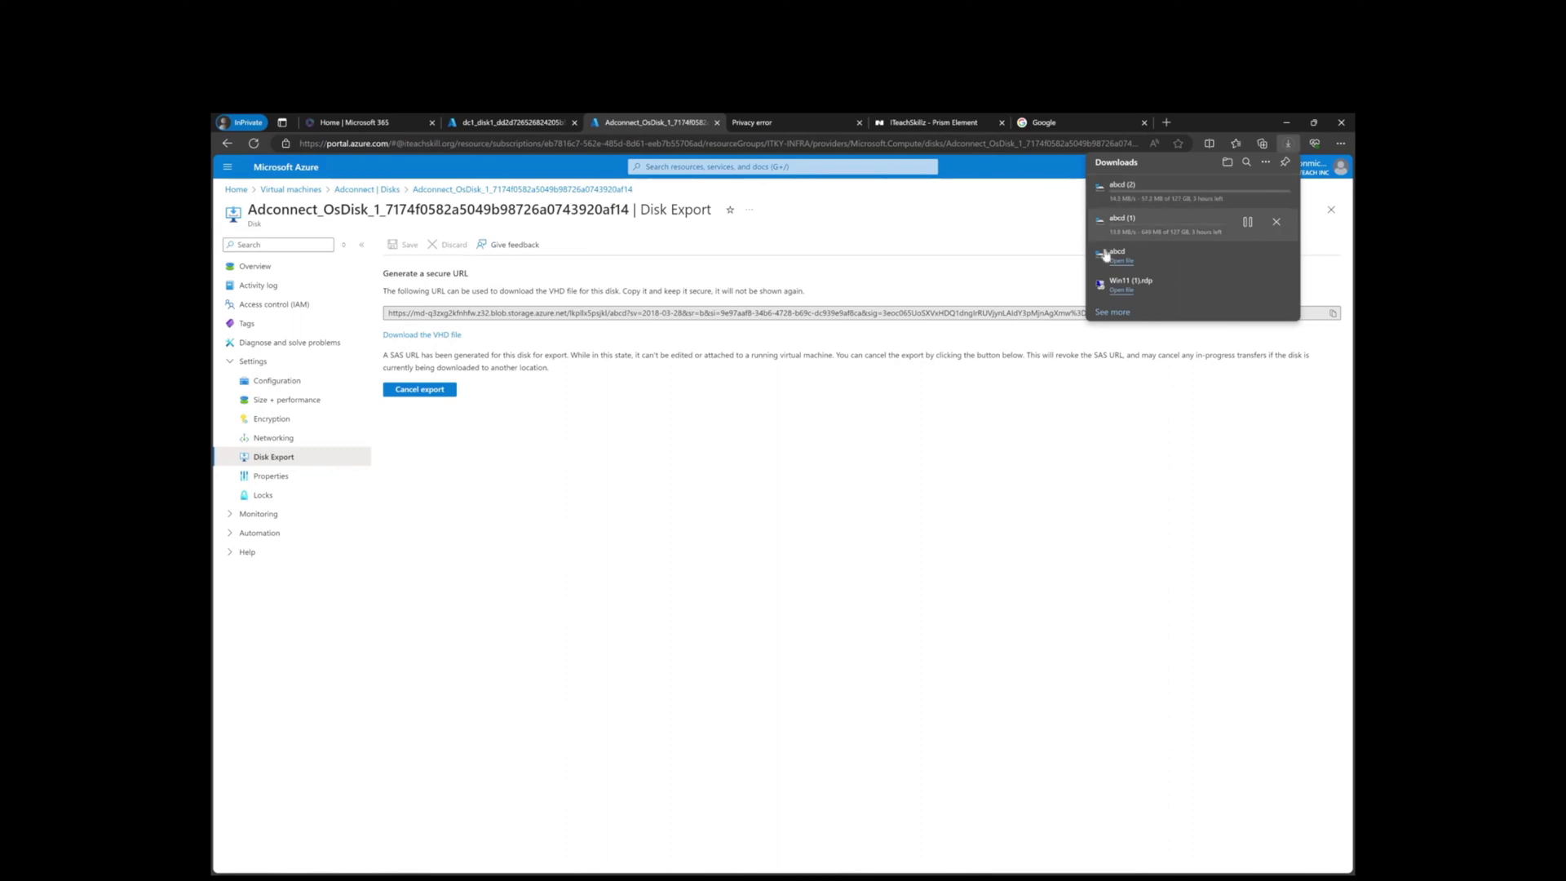
mouse_move(1116, 255)
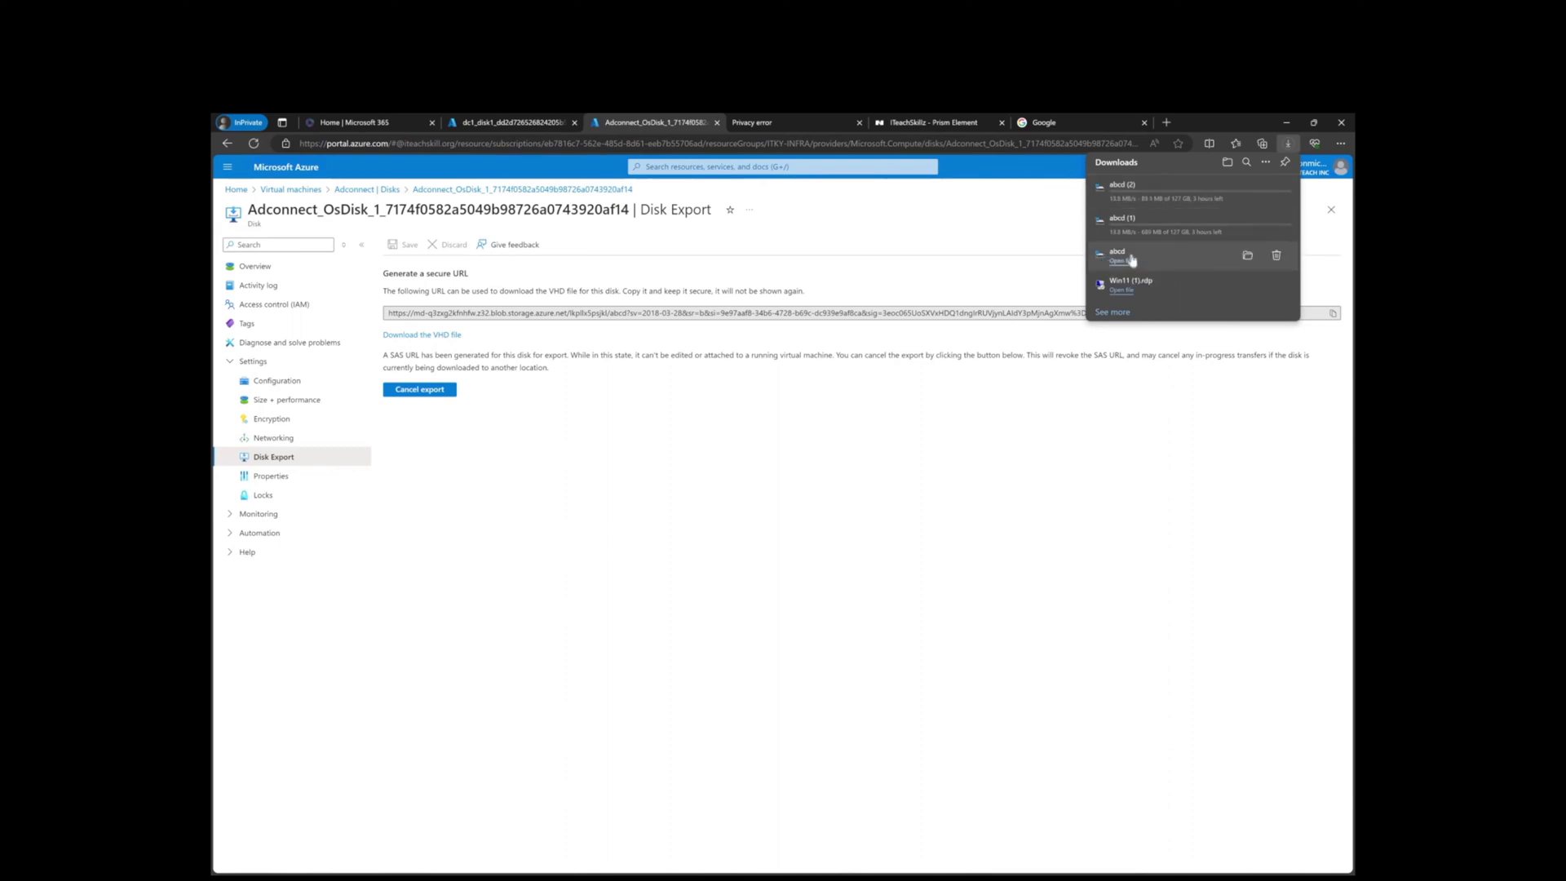
mouse_move(538, 354)
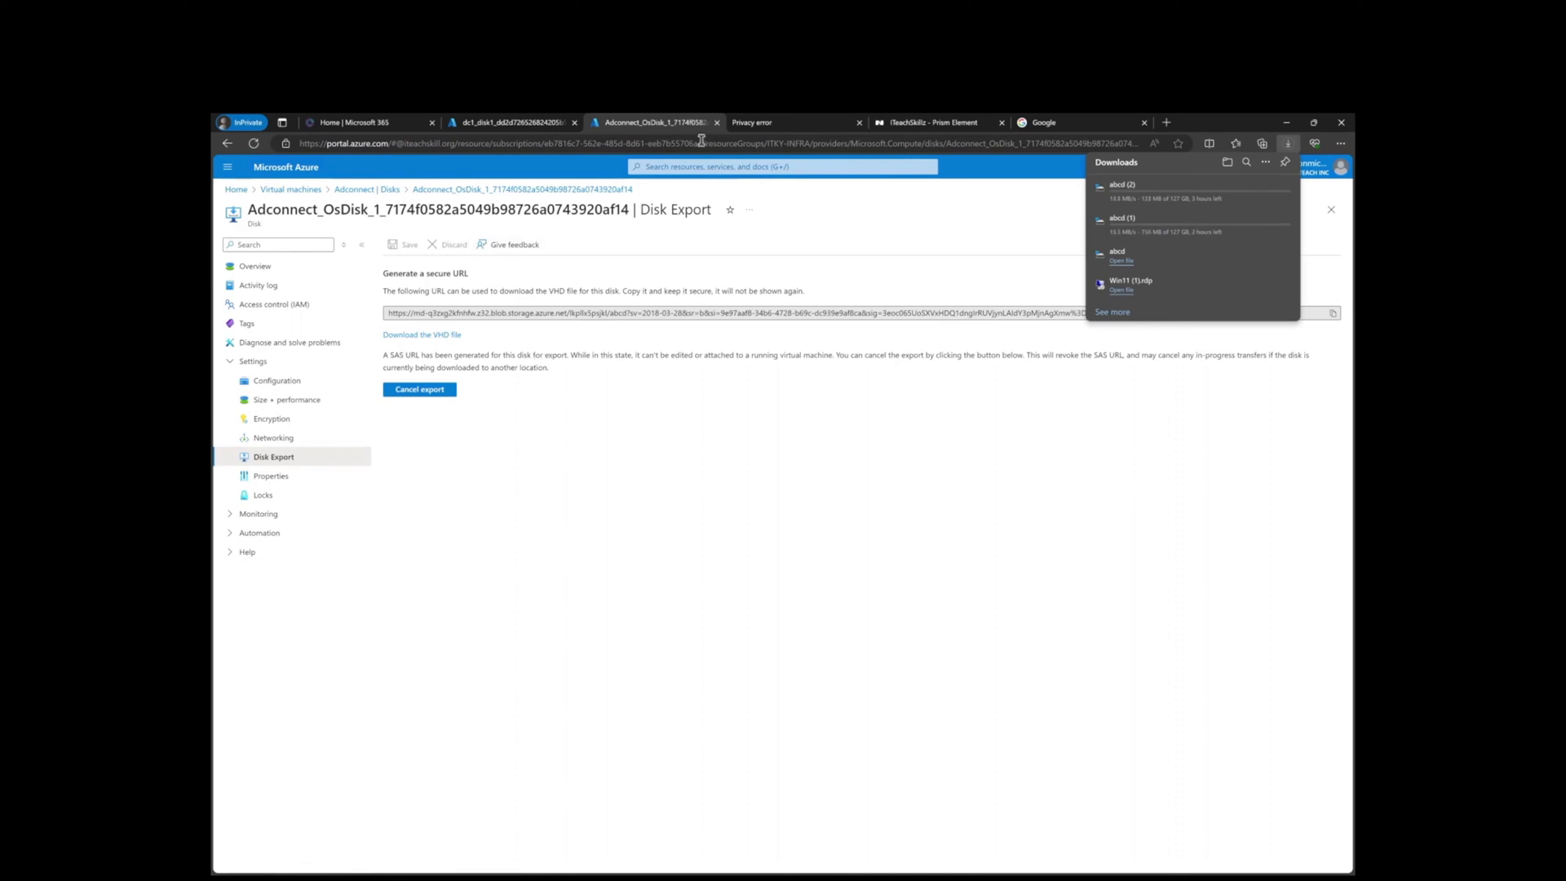
click(509, 121)
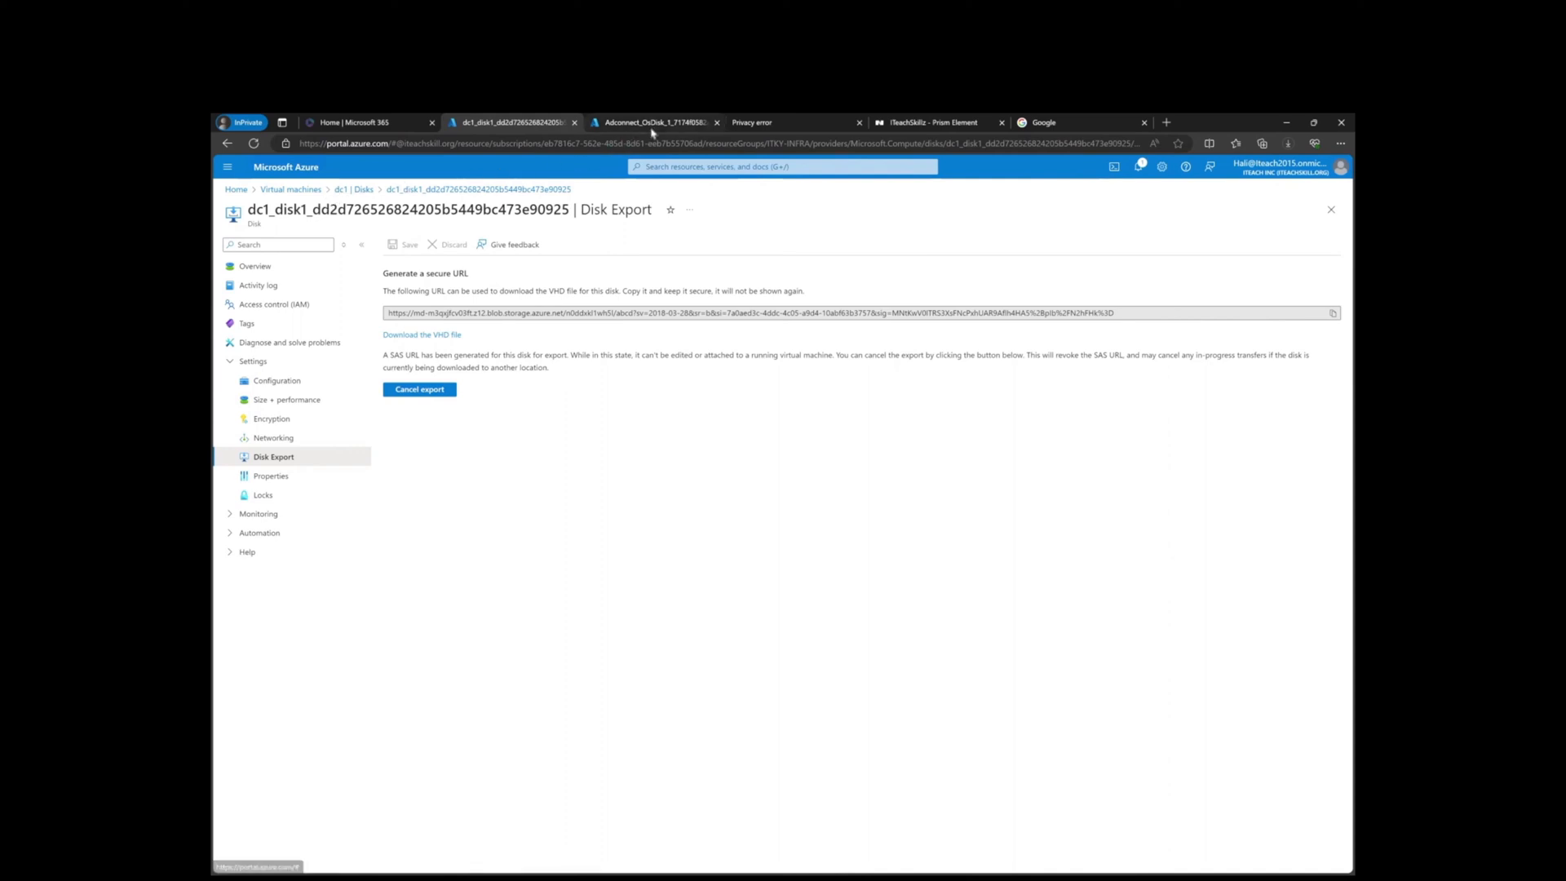
Step: Open a new Azure home tab showing all four virtual machines
click(654, 122)
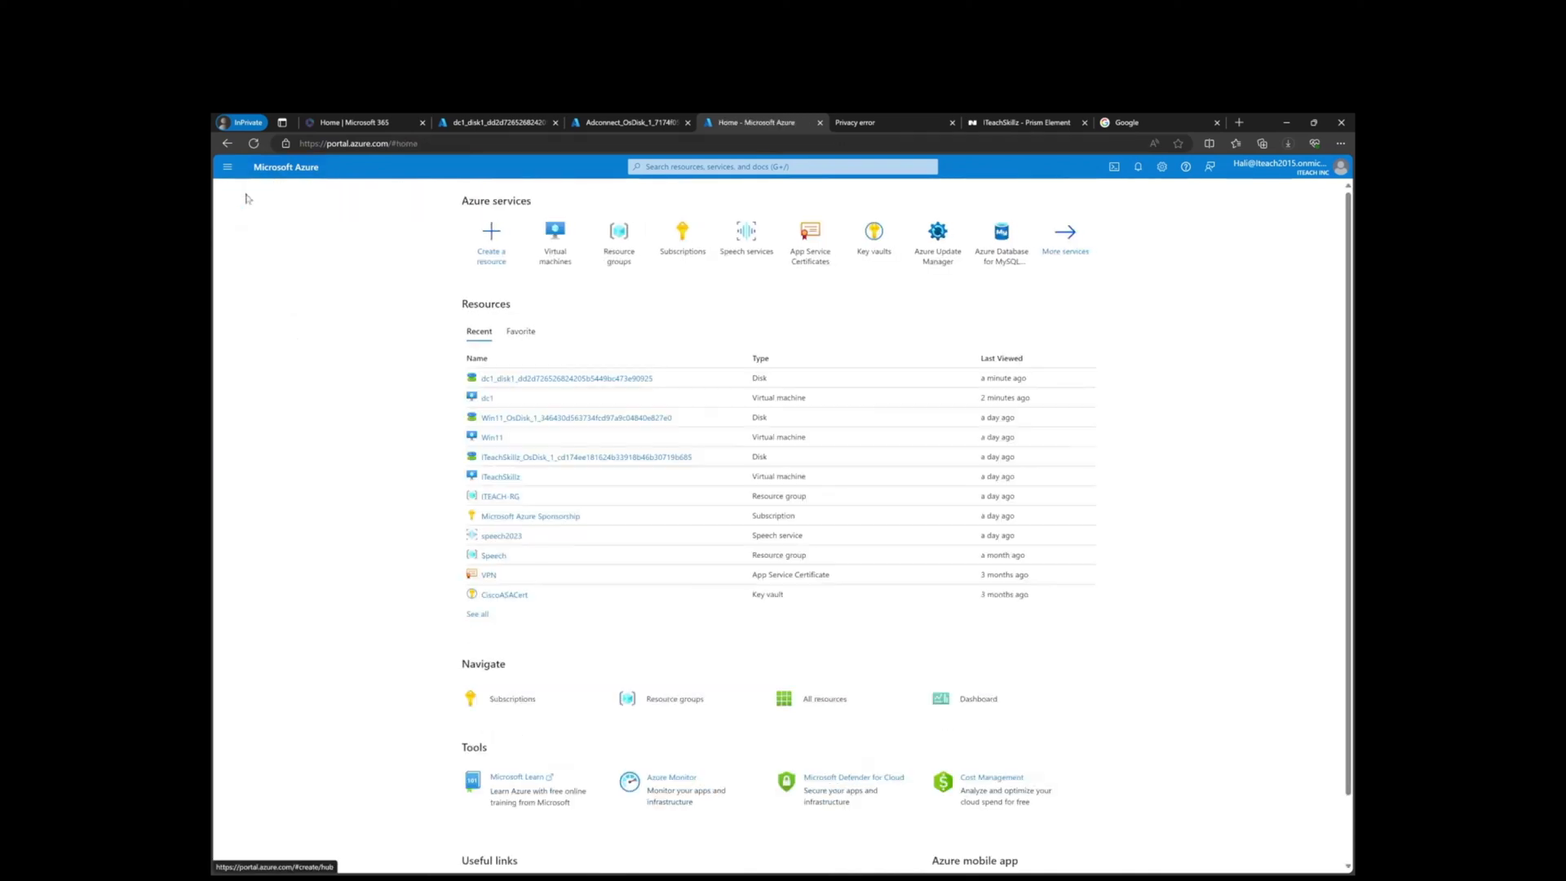
click(555, 230)
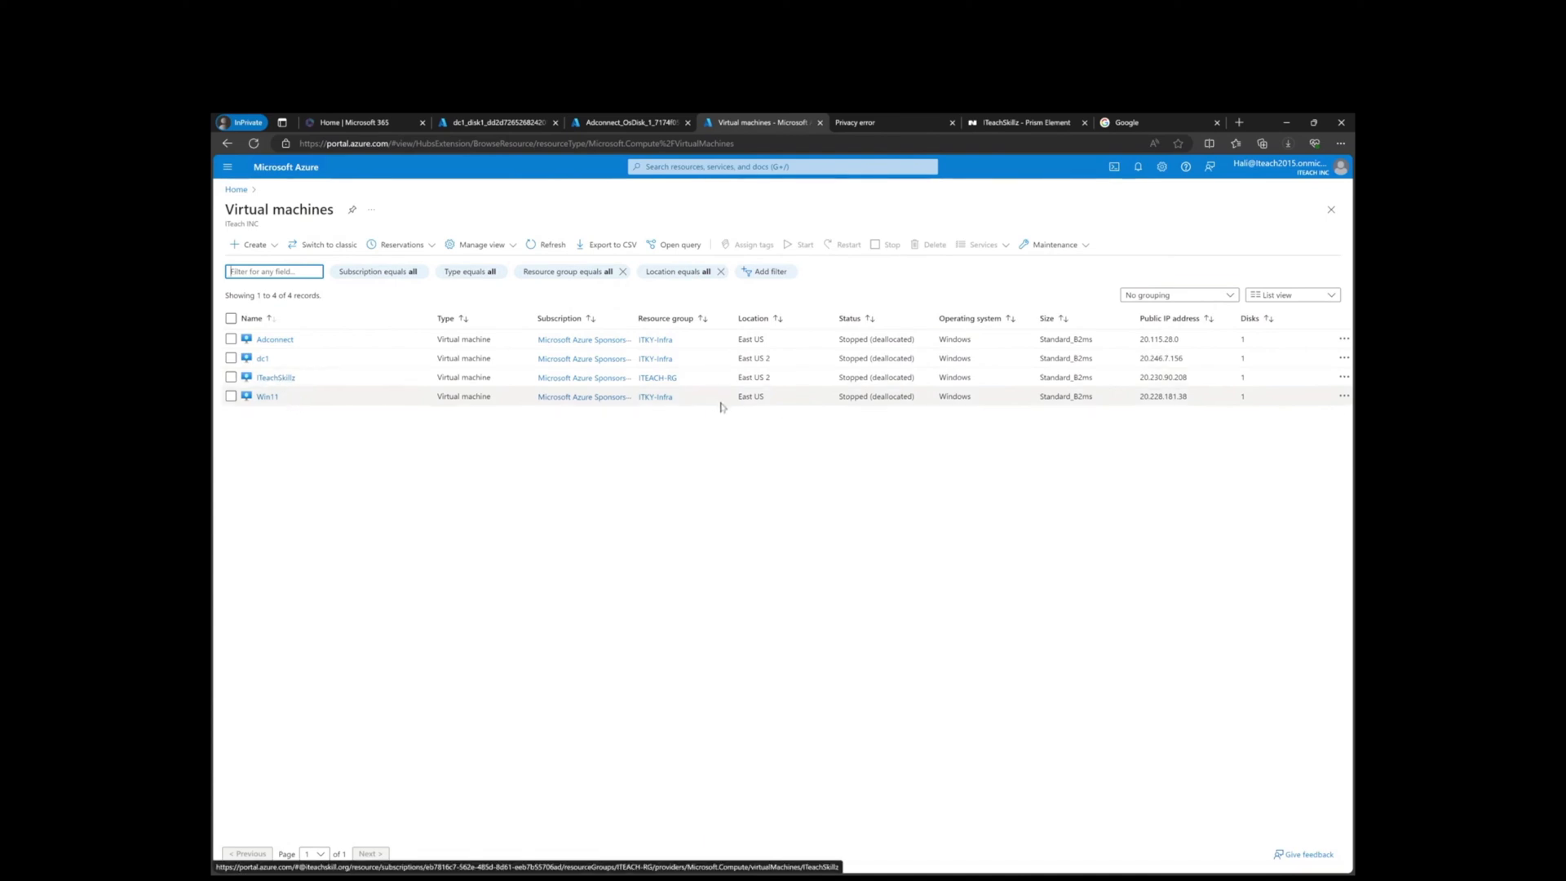
mouse_move(584, 396)
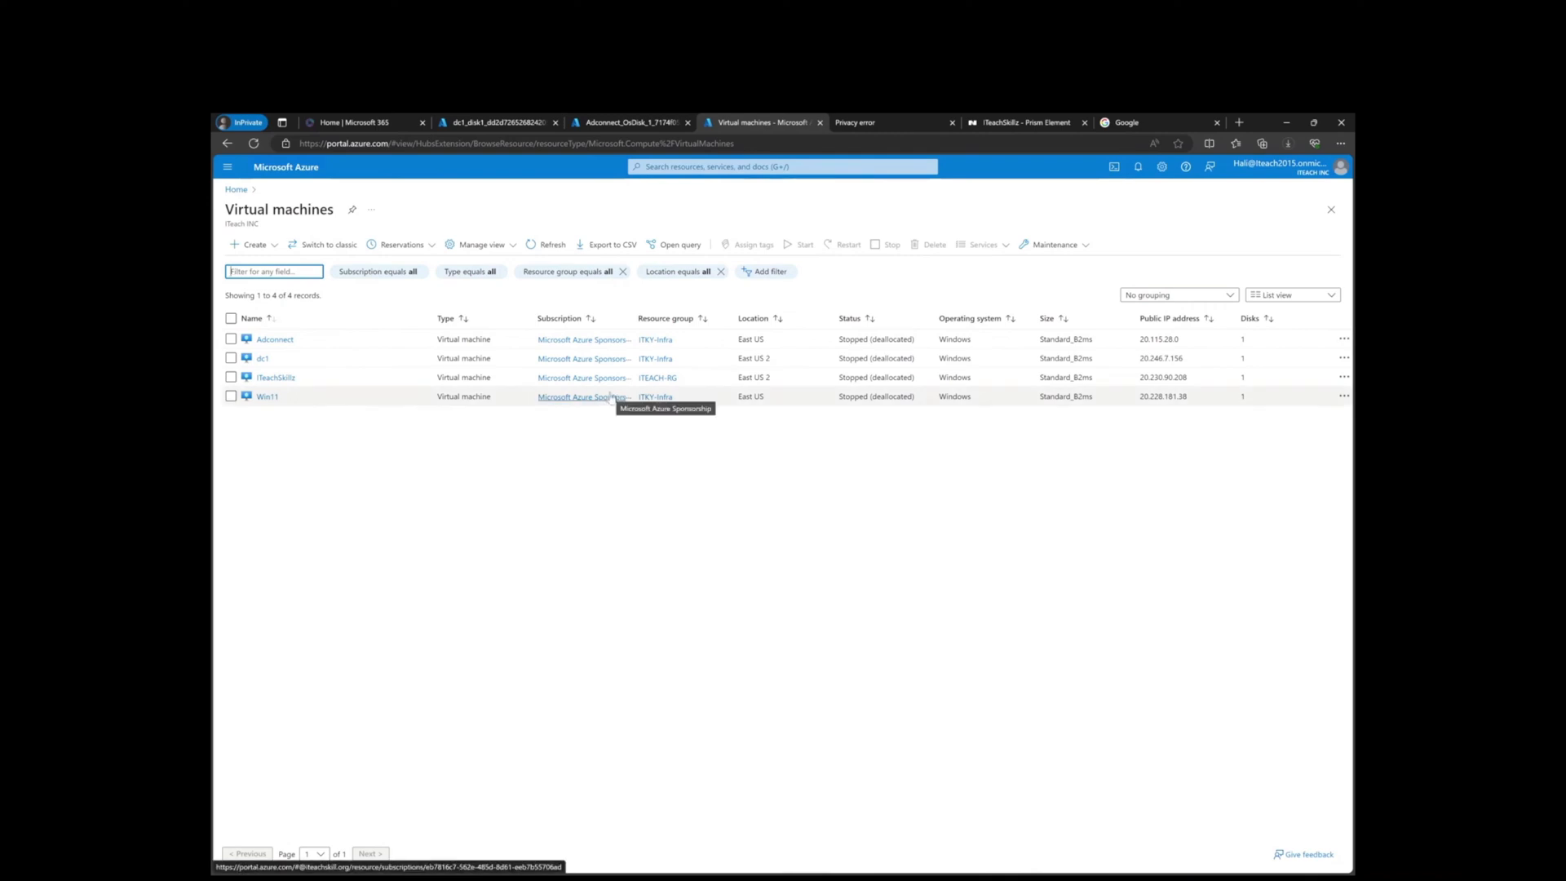
mouse_move(613, 362)
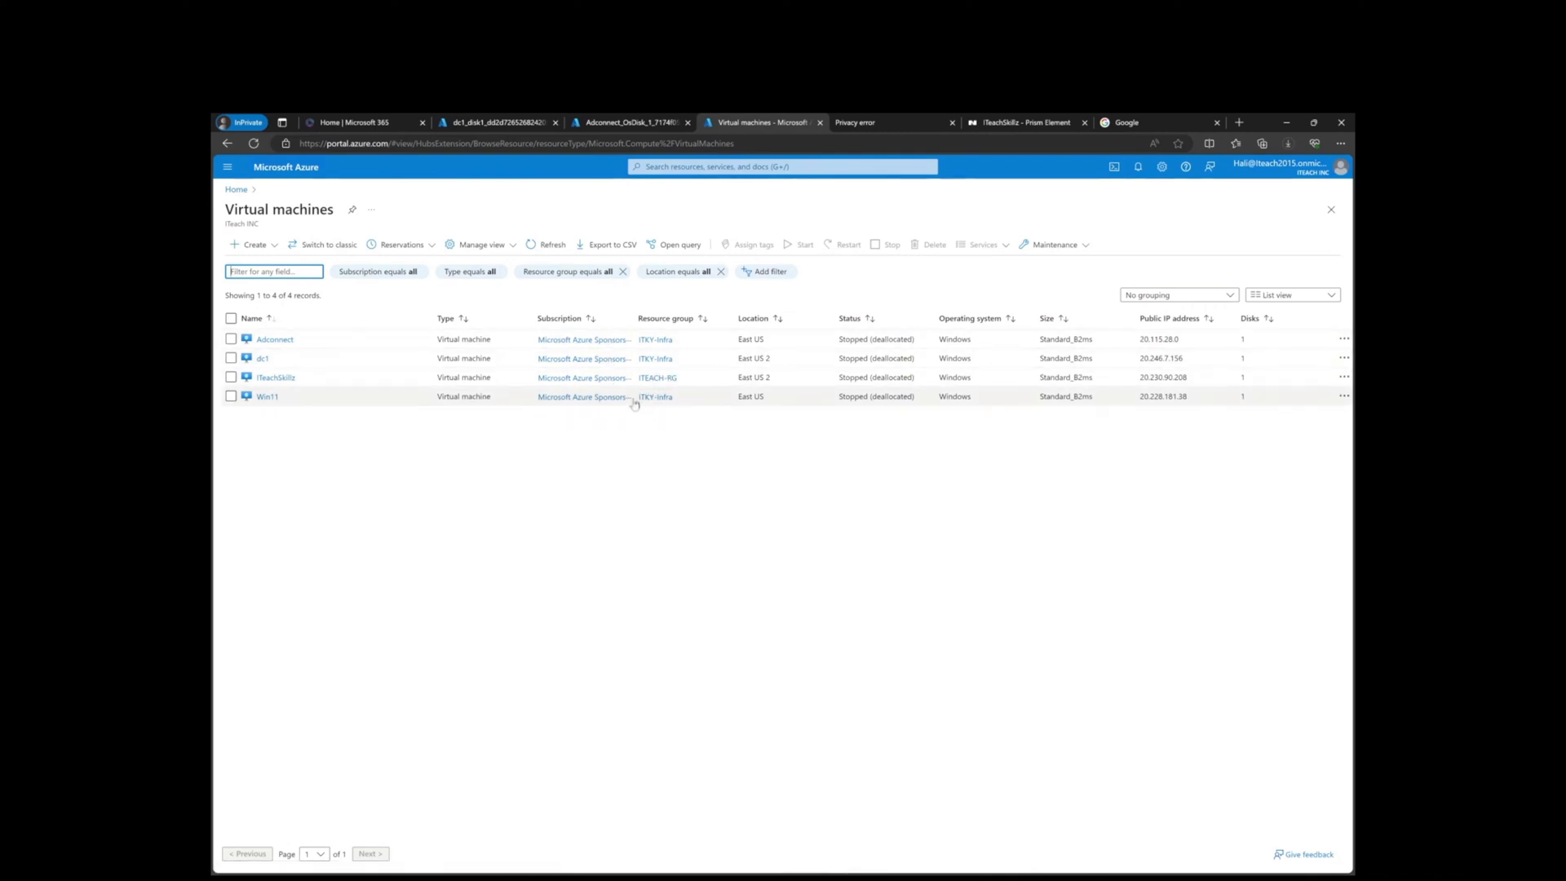
mouse_move(862, 399)
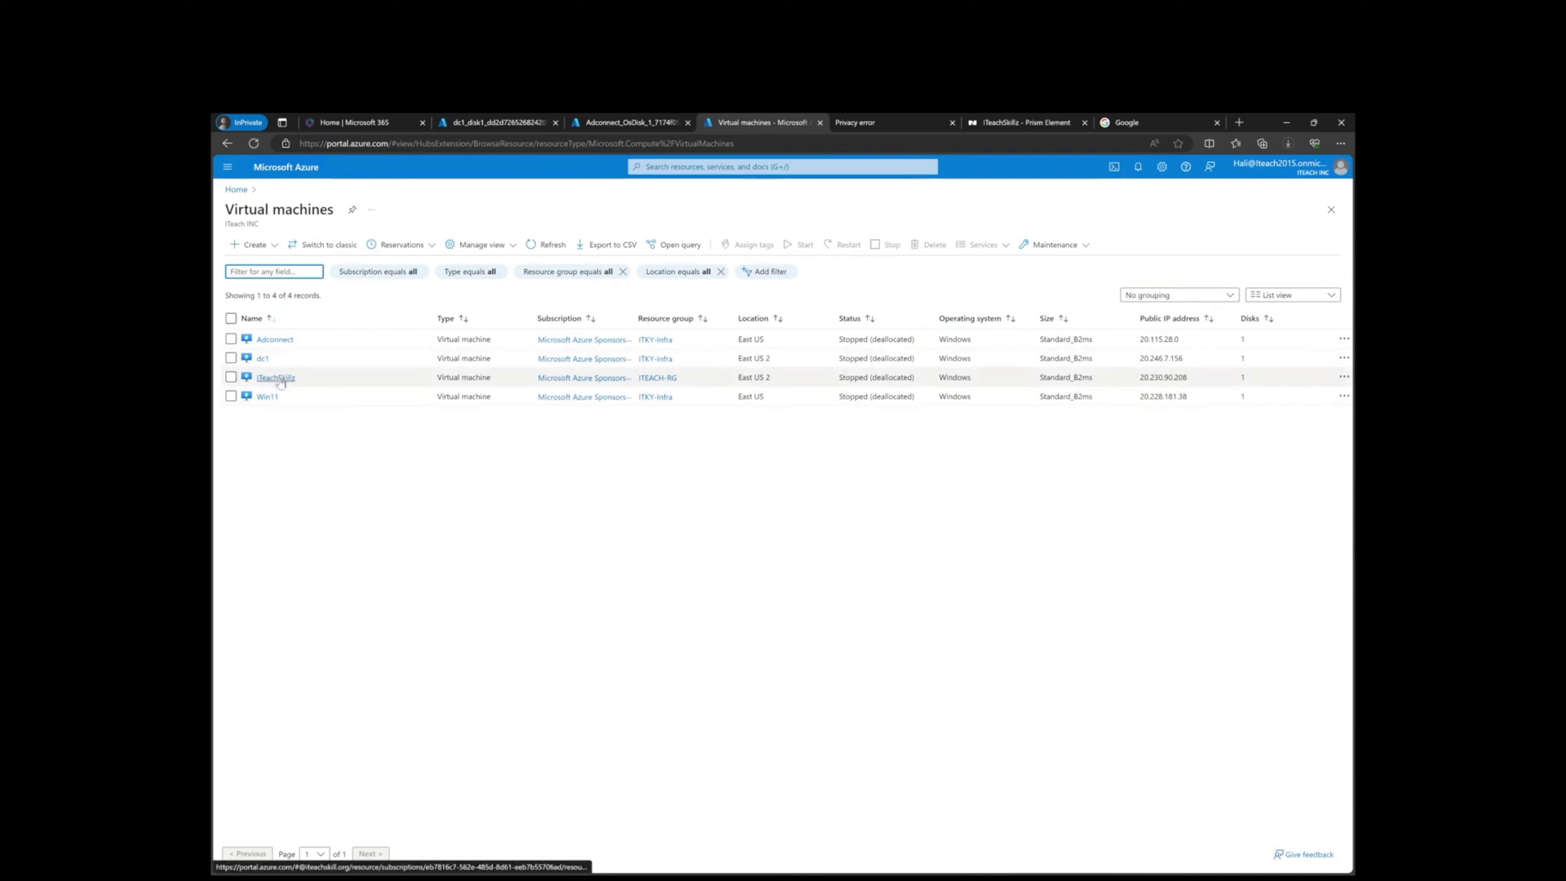
Step: Open Disk Export for the ITeachSkillz VM's OS disk via Disks and Settings
click(277, 377)
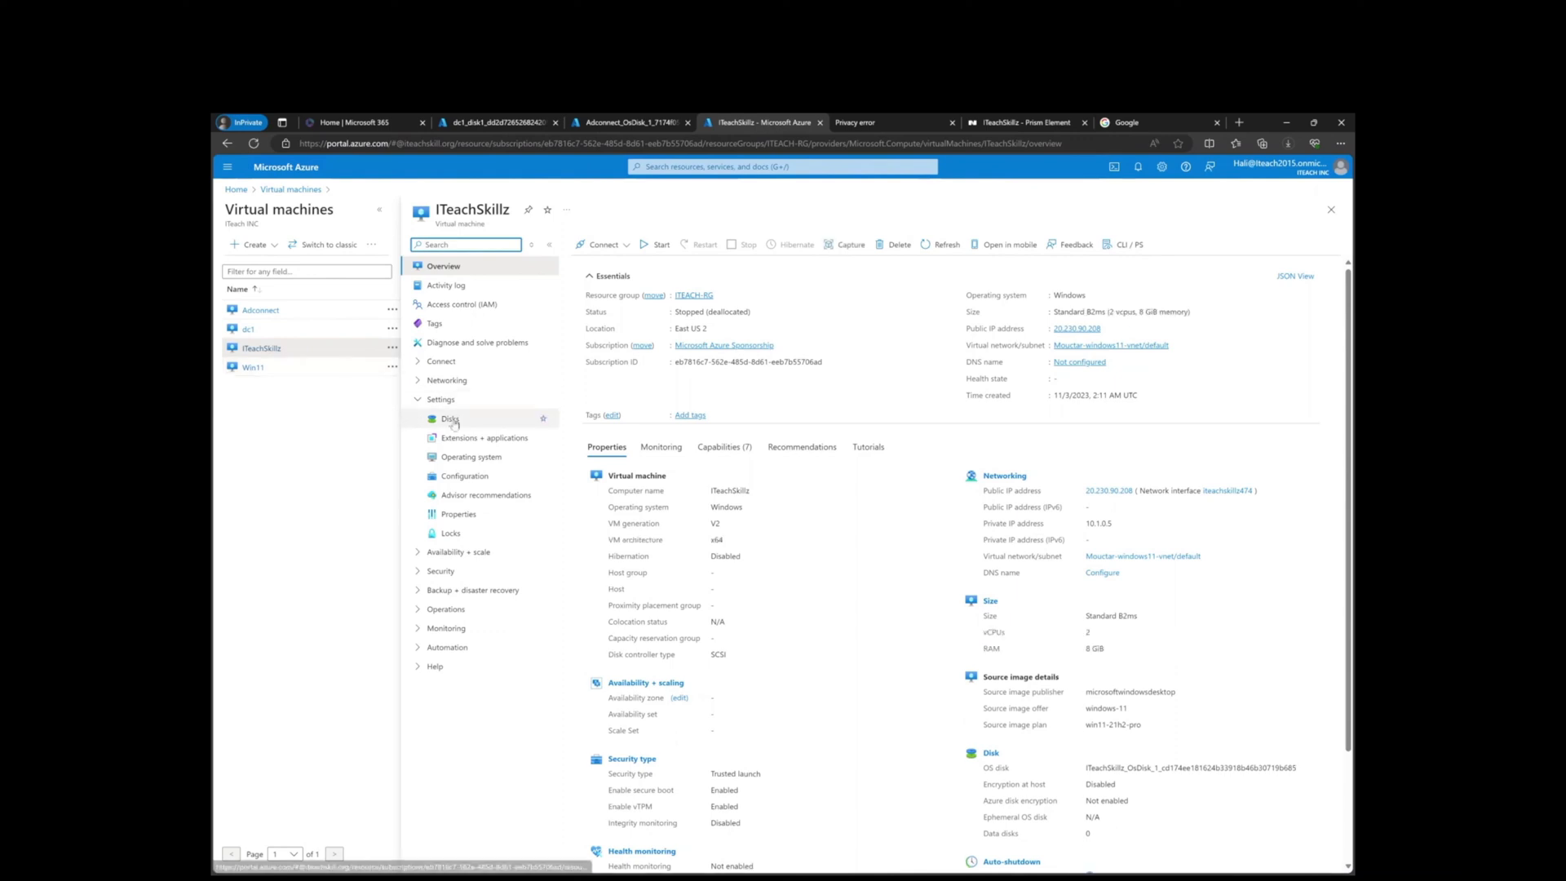
click(450, 418)
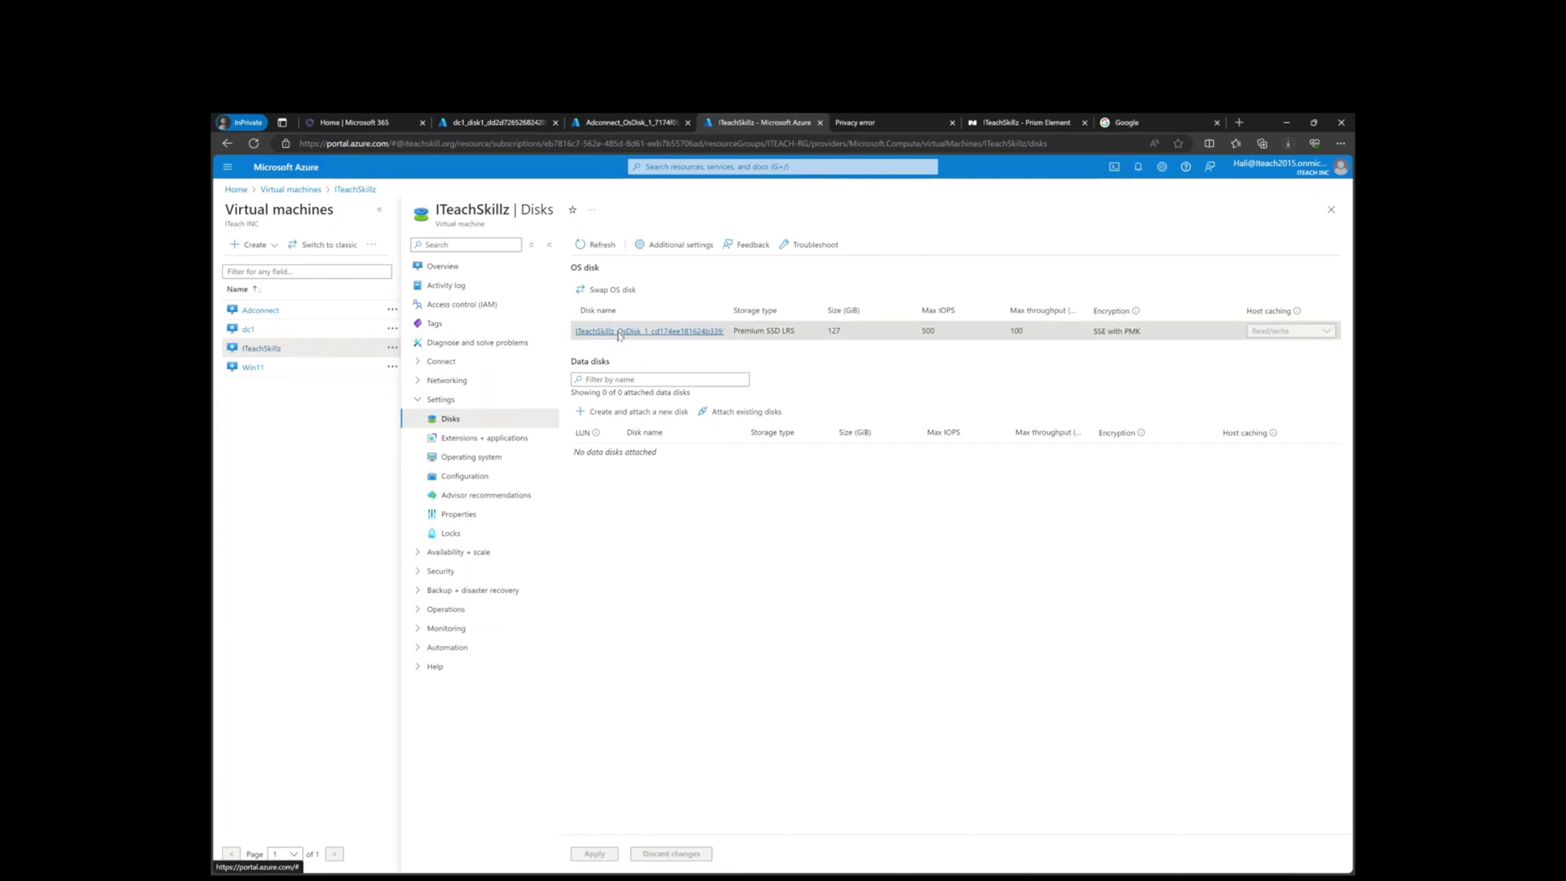
click(649, 330)
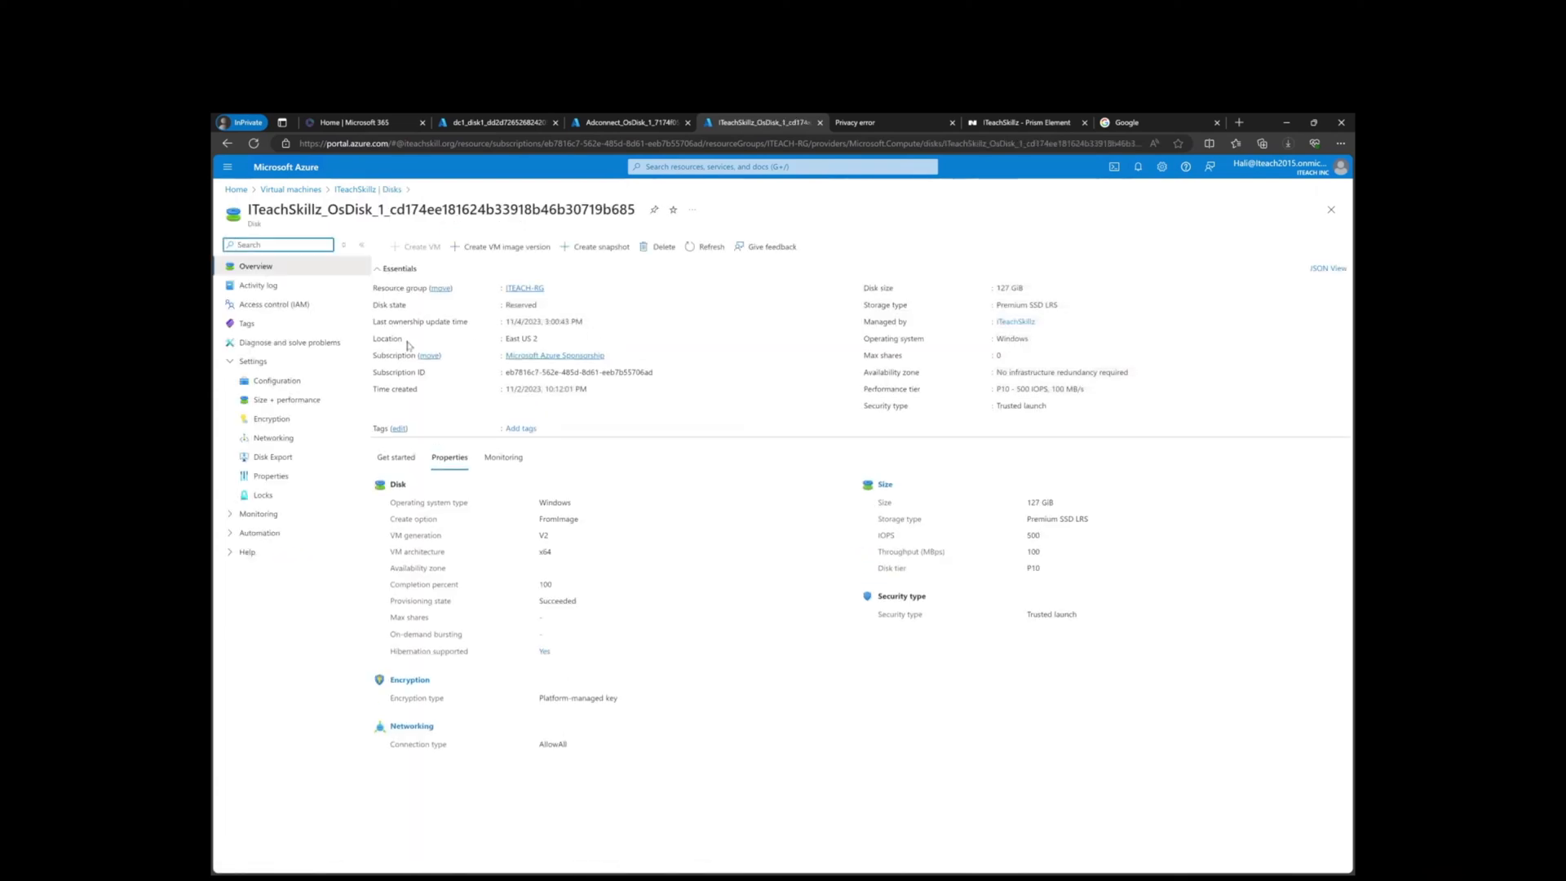
click(253, 360)
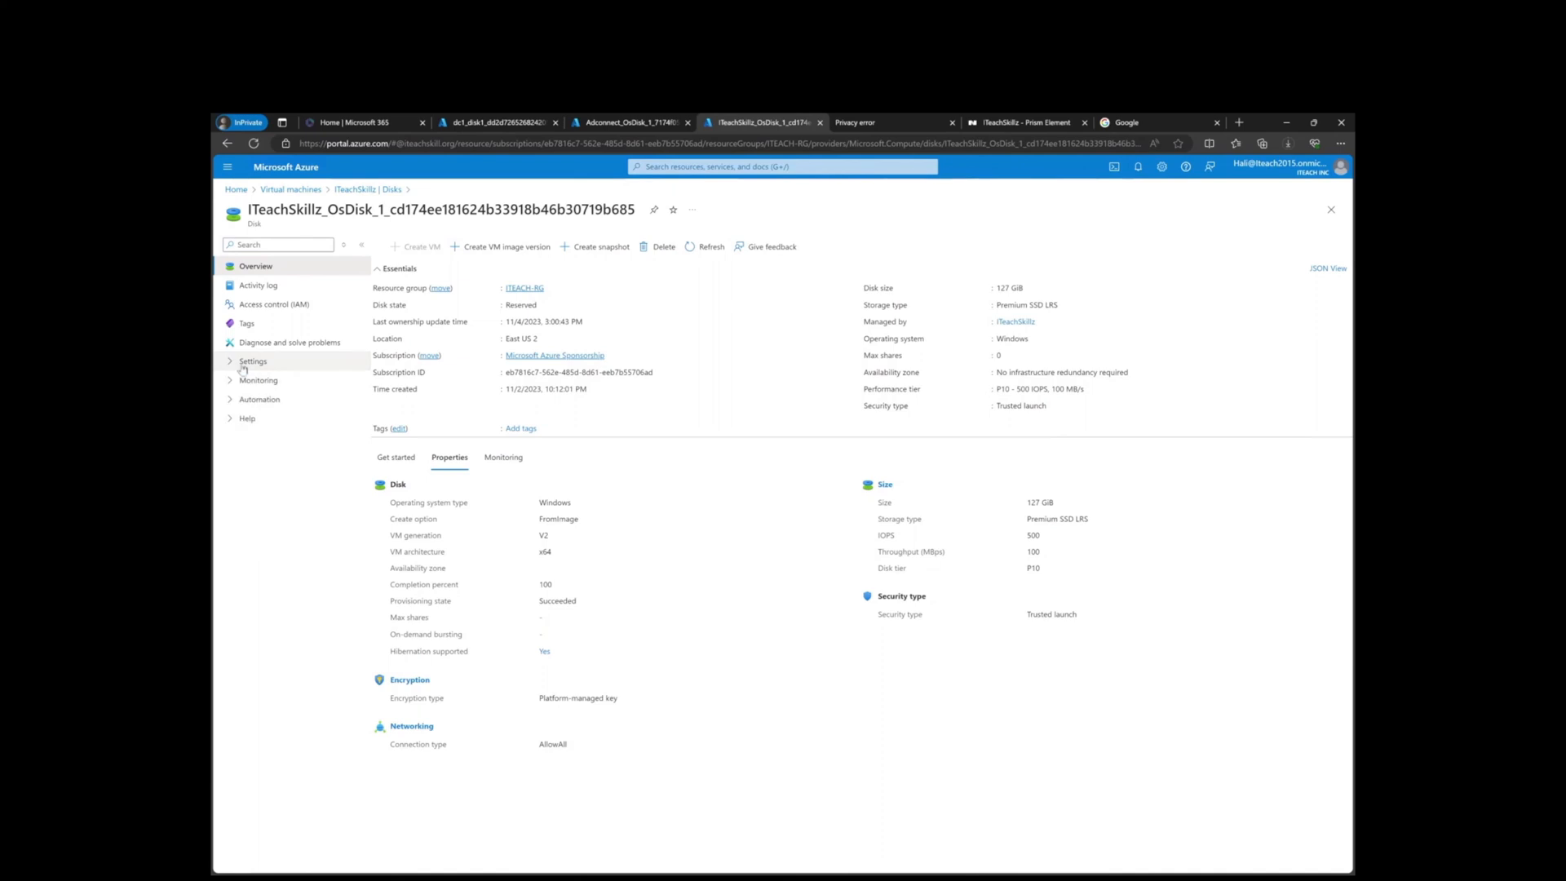
click(253, 361)
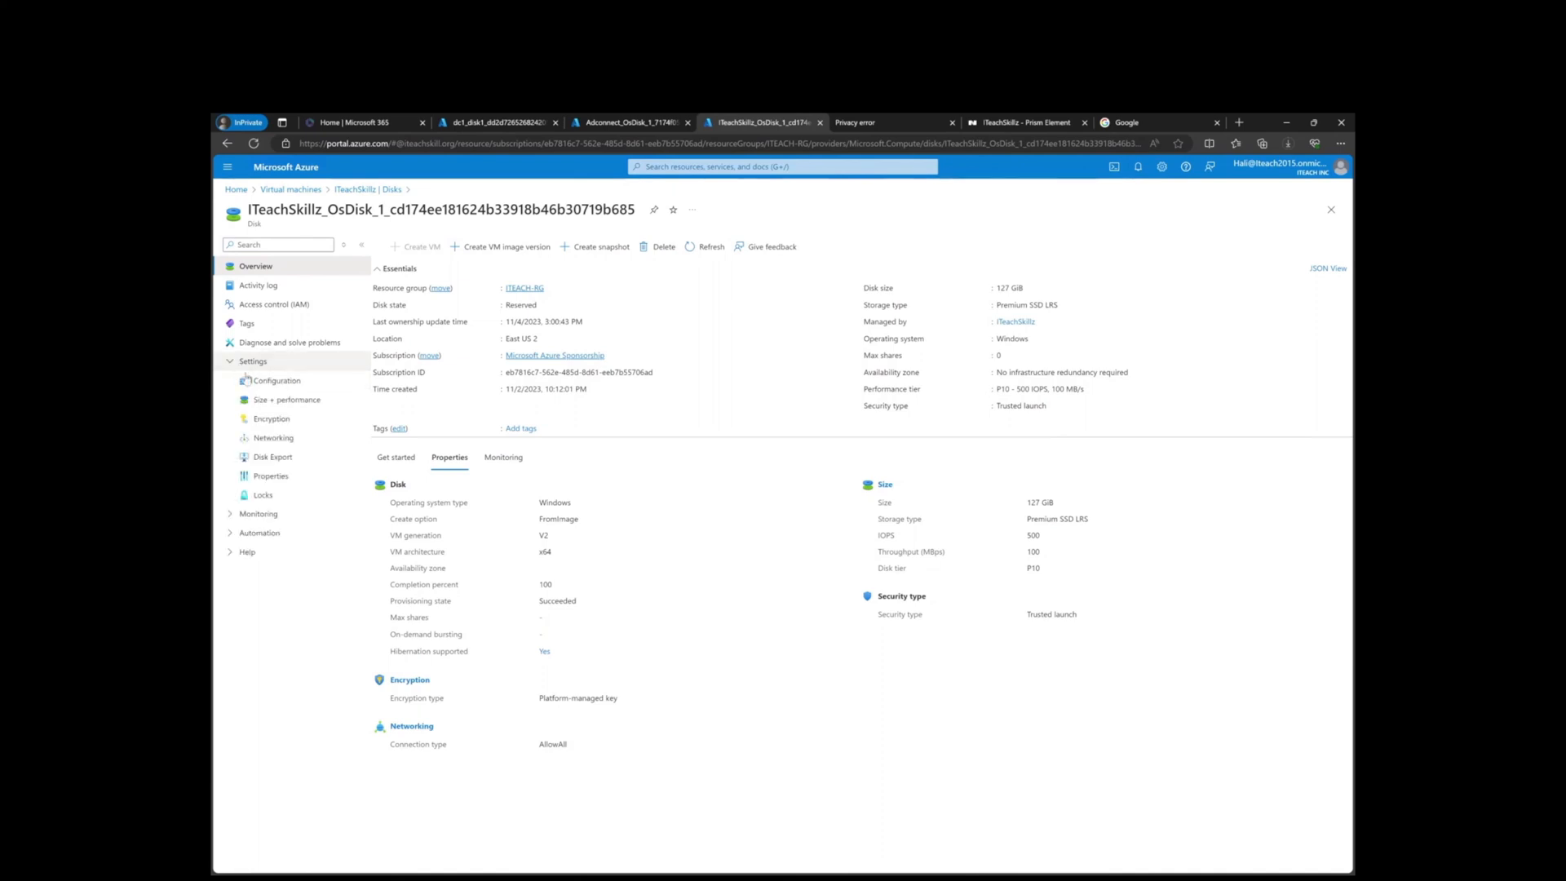
click(274, 456)
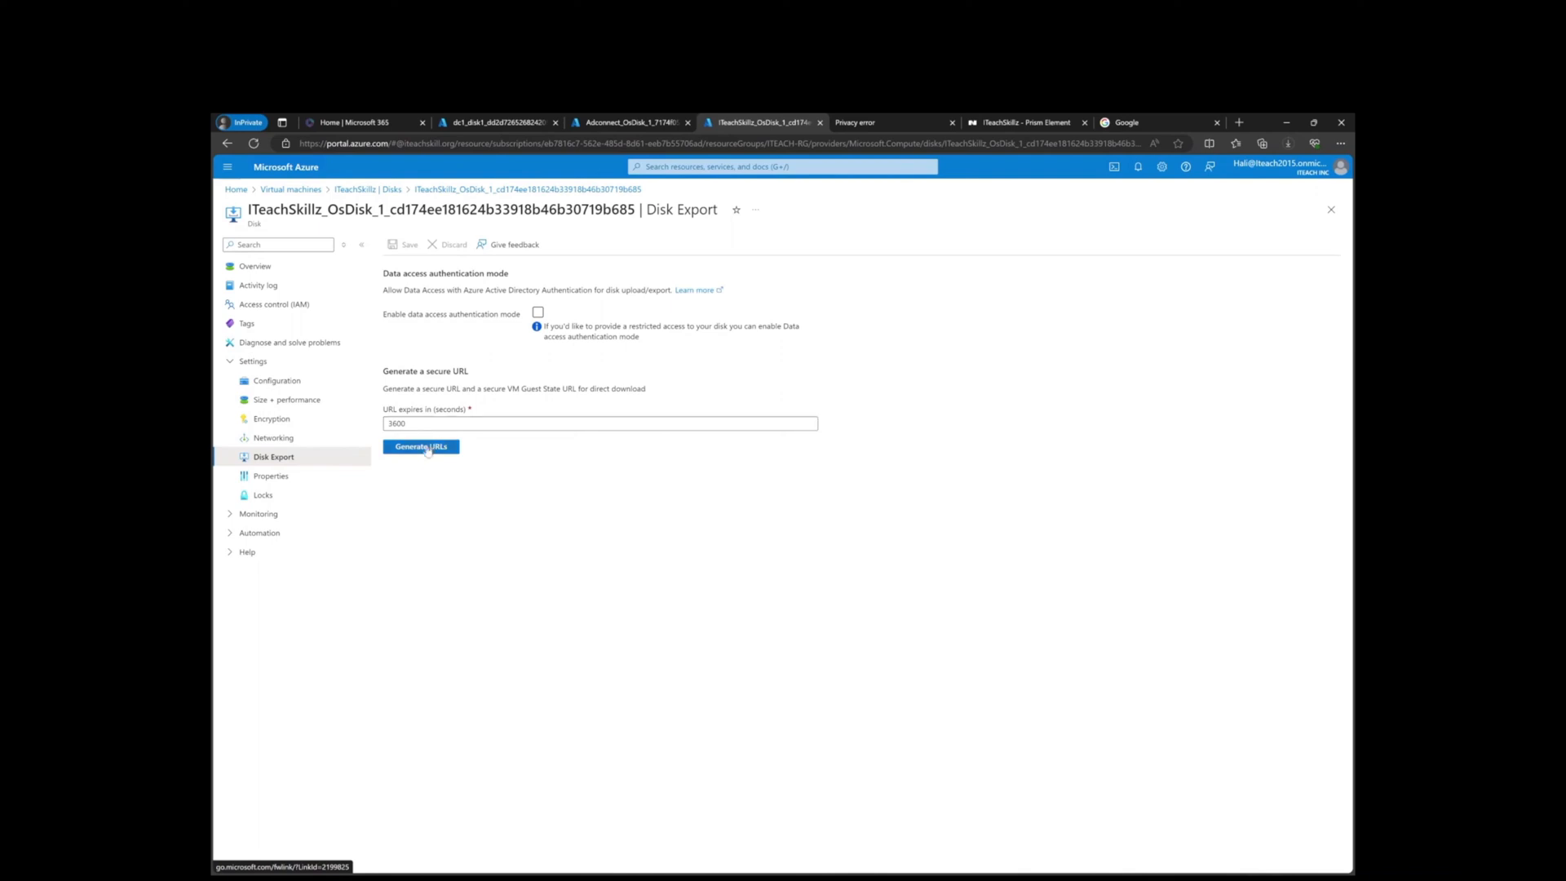
Step: Generate the ITeachSkillz OS disk and guest state URLs, then check Edge downloads
click(420, 446)
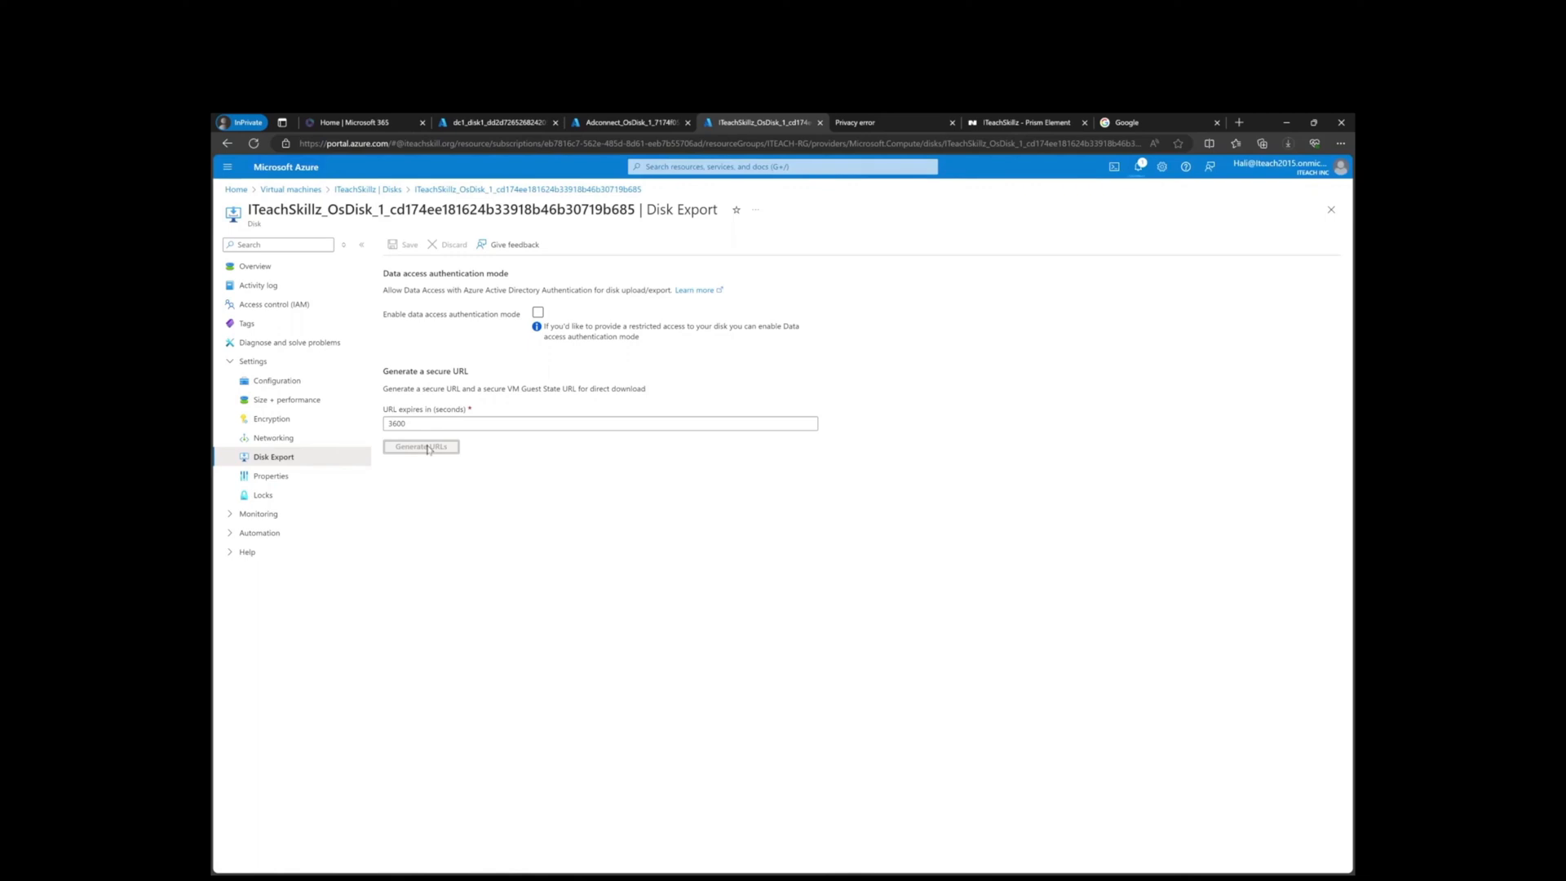
click(421, 446)
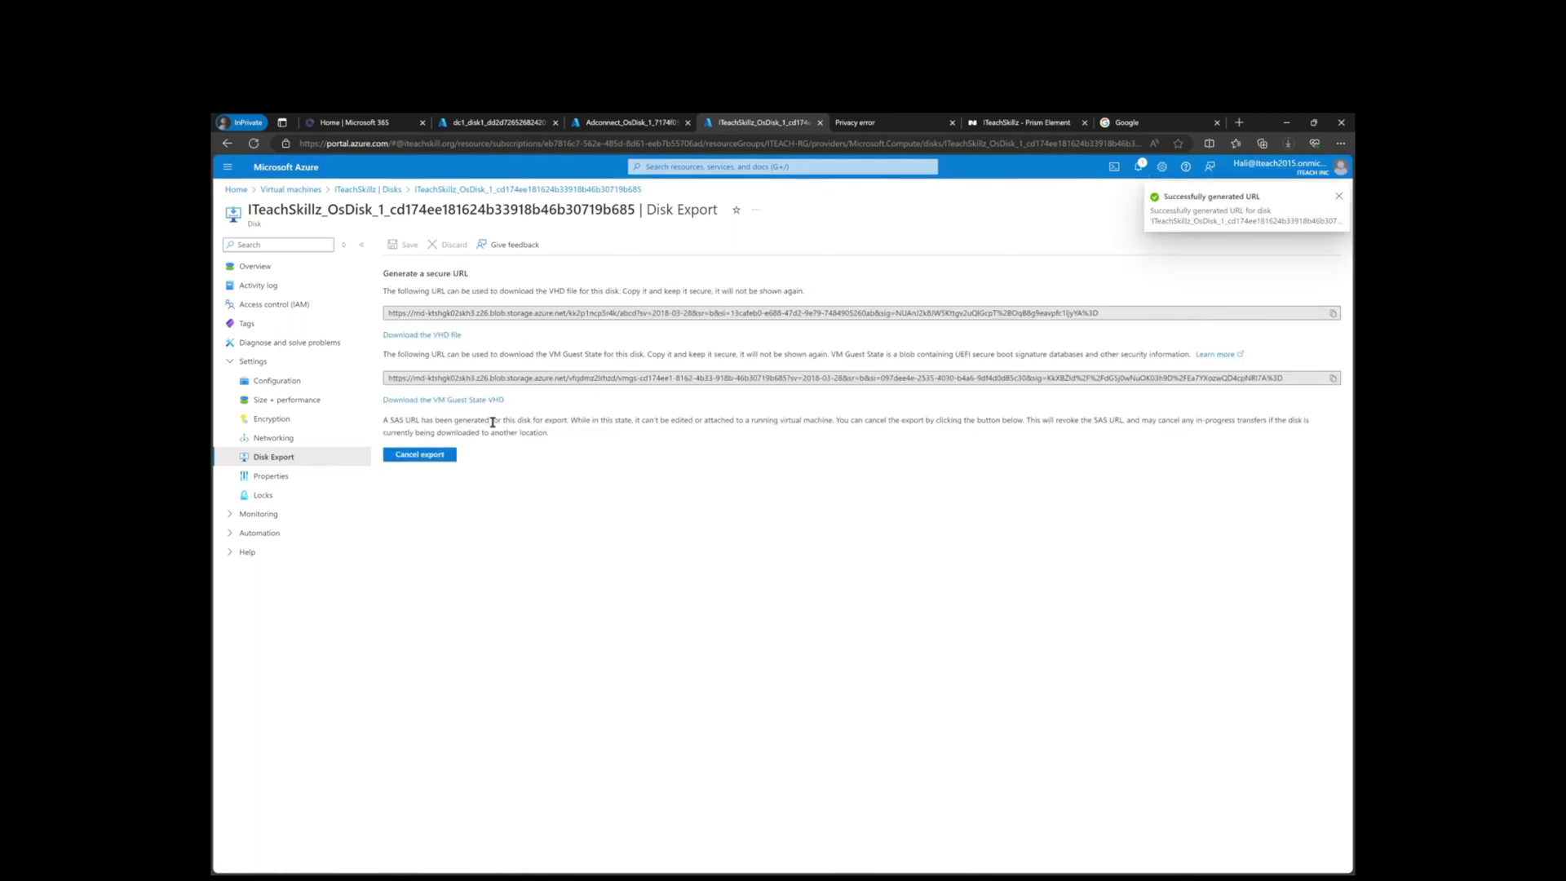
mouse_move(451, 396)
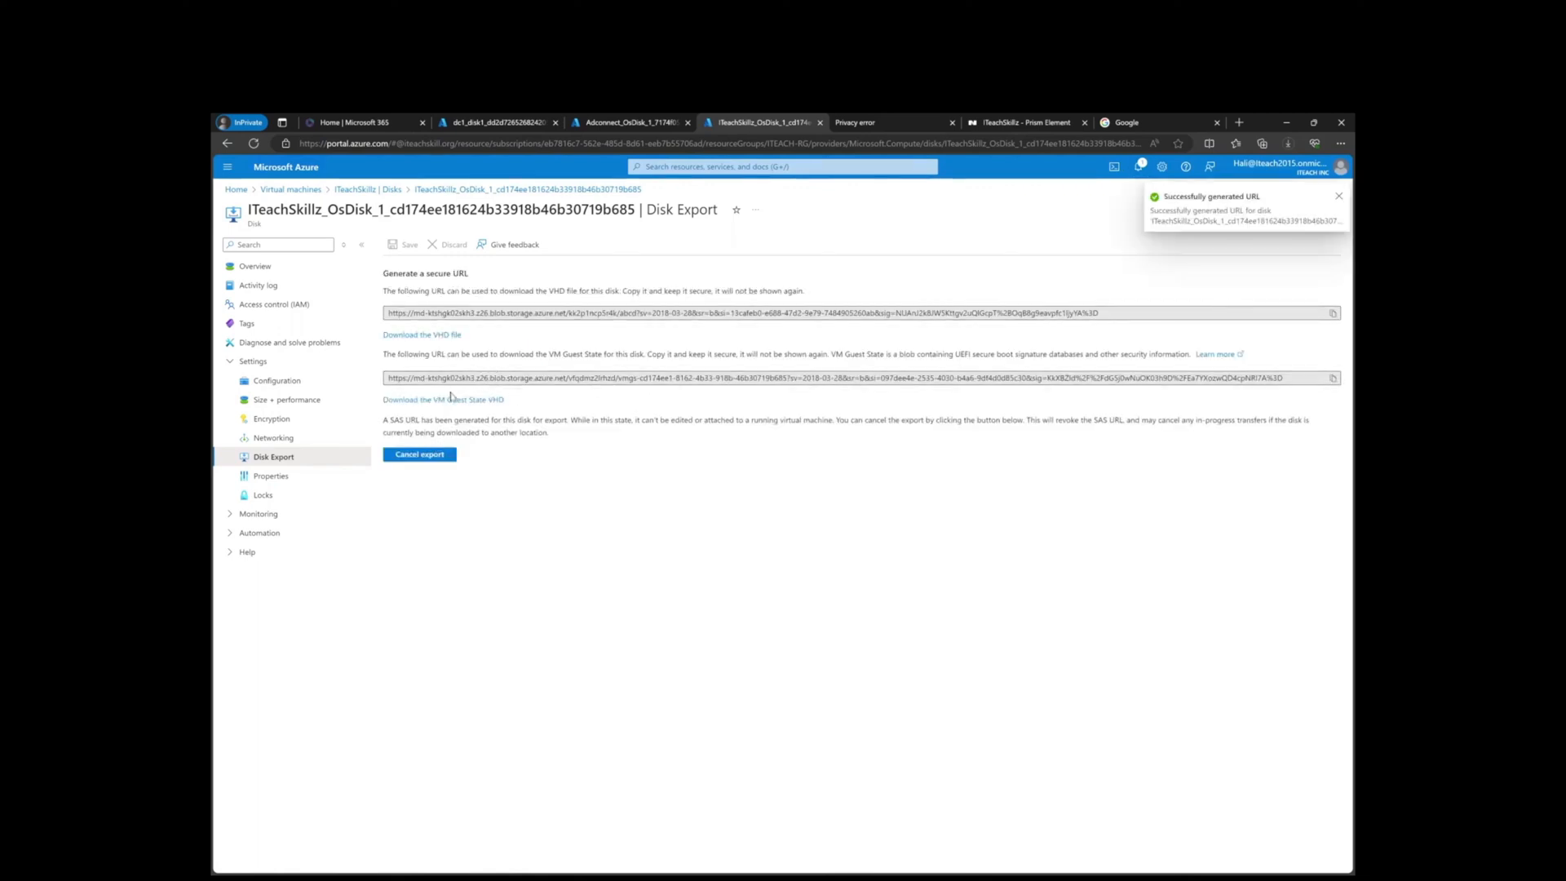
mouse_move(442, 400)
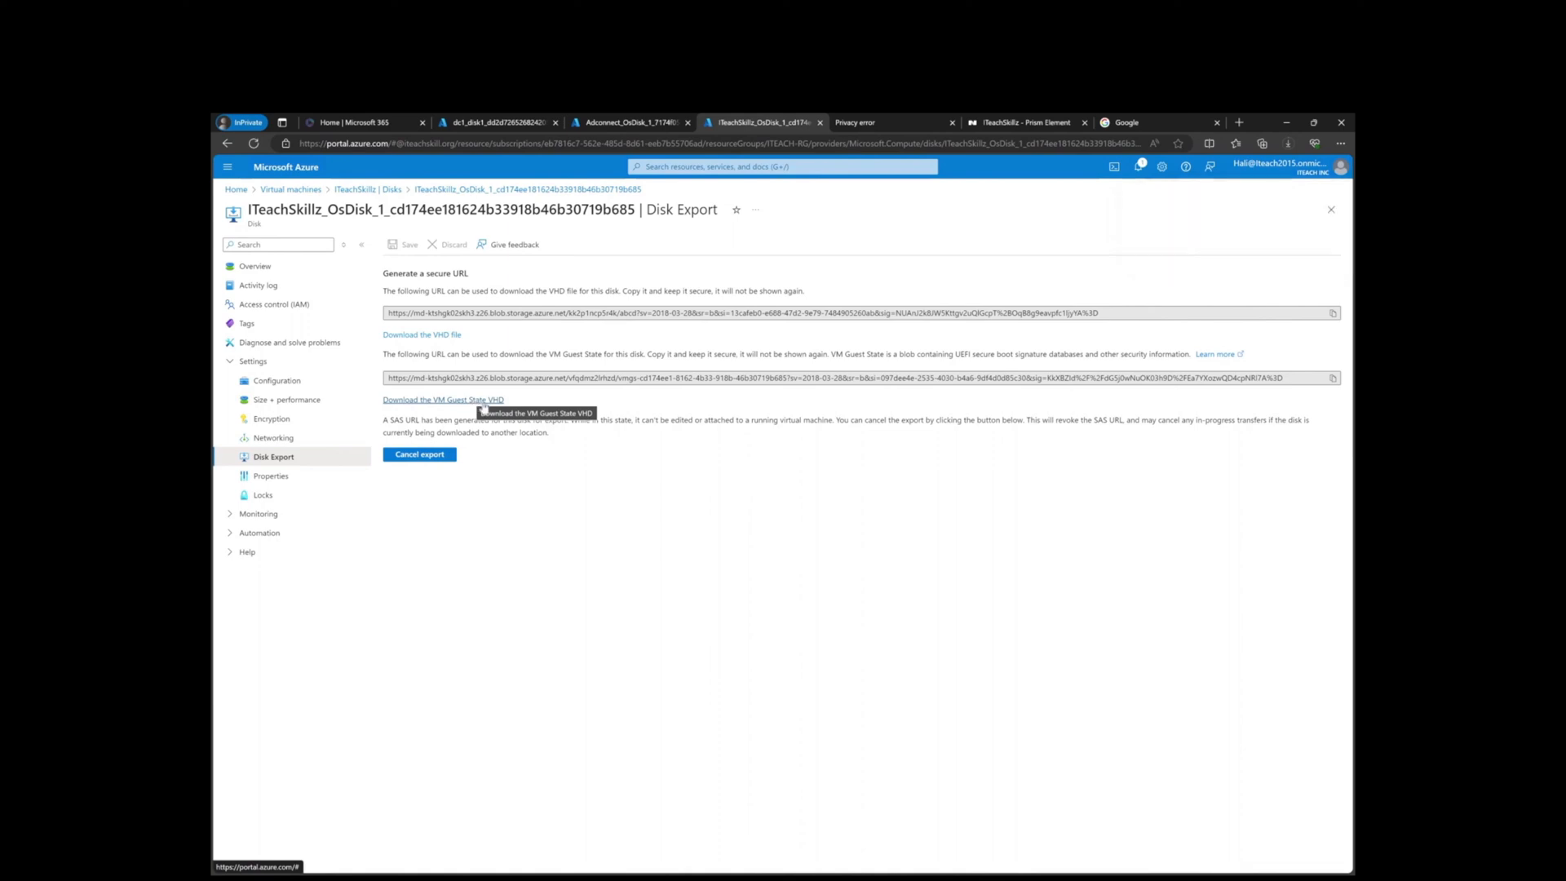
mouse_move(421, 334)
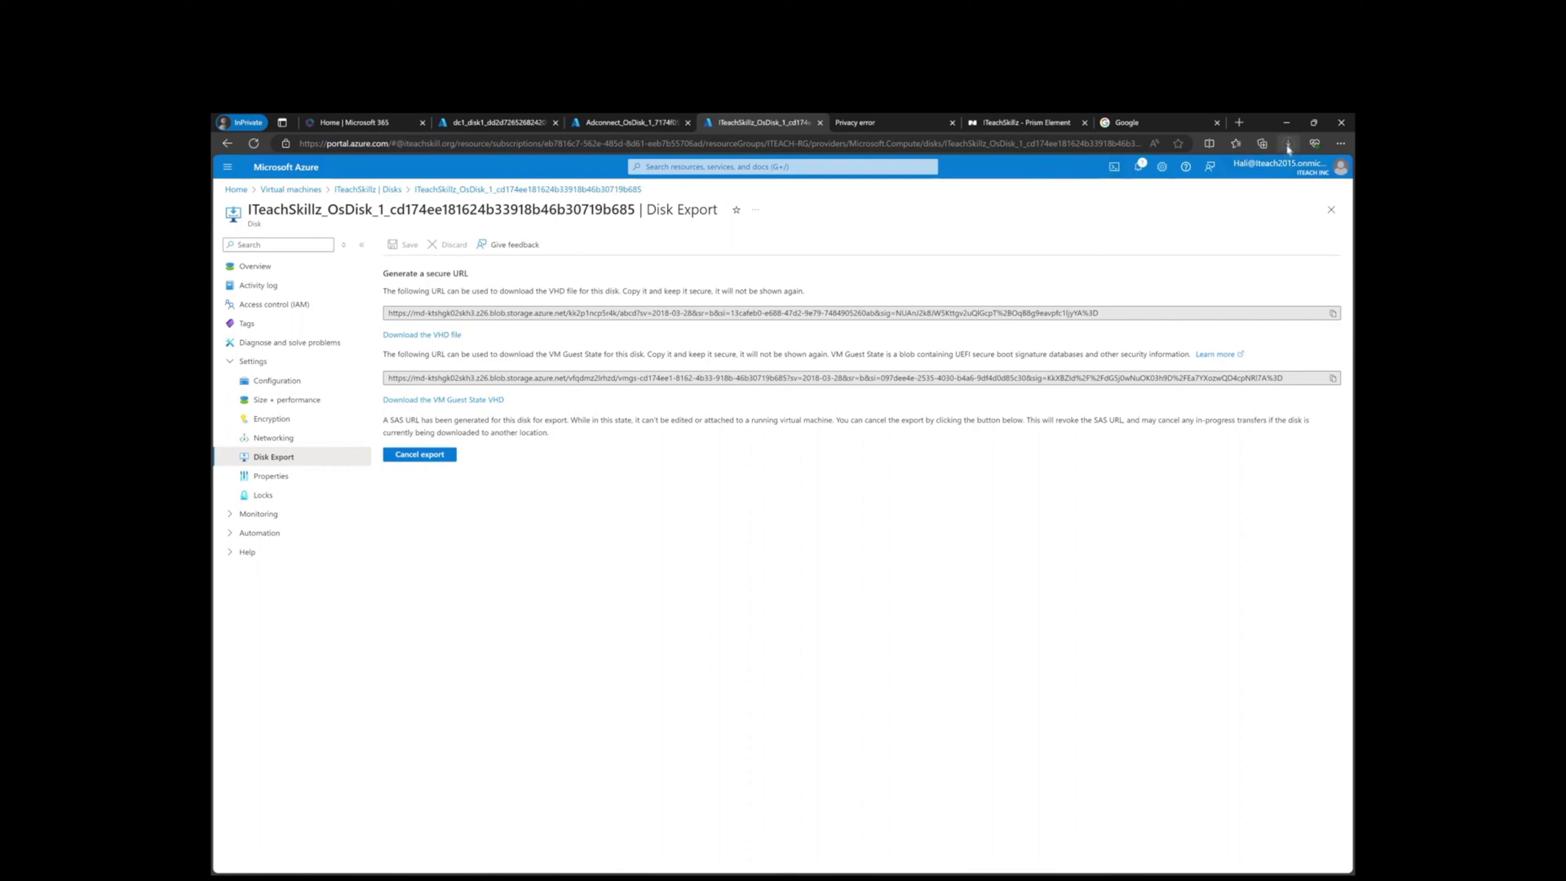
click(1287, 143)
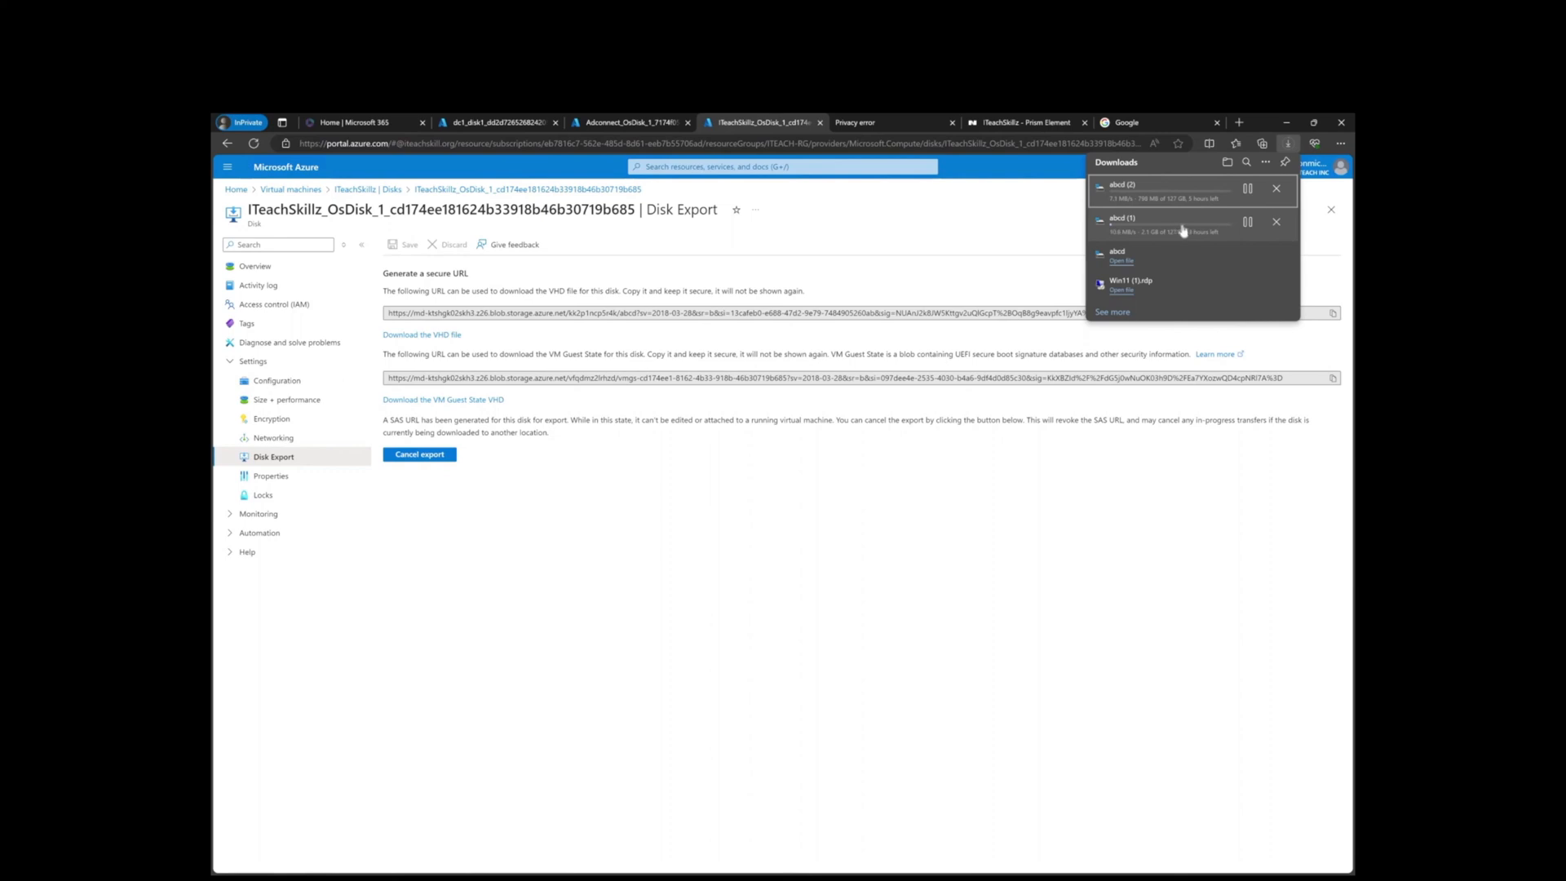
mouse_move(1214, 243)
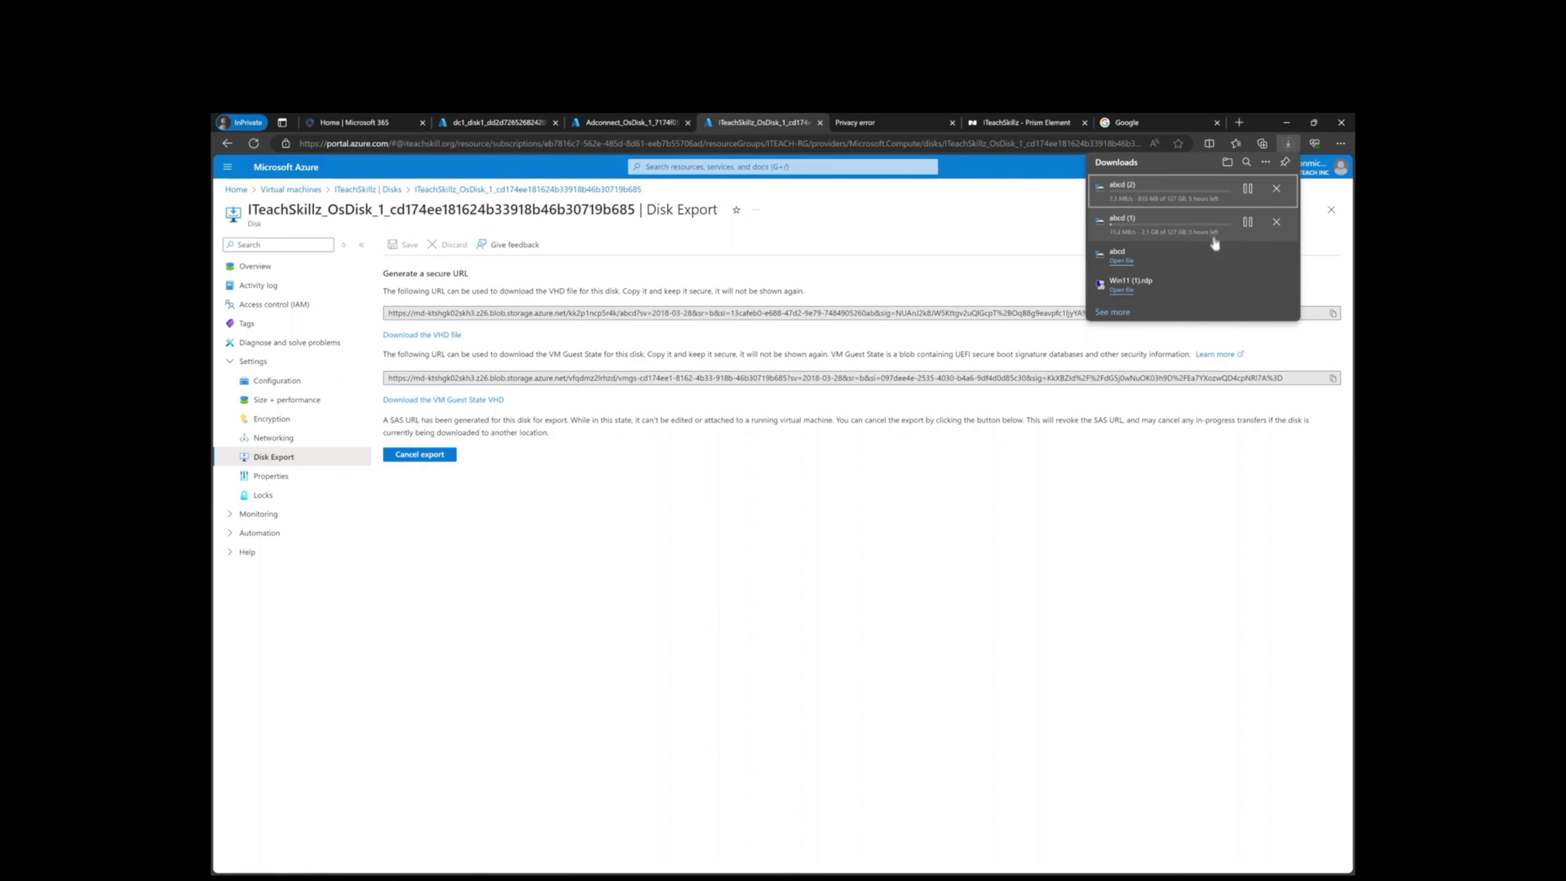